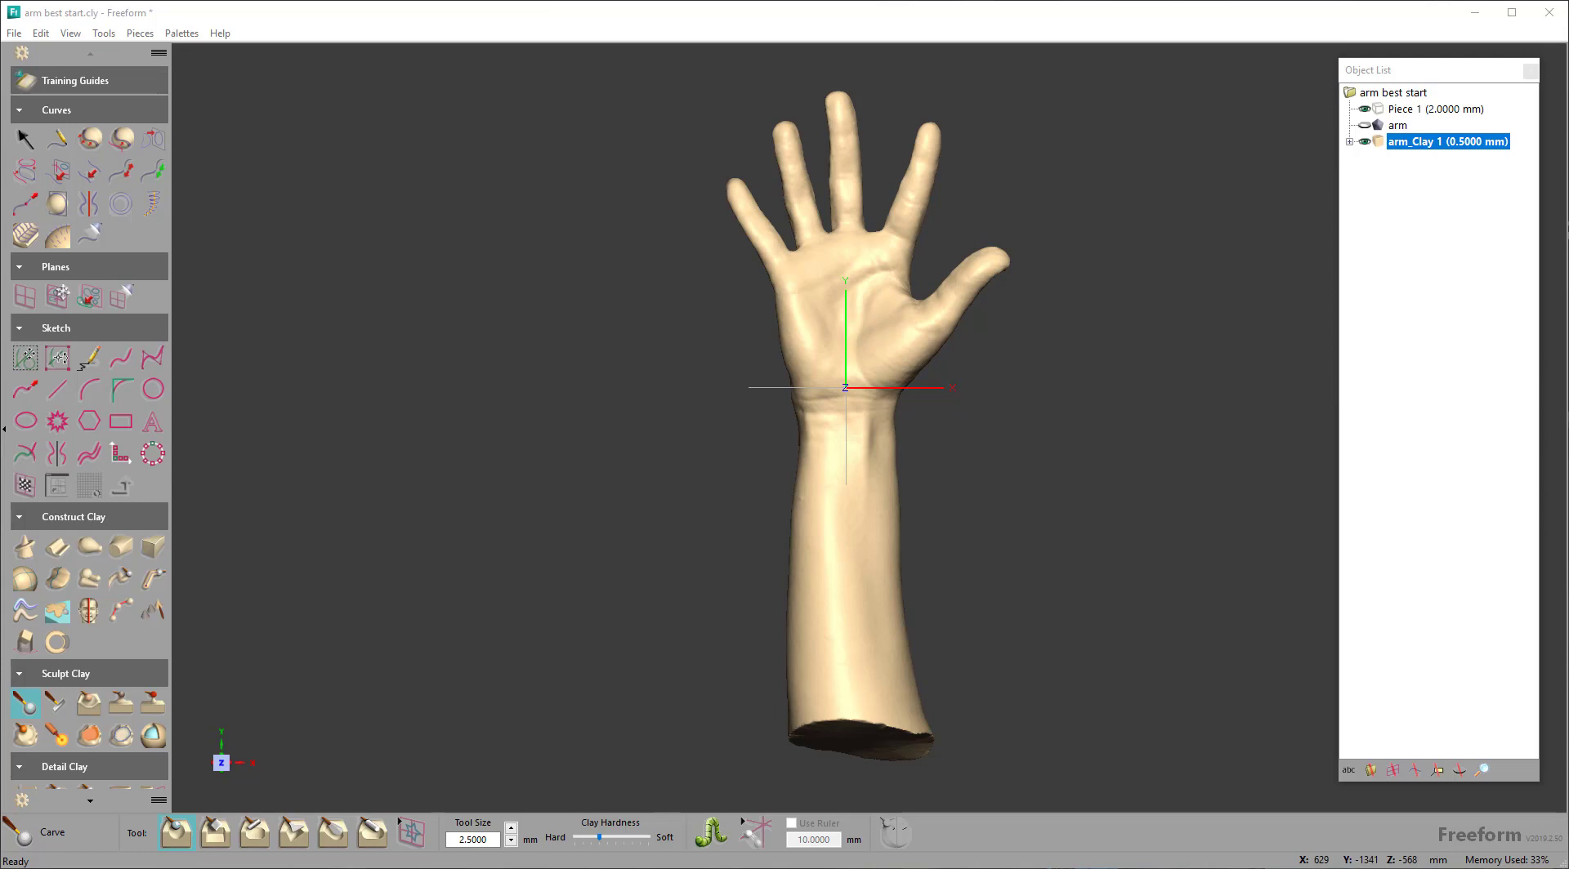
pyautogui.moveTo(1043, 517)
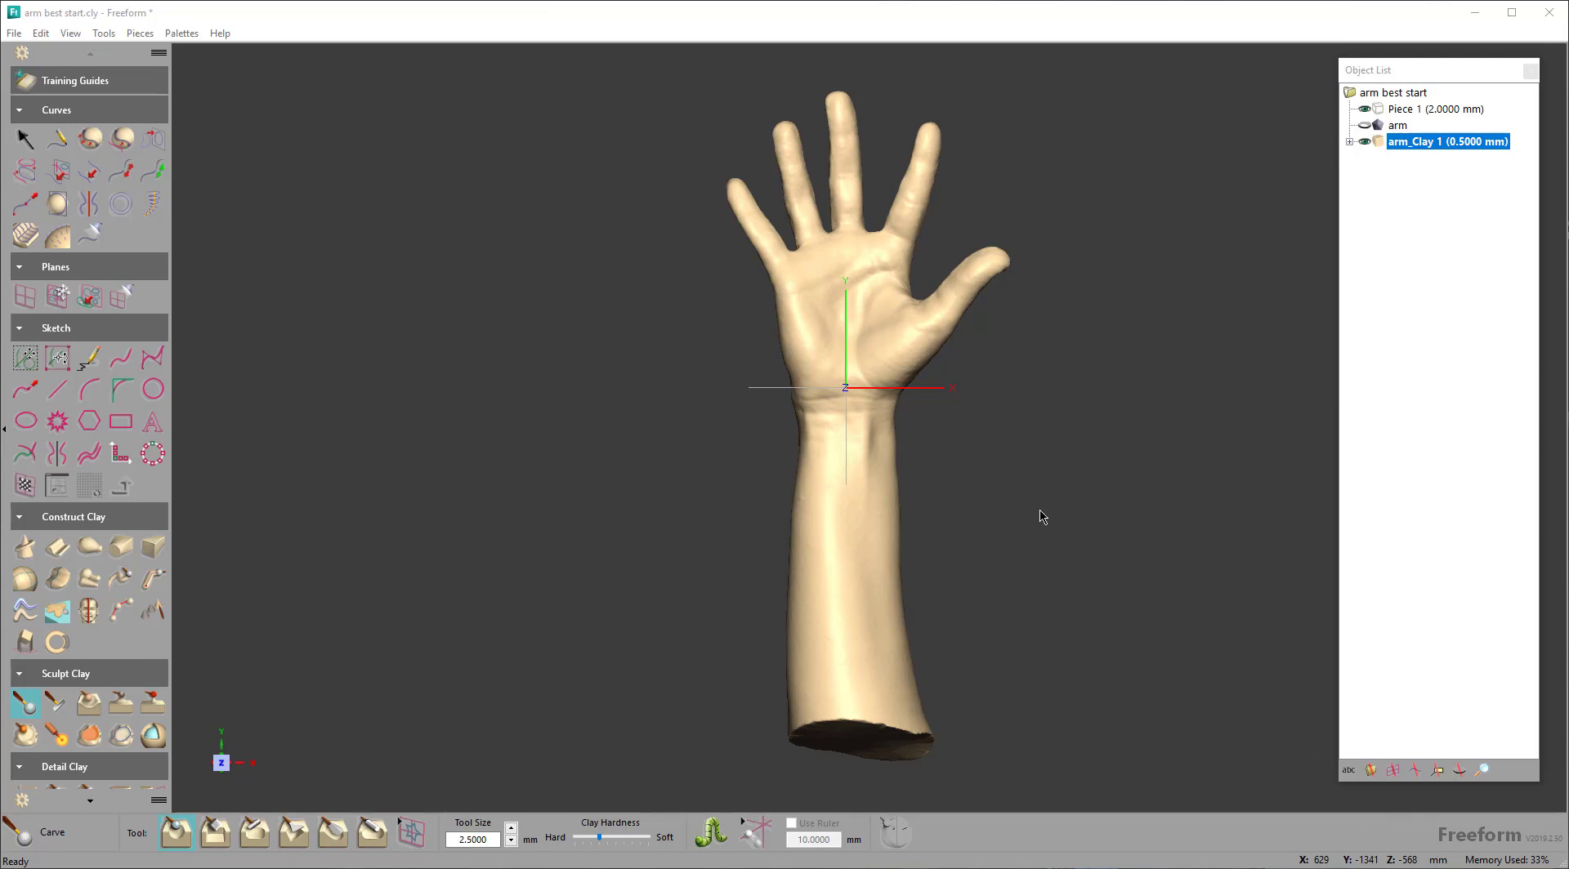
pyautogui.moveTo(1037, 514)
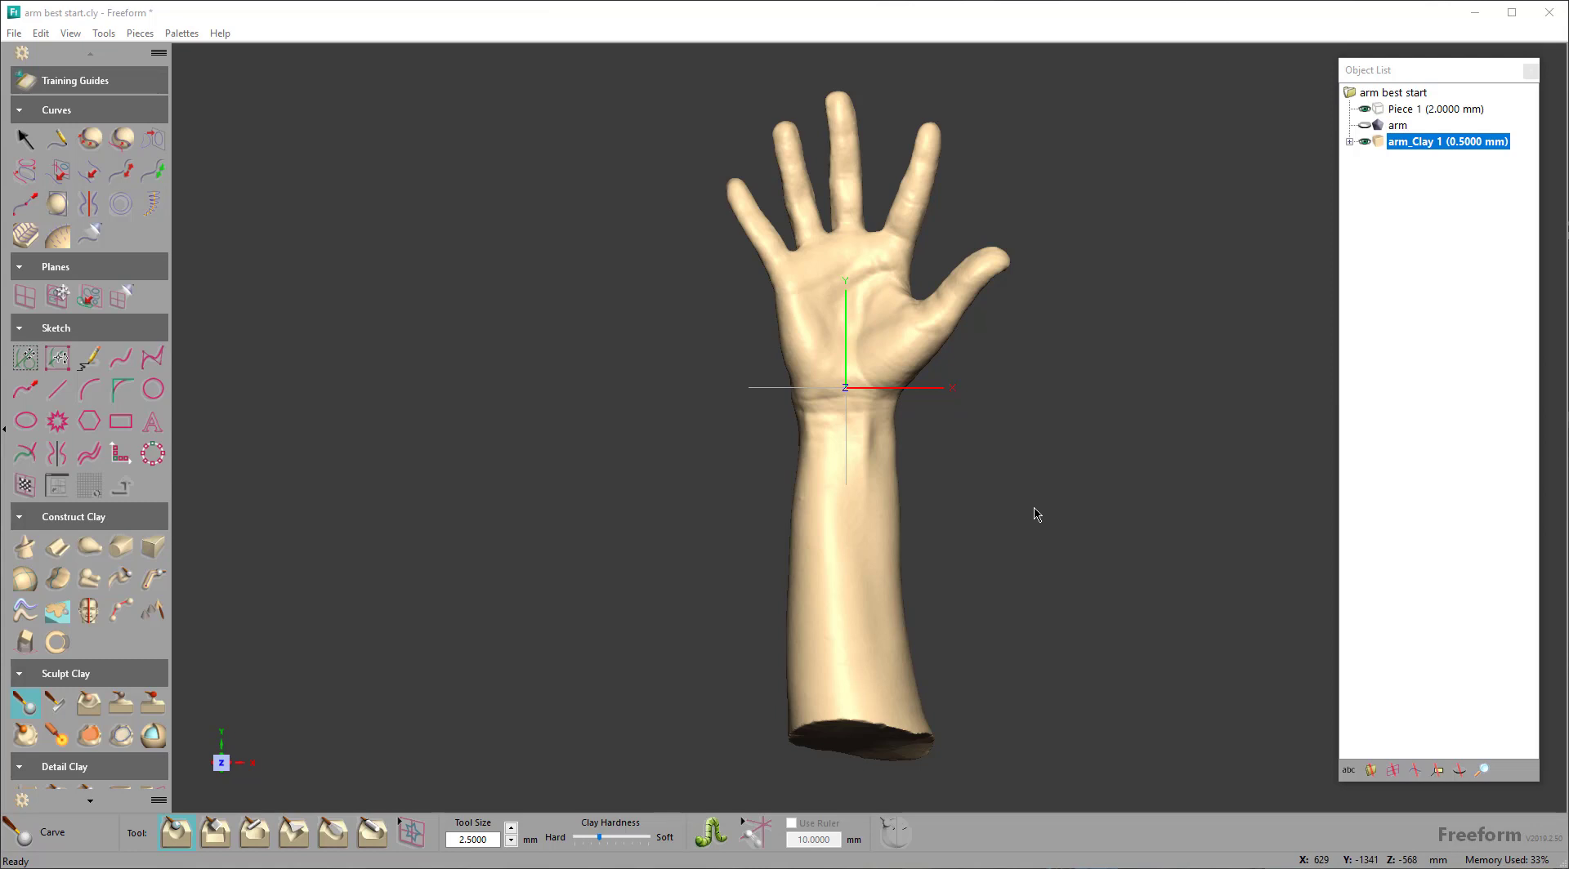
pyautogui.moveTo(987, 483)
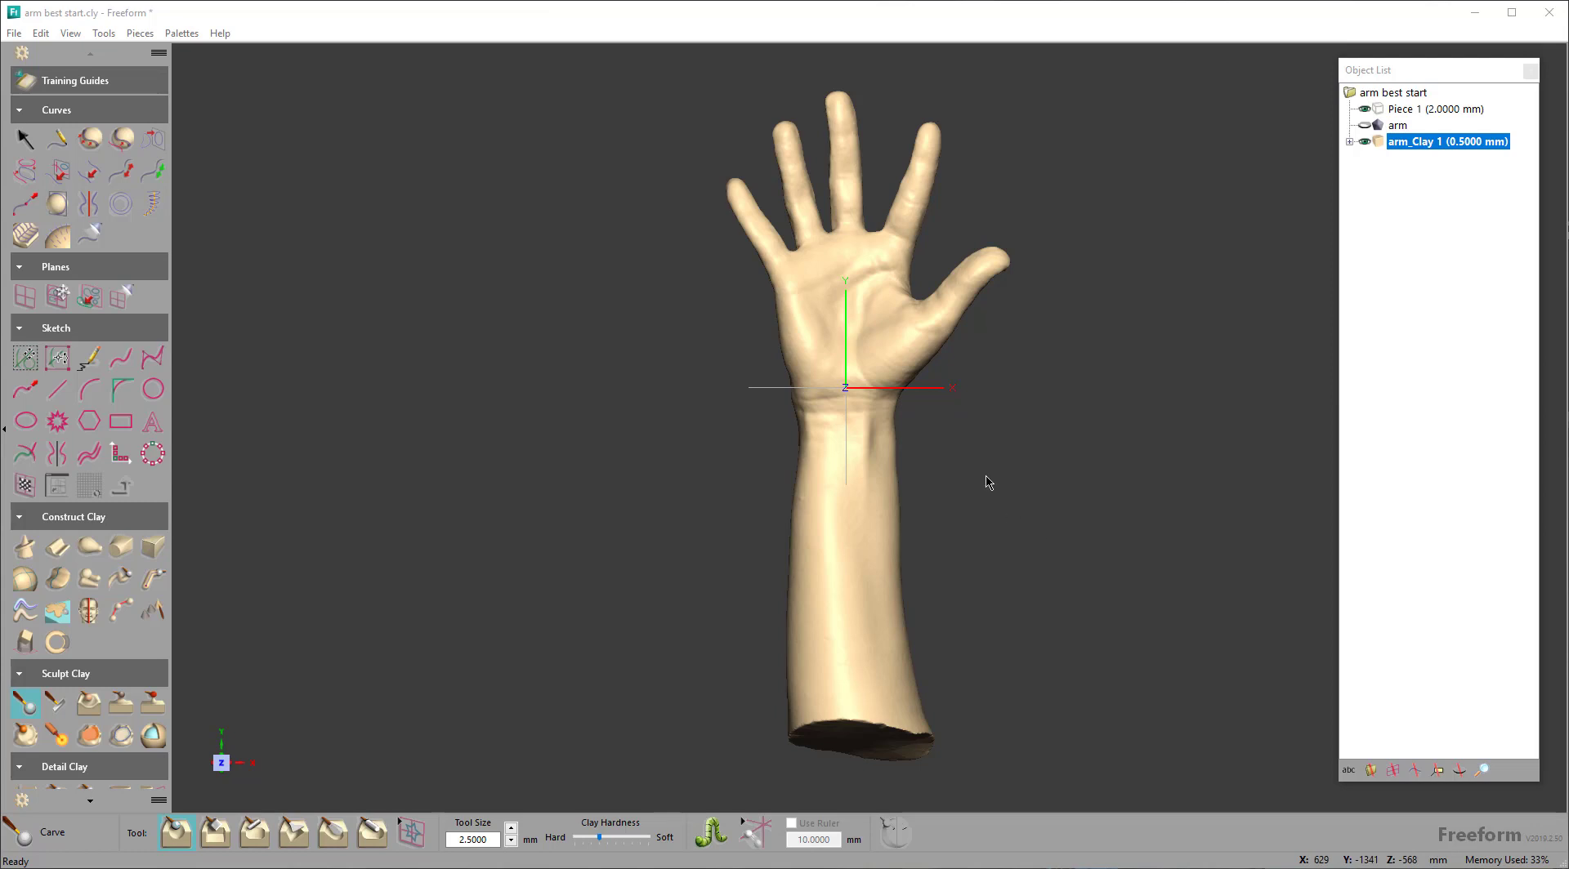
pyautogui.moveTo(857, 291)
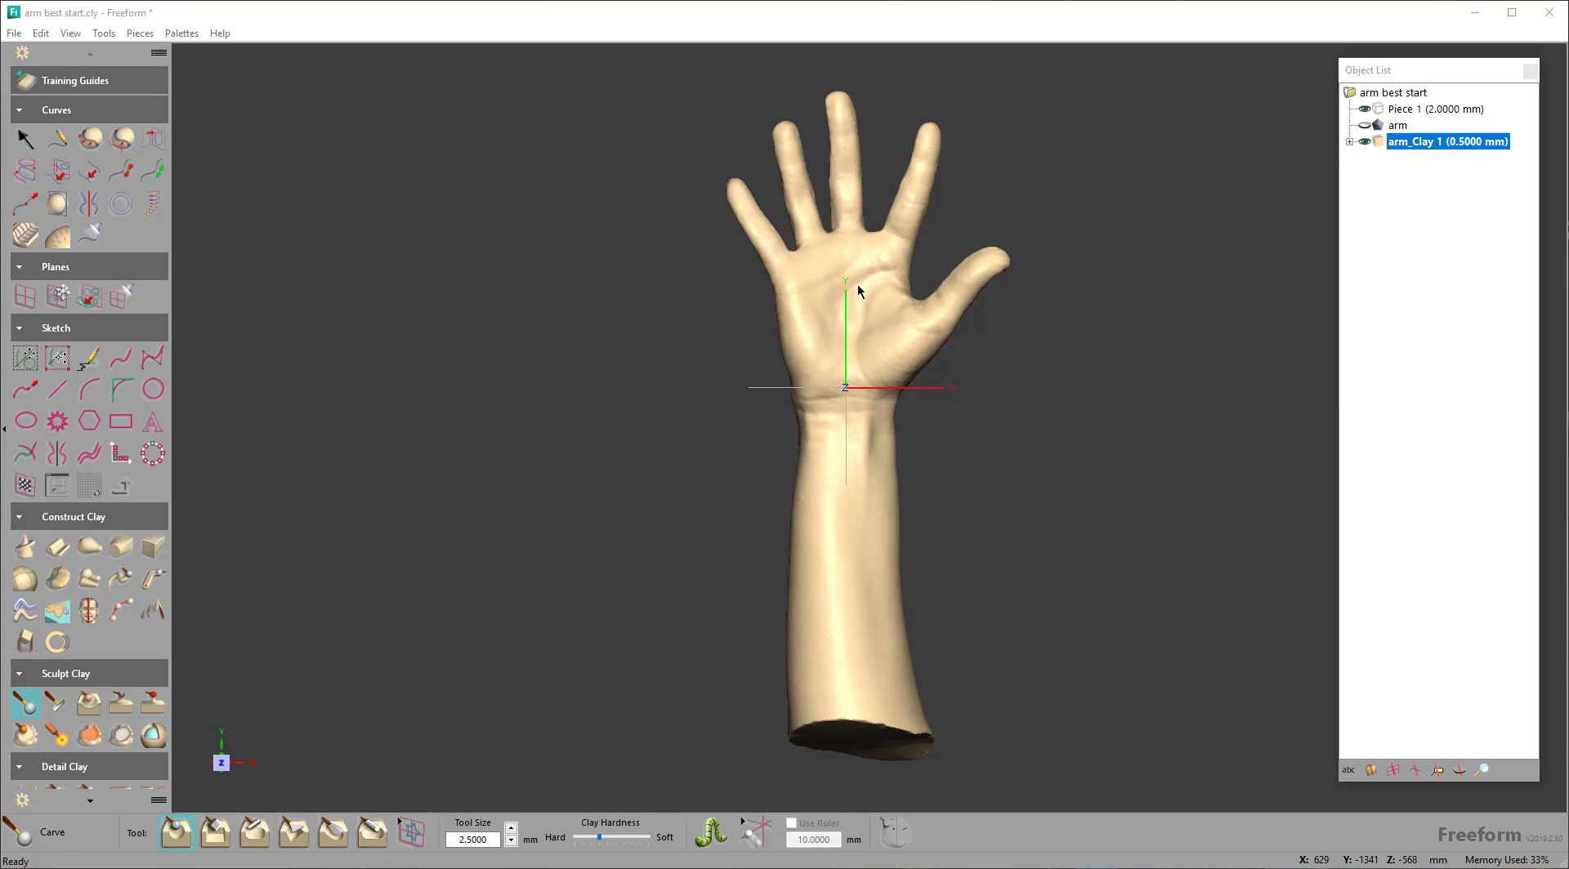
pyautogui.moveTo(973, 410)
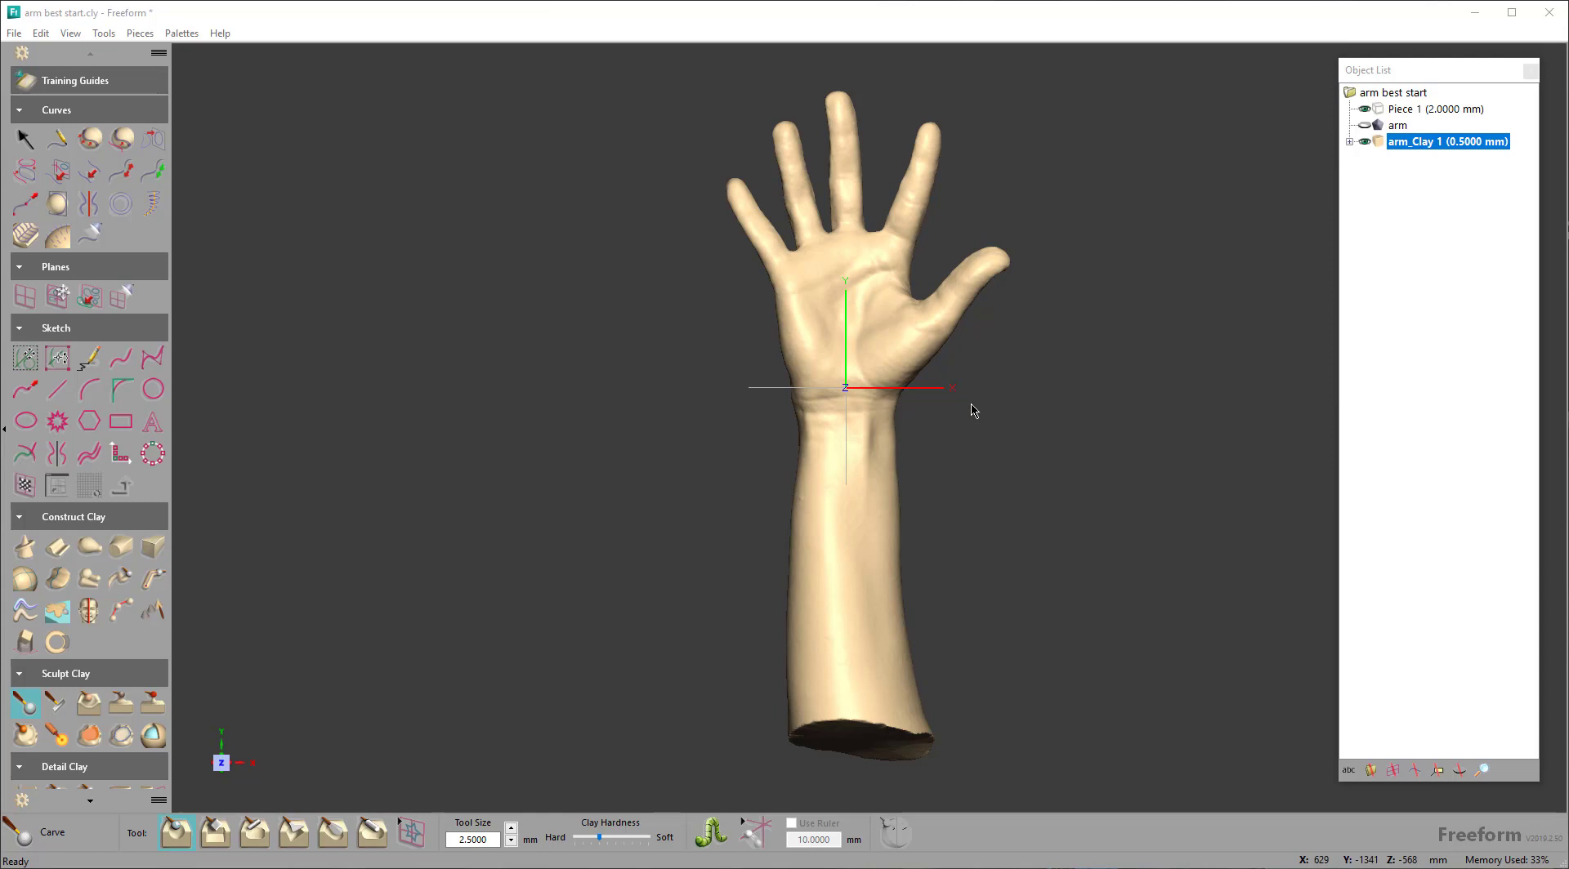
pyautogui.moveTo(937, 410)
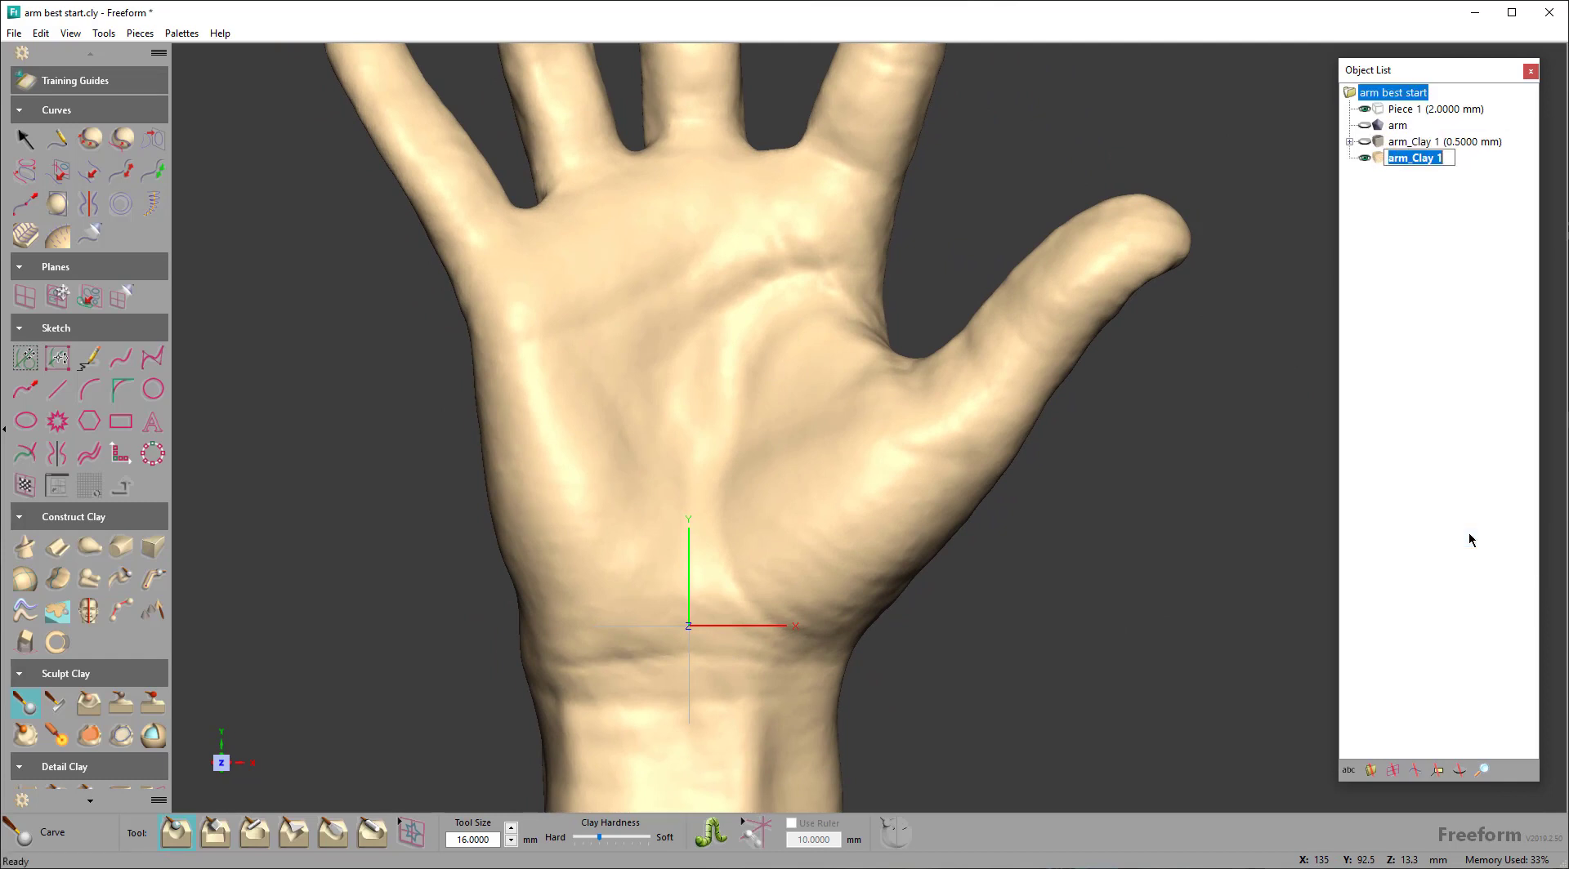
pyautogui.moveTo(1411, 378)
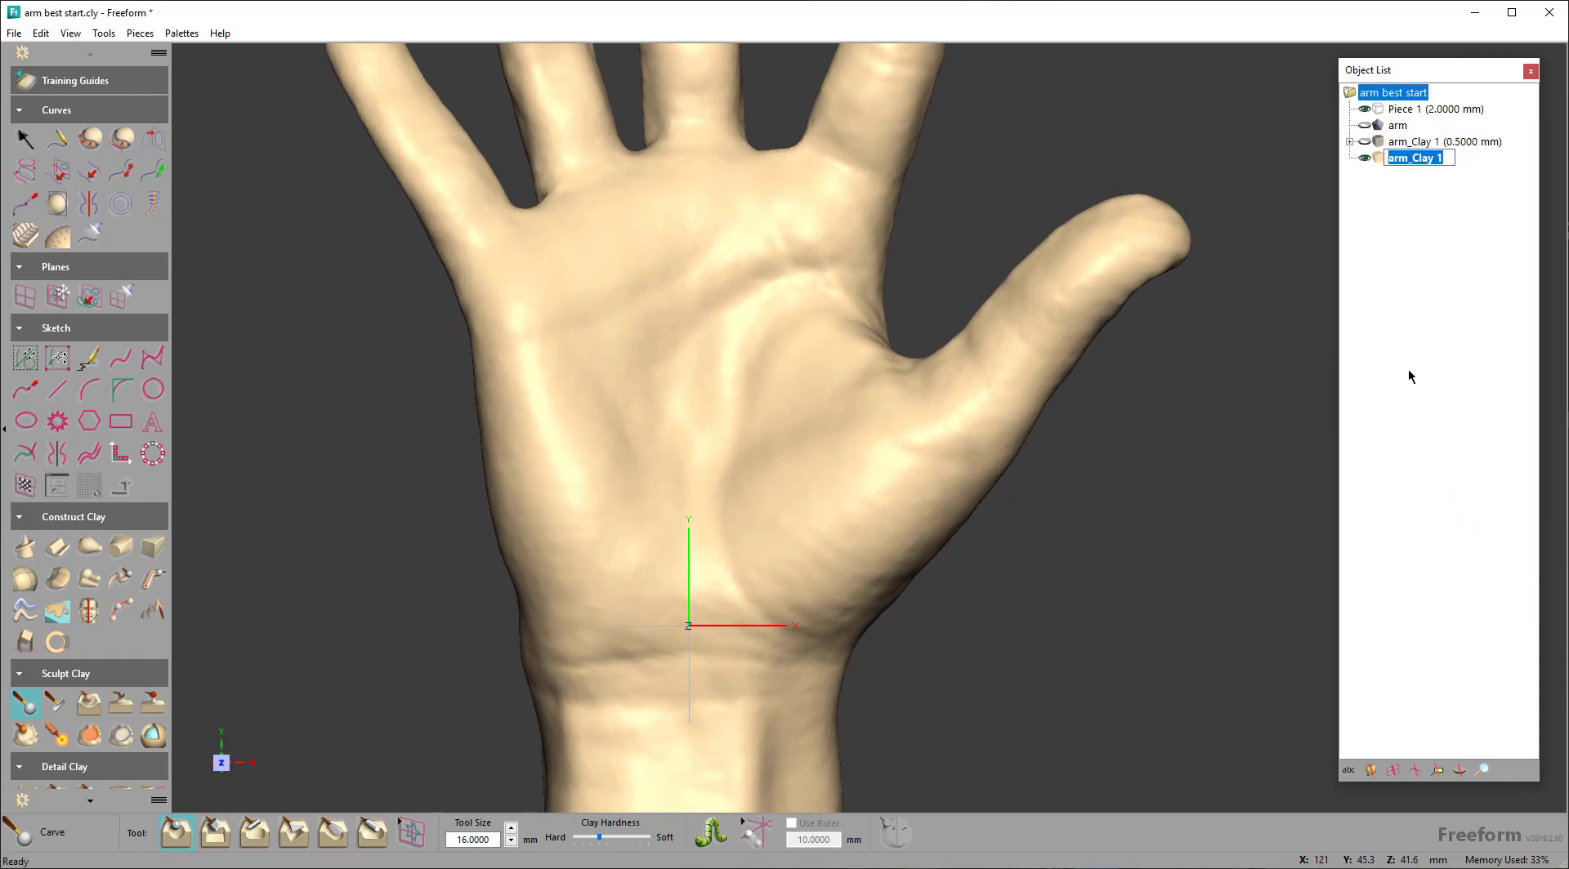
# Name the new clay piece 'offset' and draw a closed Draw Curve loop around the palm
pyautogui.write('offset (0.5000 mm')
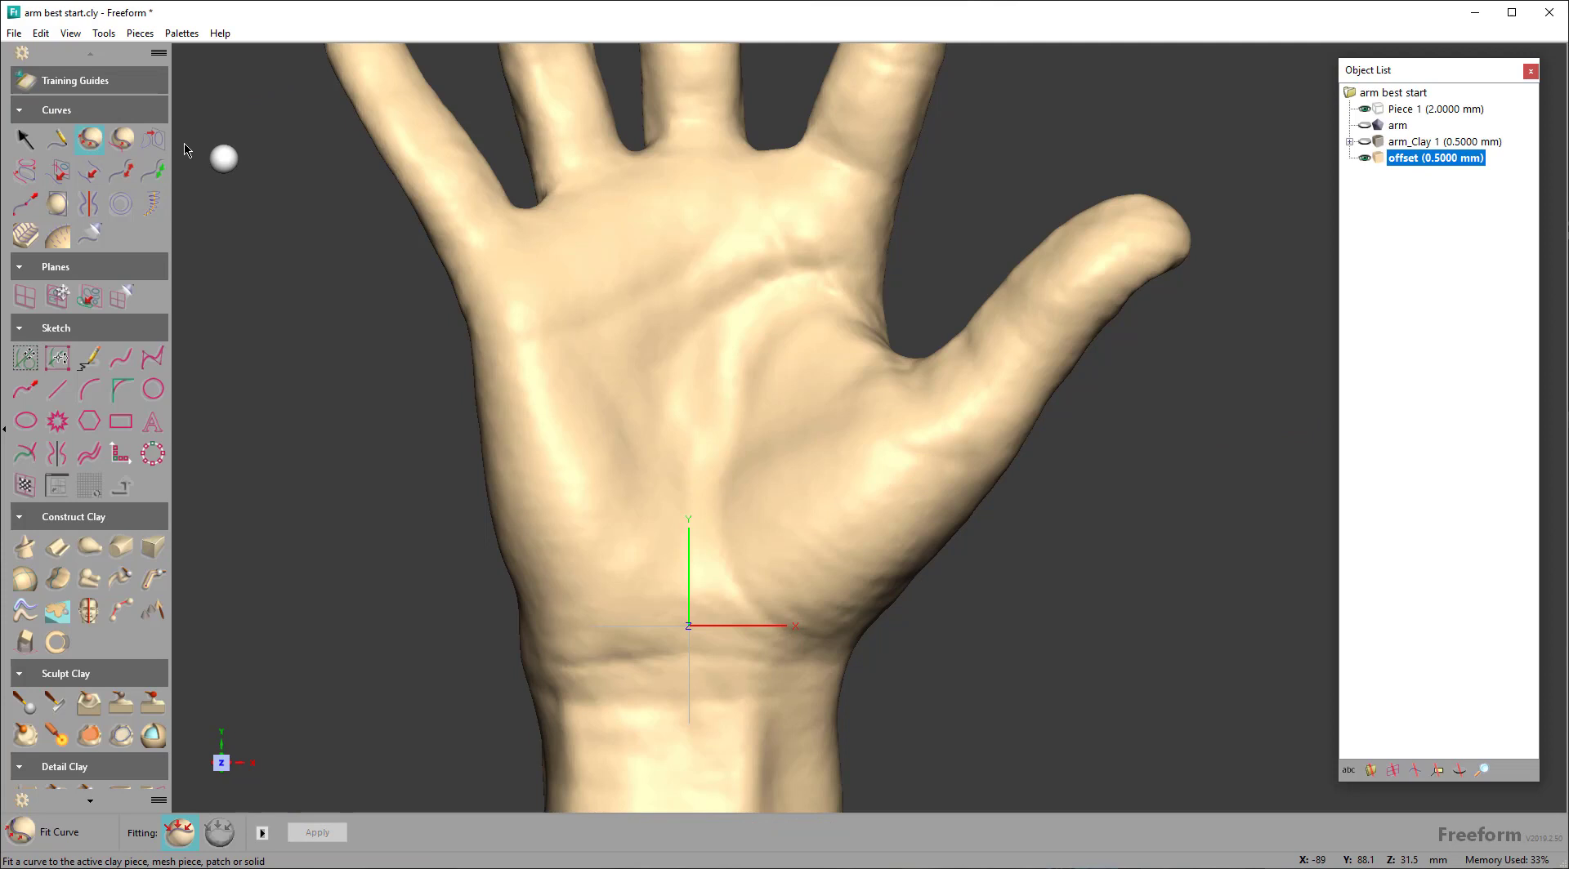
pyautogui.click(25, 139)
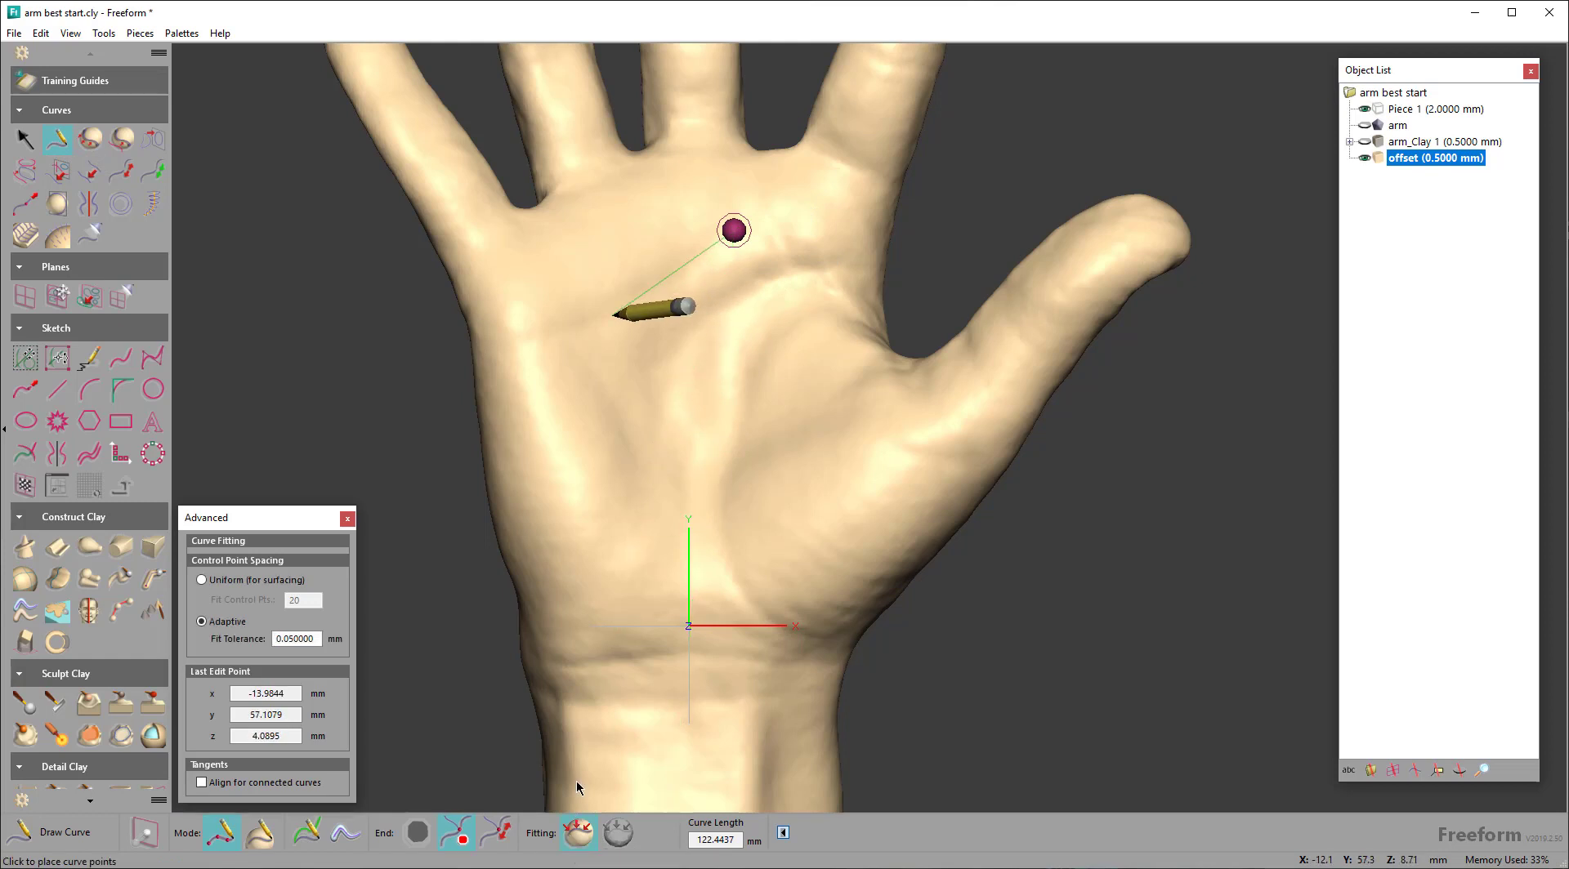
pyautogui.click(687, 562)
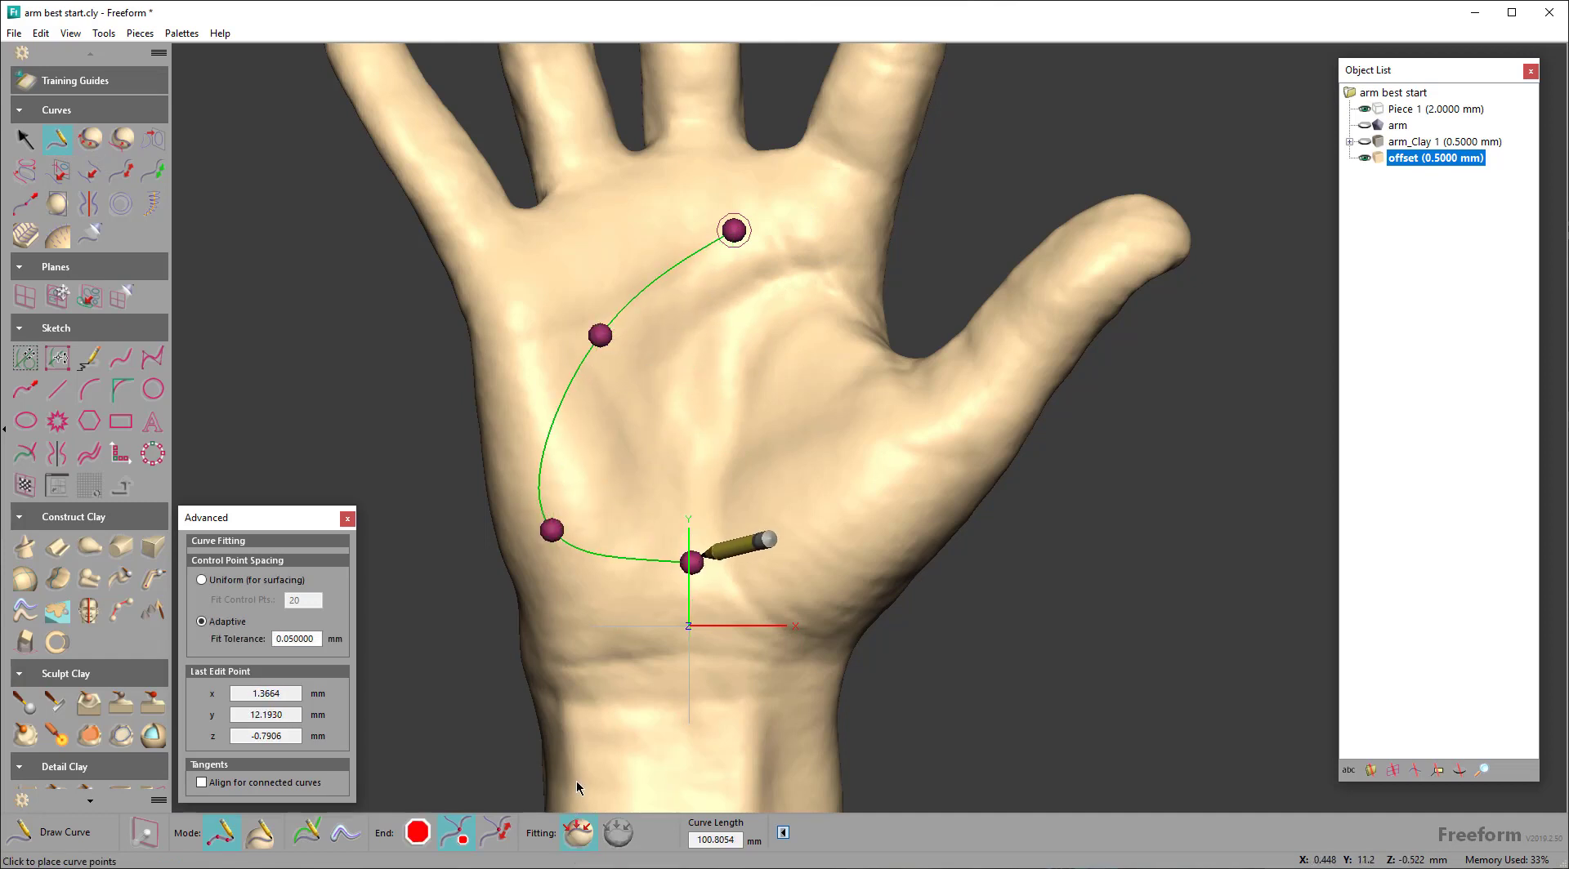
pyautogui.click(817, 265)
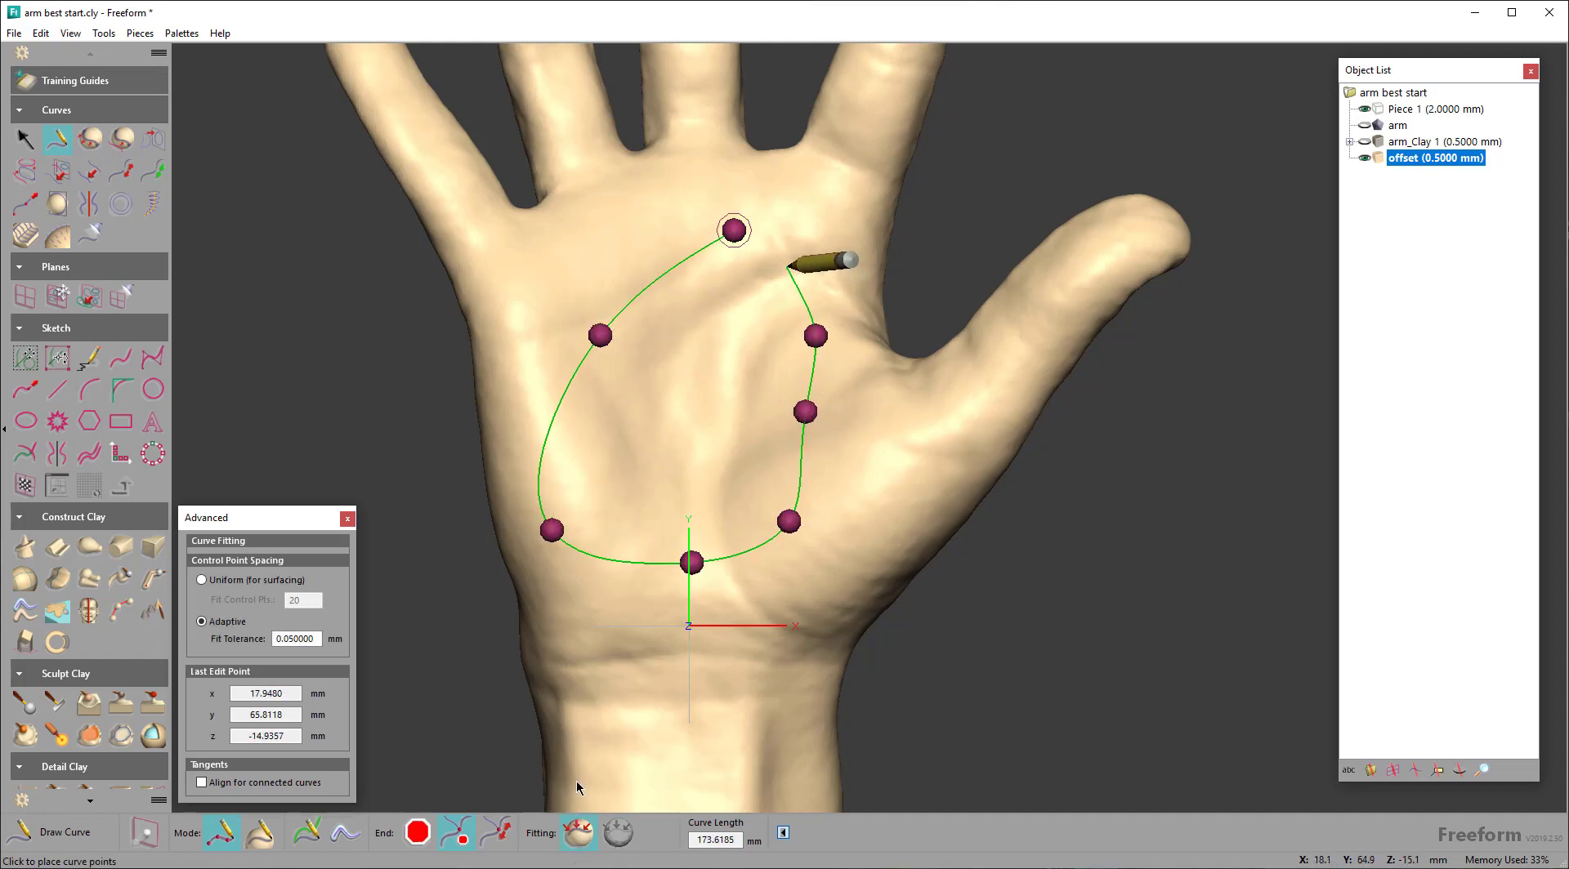
pyautogui.click(417, 831)
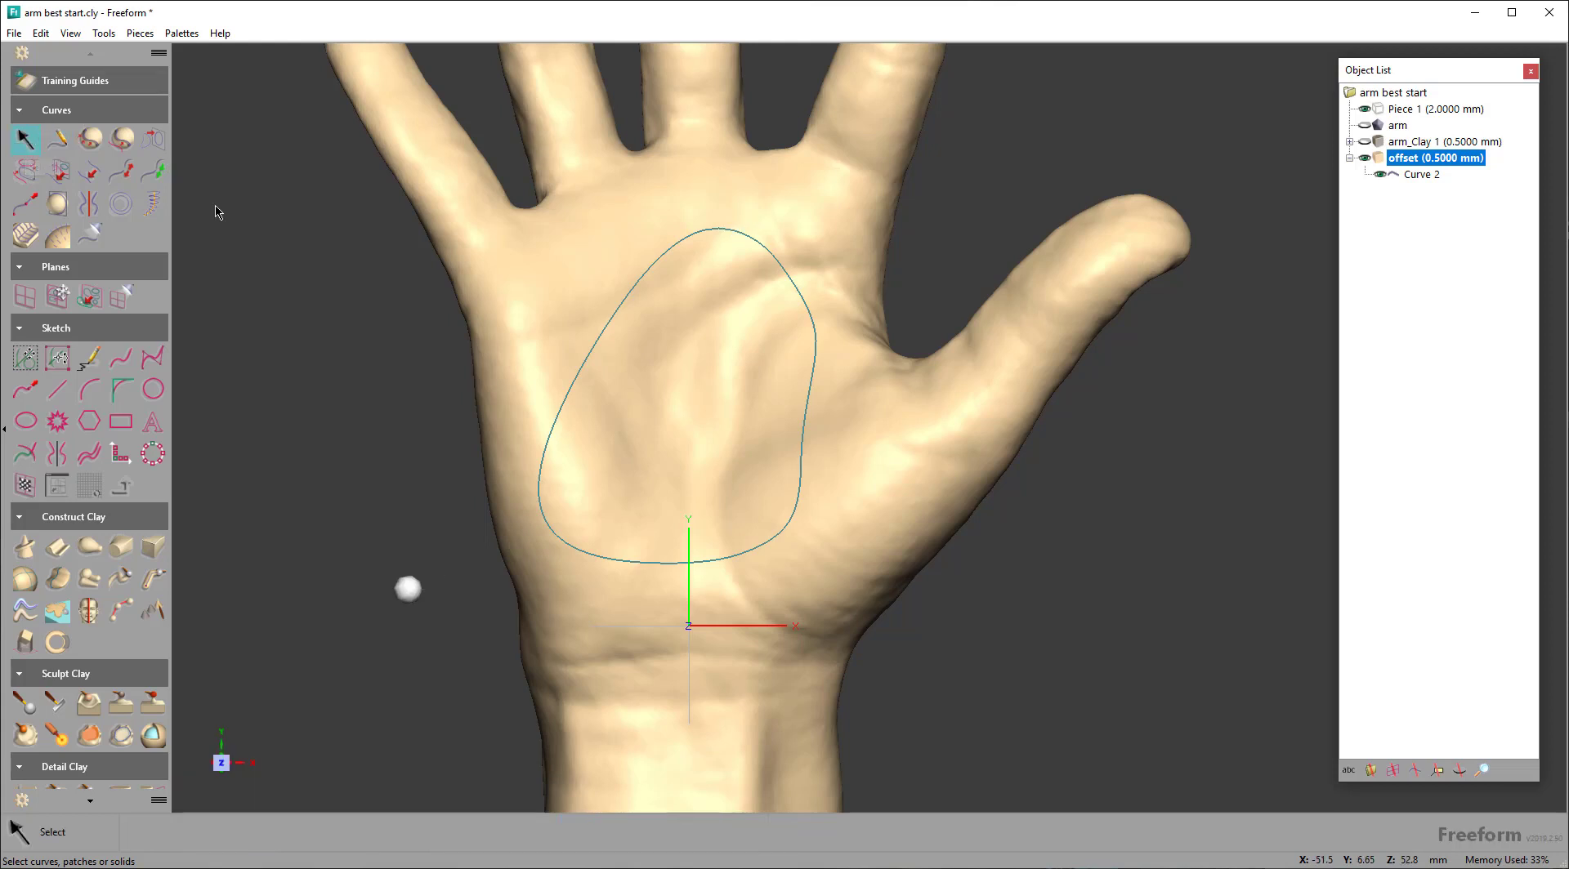
# Emboss the palm inside the outline curve (Curve 2) by 3.0000 mm
pyautogui.scroll(-3)
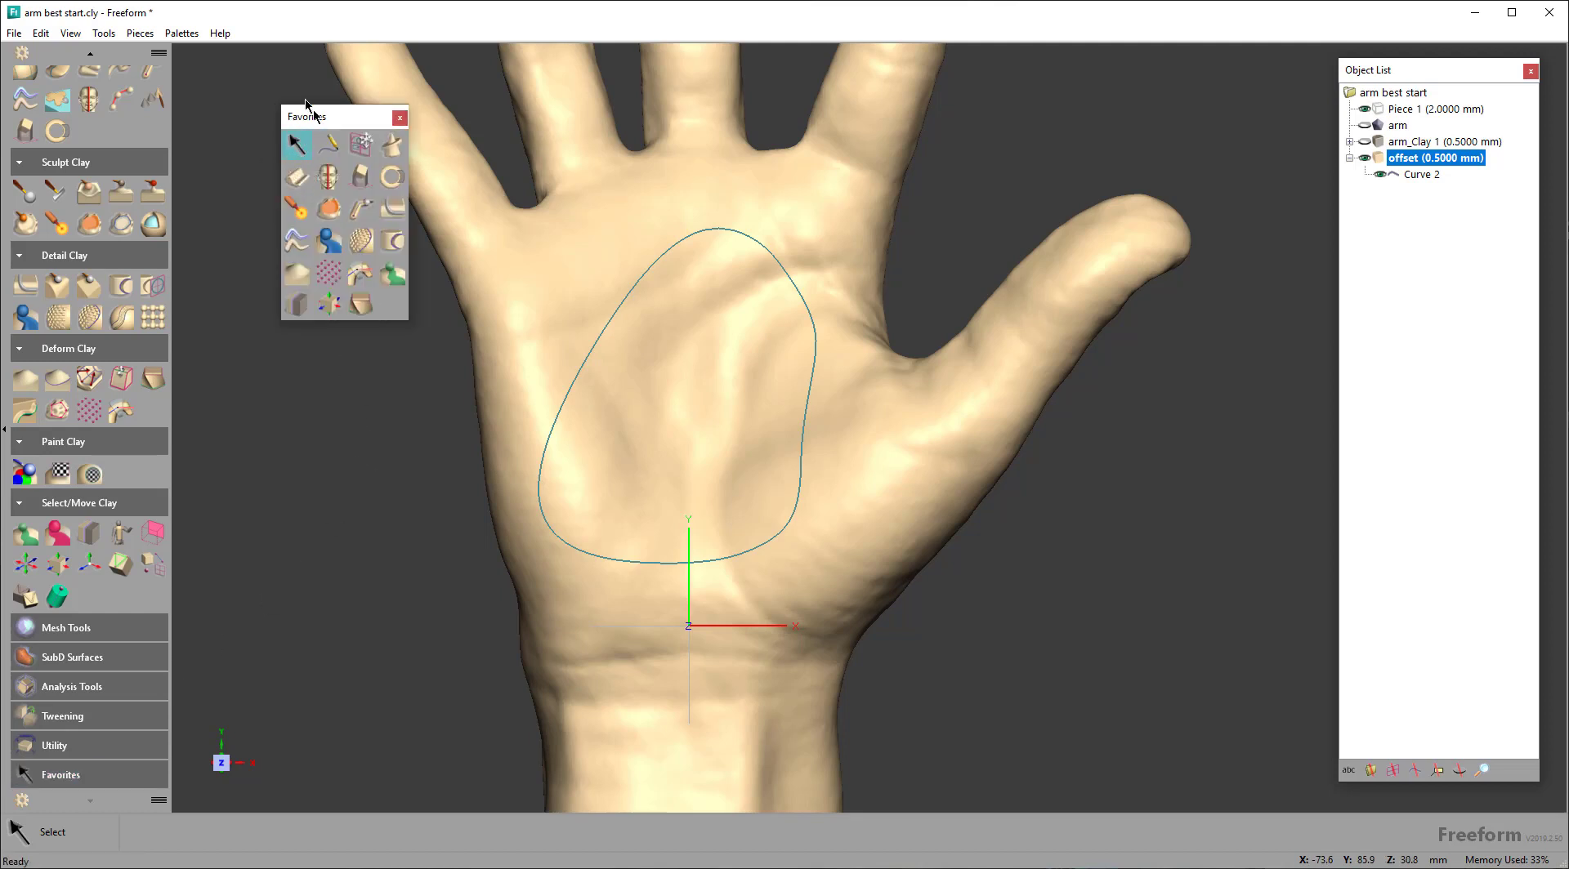
pyautogui.moveTo(353, 235)
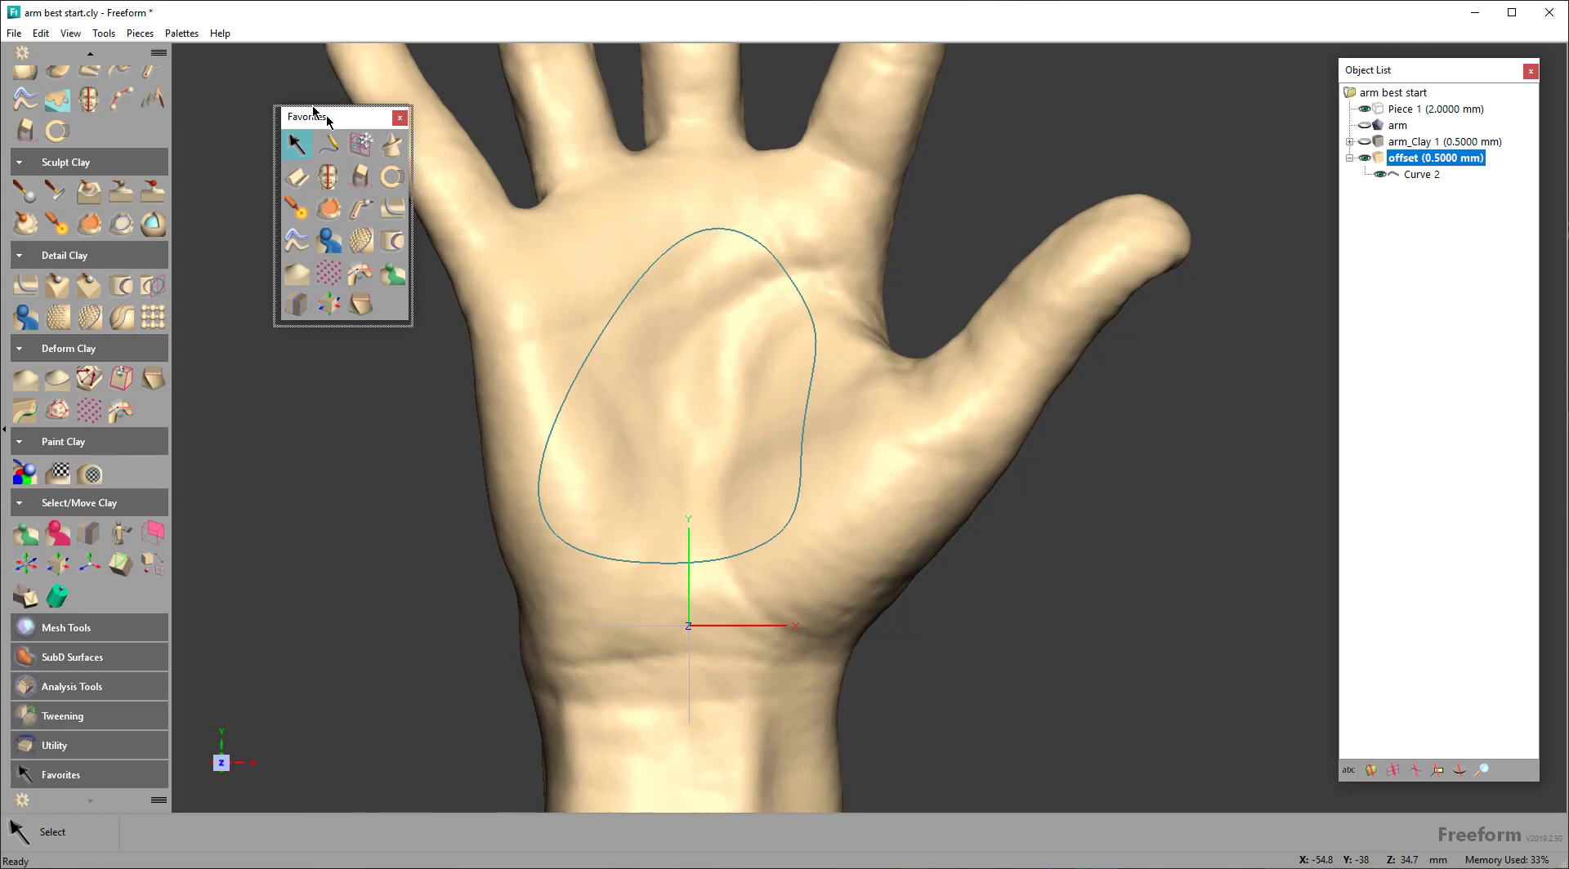
pyautogui.moveTo(316, 115); pyautogui.dragTo(235, 71)
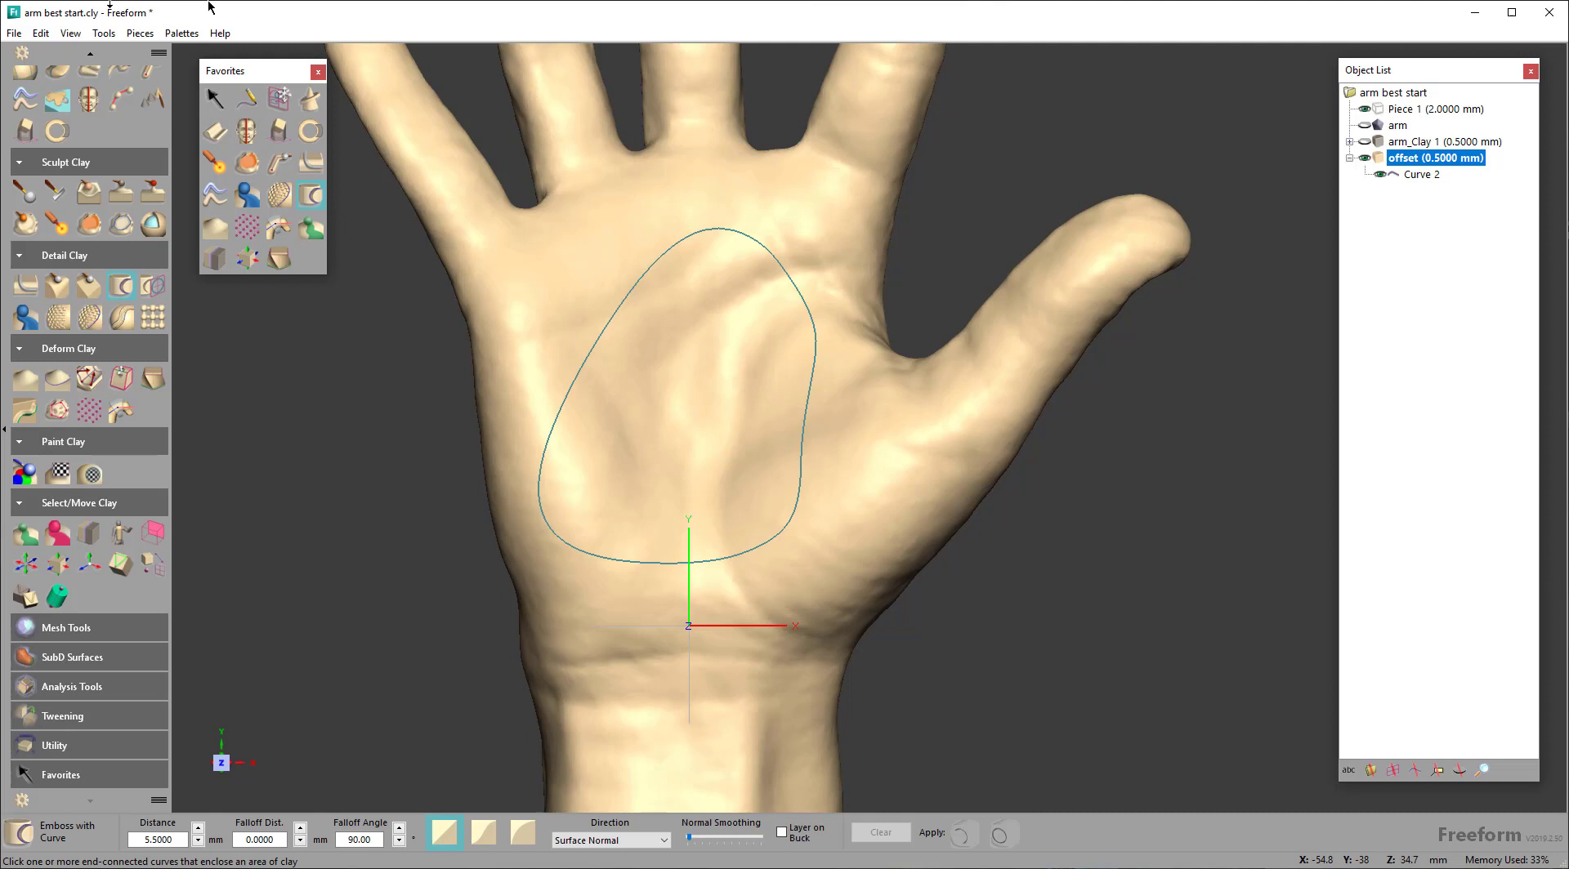
pyautogui.click(550, 443)
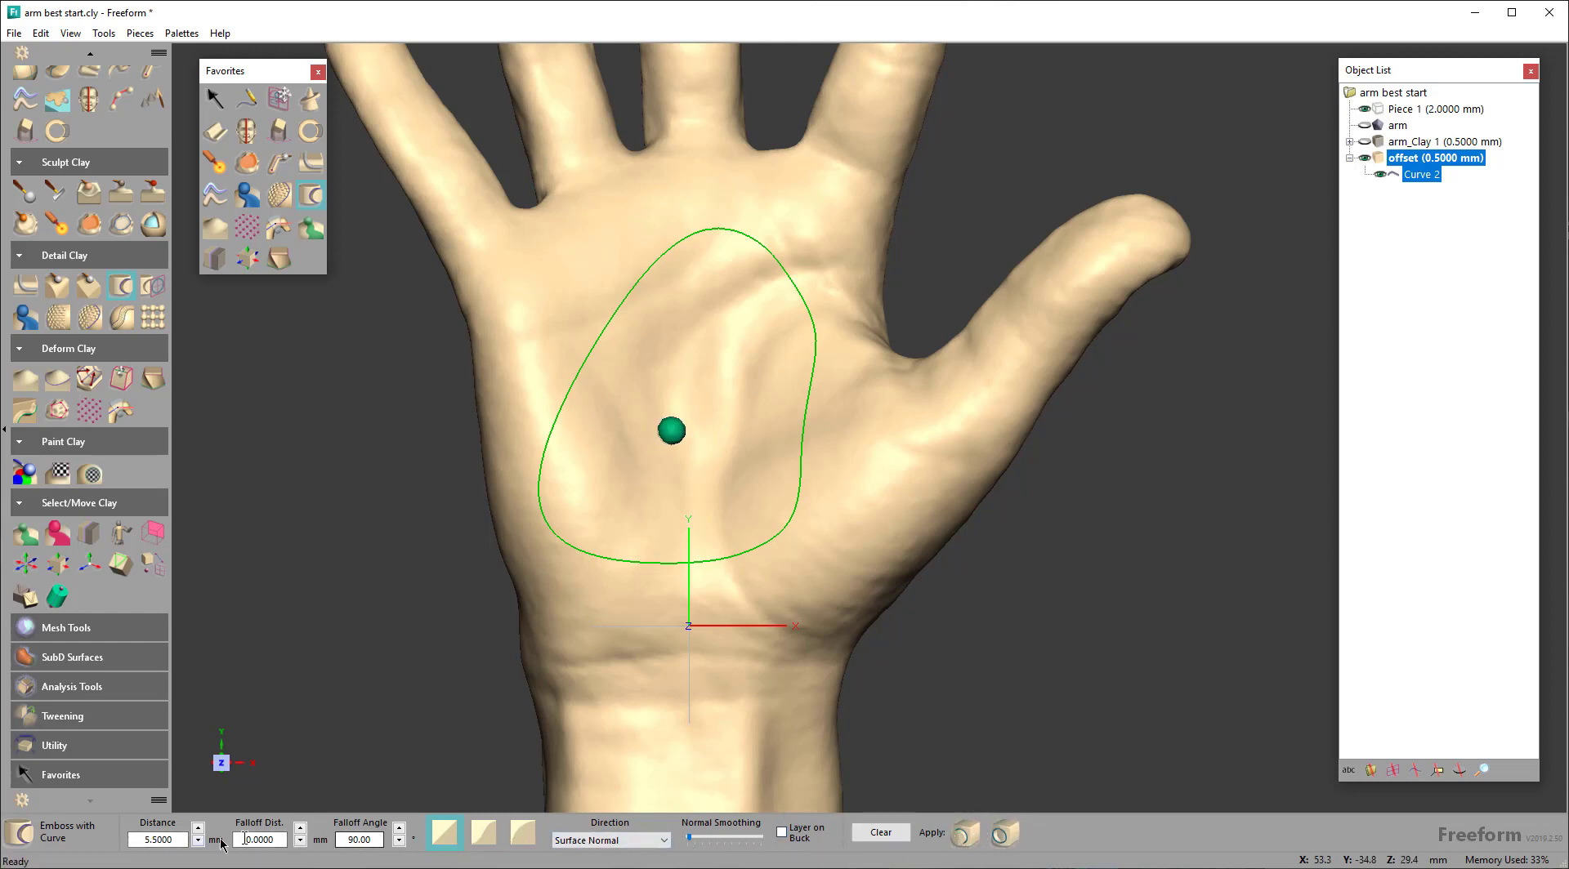
pyautogui.click(157, 838)
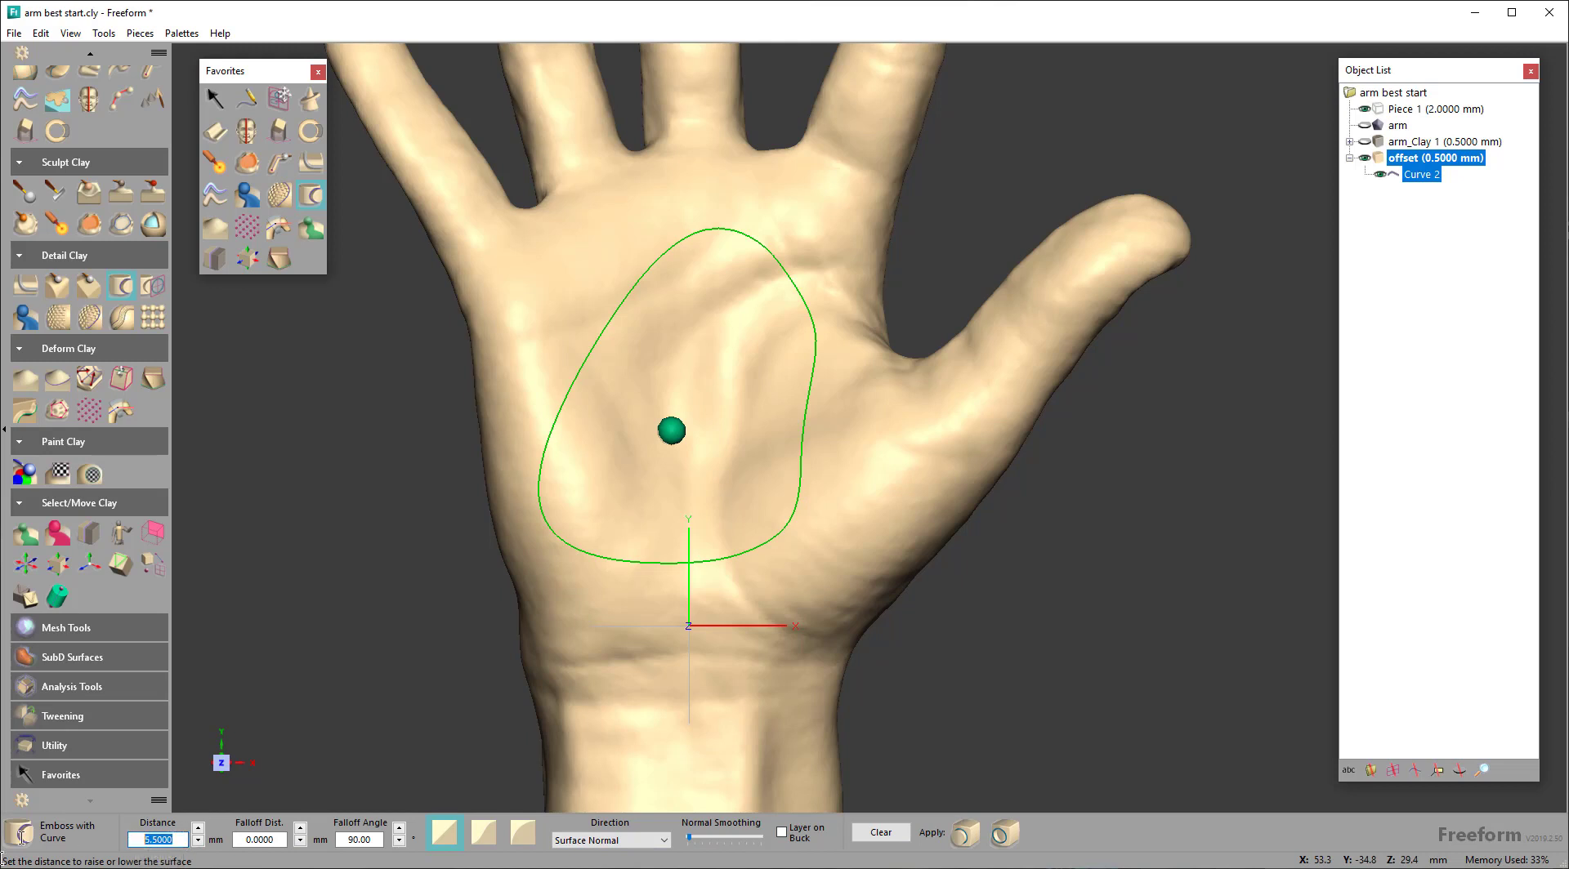
pyautogui.write('3.0000')
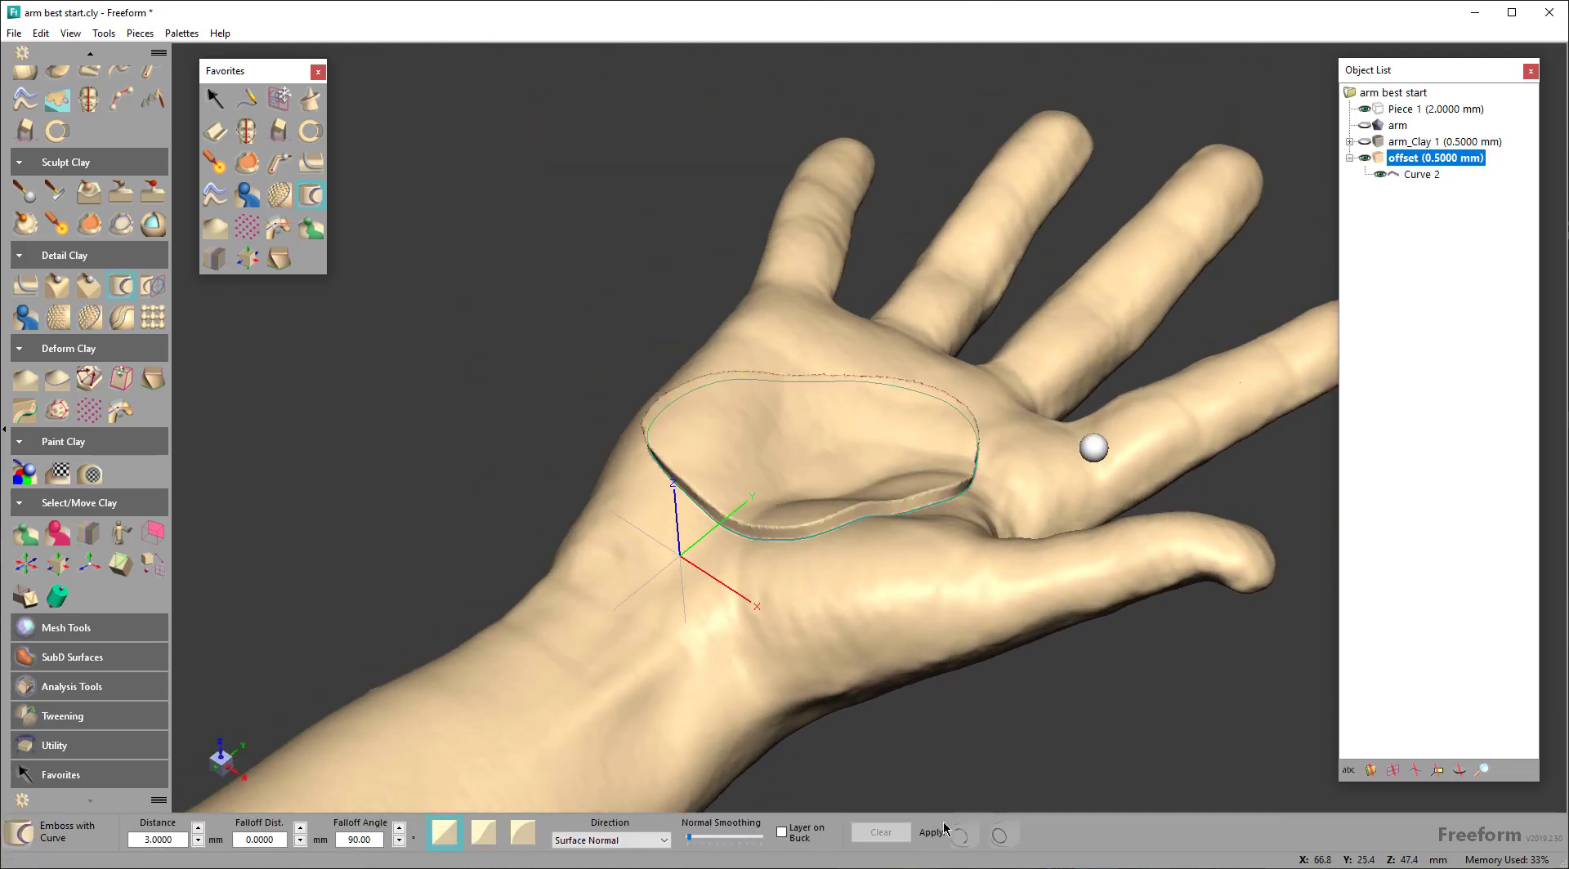
# Activate arm_Clay 1 and Boolean-remove it from the offset piece
pyautogui.rightClick(1445, 142)
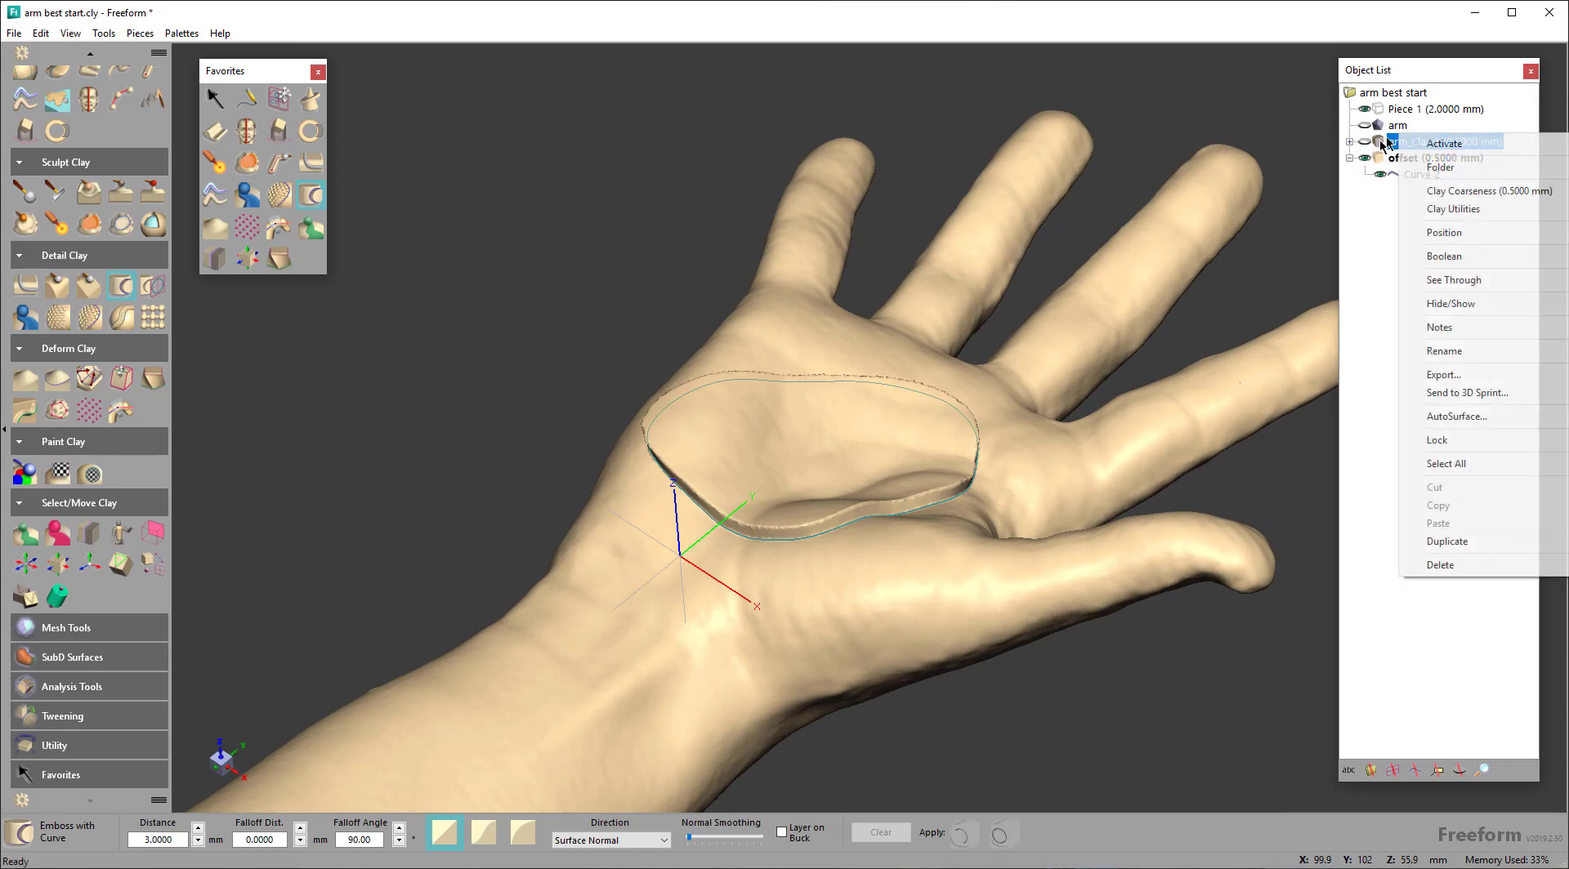
pyautogui.click(1444, 143)
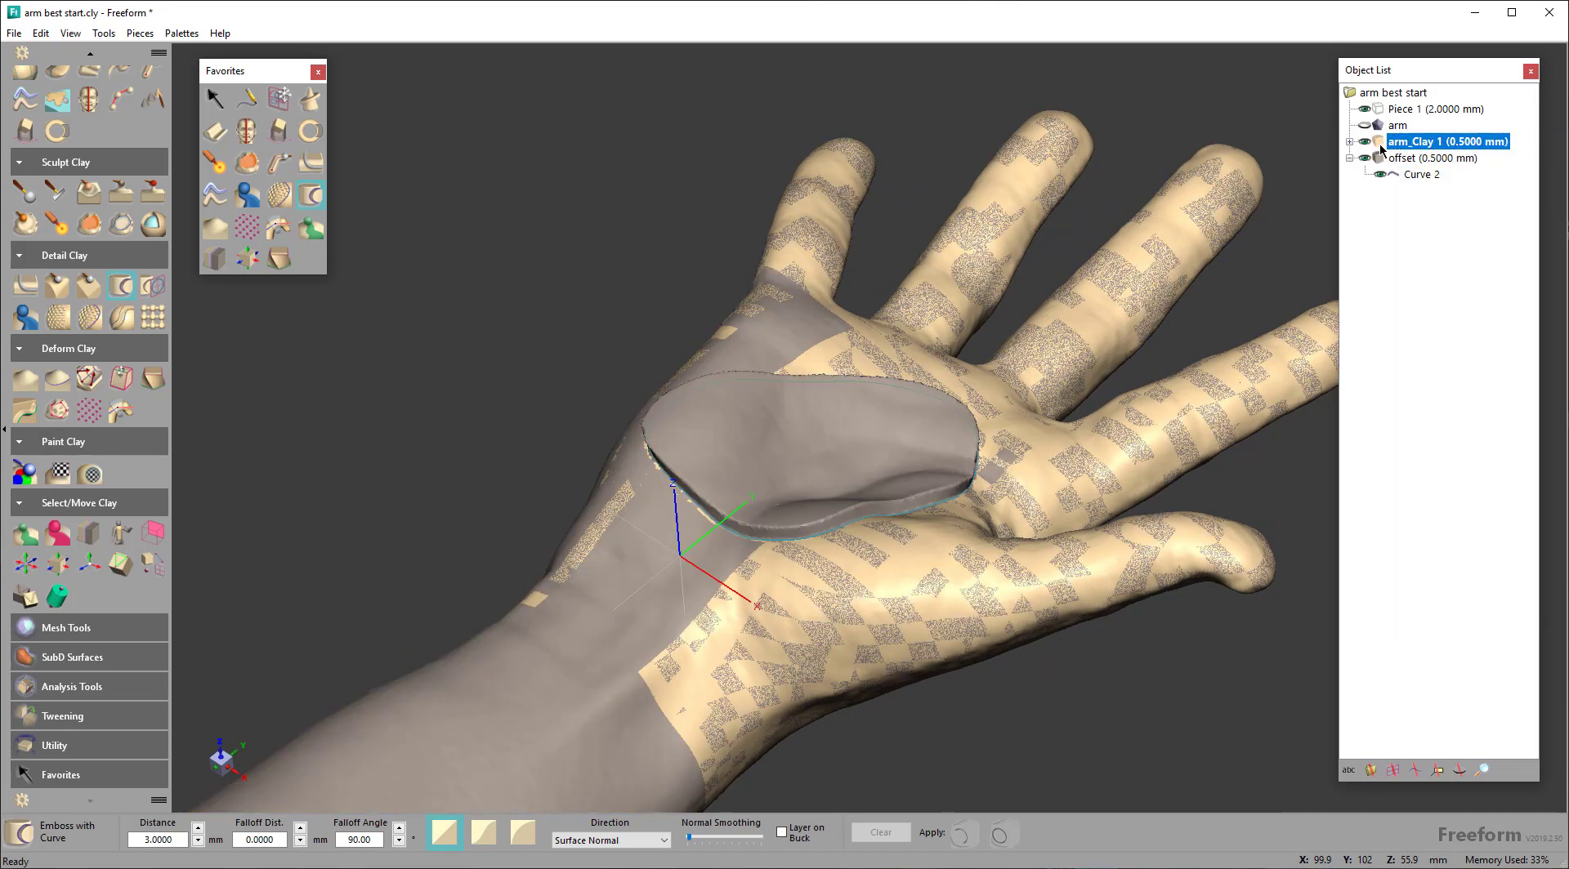
pyautogui.rightClick(1445, 142)
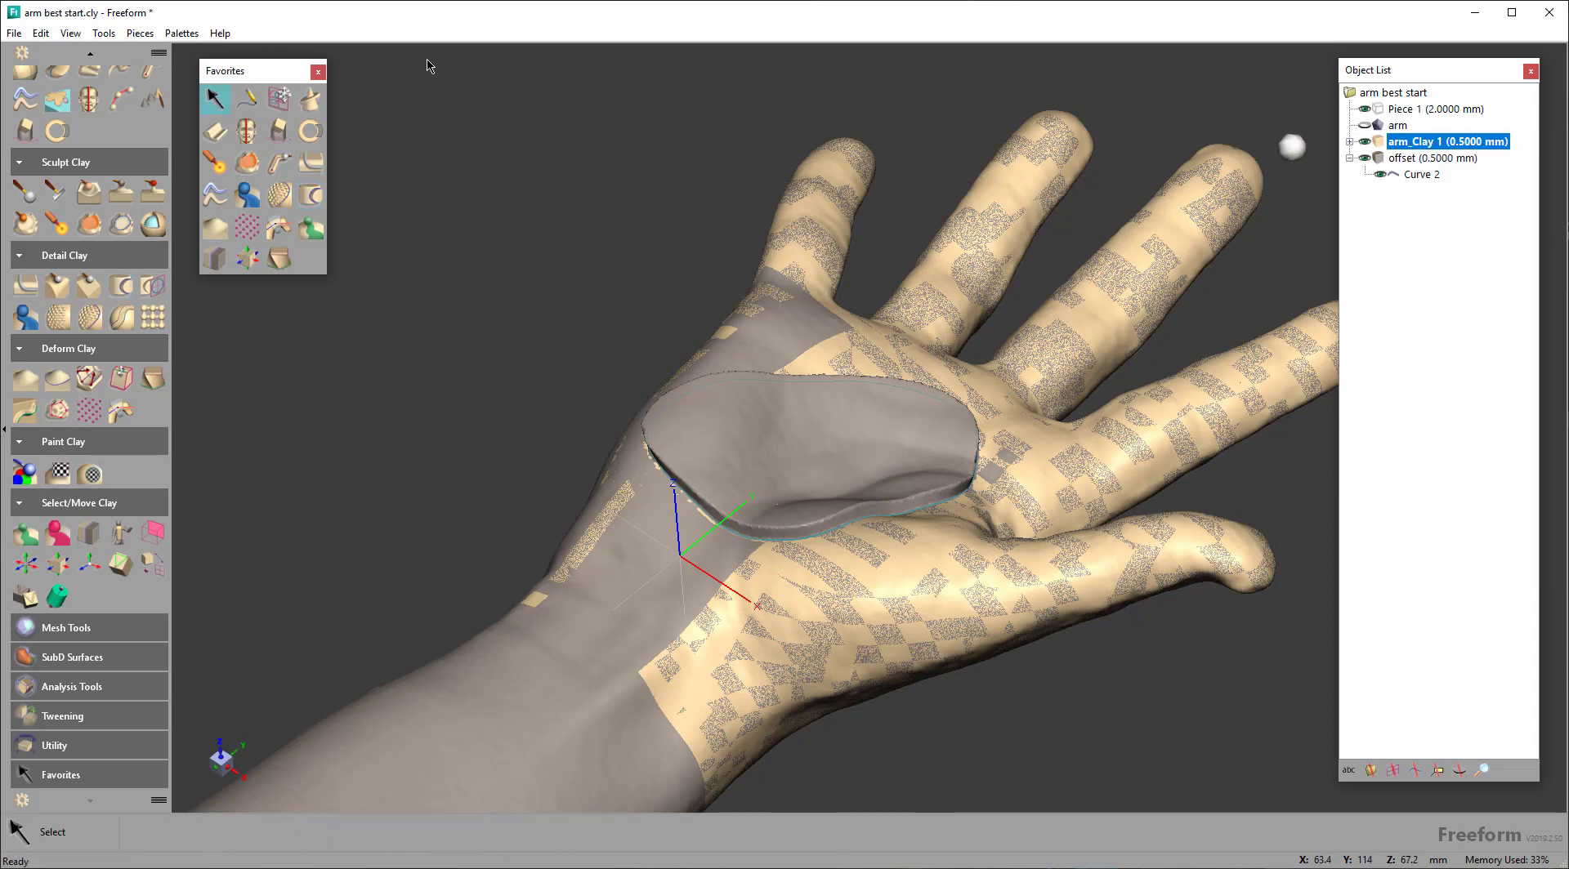
pyautogui.rightClick(1445, 142)
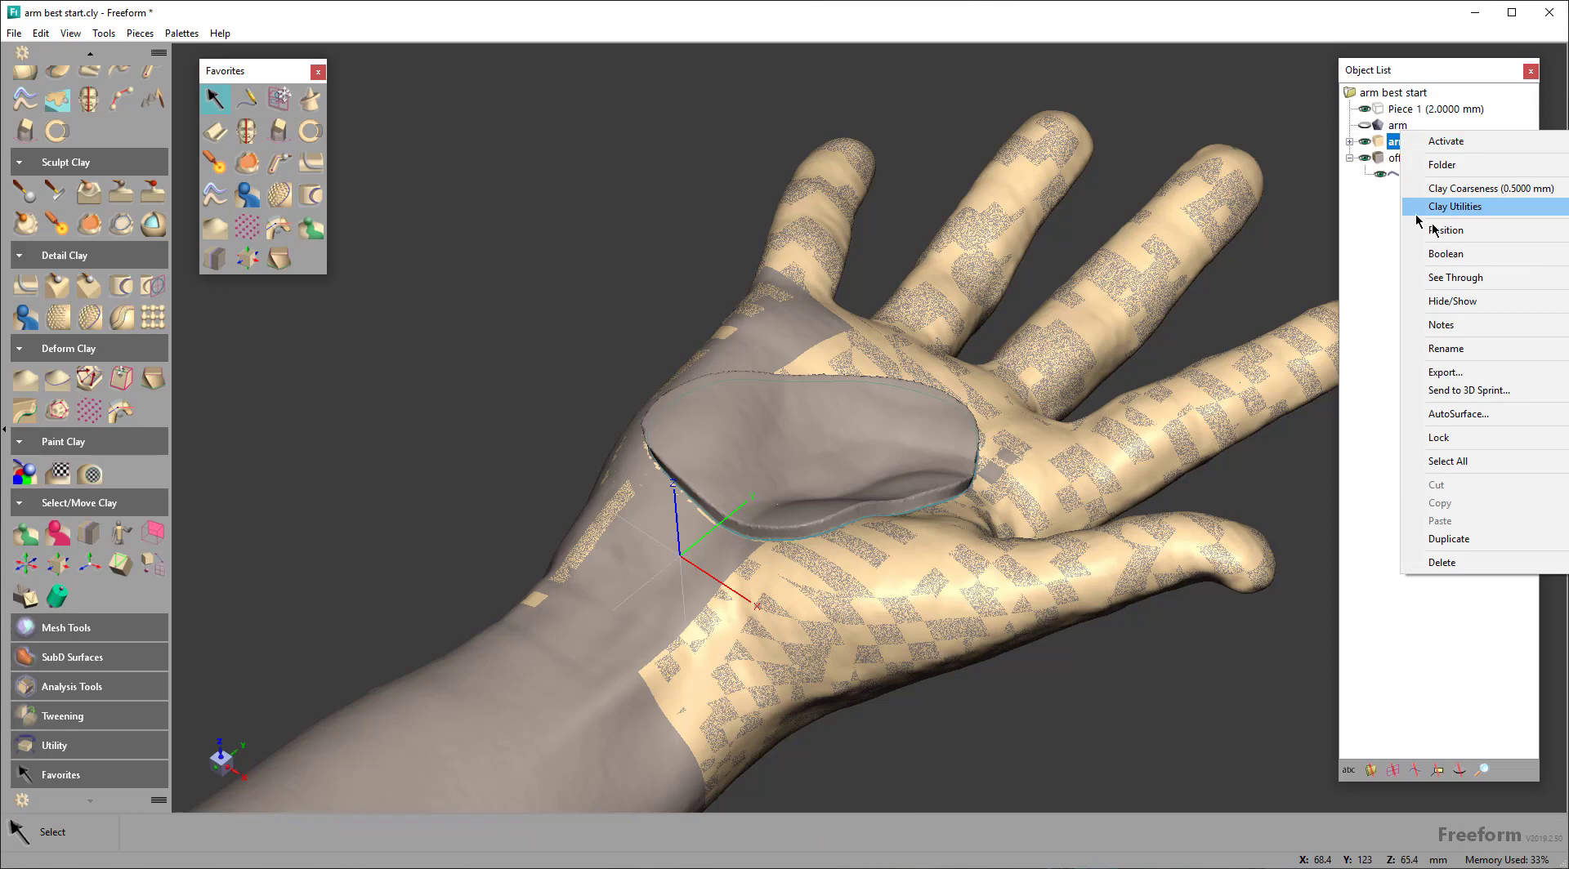
pyautogui.moveTo(1526, 260)
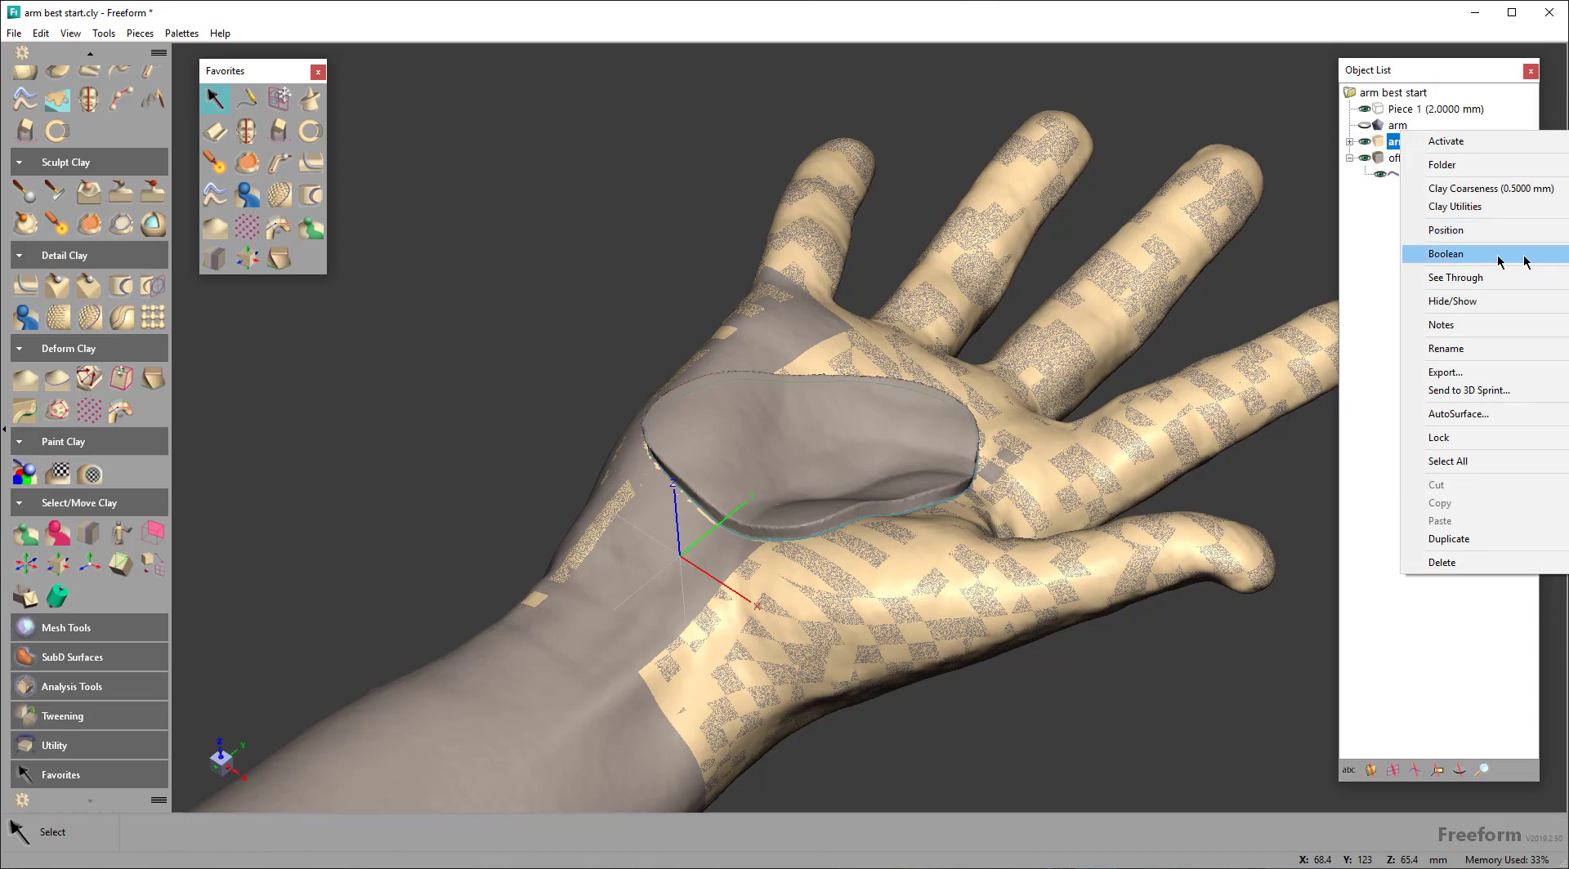
pyautogui.click(1445, 253)
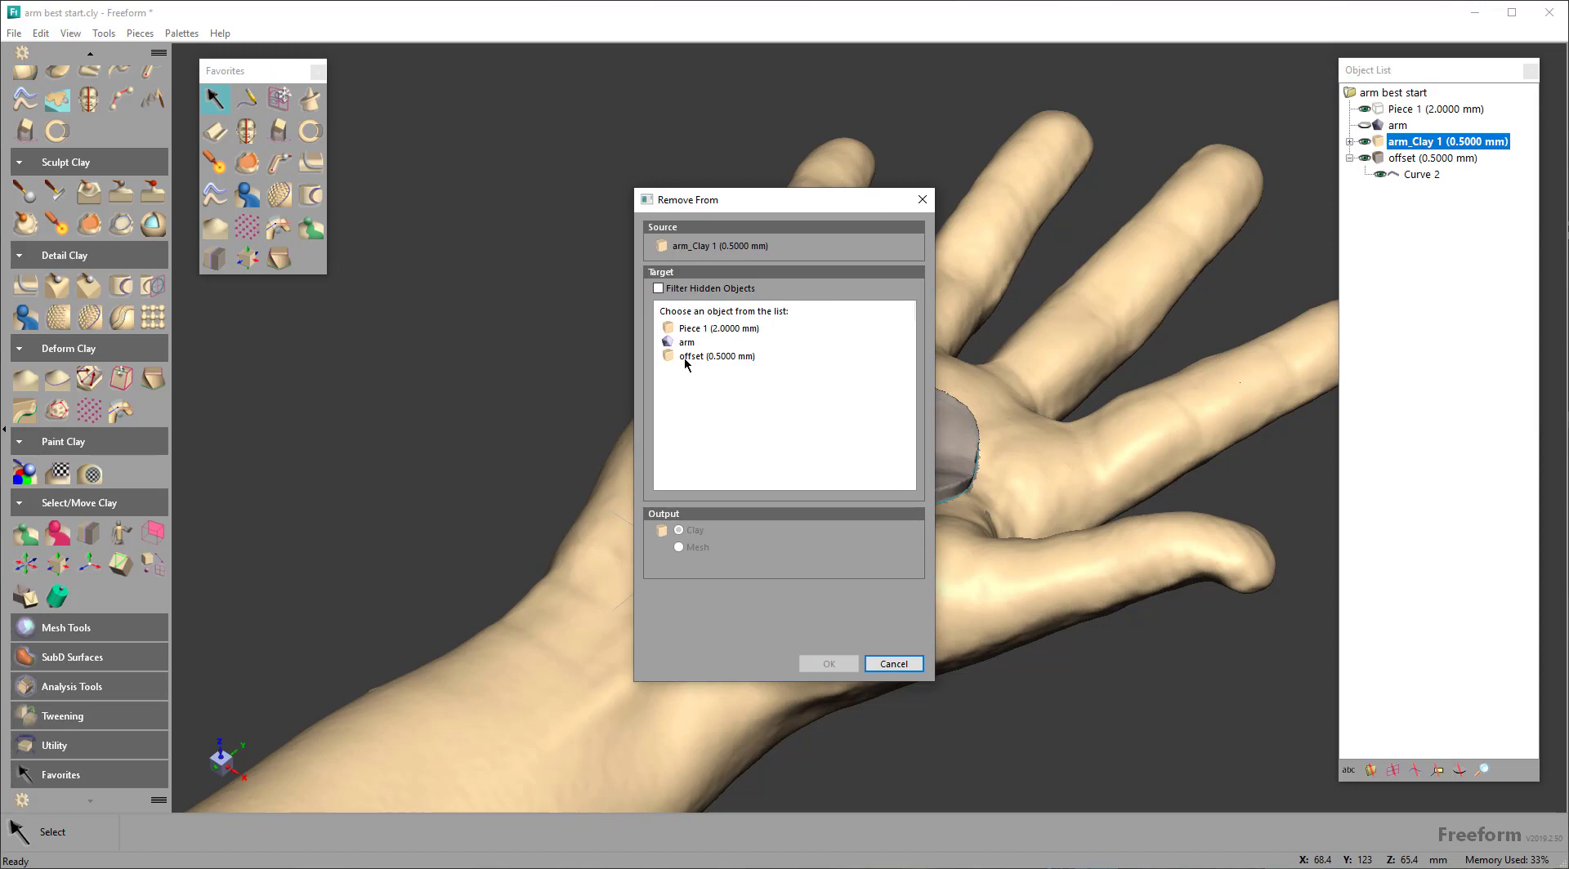
pyautogui.click(891, 664)
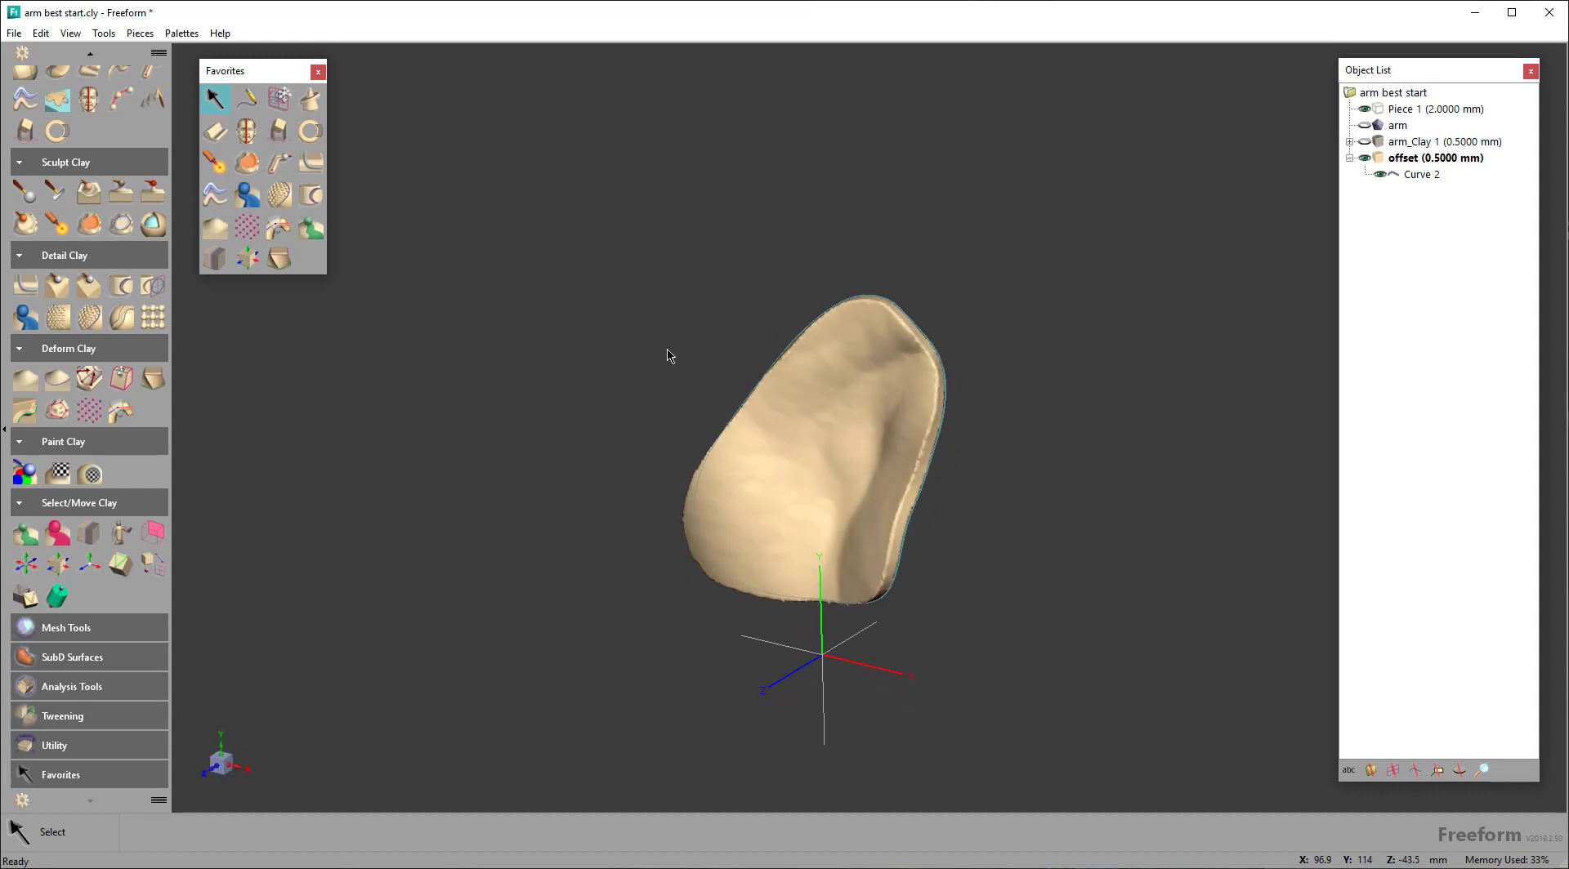
pyautogui.moveTo(1331, 791)
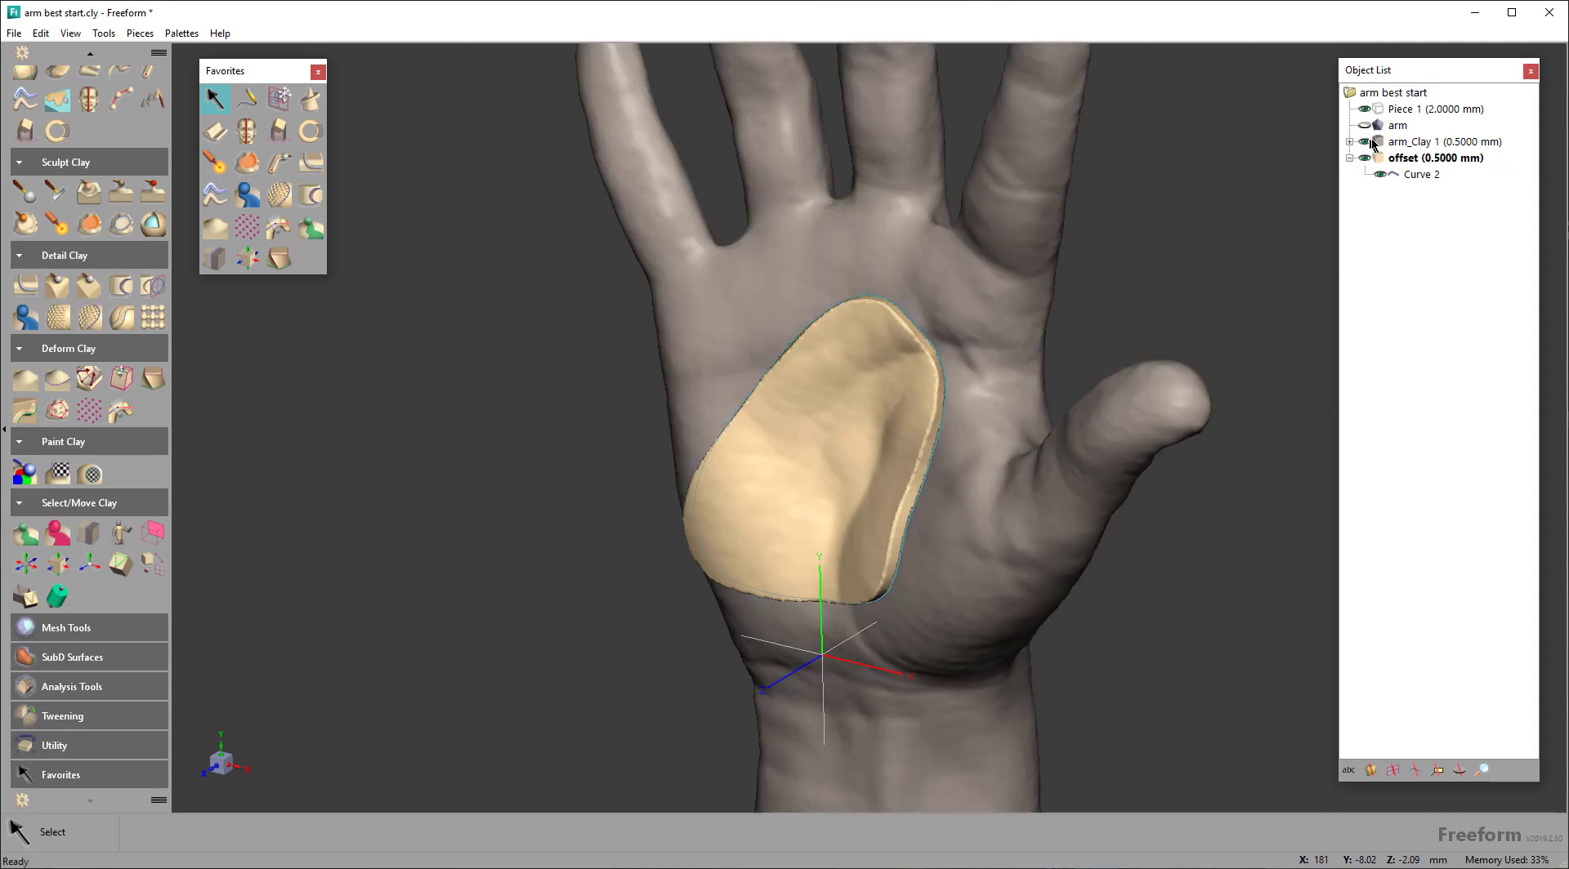
# Select arm_Clay 1 in the Object List, leaving the offset pad hidden
pyautogui.click(1447, 142)
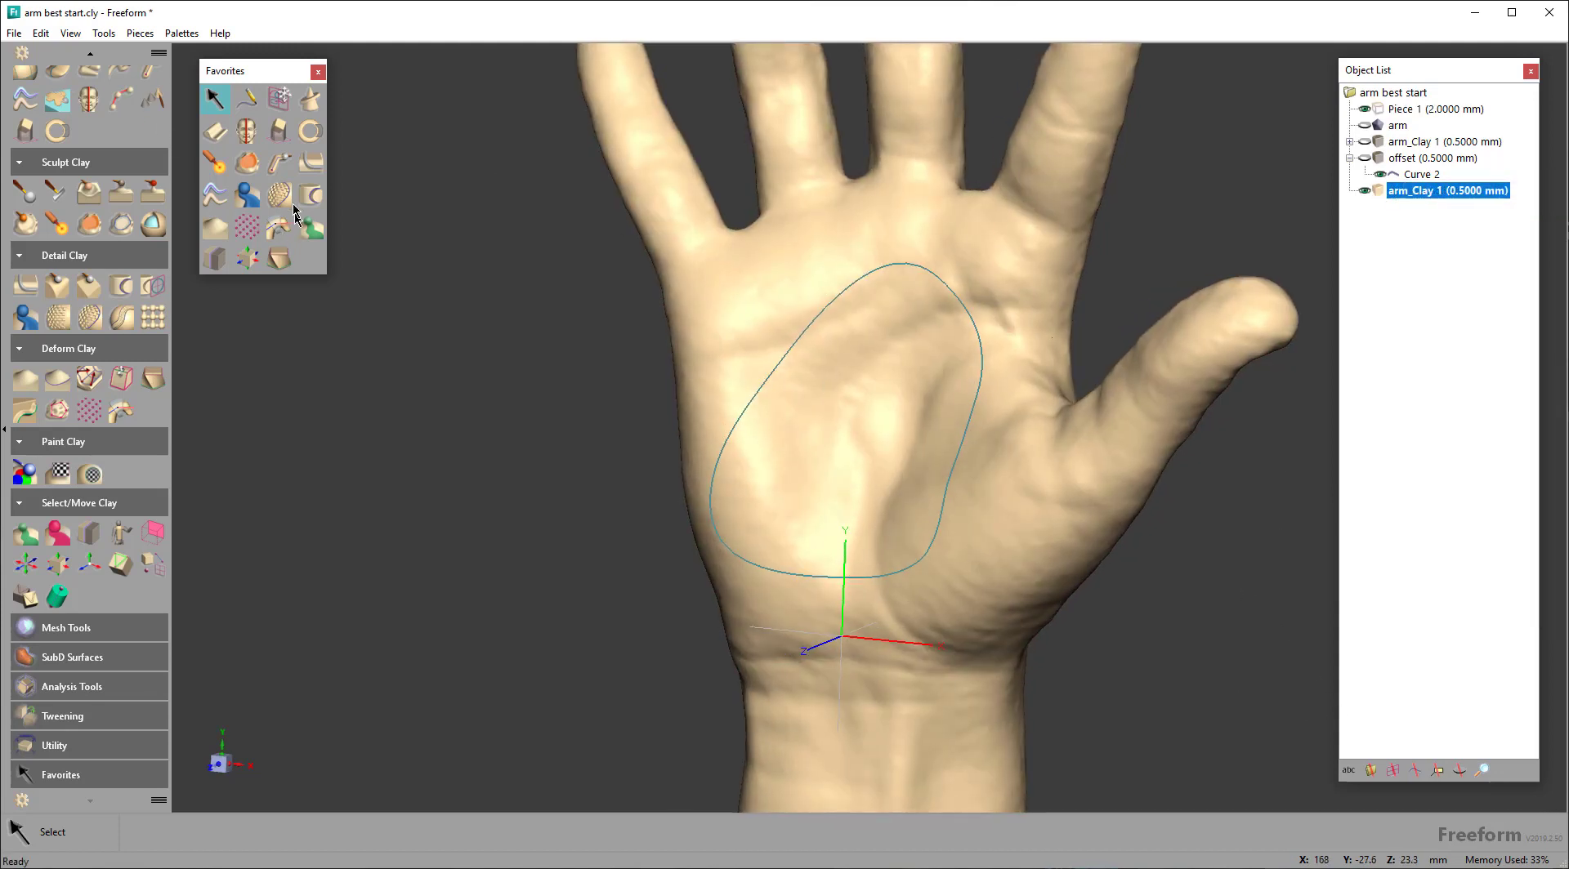
pyautogui.moveTo(311, 129)
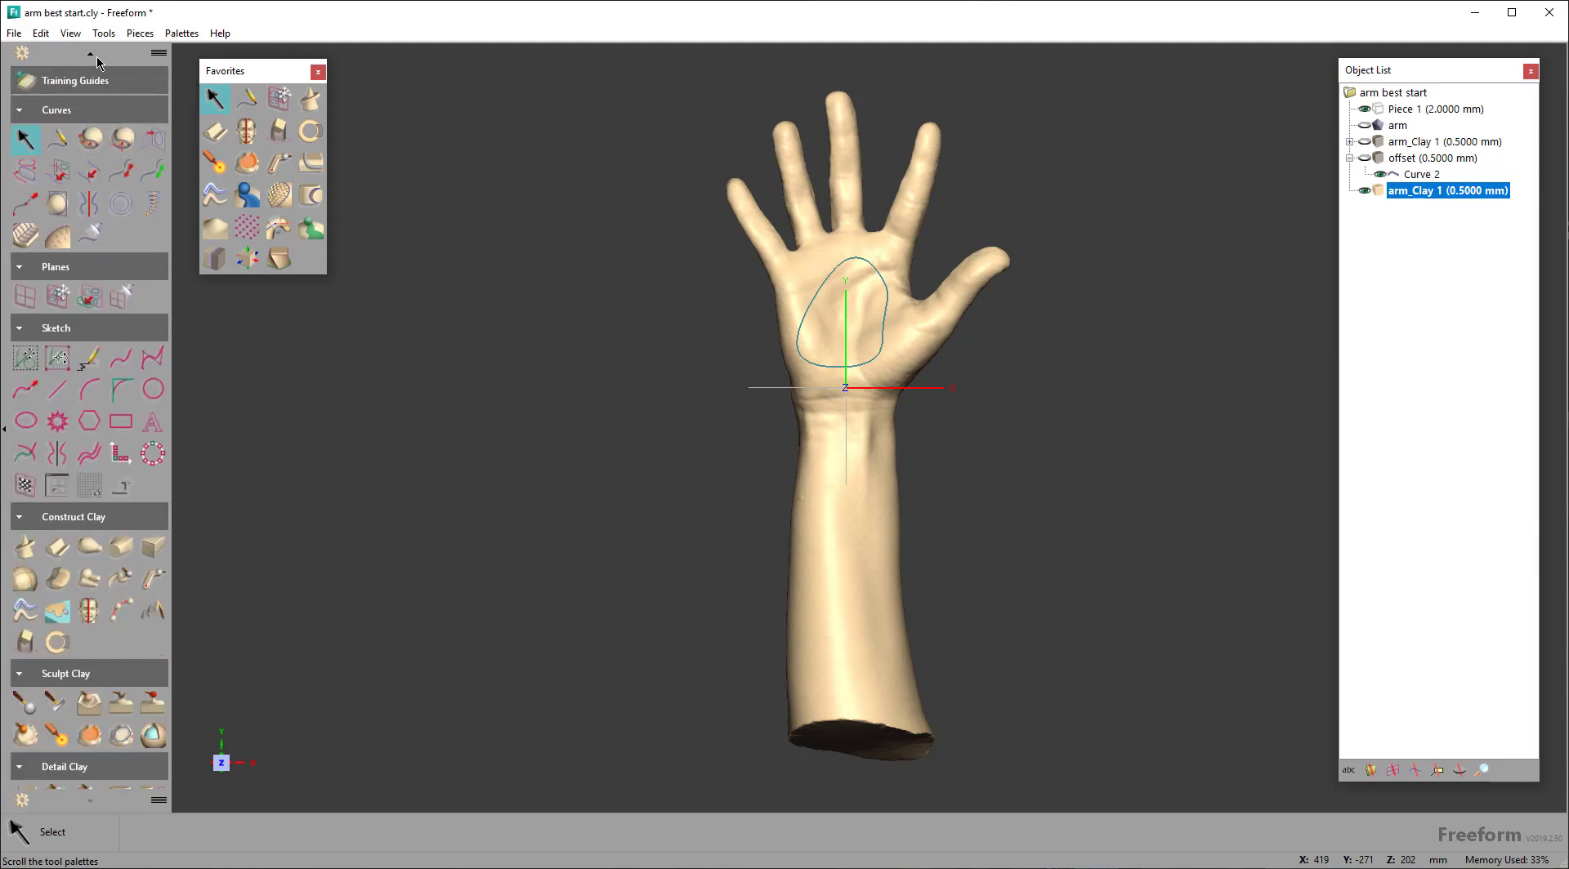
# Add a Front Plane and draw a freehand closed loop encircling the whole arm
pyautogui.click(25, 296)
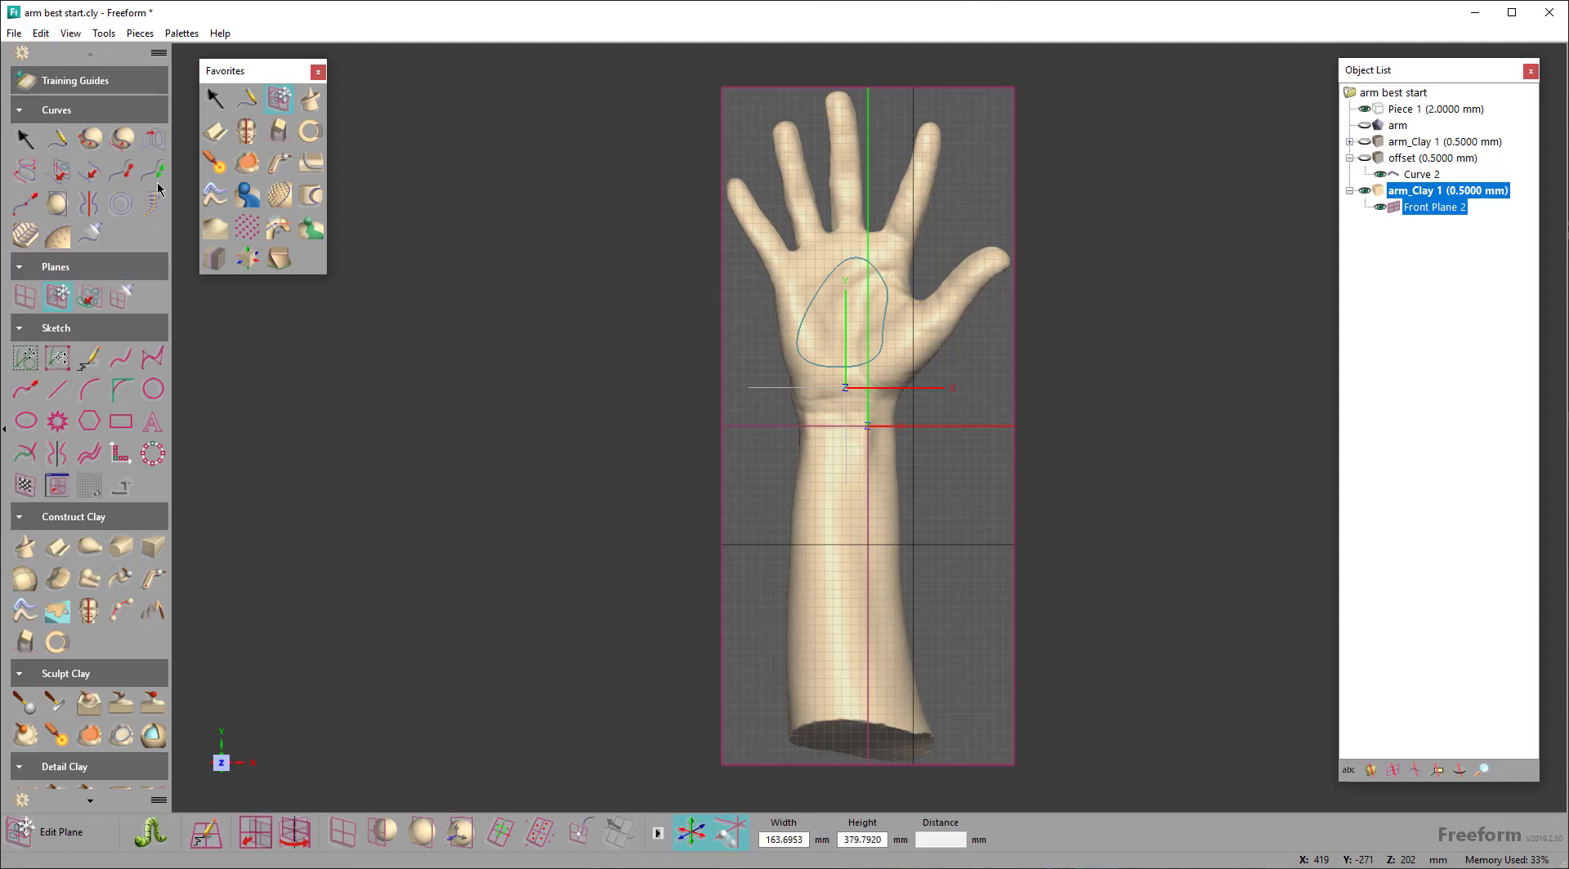
pyautogui.click(1432, 207)
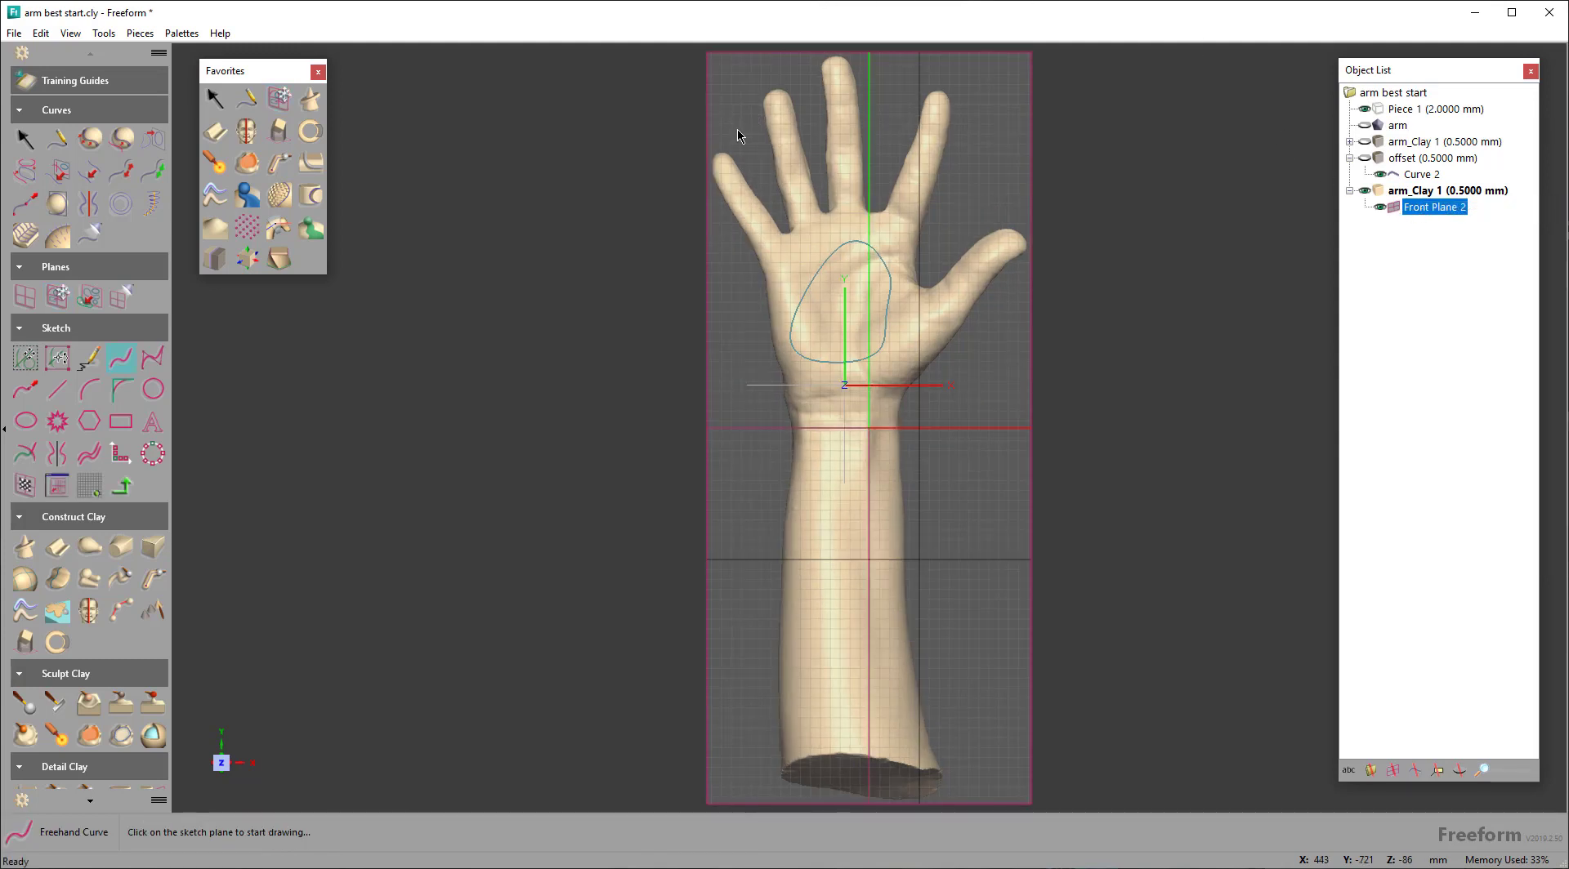
pyautogui.moveTo(120, 357)
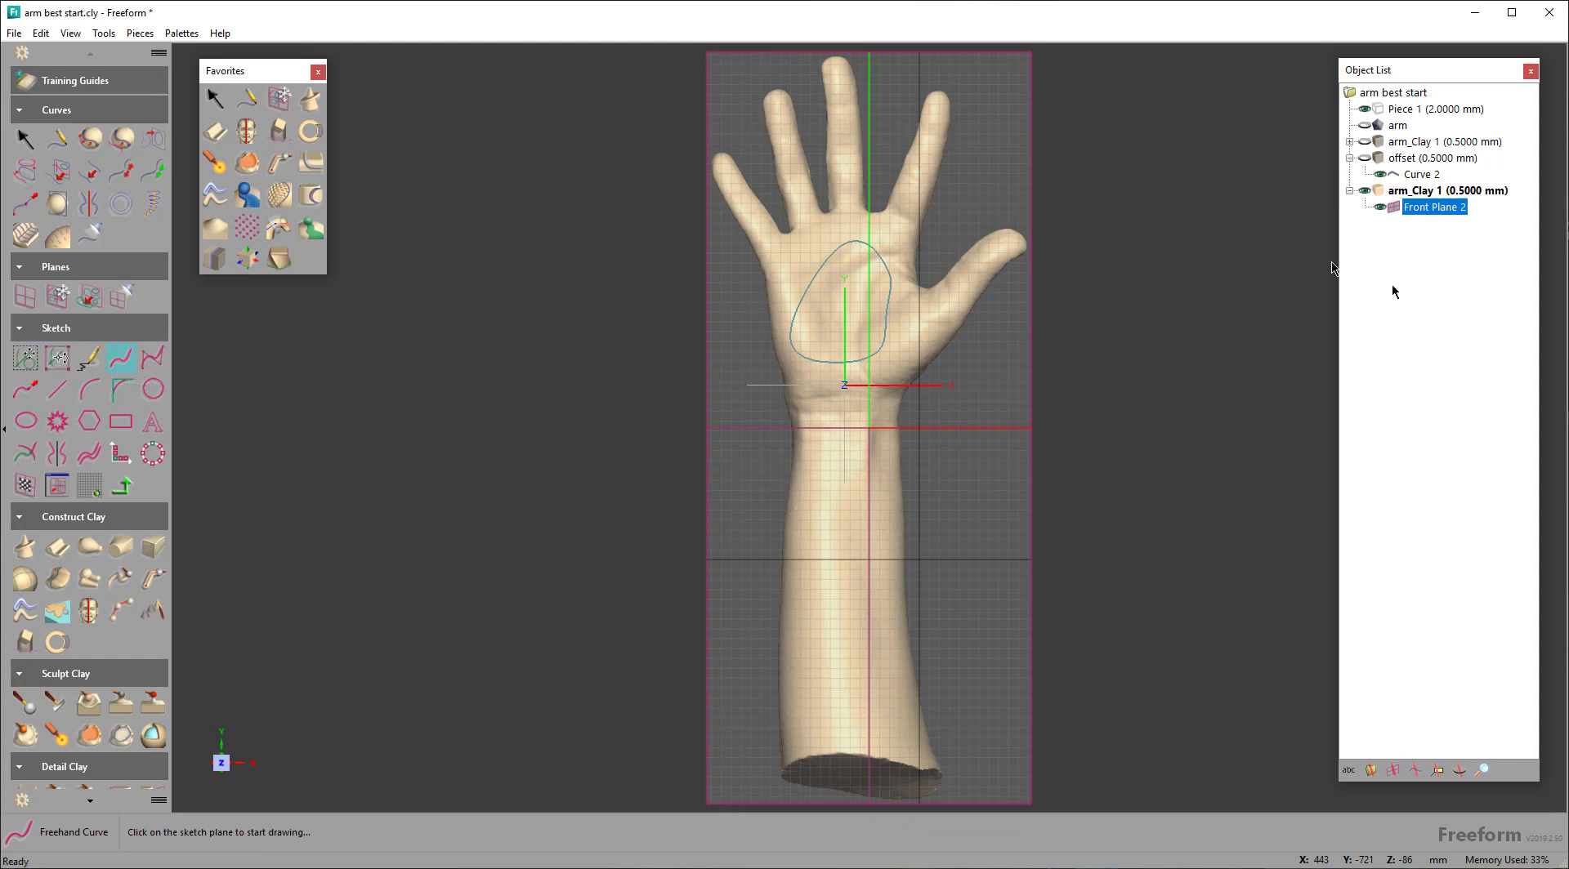
pyautogui.click(713, 258)
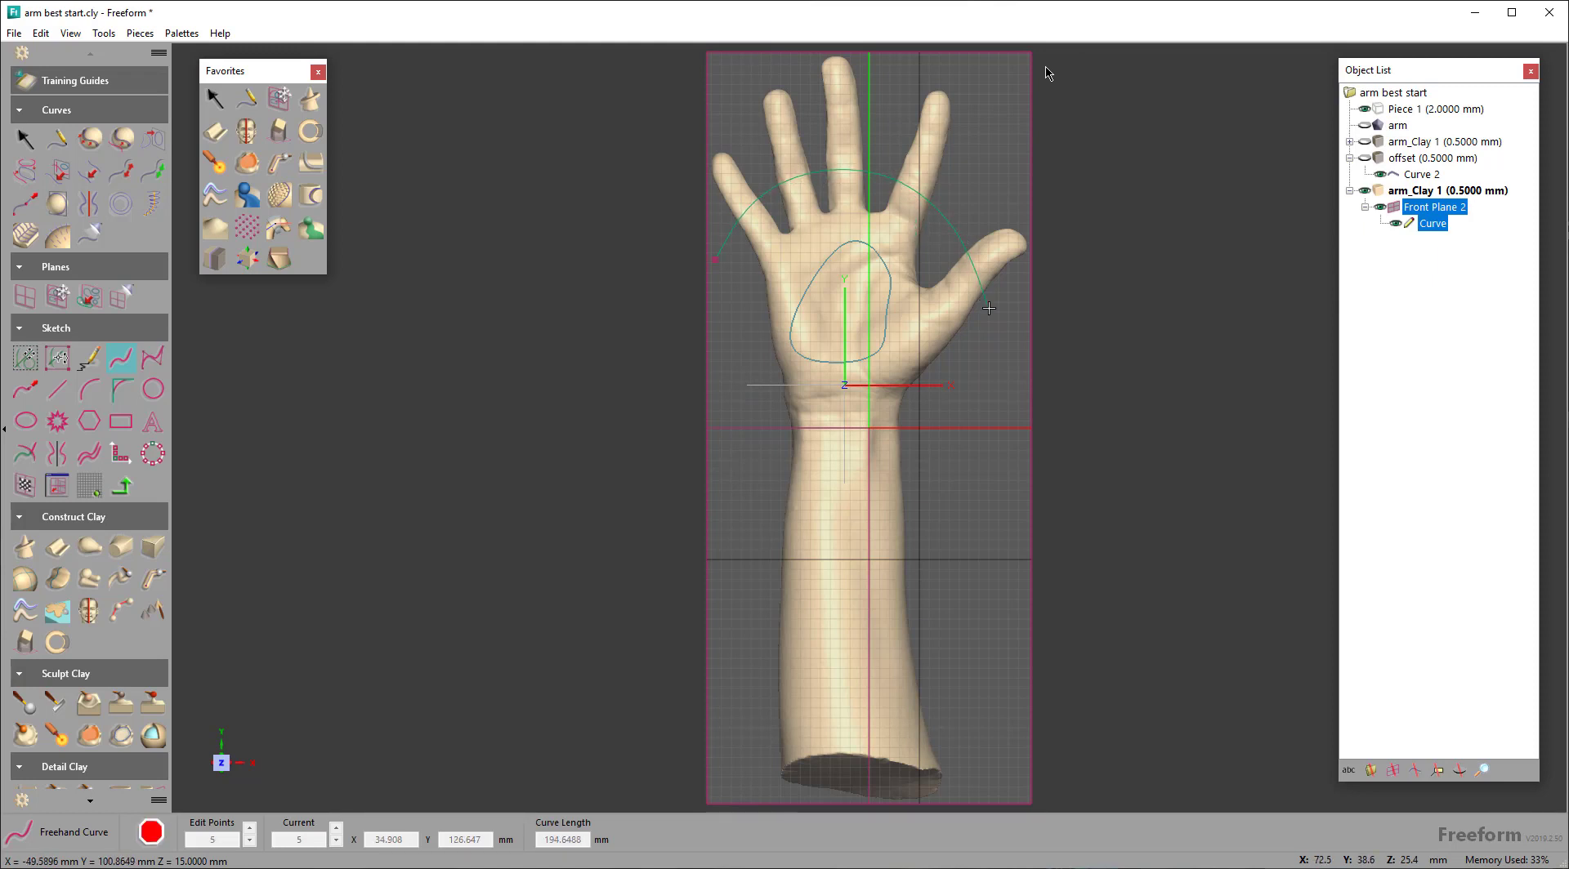
pyautogui.moveTo(988, 308); pyautogui.dragTo(736, 658)
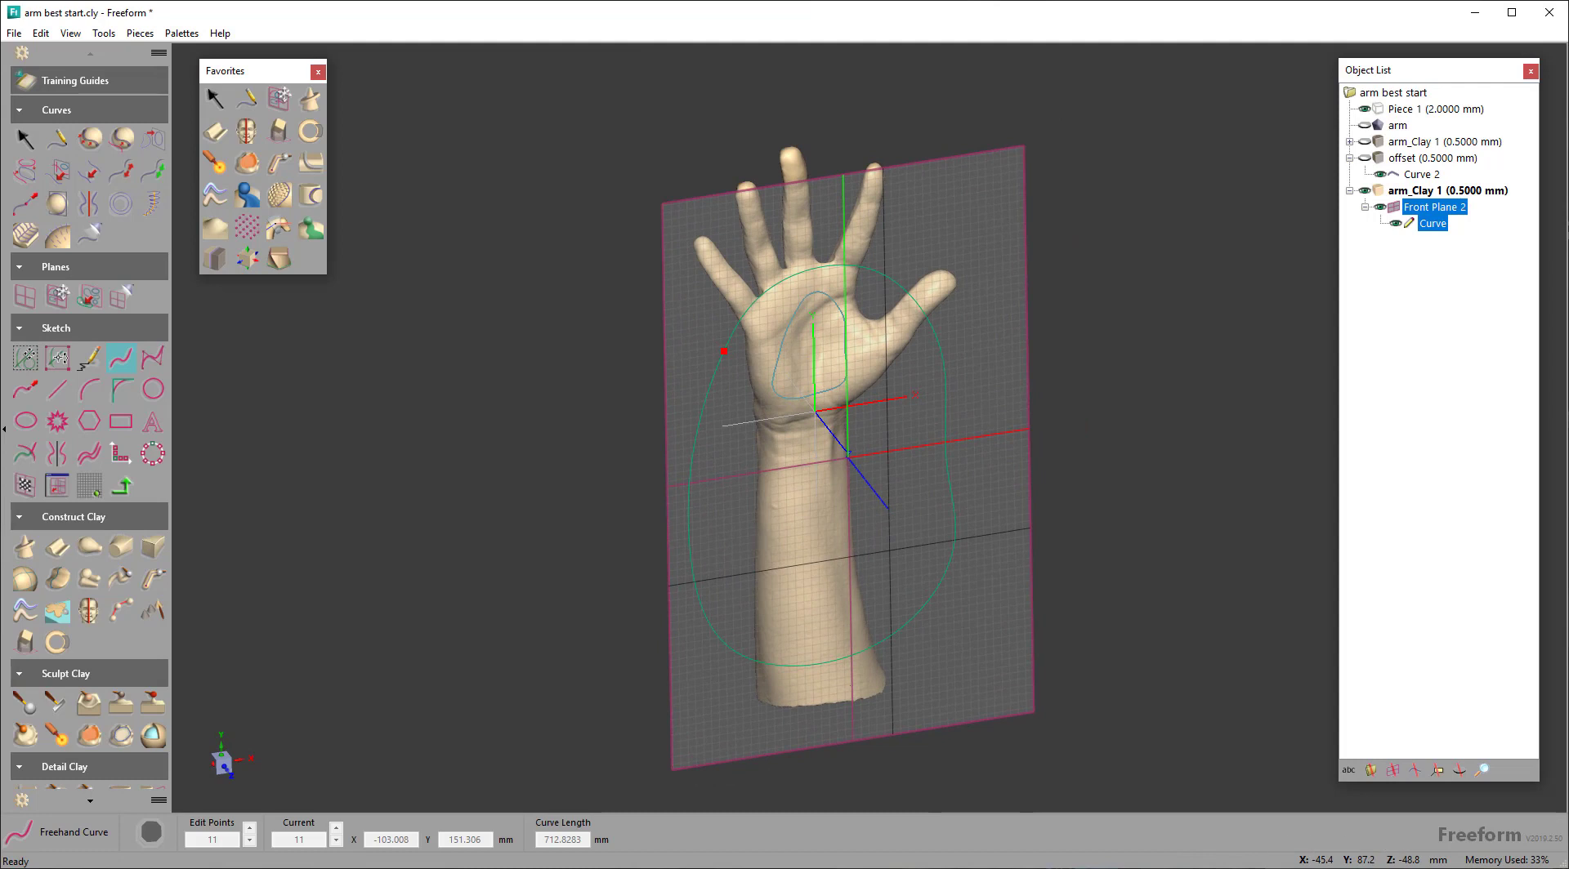
pyautogui.moveTo(1227, 806)
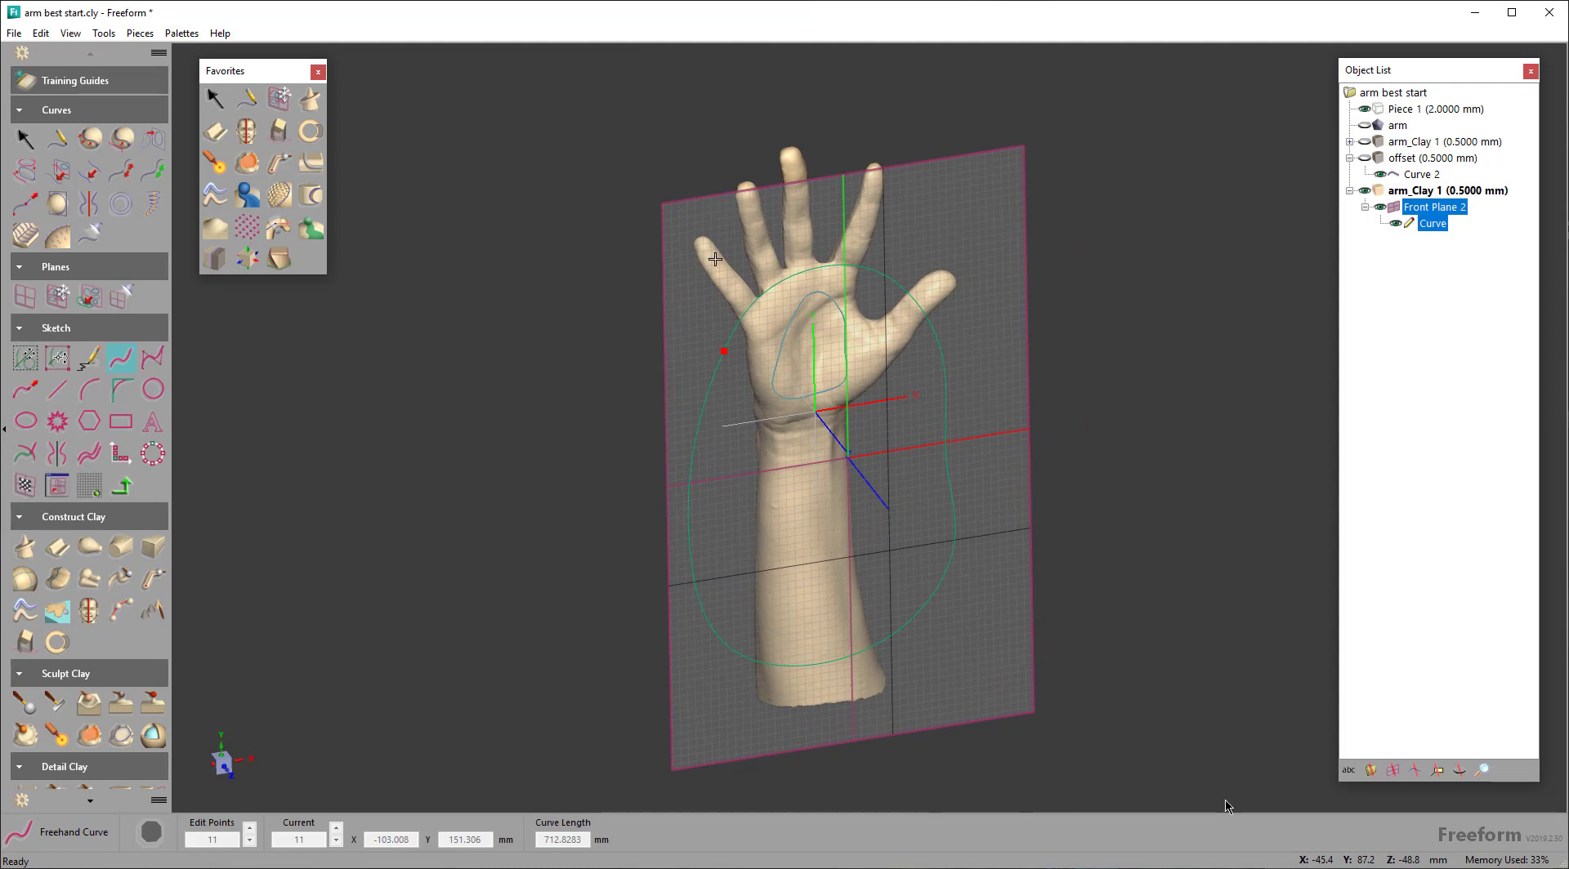
pyautogui.moveTo(391, 105)
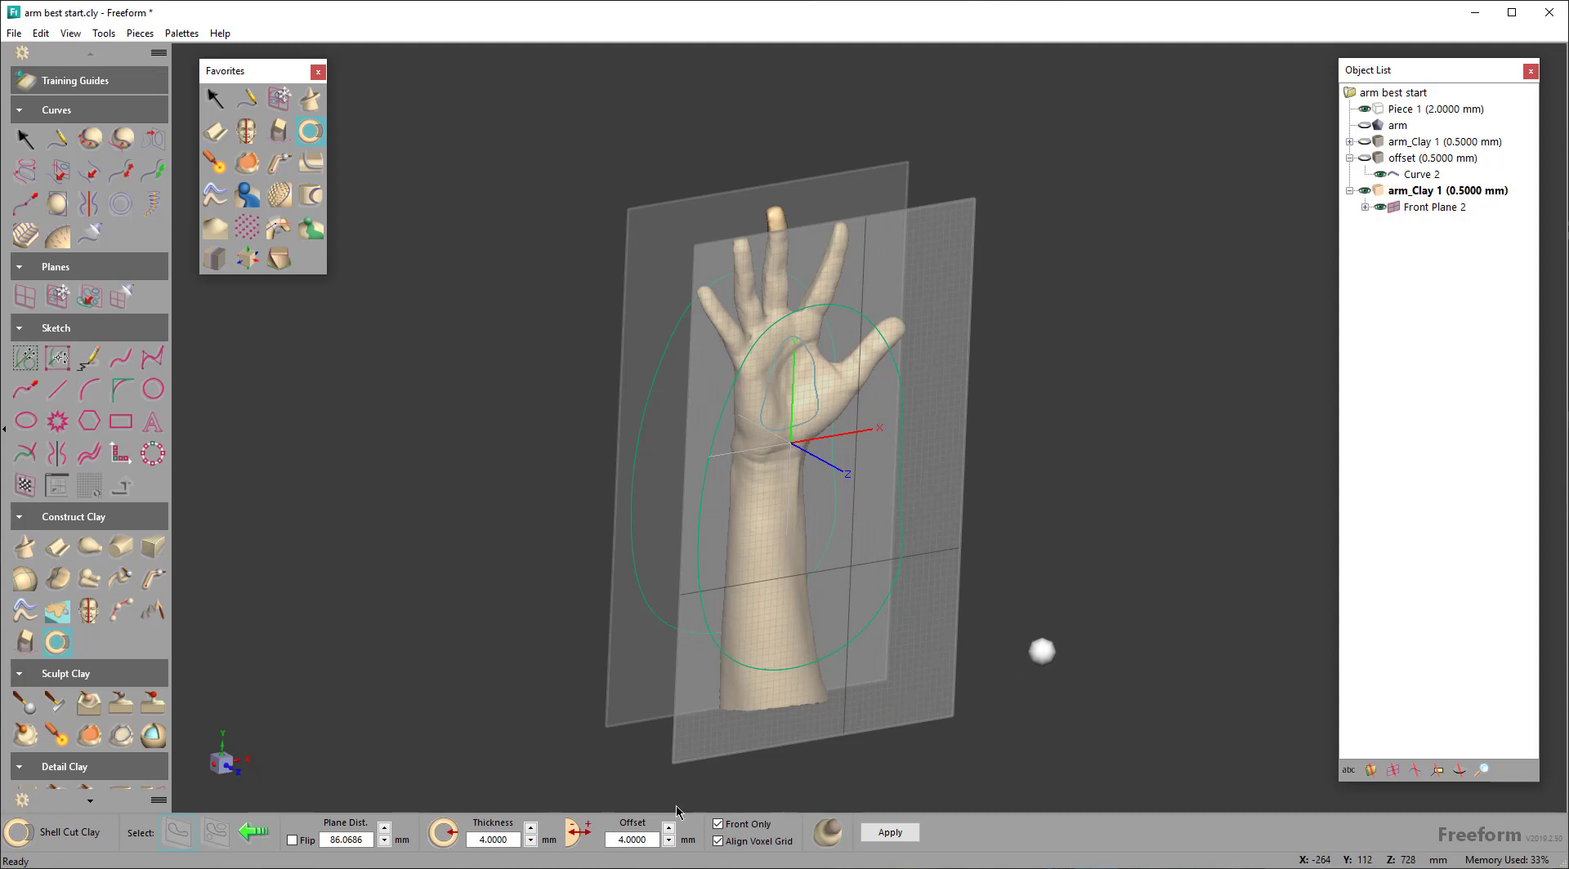
pyautogui.moveTo(1042, 652); pyautogui.dragTo(727, 494)
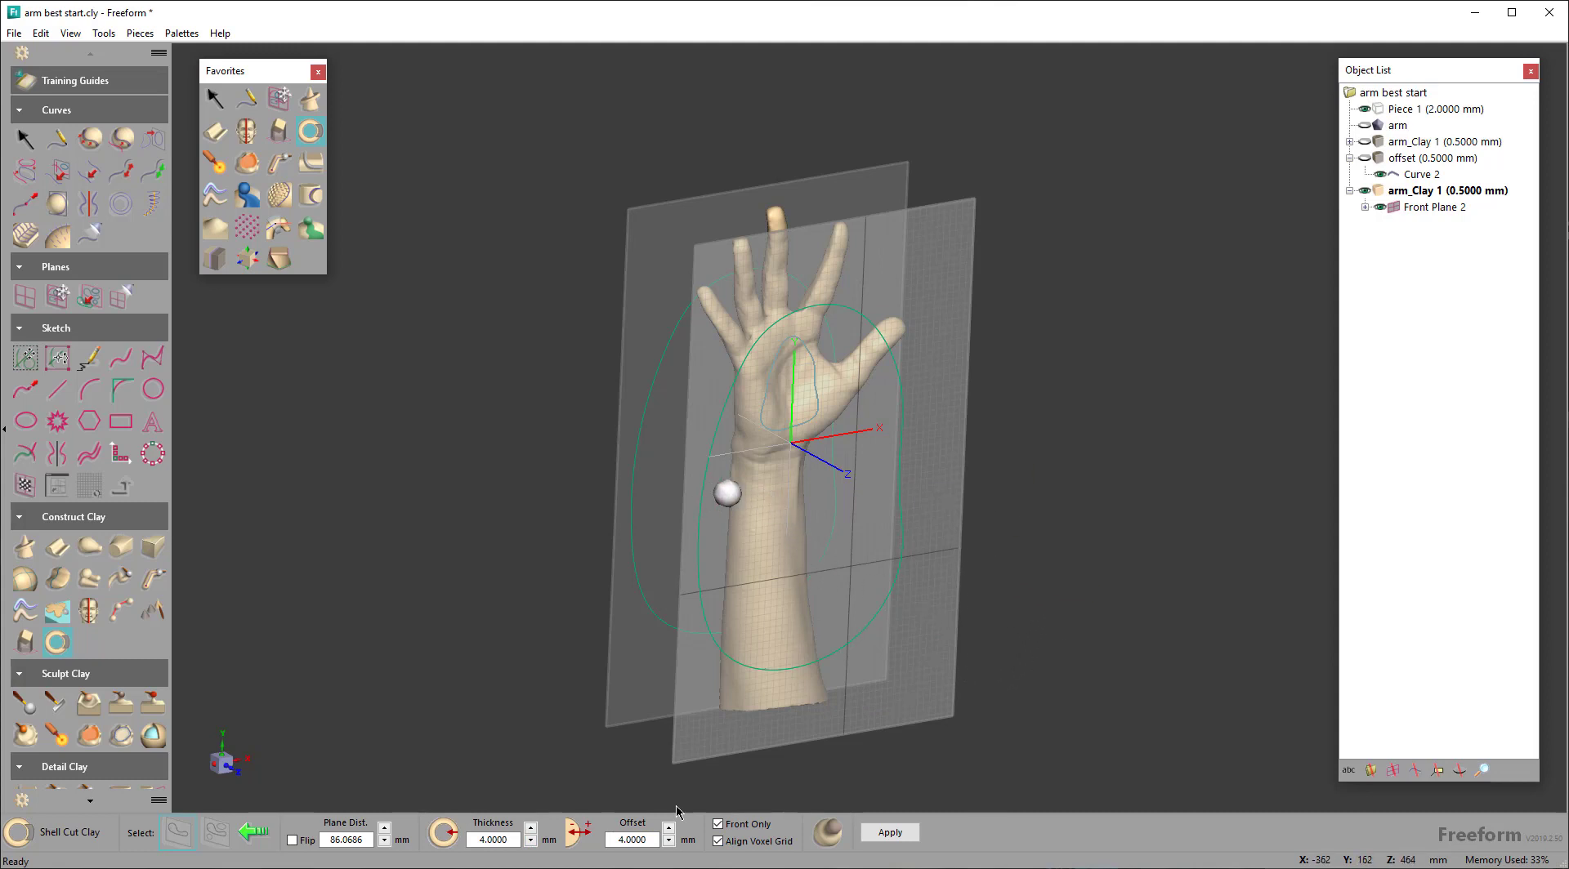
pyautogui.moveTo(728, 495); pyautogui.dragTo(628, 400)
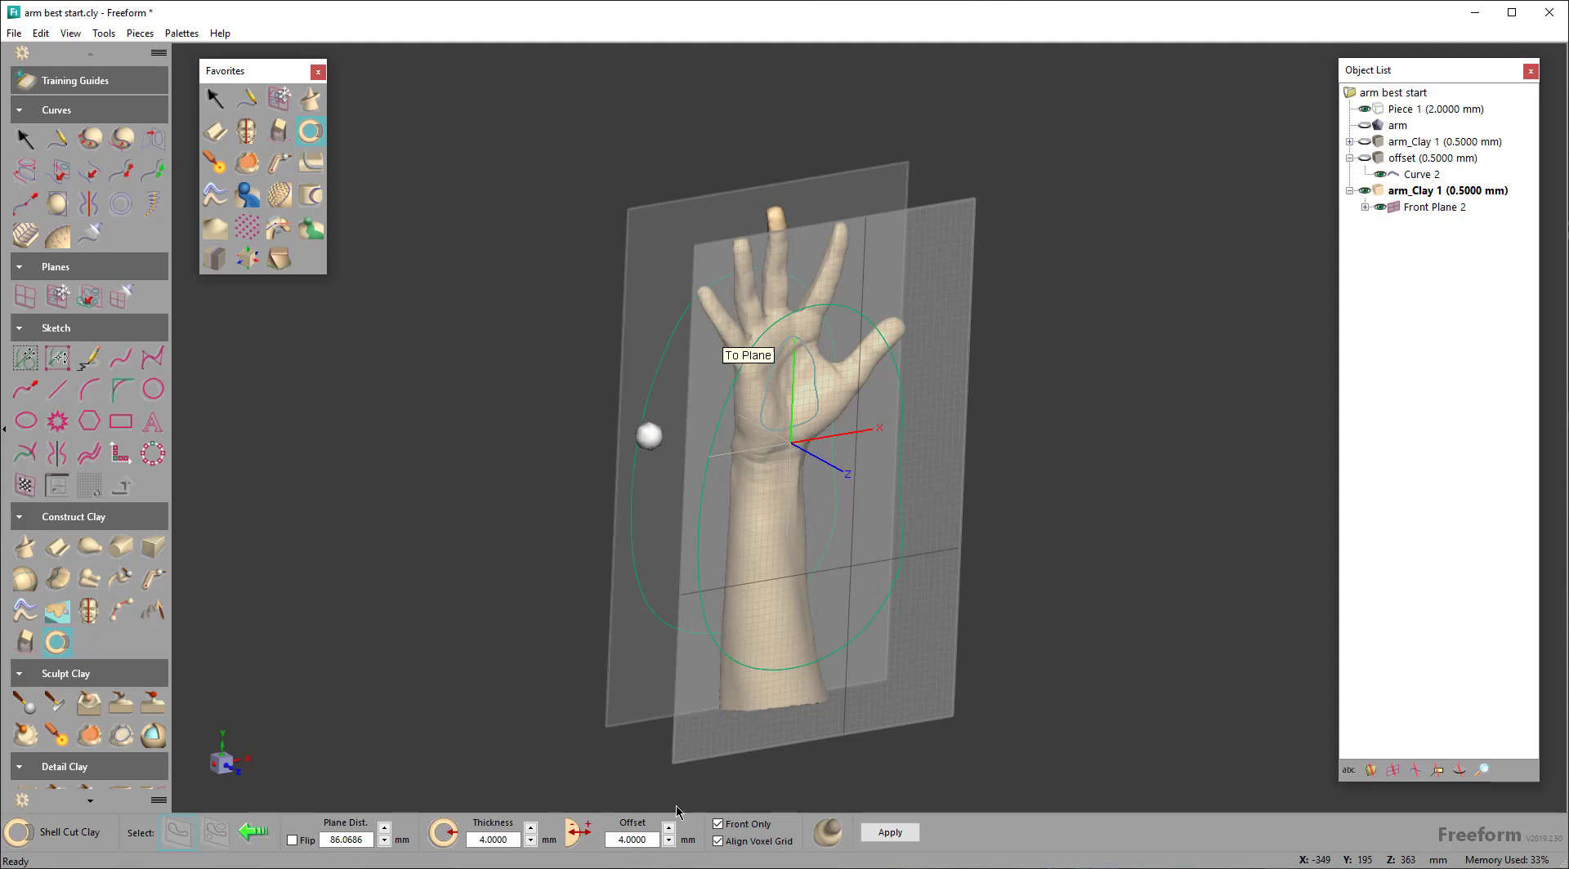
pyautogui.moveTo(648, 436); pyautogui.dragTo(612, 527)
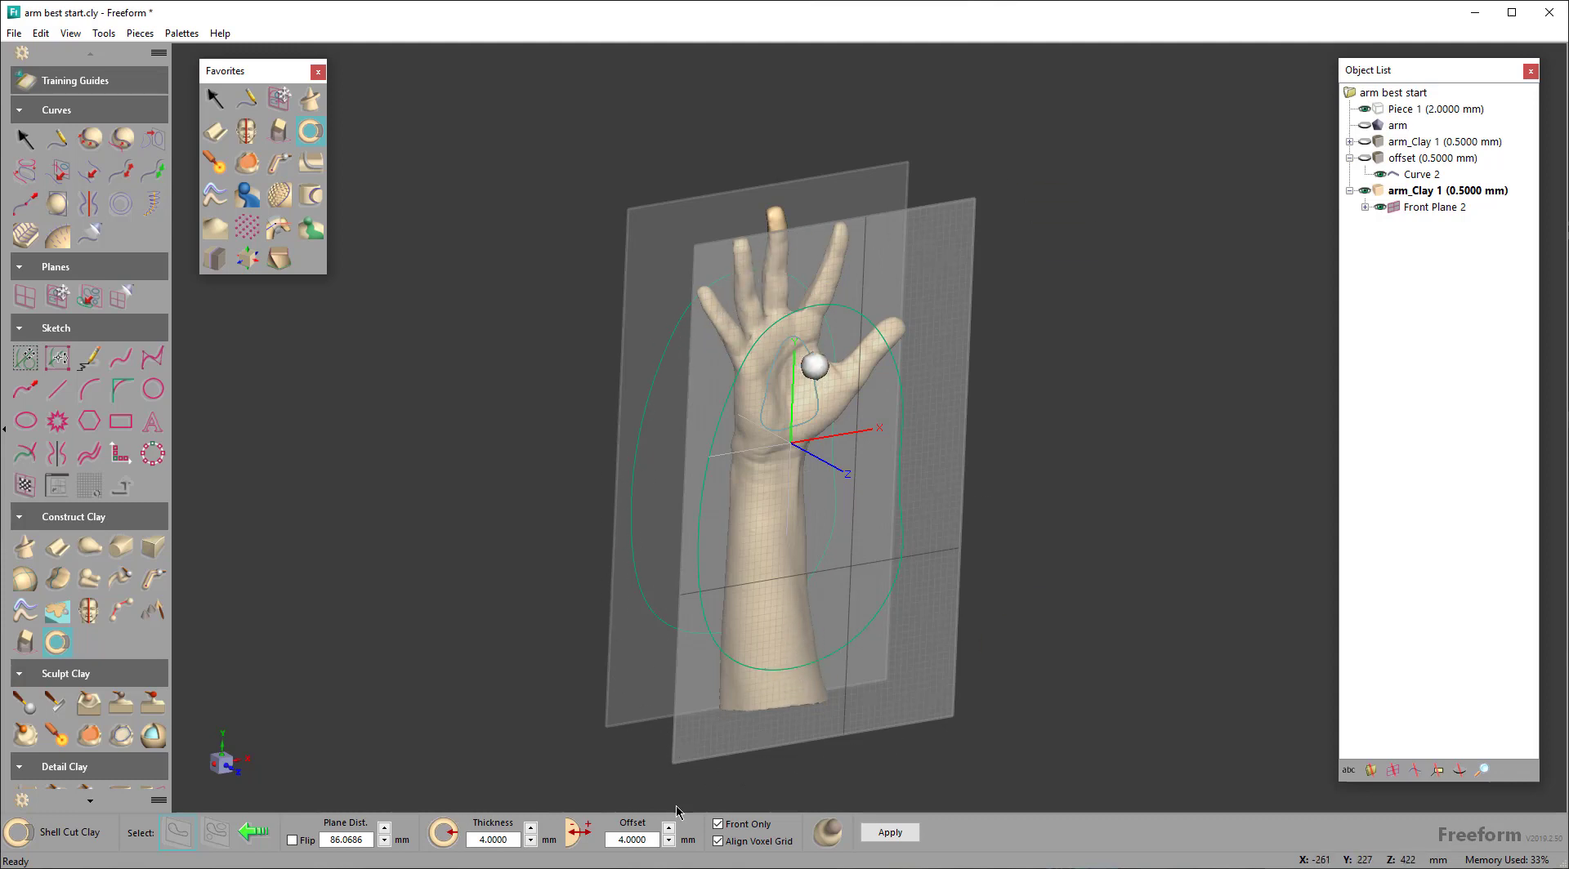
pyautogui.moveTo(815, 370); pyautogui.dragTo(790, 244)
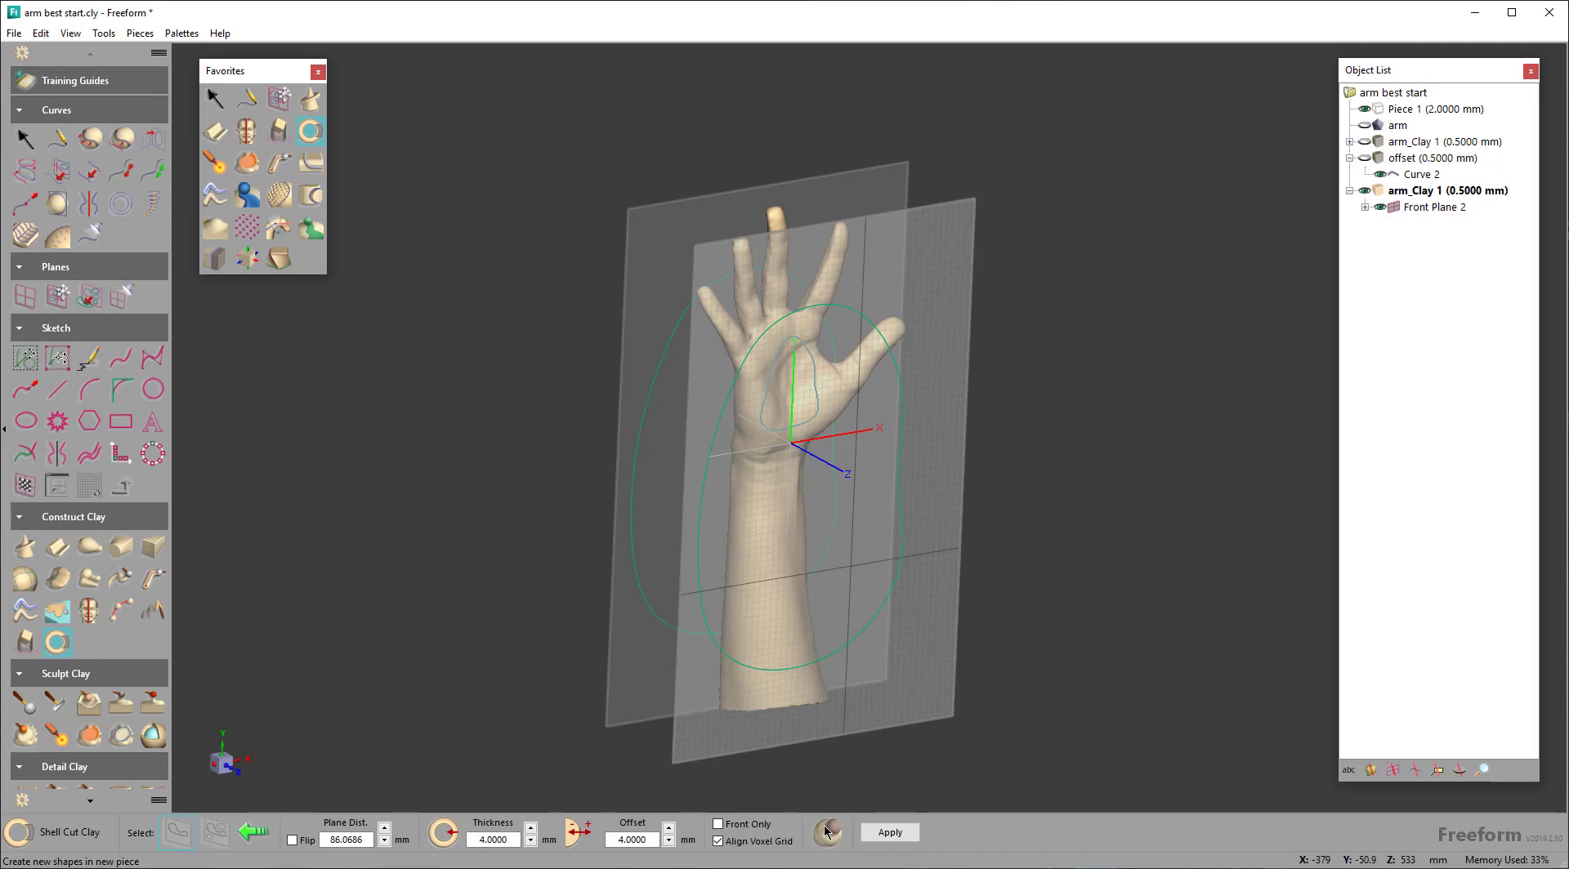
# Apply the 4 mm shell cut with Create in New Piece enabled
pyautogui.click(826, 831)
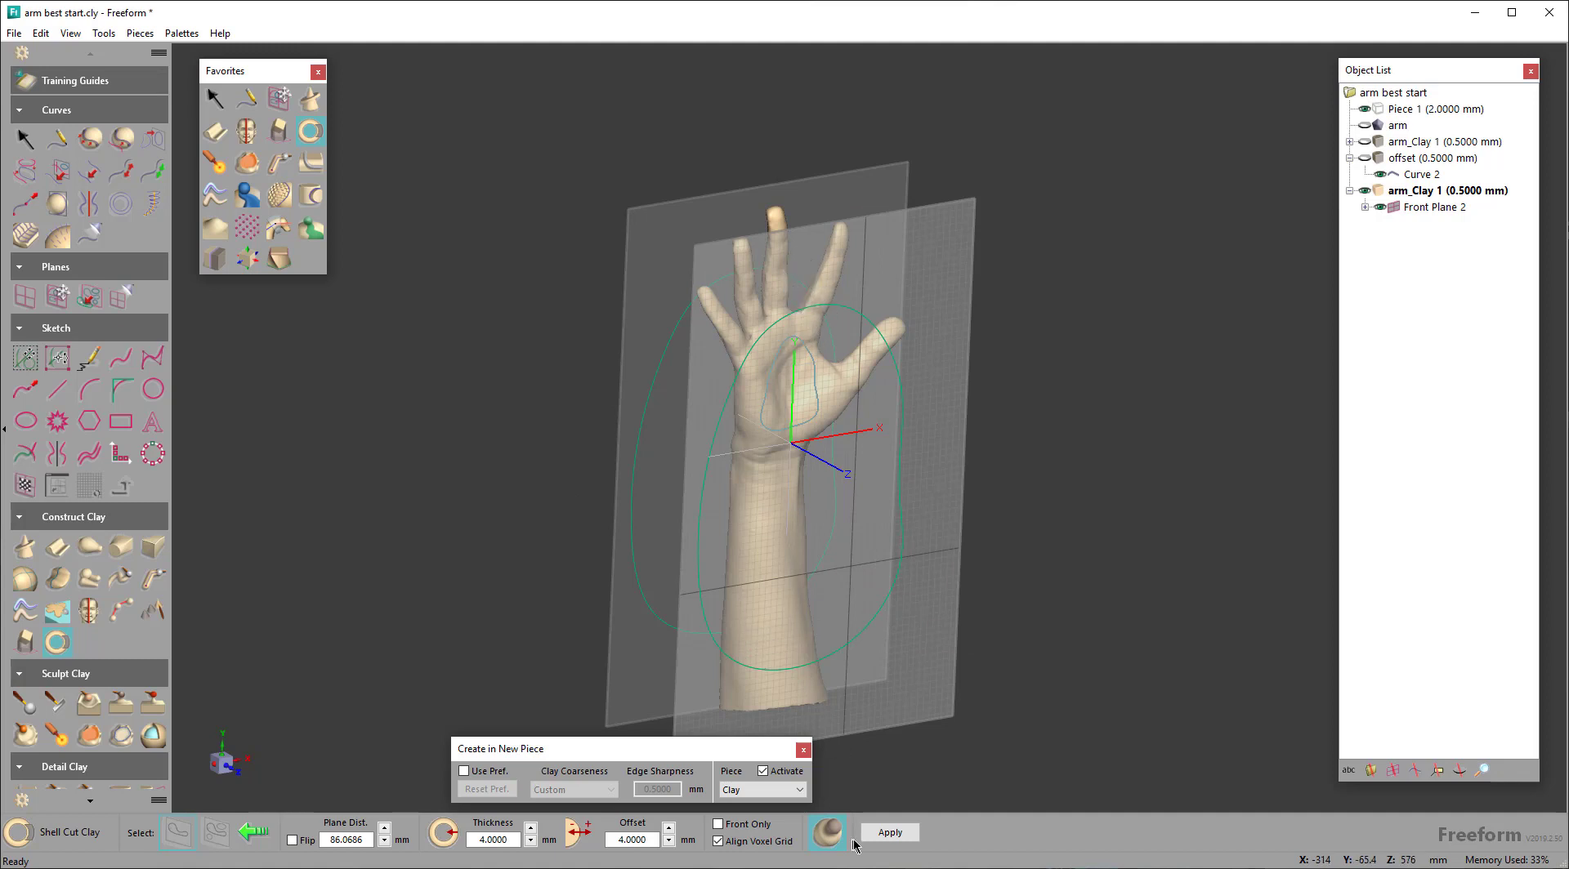
pyautogui.click(888, 831)
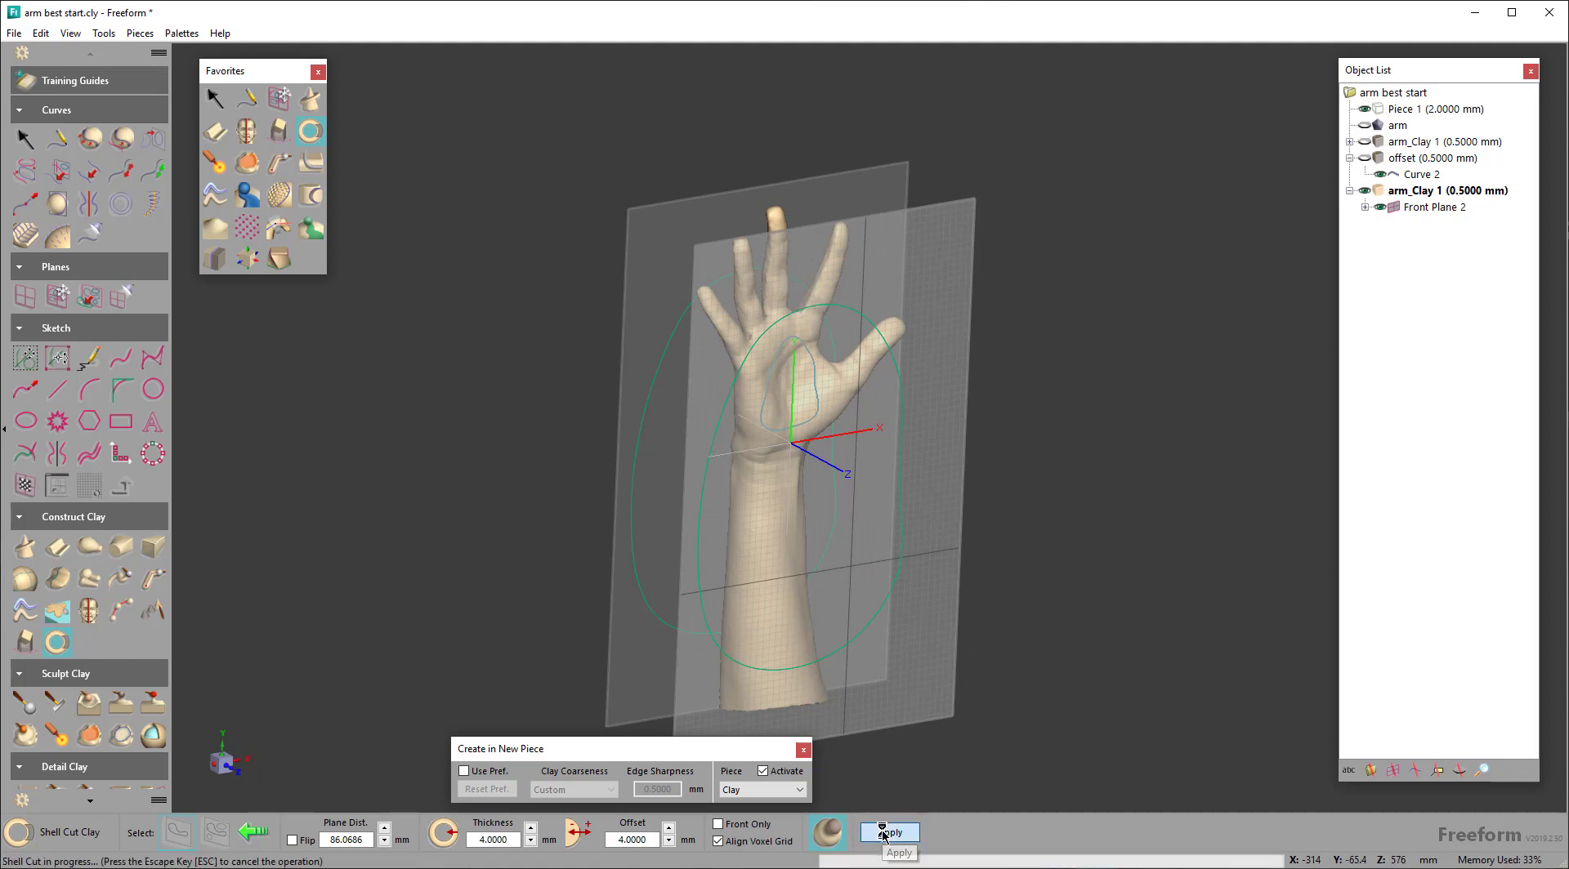
pyautogui.click(888, 831)
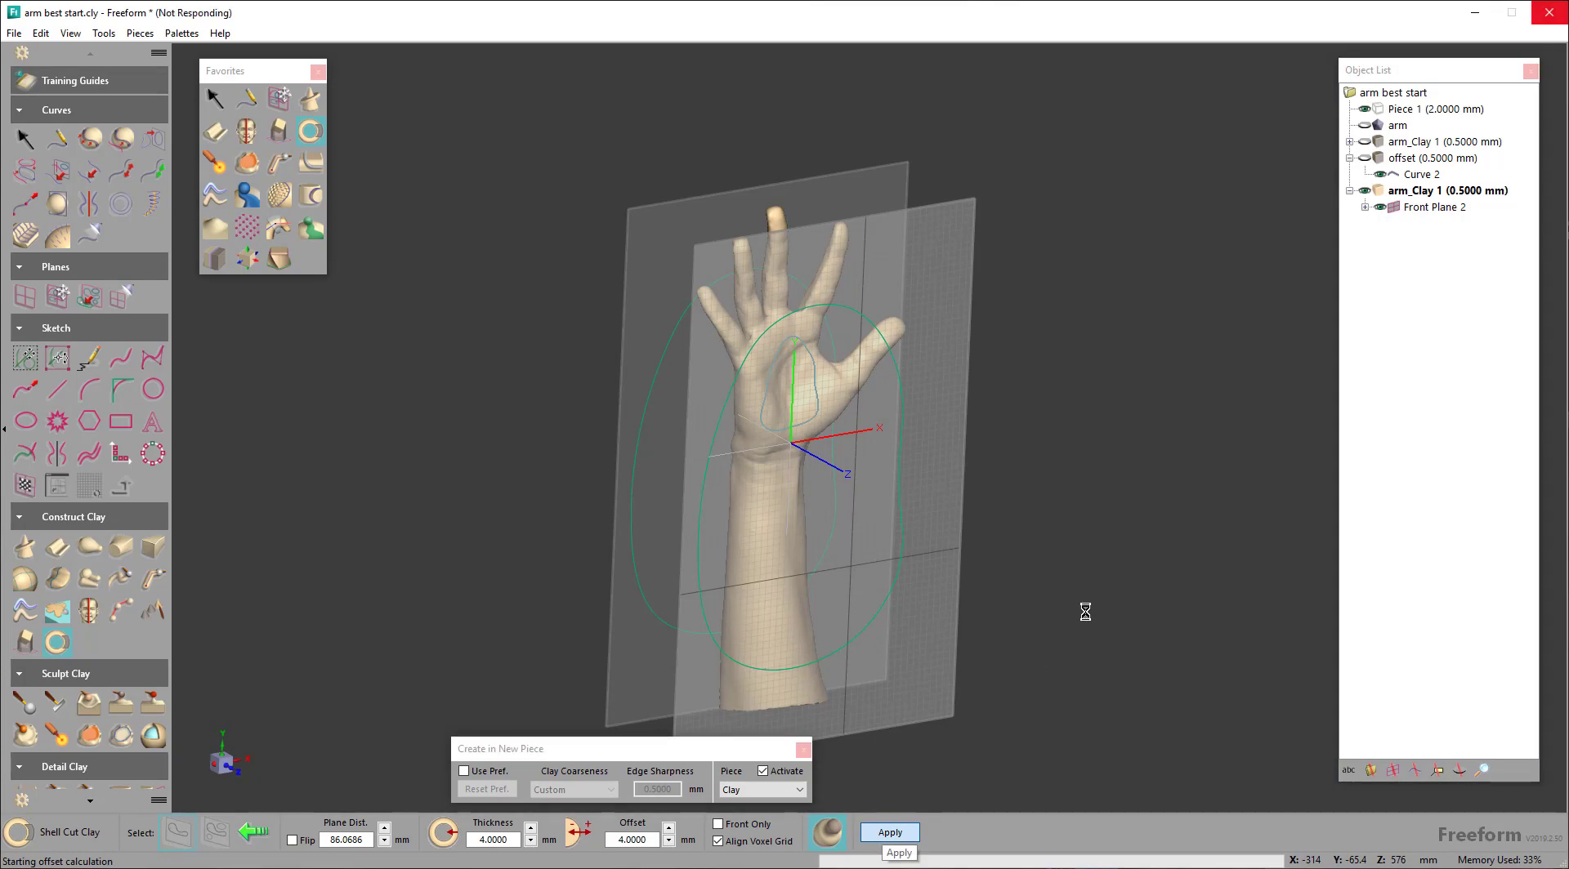
pyautogui.moveTo(764, 305)
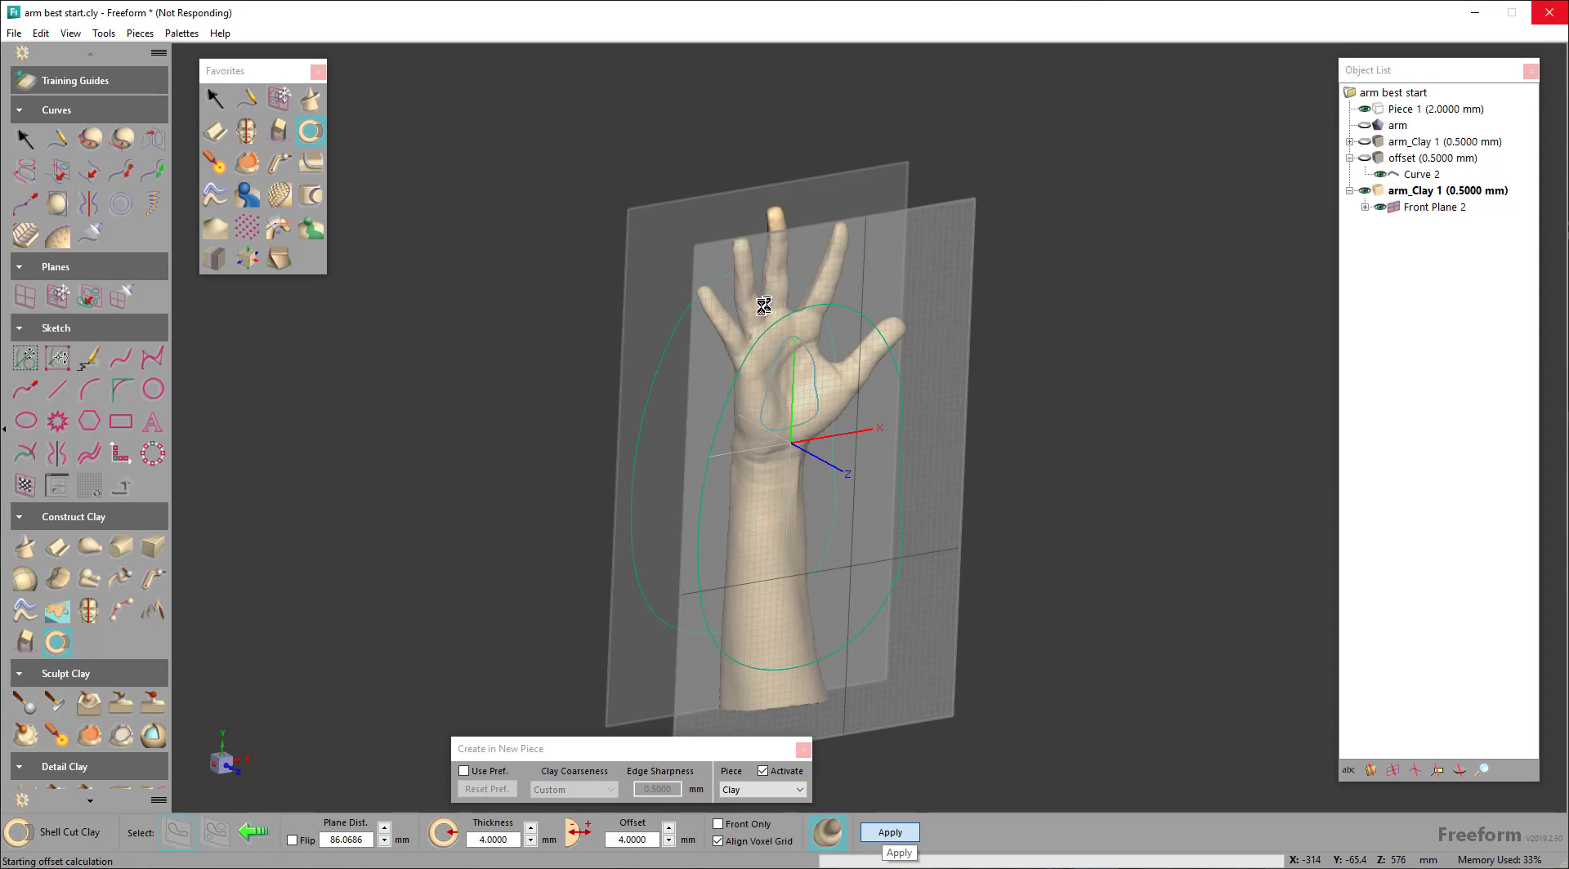
pyautogui.moveTo(749, 363)
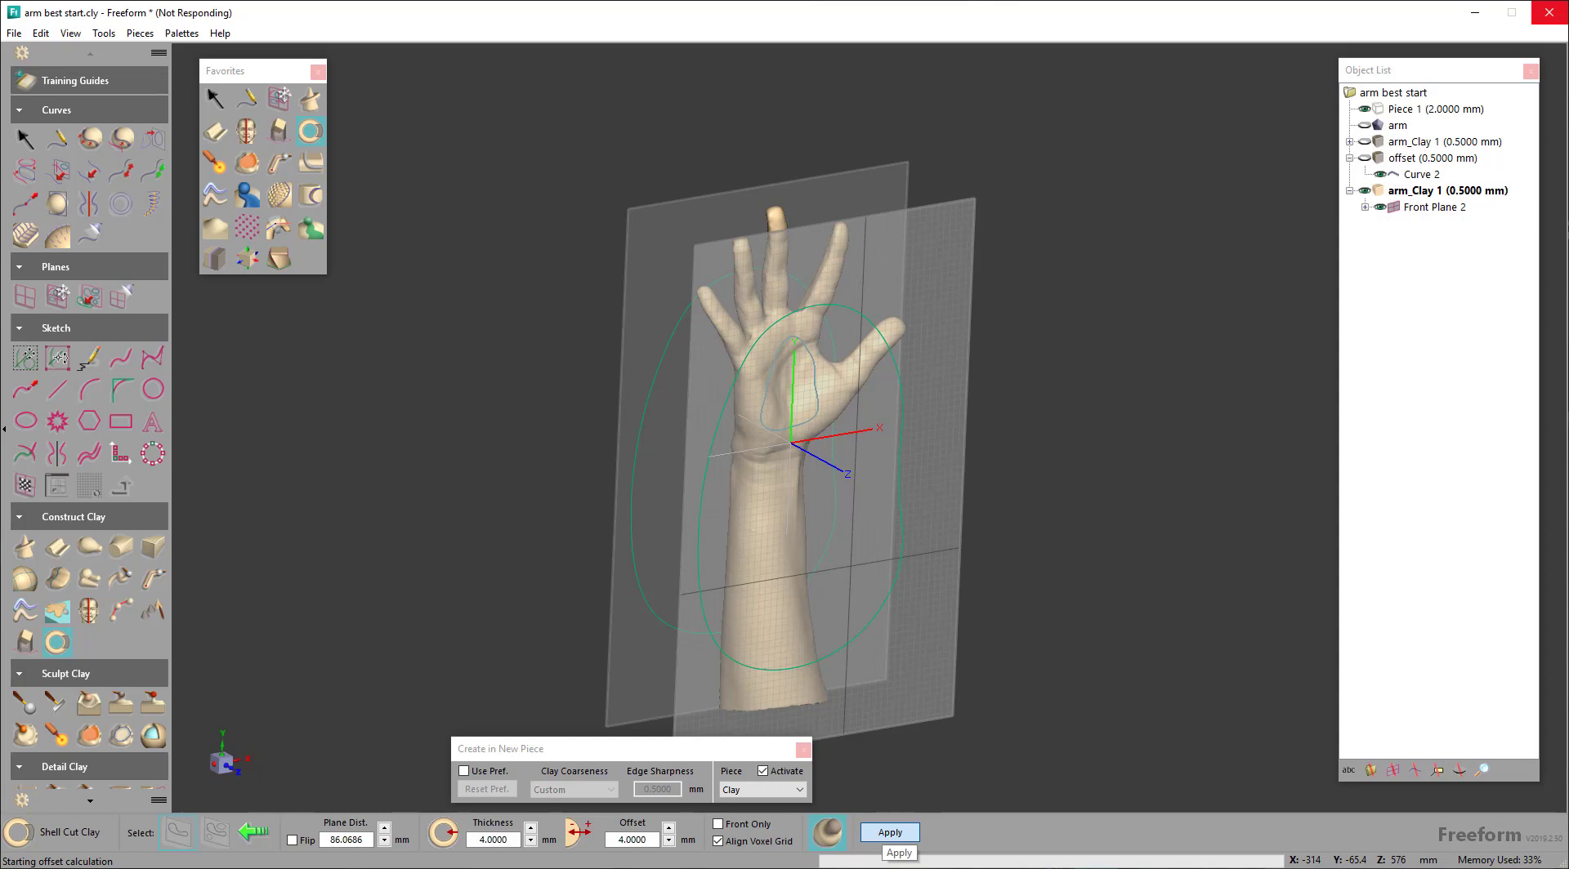
pyautogui.click(888, 831)
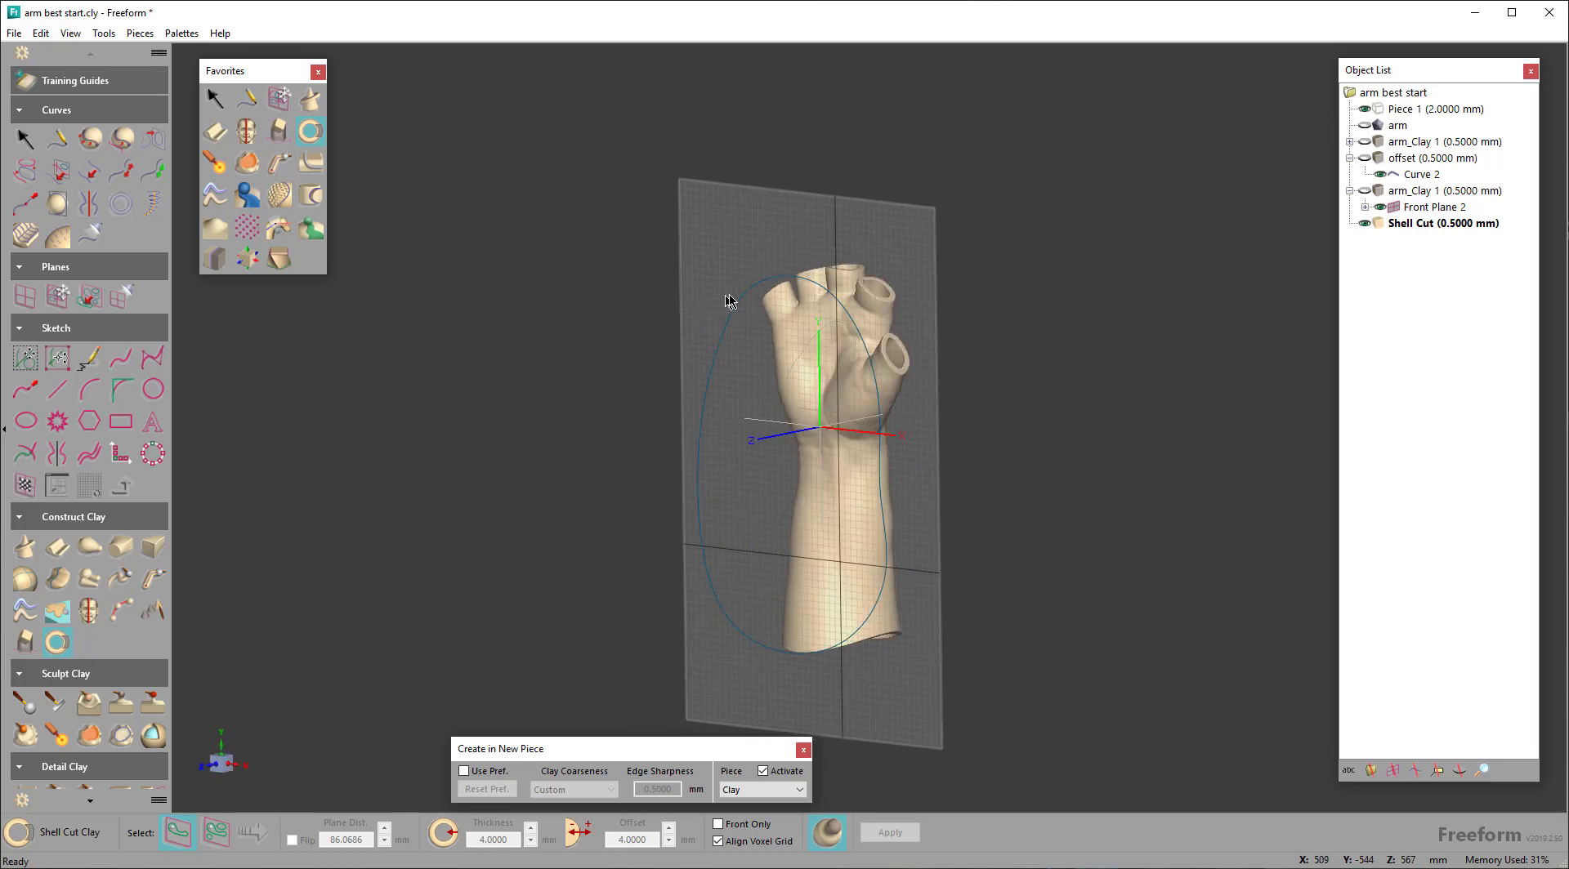
pyautogui.moveTo(881, 351)
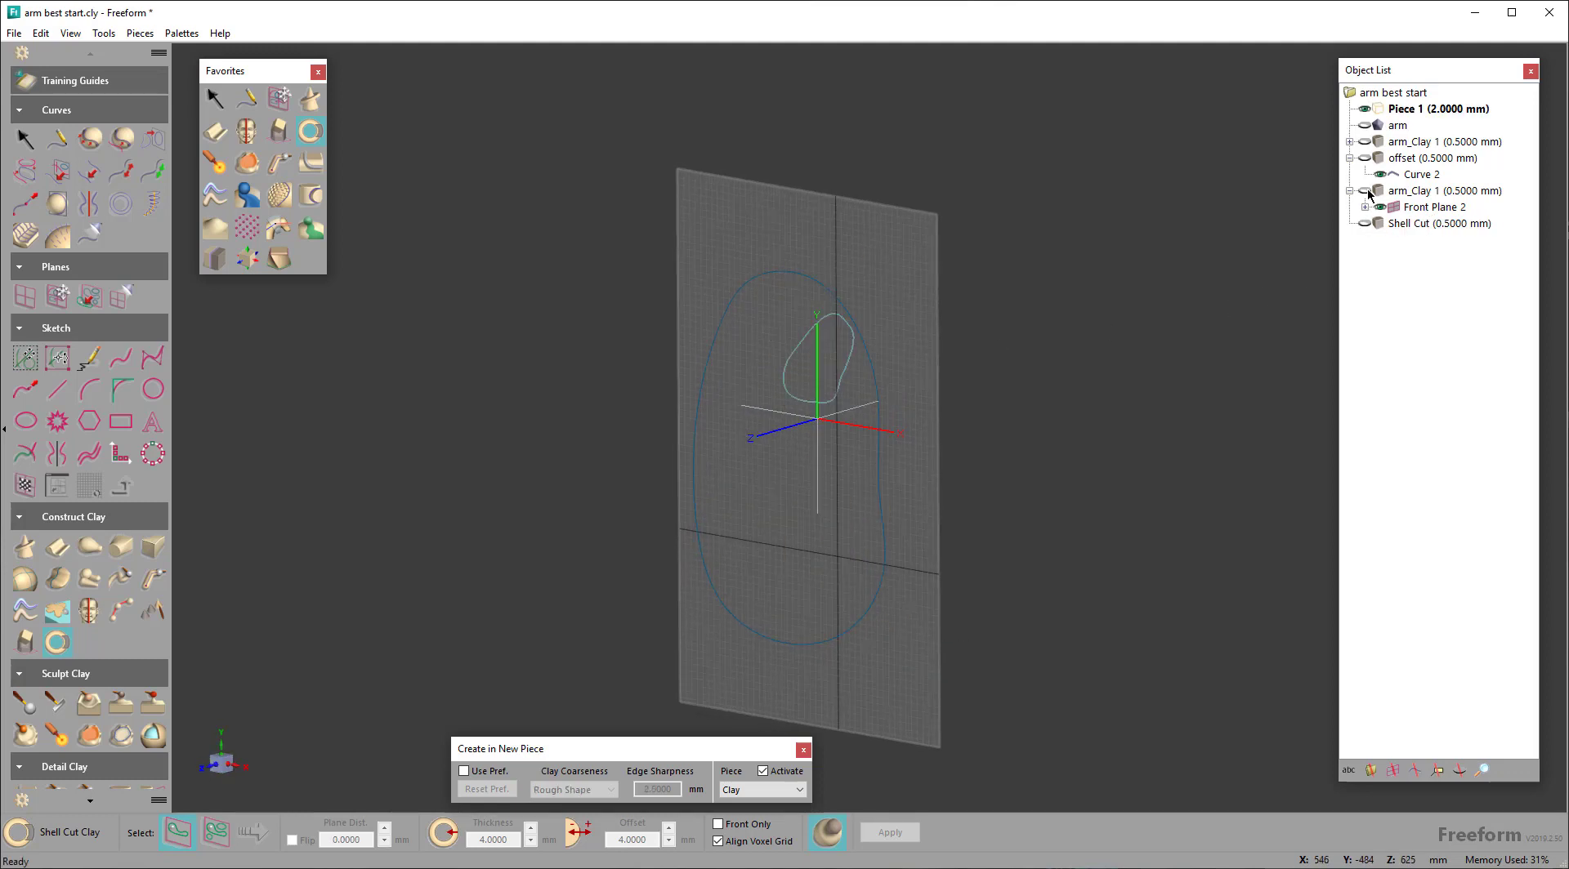
# Show arm_Clay 1 again in the Object List with Shell Cut hidden
pyautogui.rightClick(1443, 190)
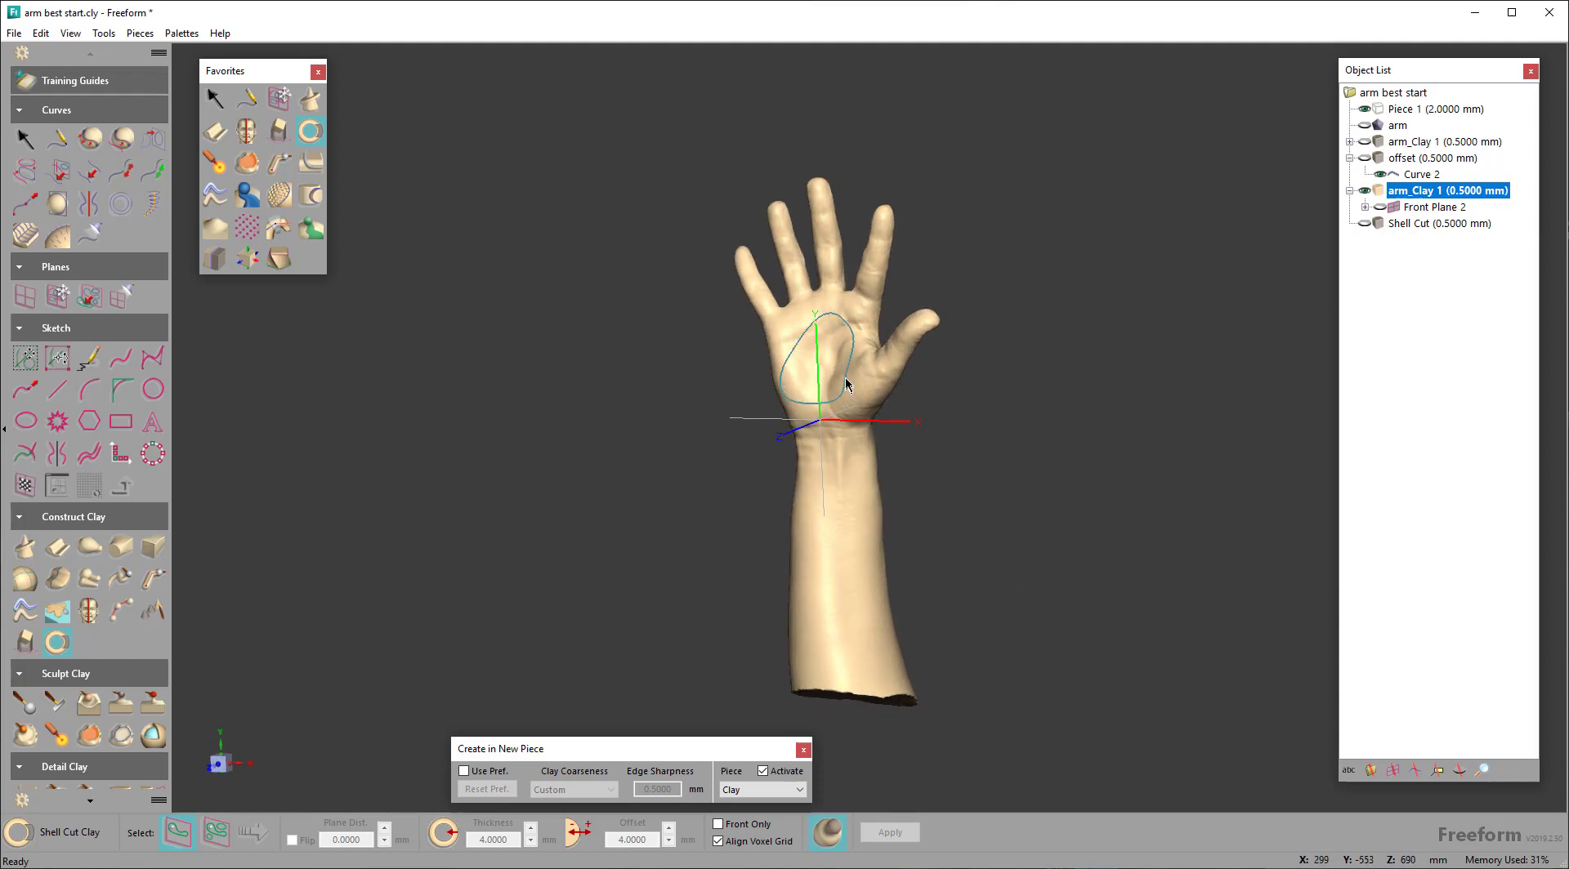
pyautogui.moveTo(845, 517)
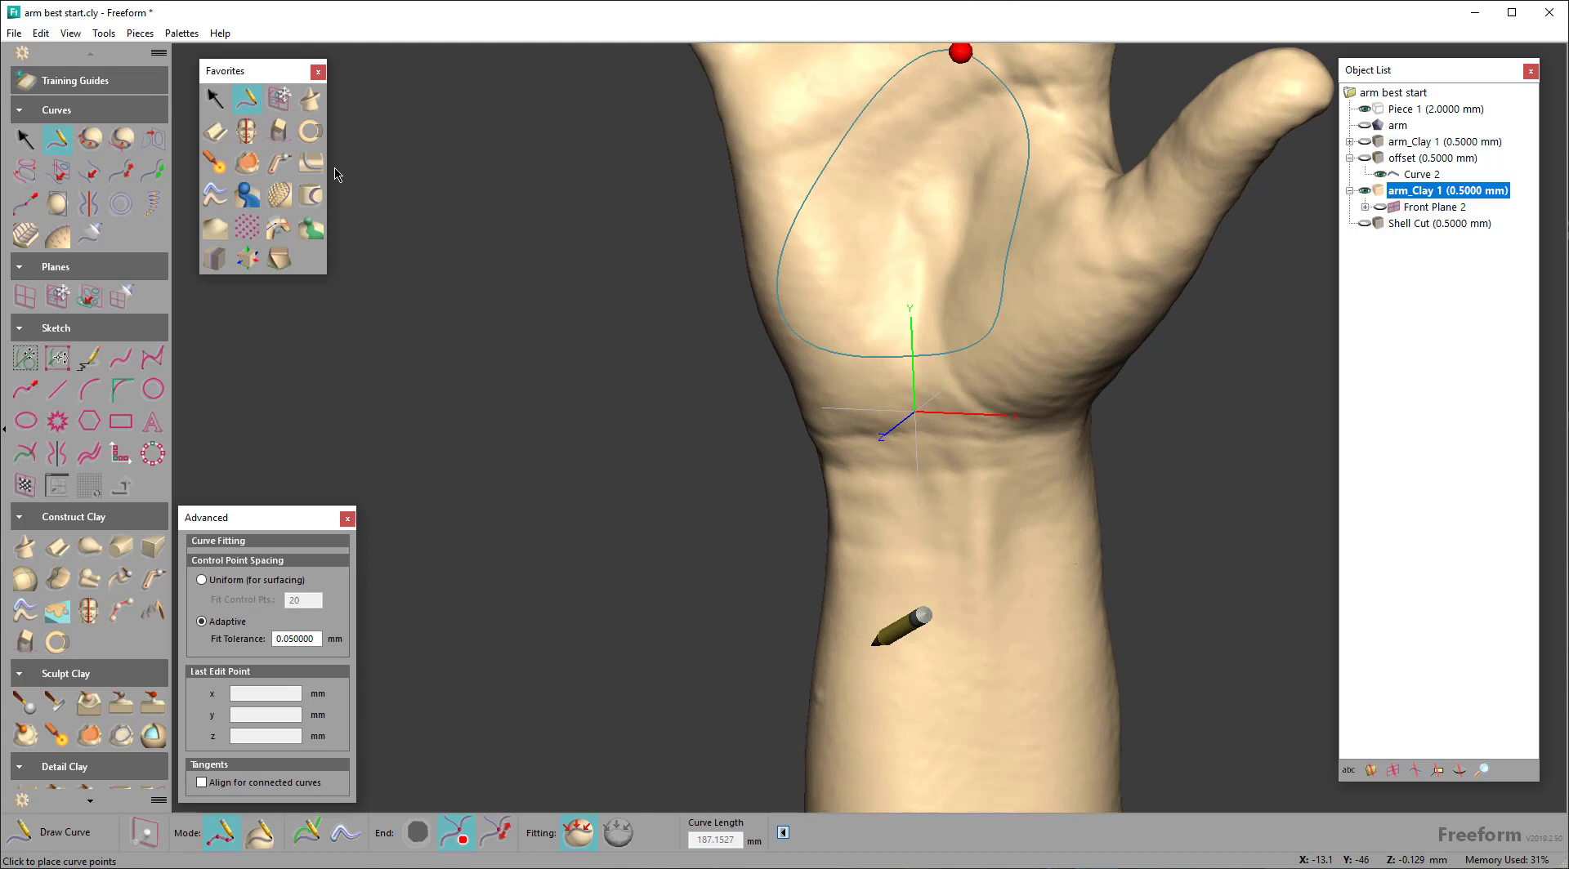
# Place points for Curve 4 around the forearm below the wrist
pyautogui.click(890, 648)
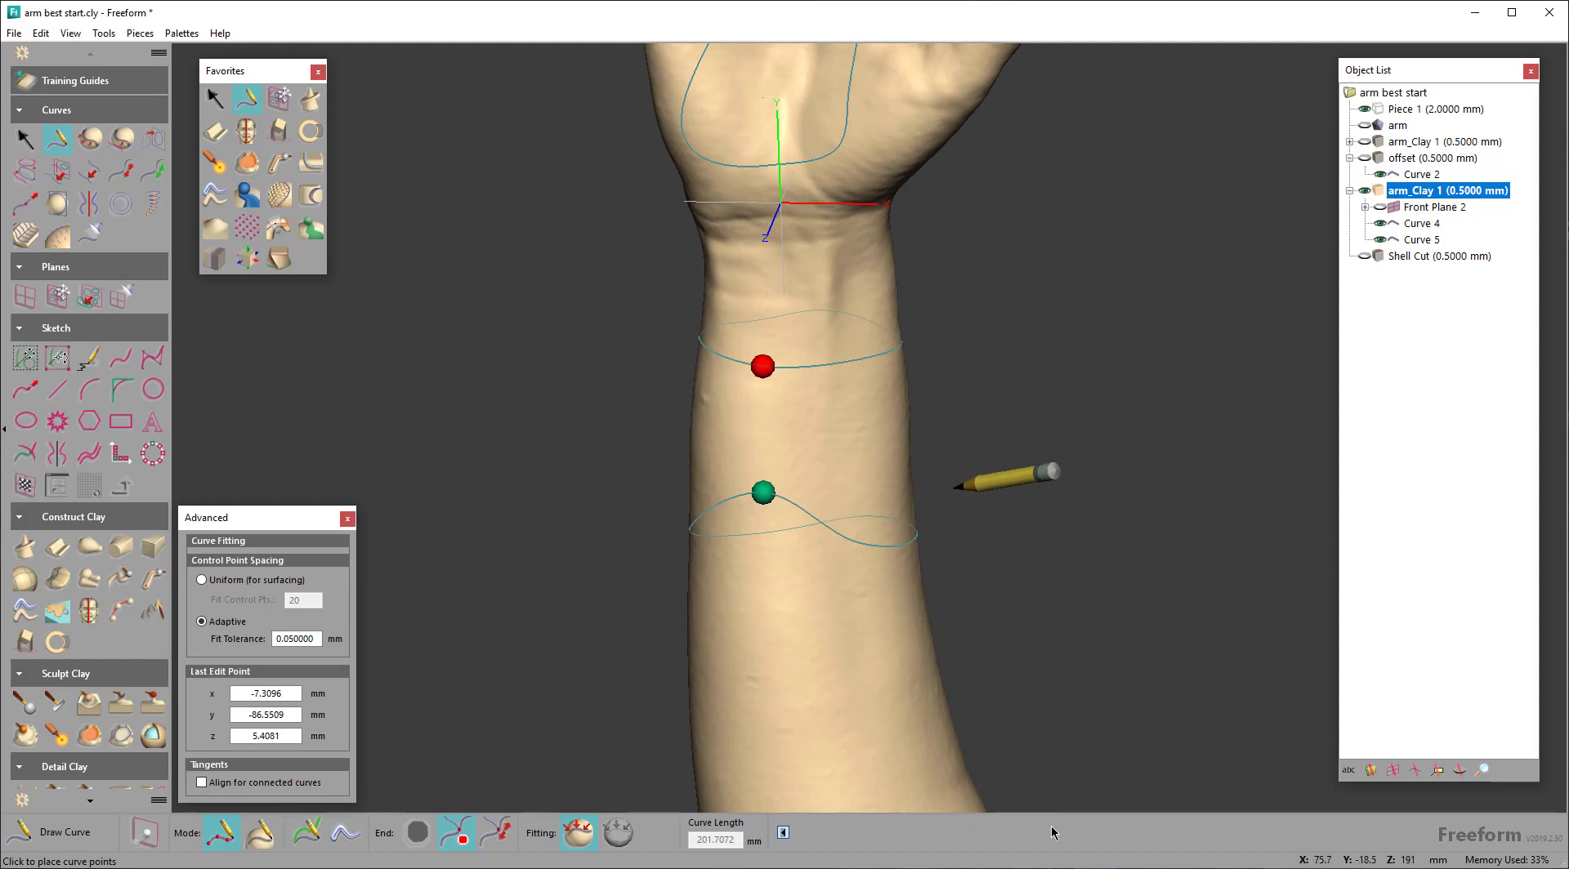
pyautogui.moveTo(315, 197)
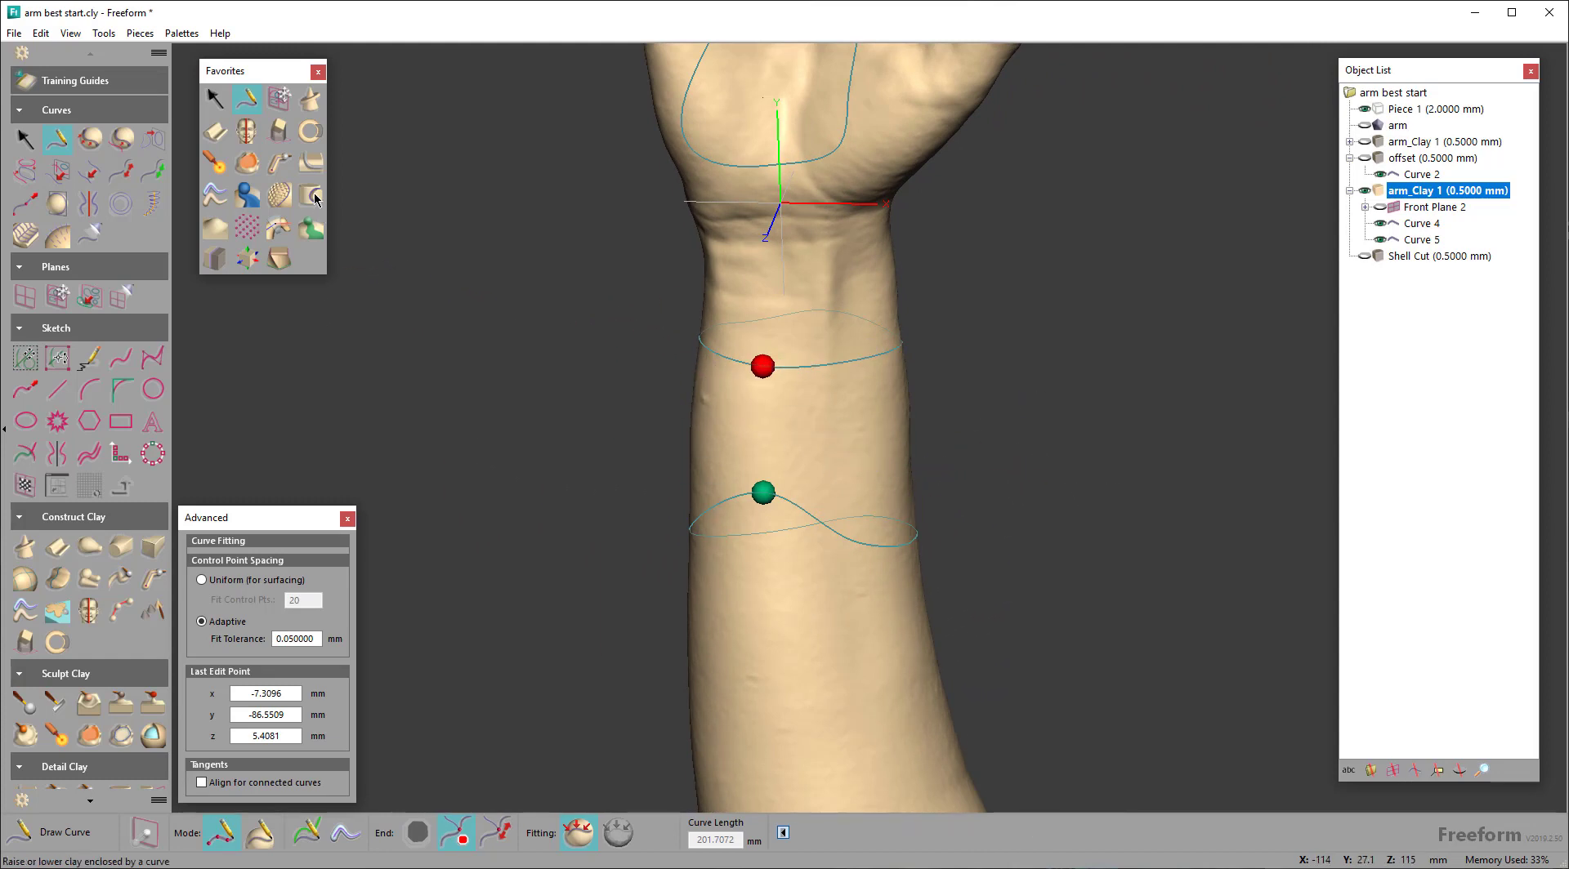
pyautogui.click(312, 196)
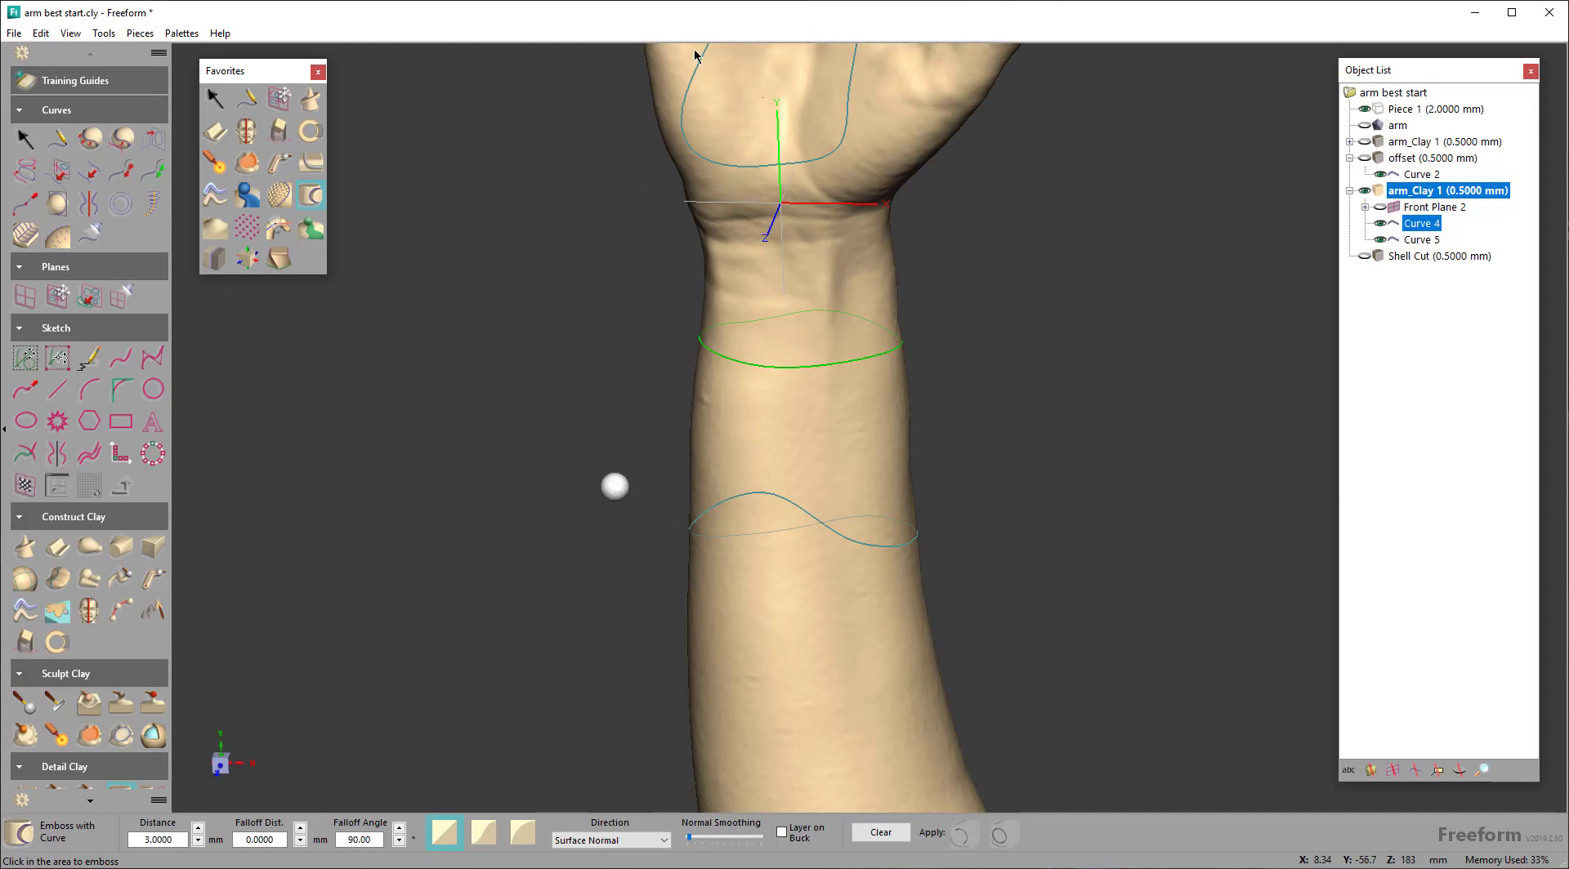
pyautogui.moveTo(748, 381)
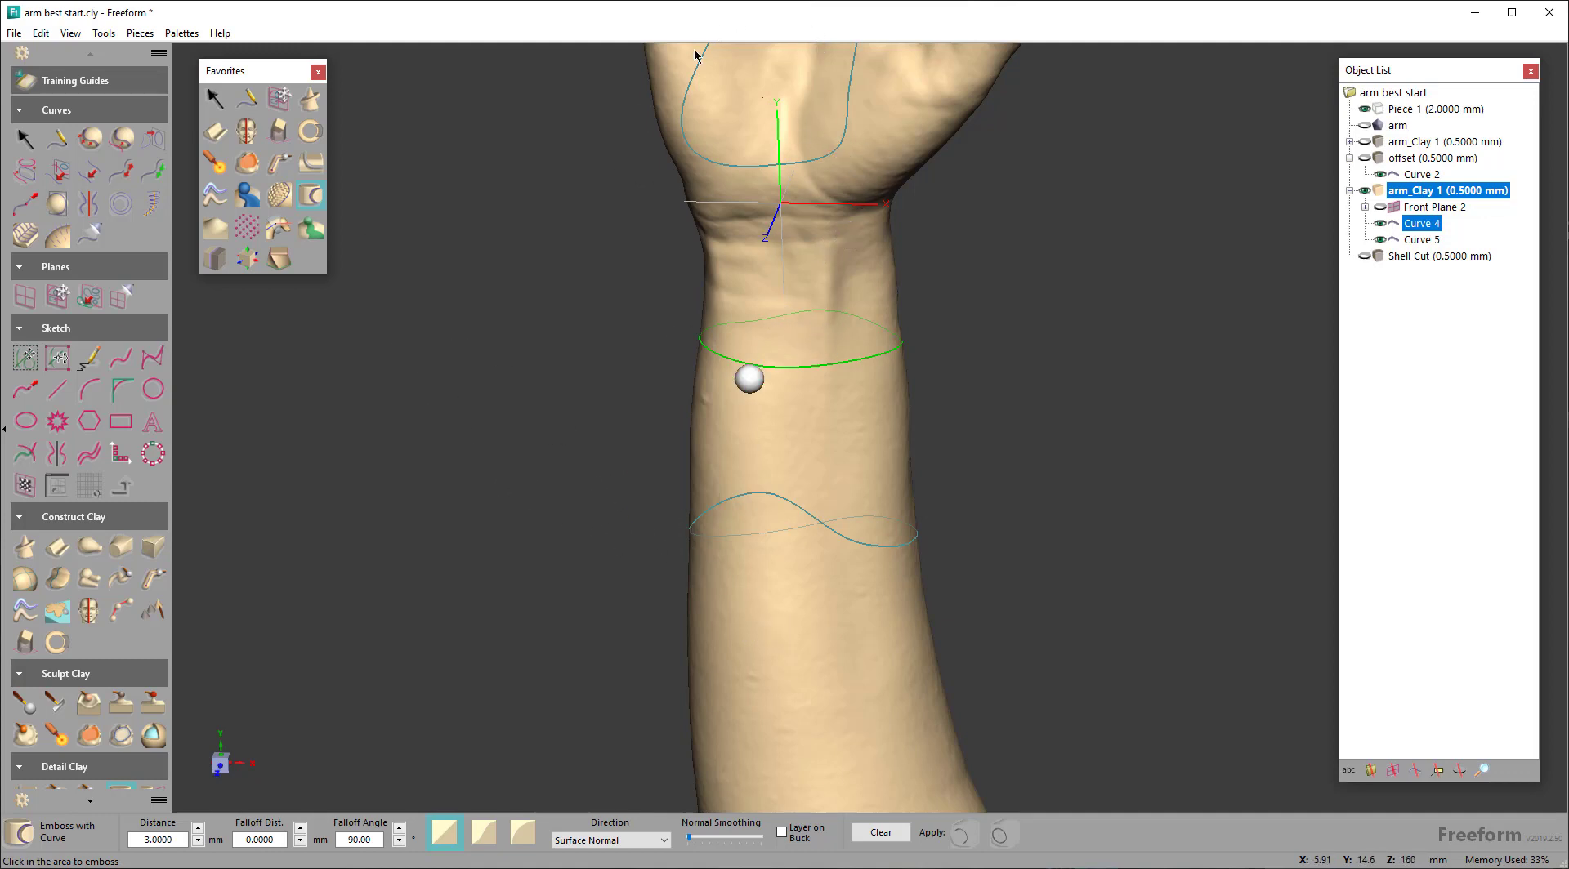
pyautogui.moveTo(748, 379); pyautogui.dragTo(819, 367)
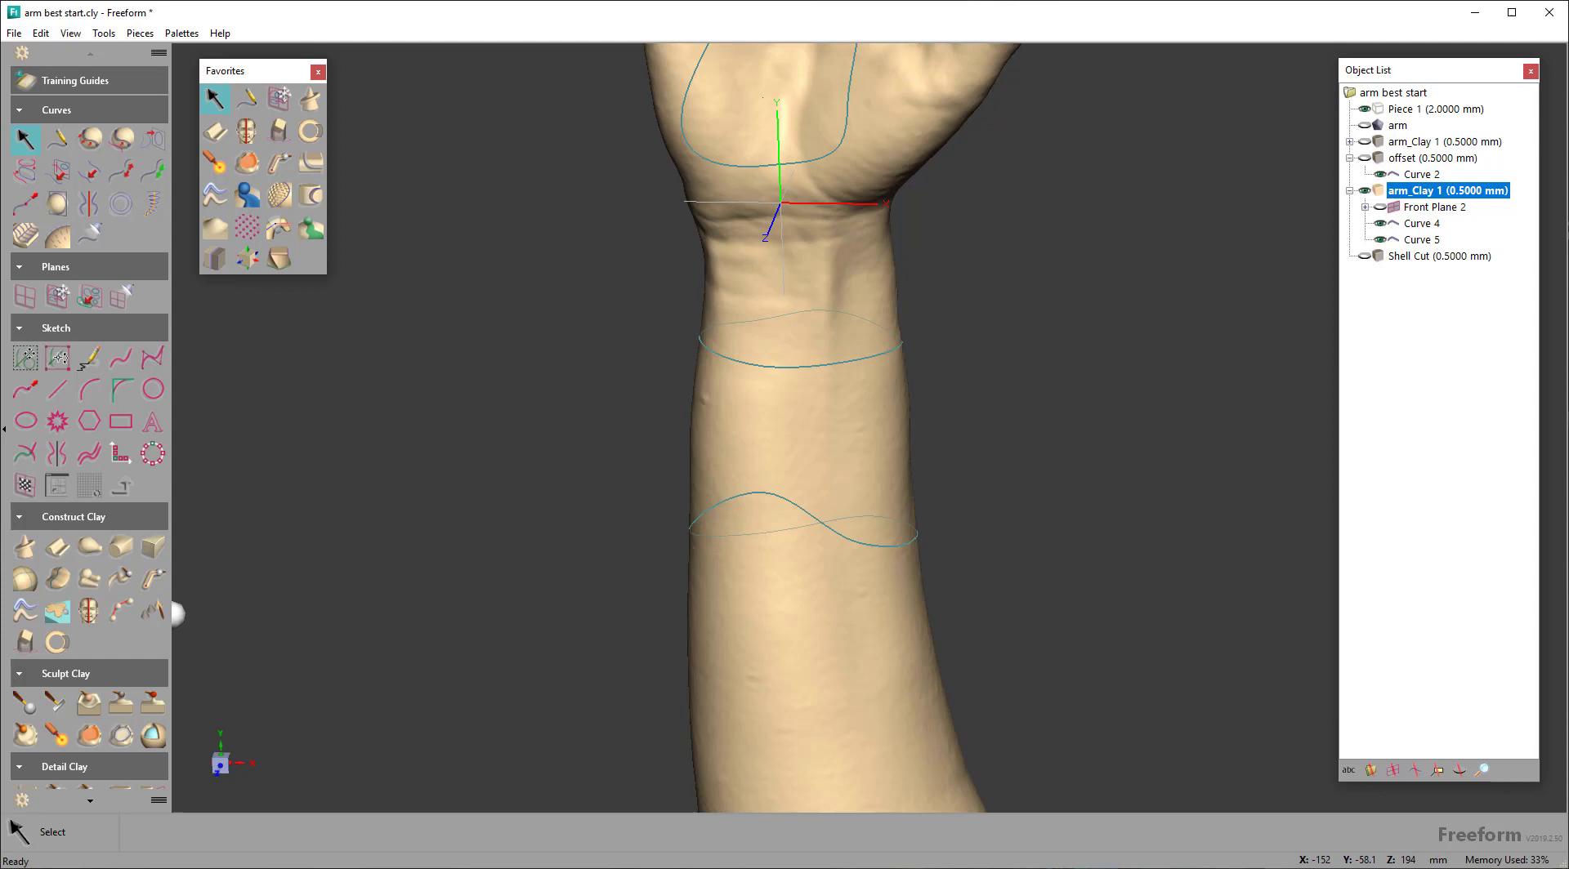
pyautogui.moveTo(90, 545)
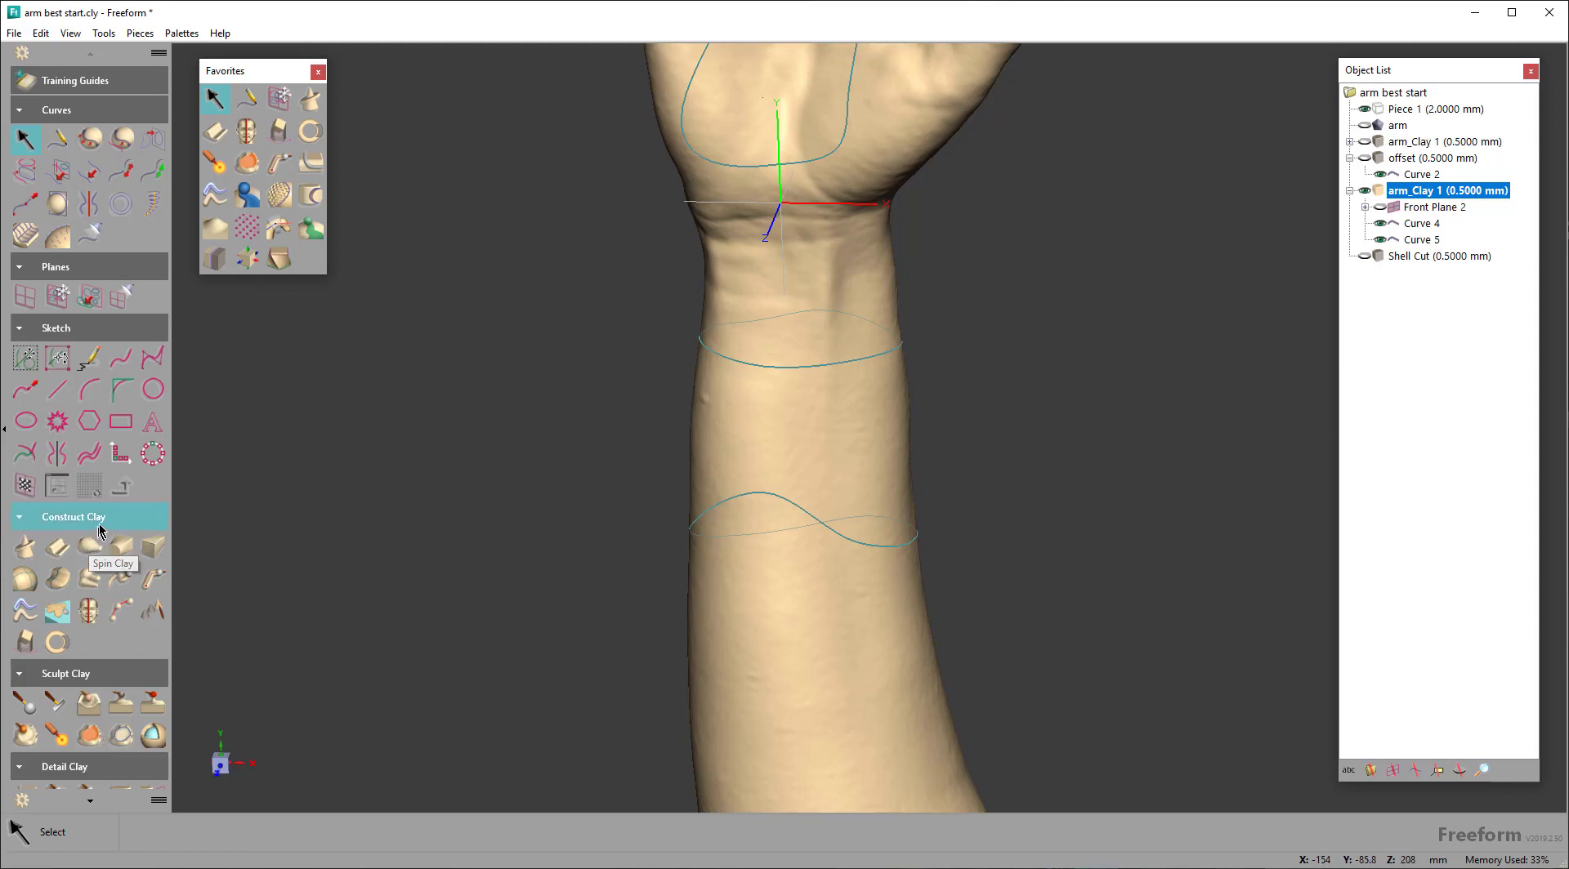
# Collapse the Construct Clay palette and choose Detail Clay > Emboss Area
pyautogui.click(72, 516)
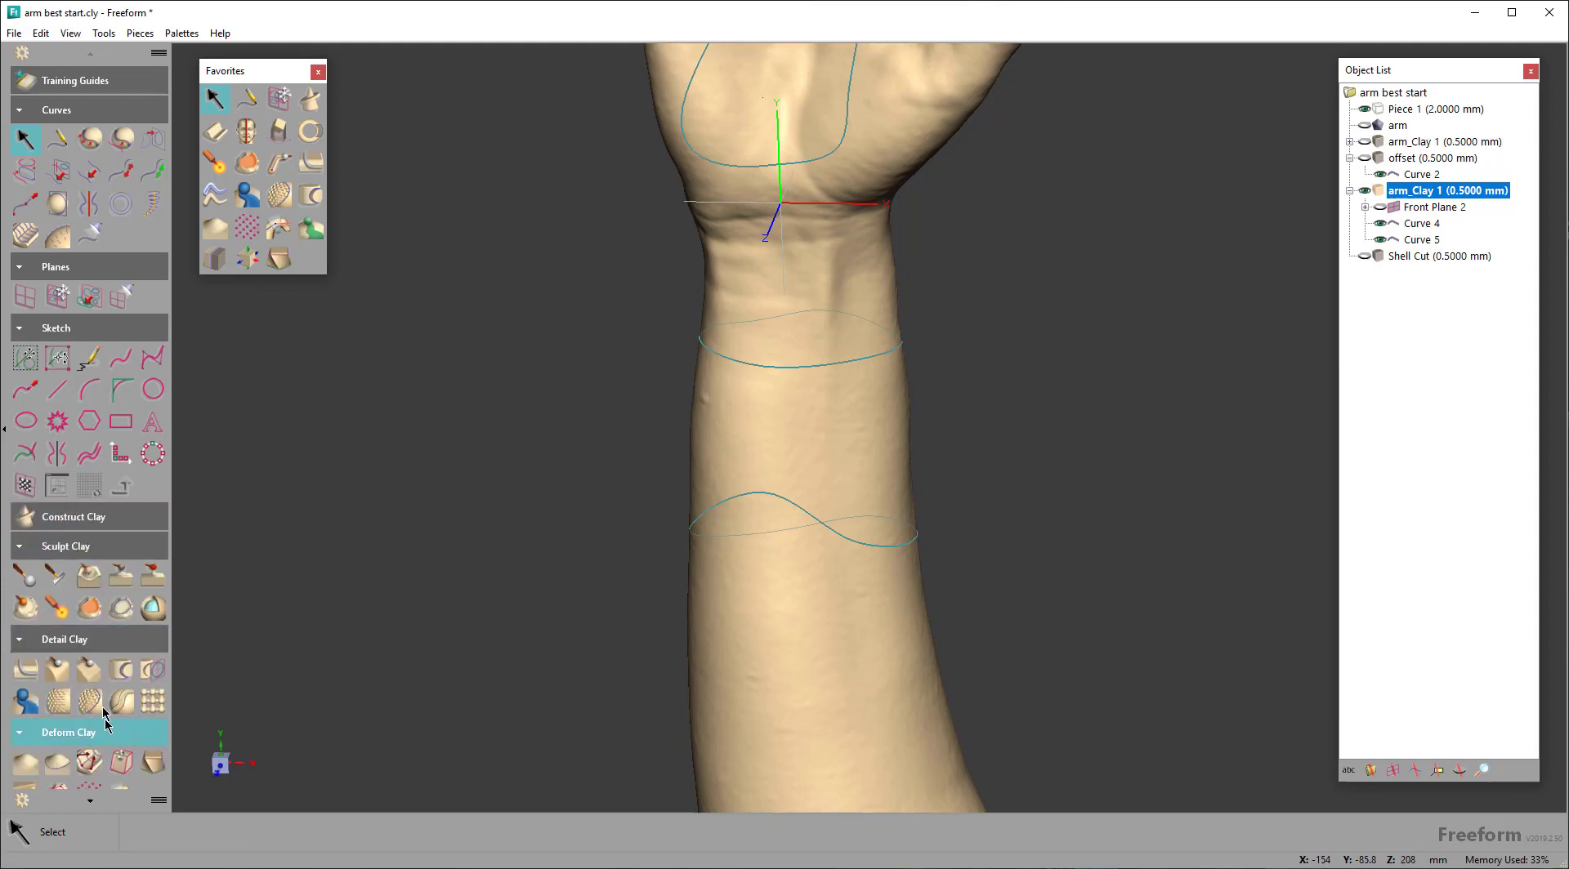
pyautogui.moveTo(129, 700)
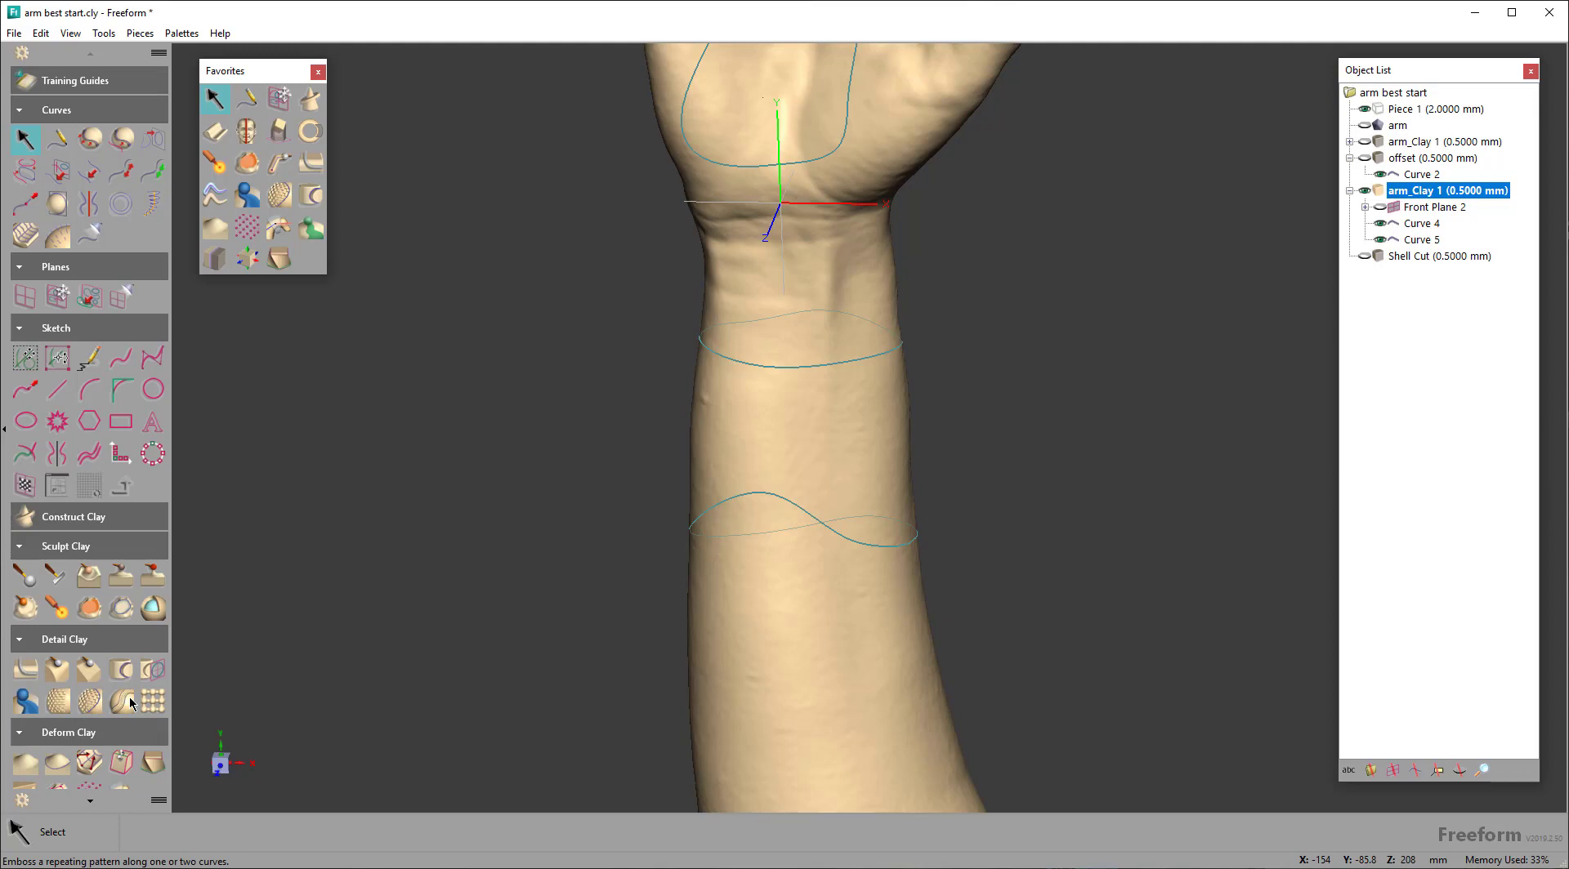
pyautogui.moveTo(56, 670)
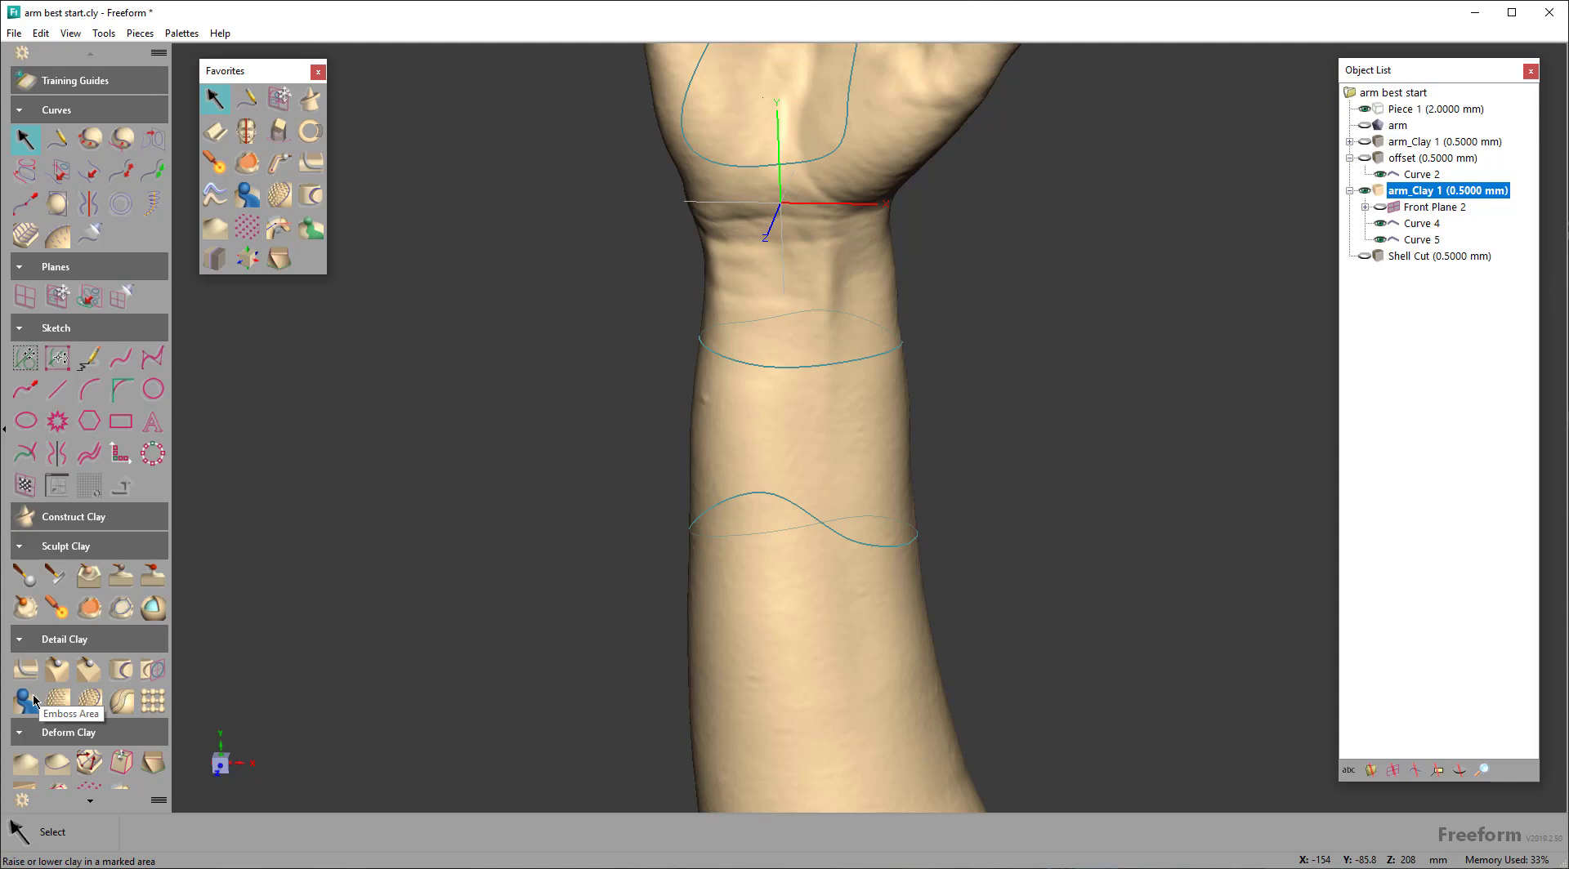
pyautogui.click(23, 697)
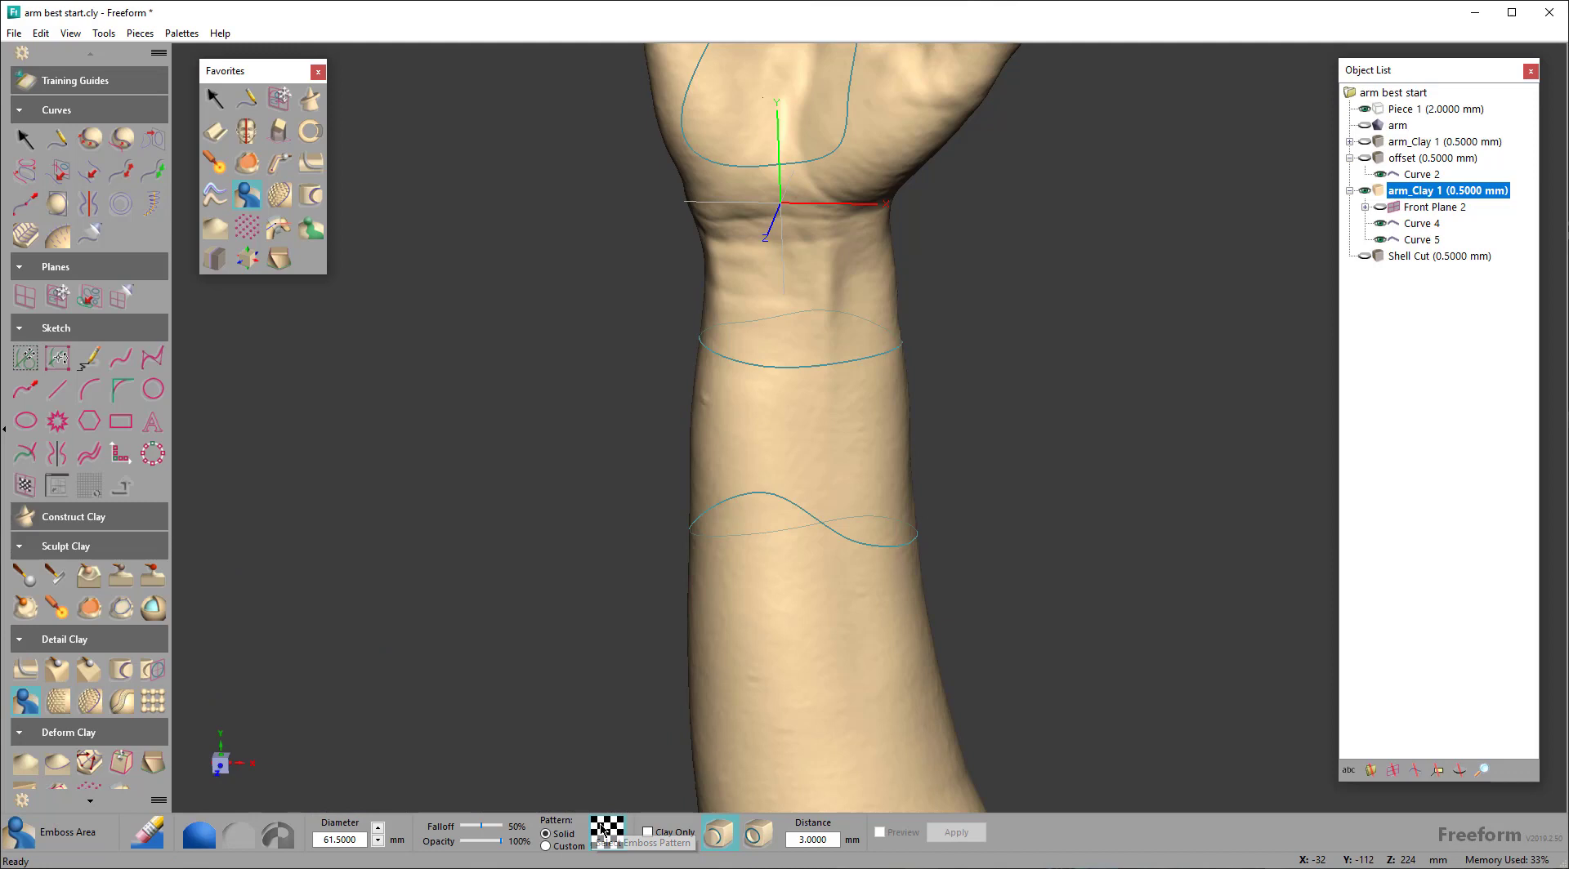
# Load 3D Systems Cube.png as the emboss pattern, 46 mm diameter, 0% falloff, preview off
pyautogui.click(605, 831)
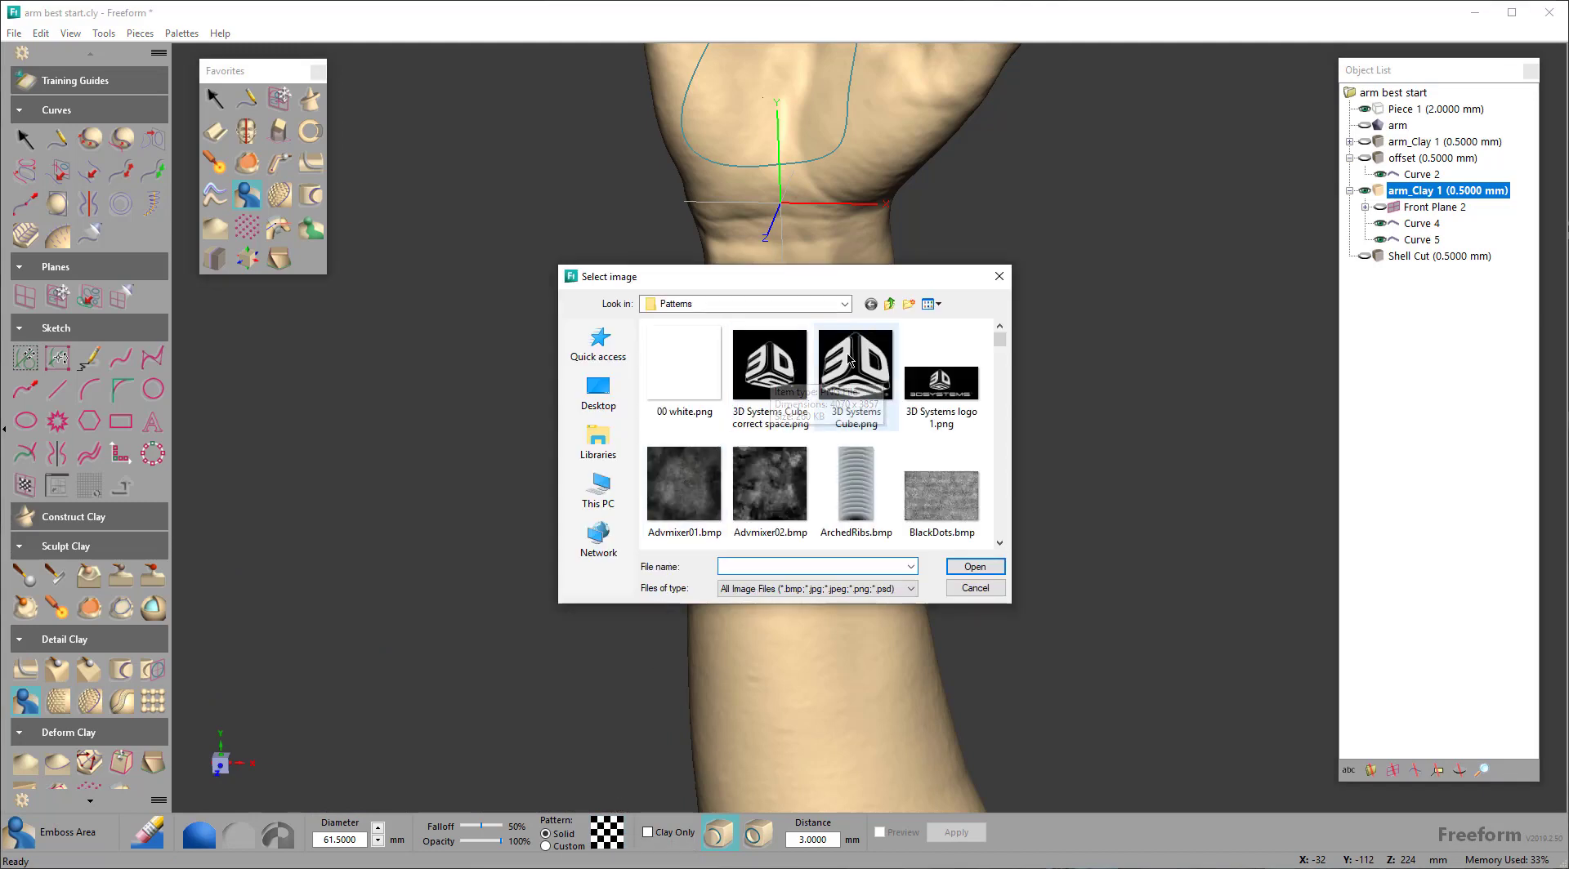
pyautogui.click(855, 366)
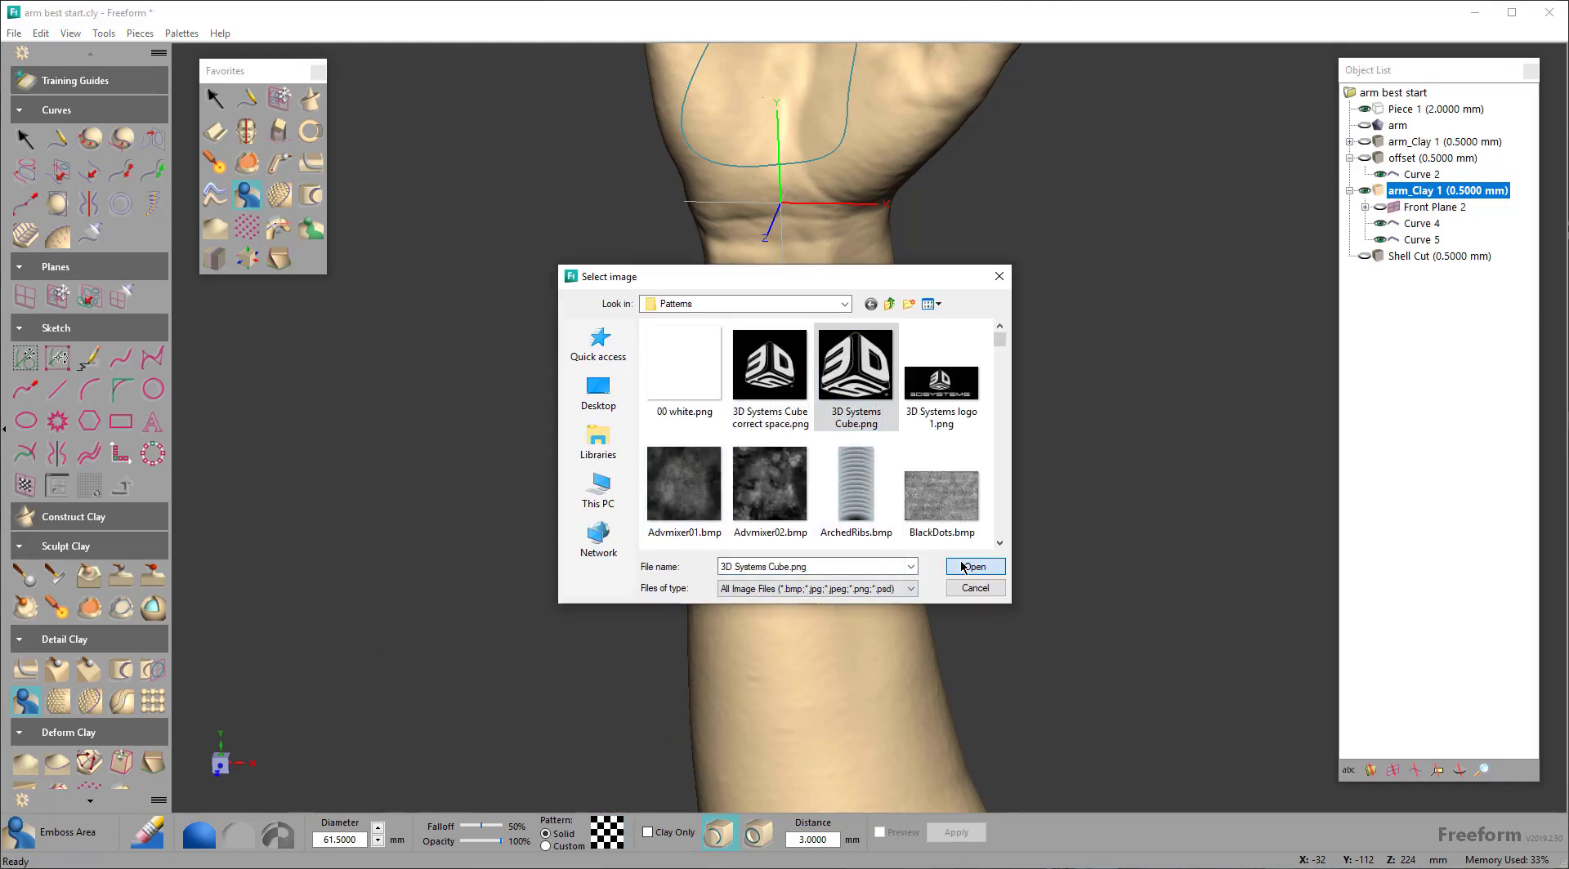
pyautogui.click(971, 566)
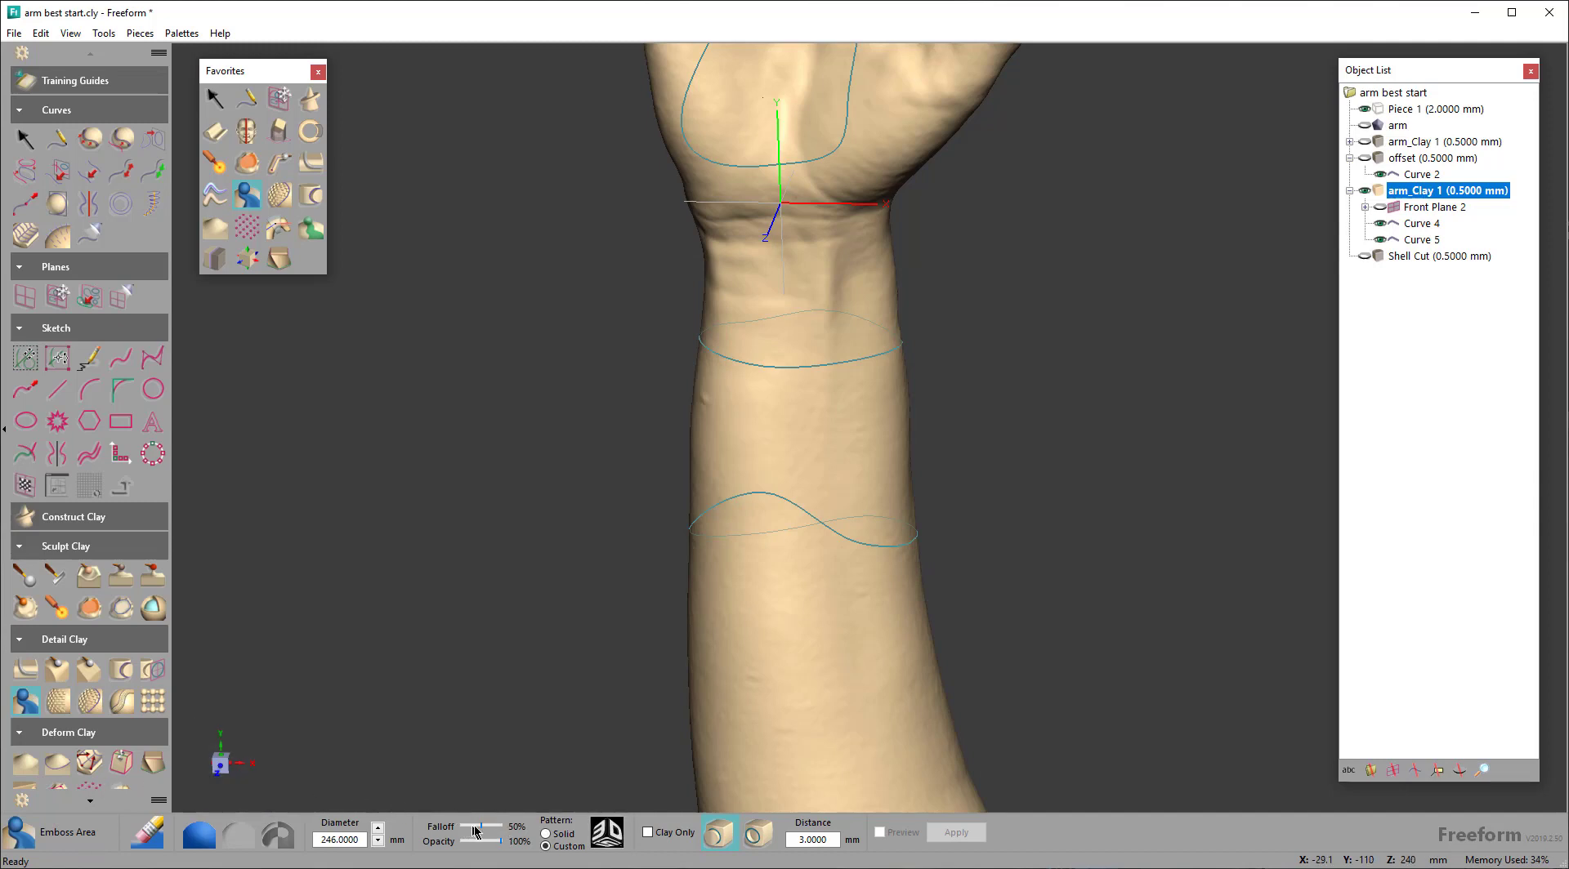
pyautogui.moveTo(477, 826); pyautogui.dragTo(465, 826)
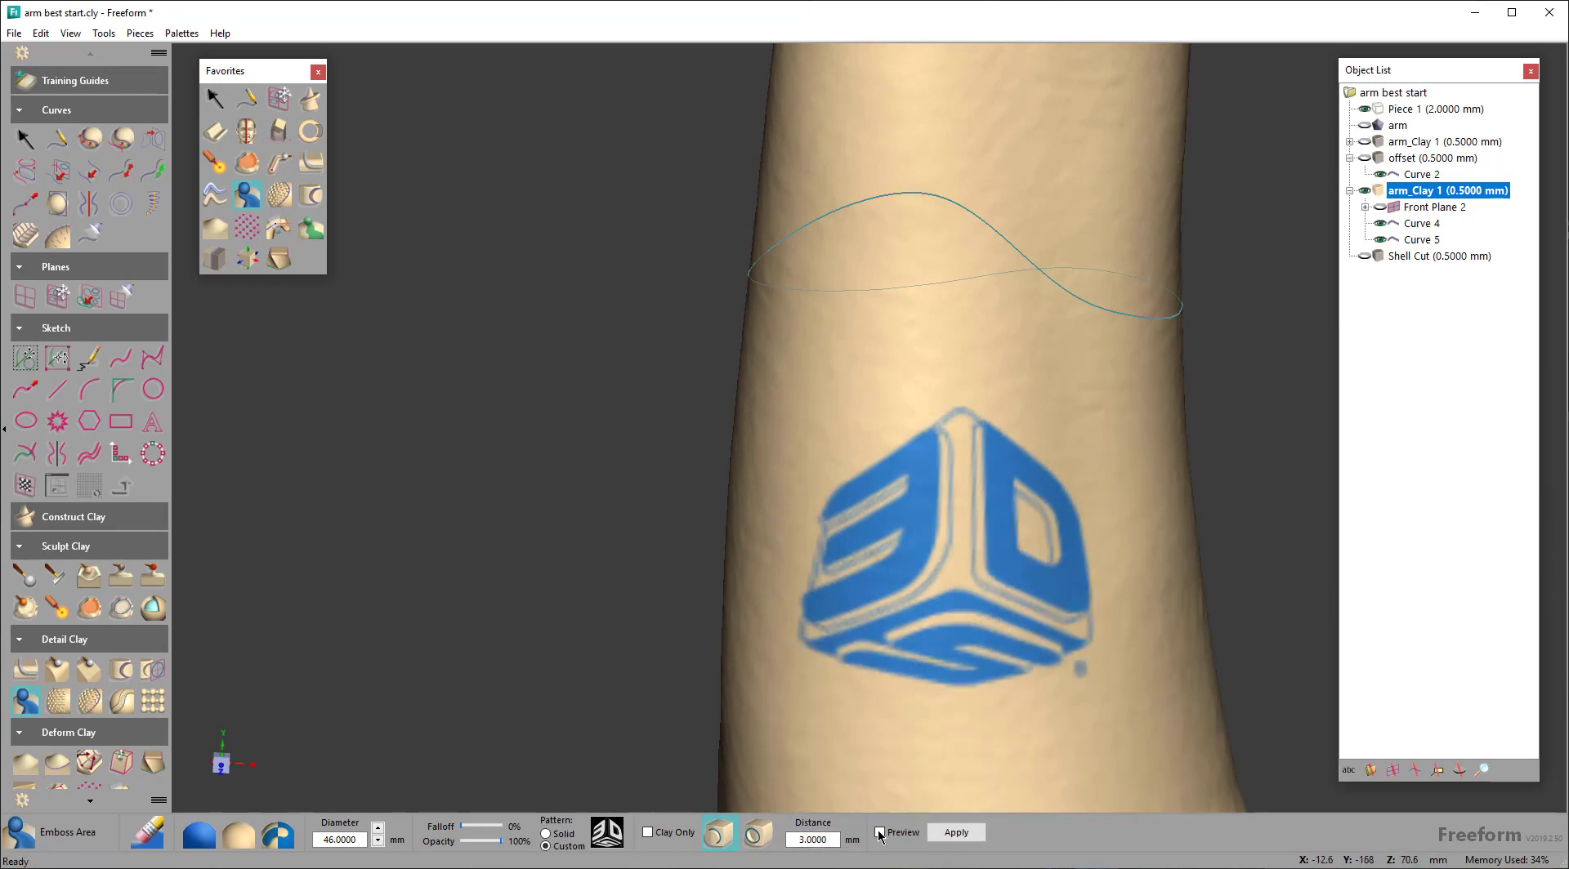
pyautogui.click(953, 831)
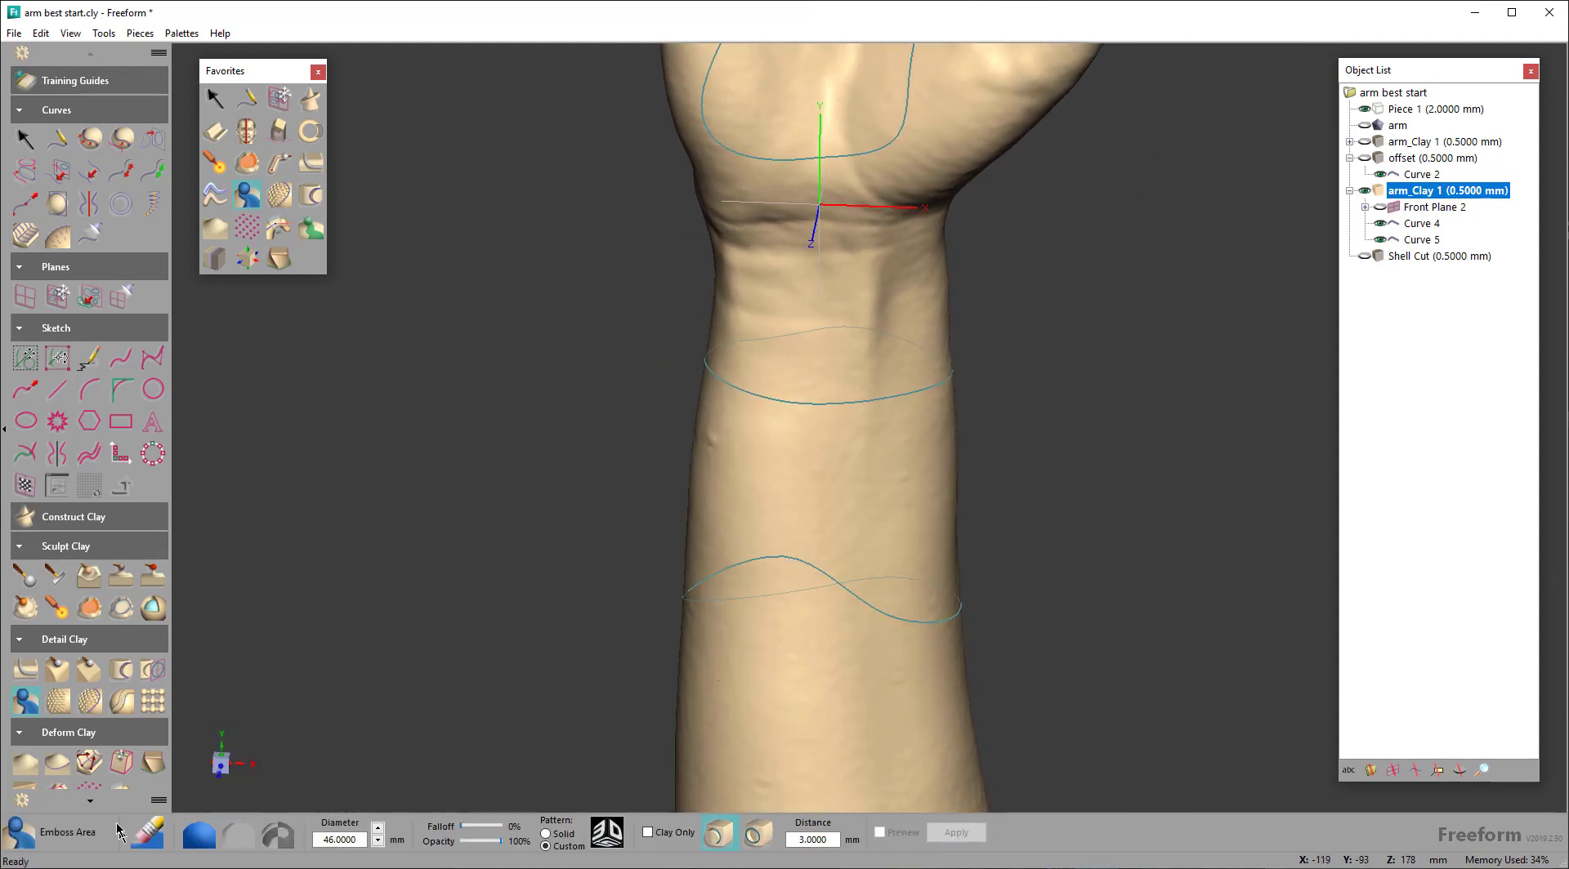
pyautogui.moveTo(23, 700)
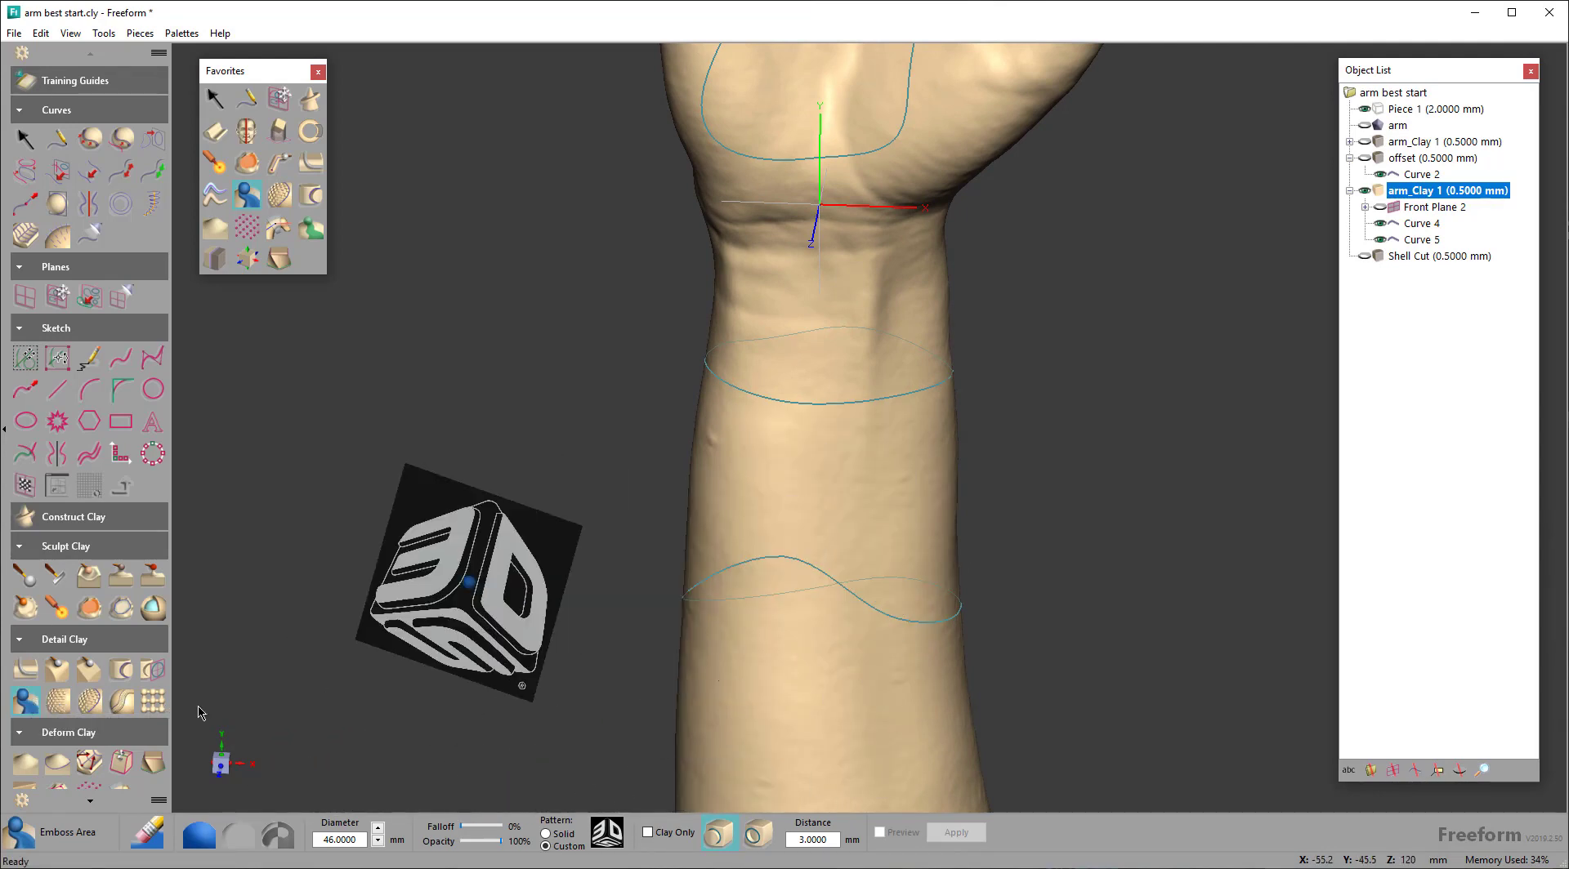
pyautogui.moveTo(89, 699)
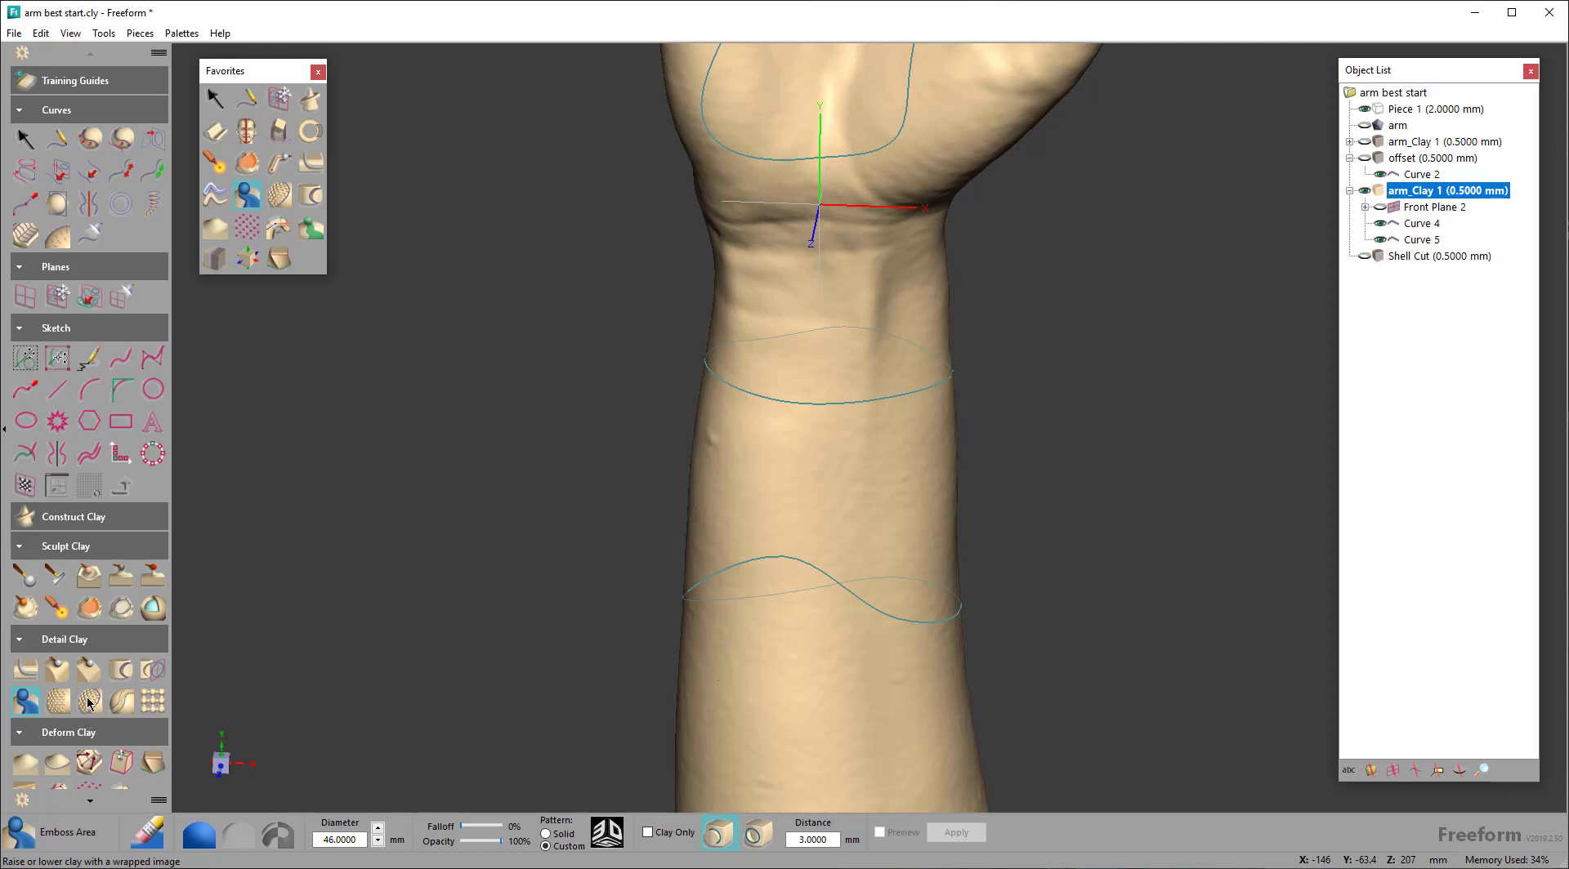
# Try a wrapped-image emboss of bumps hex tile.bmp on the palm outline
pyautogui.click(87, 701)
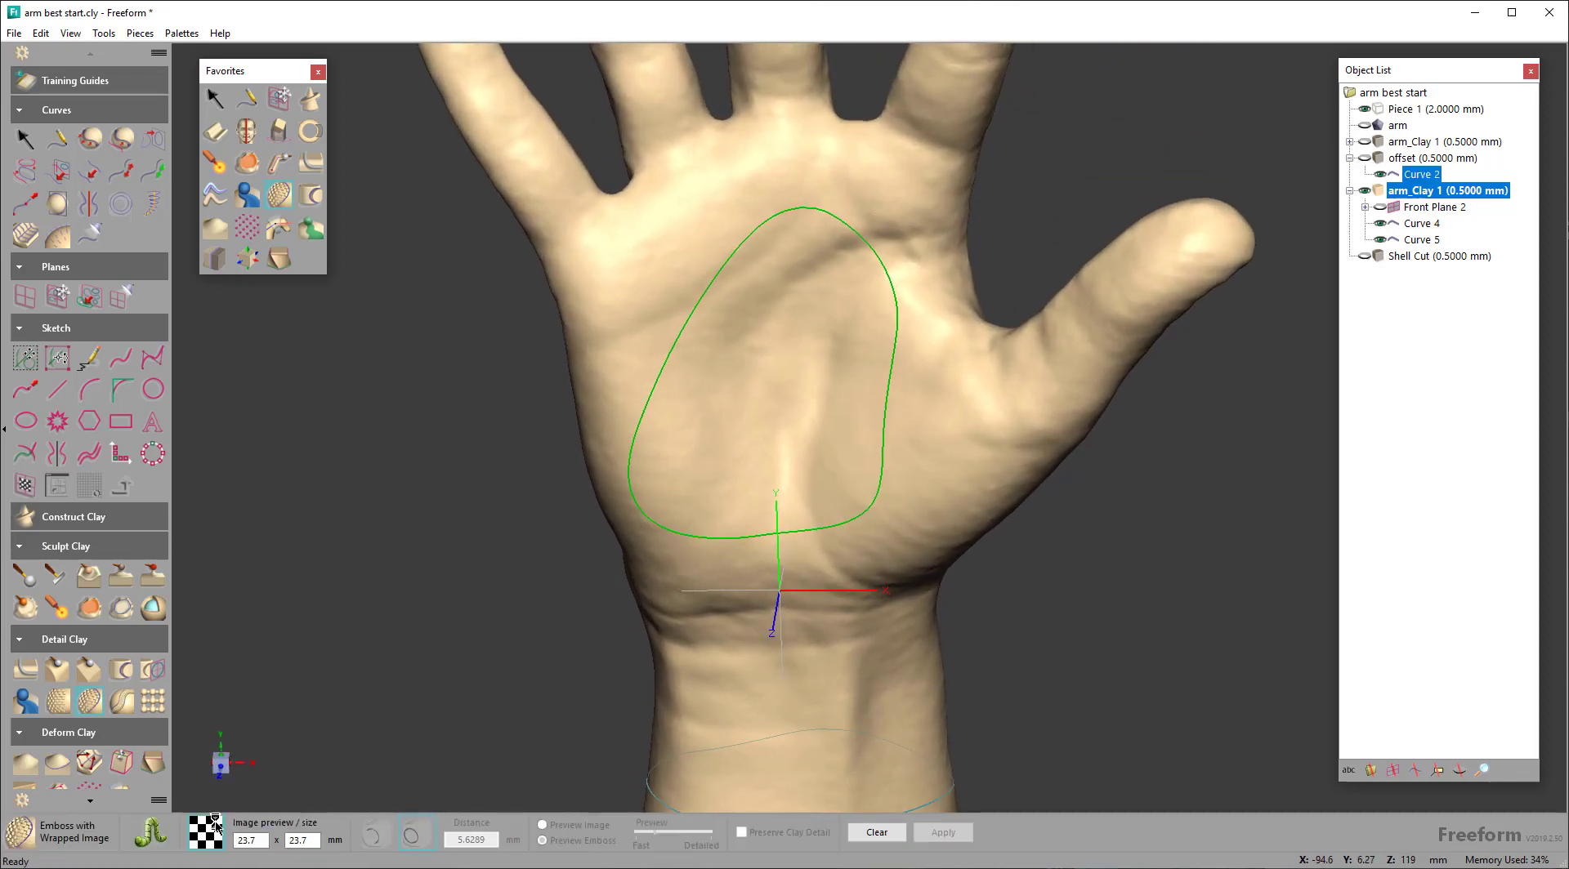
pyautogui.click(205, 833)
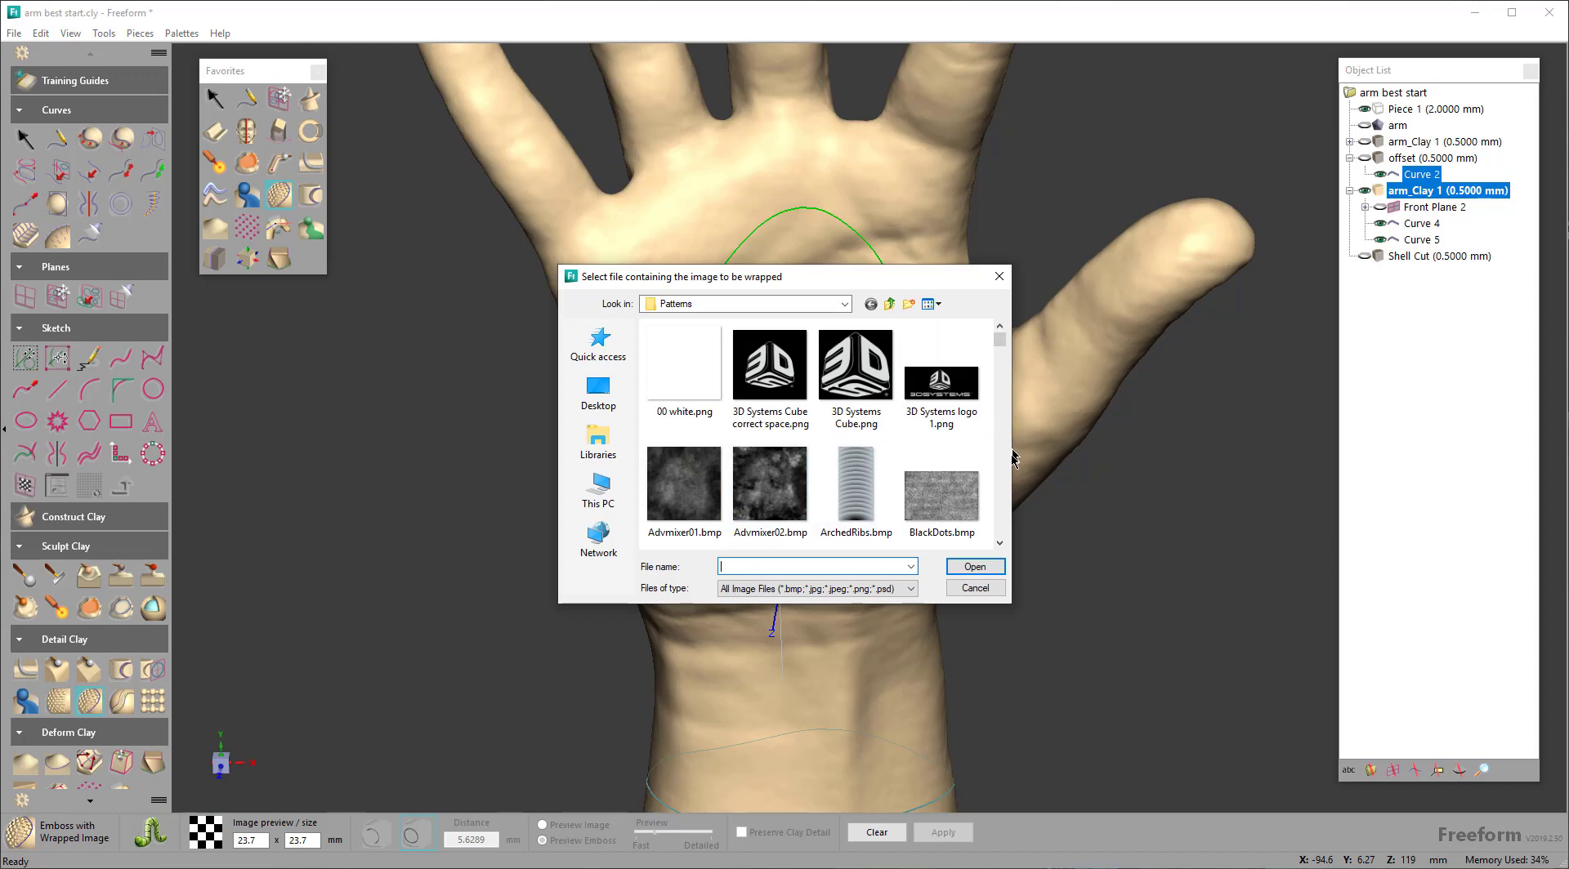
pyautogui.click(855, 487)
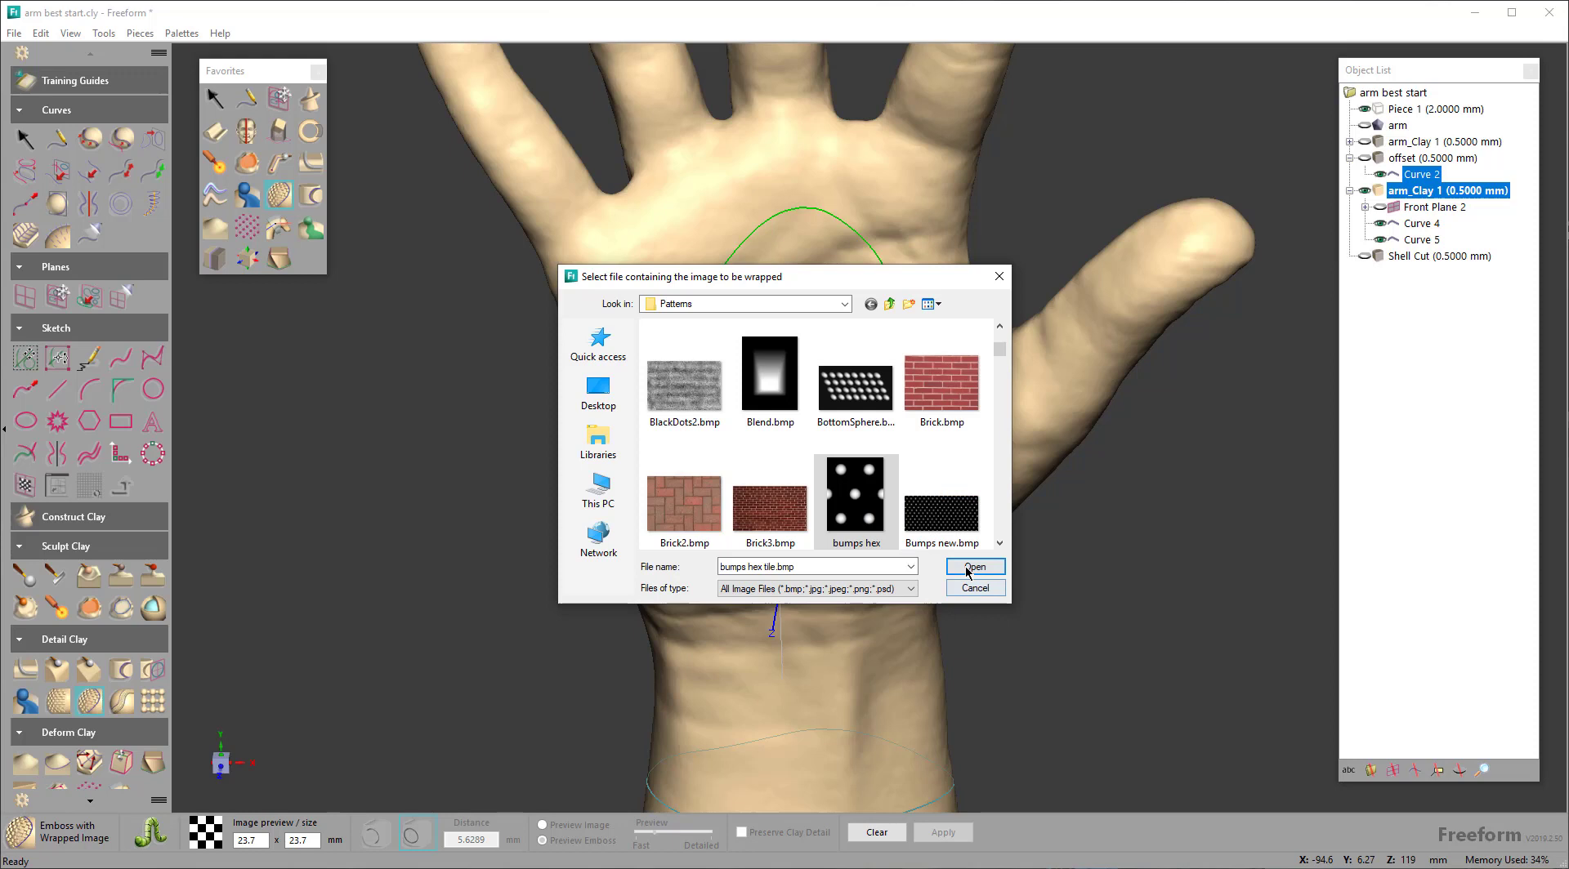
pyautogui.click(973, 567)
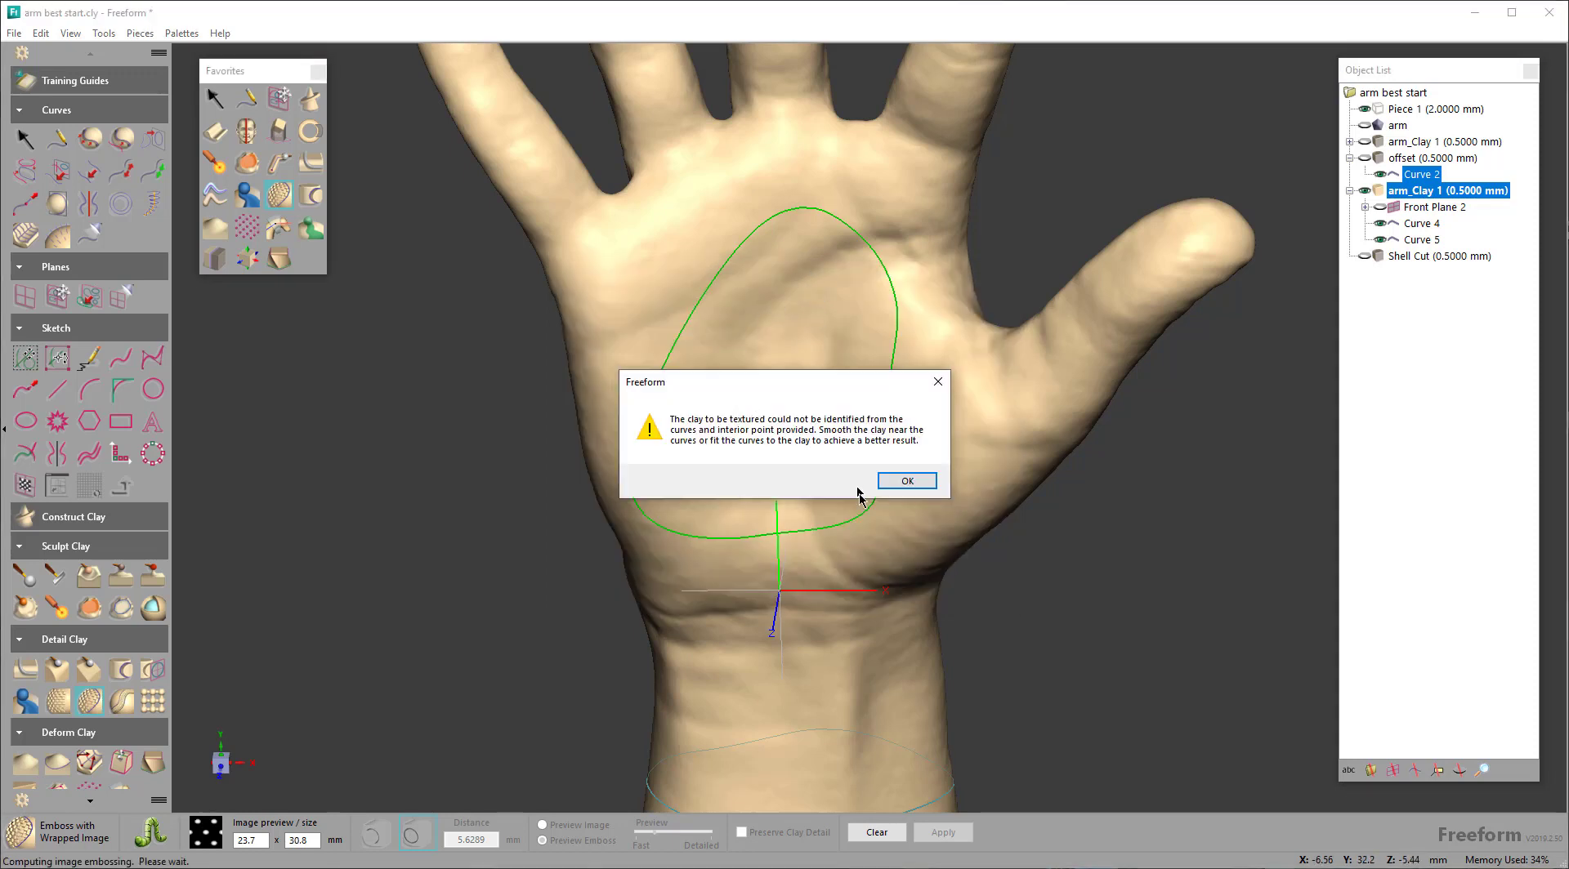
# Dismiss the clay-not-identified warning and start editing Curve 2
pyautogui.click(905, 481)
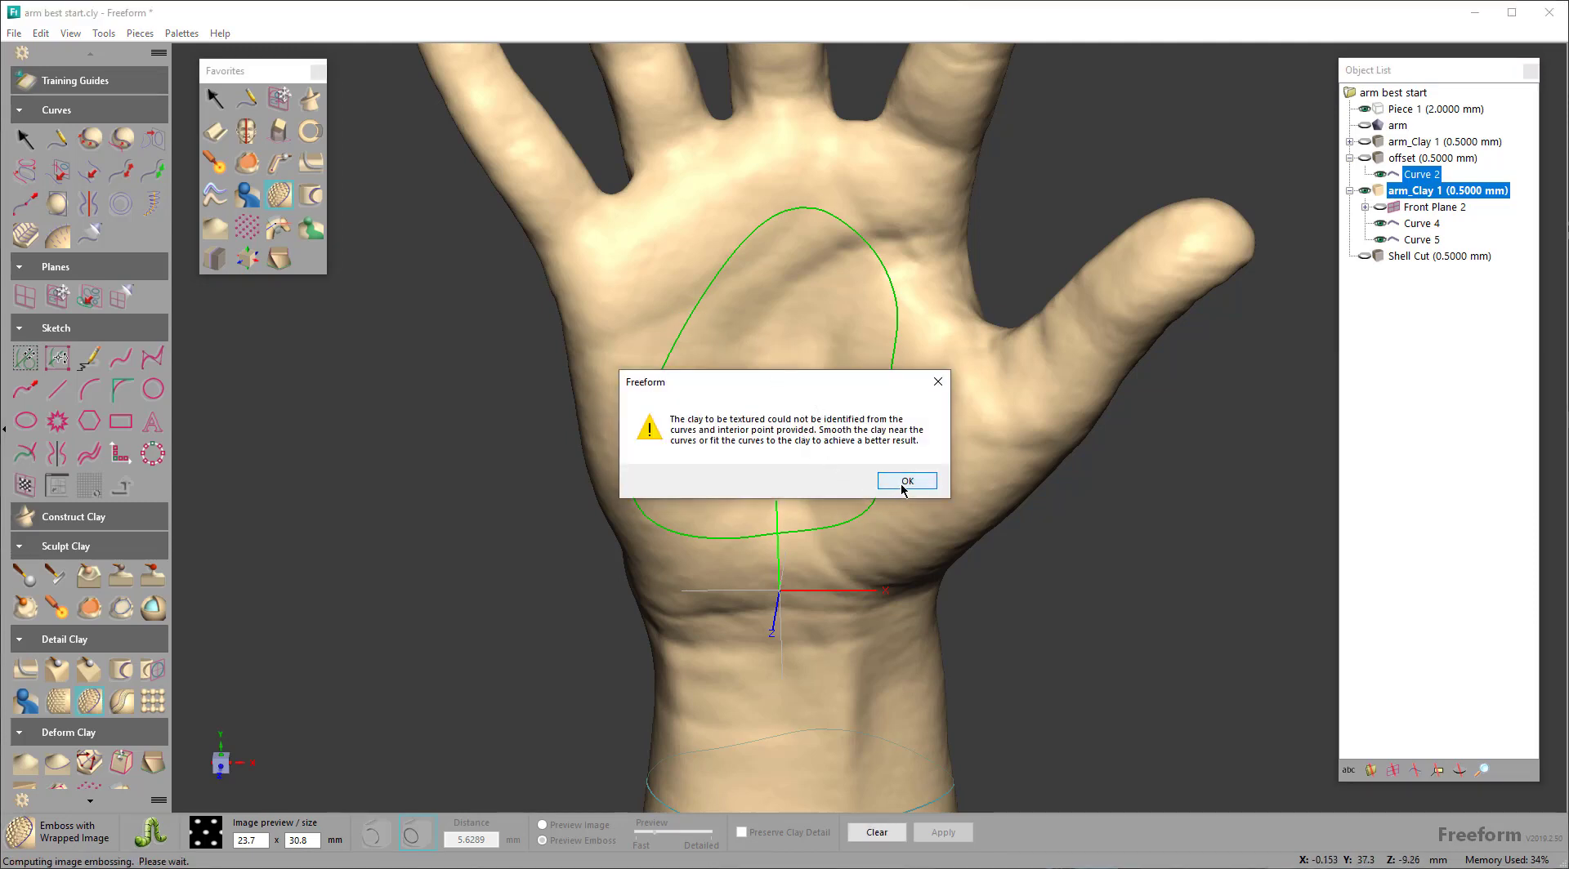
pyautogui.click(905, 480)
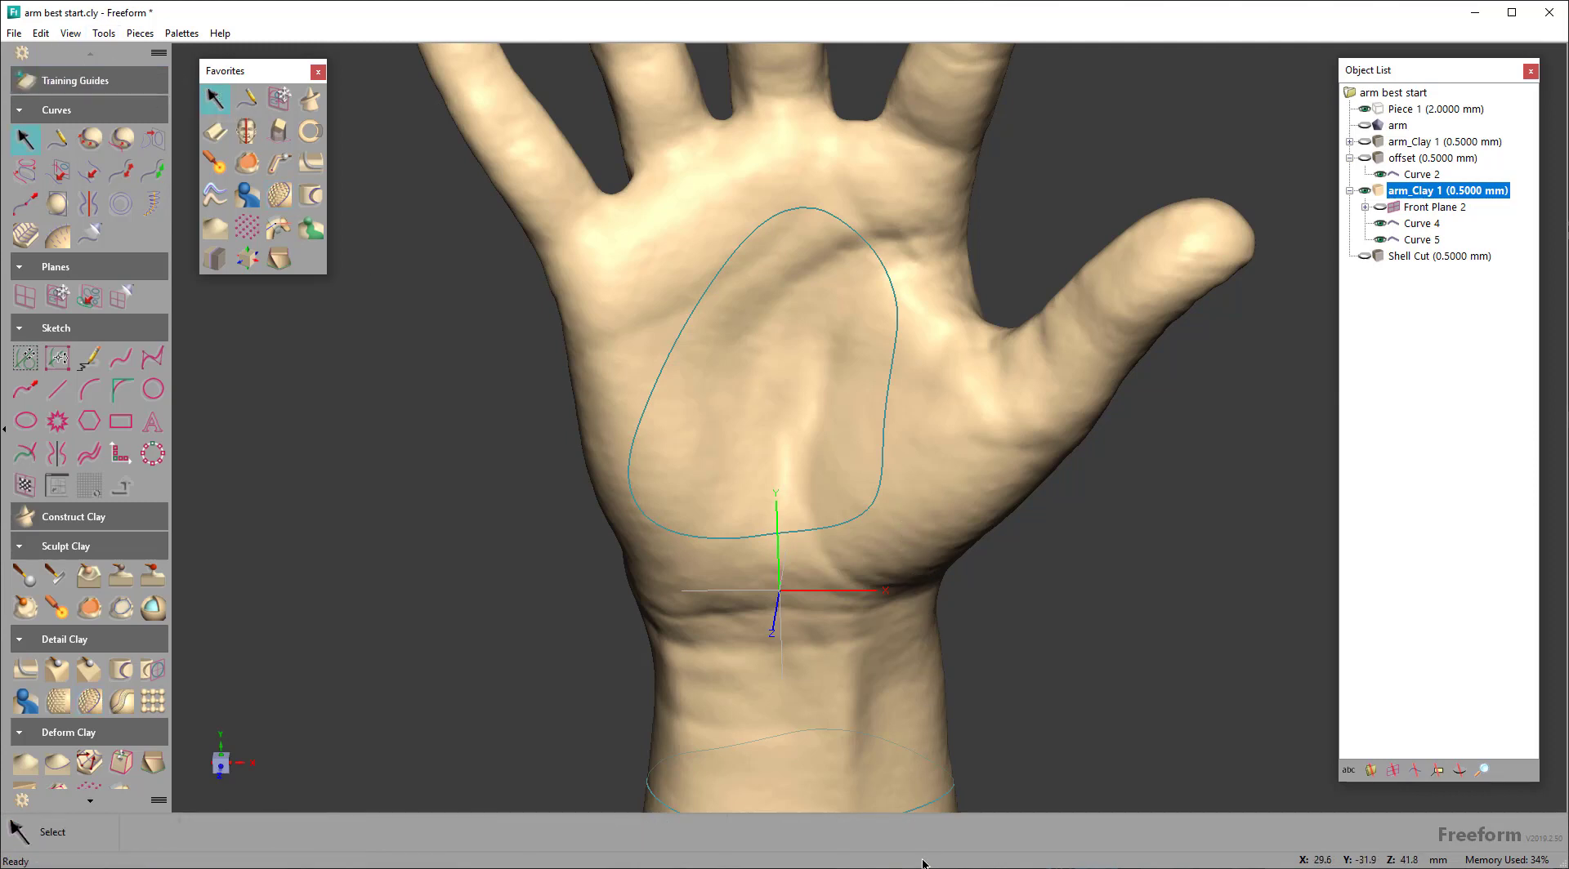
pyautogui.click(760, 231)
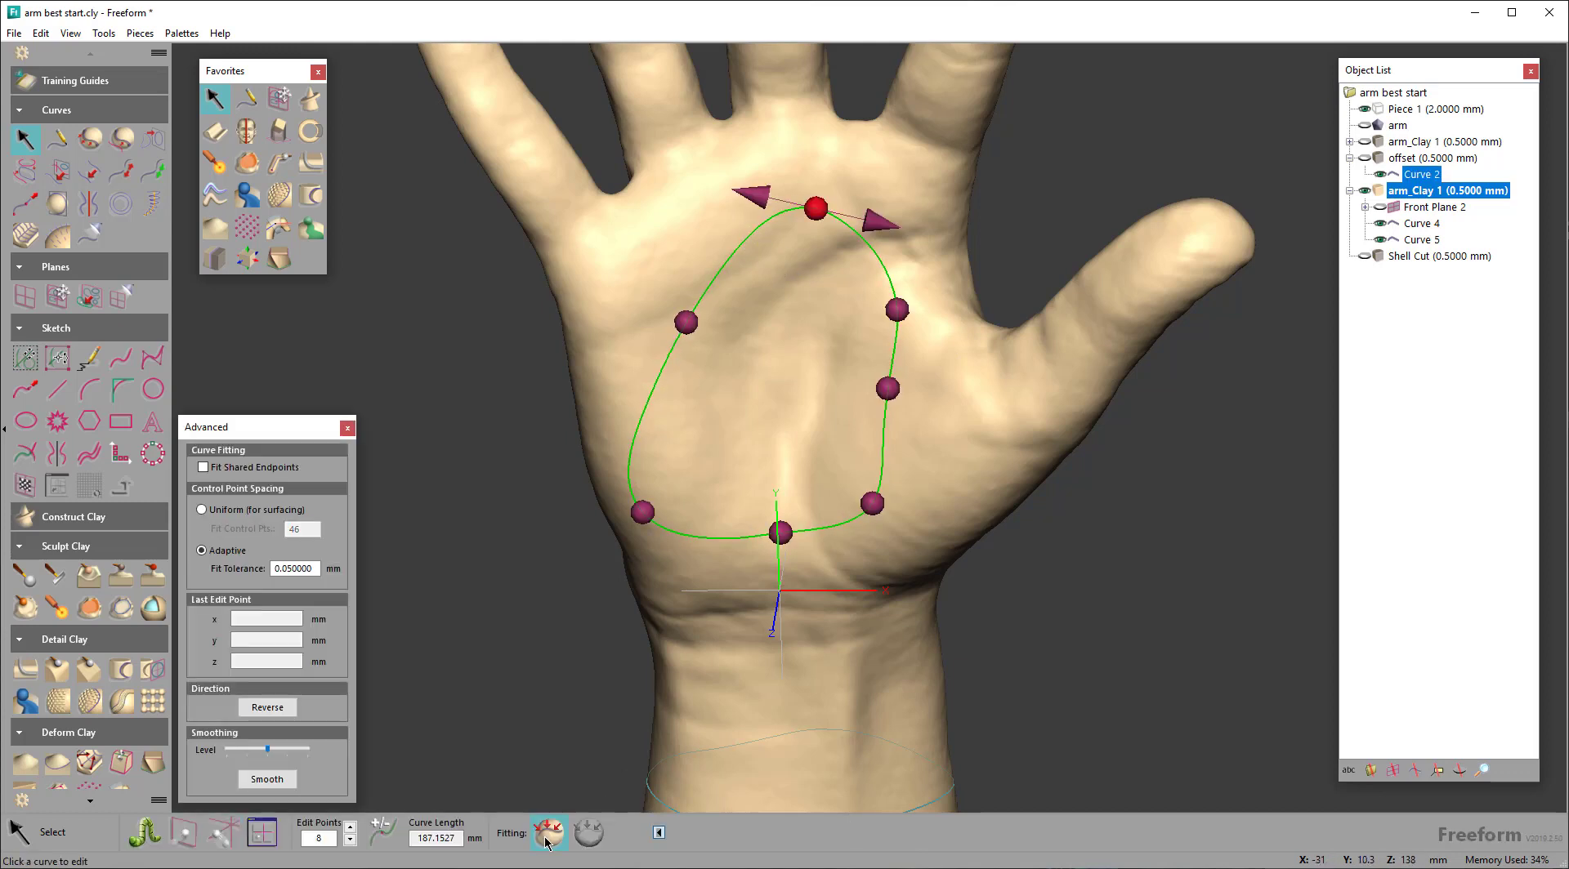
# Fit Curve 2 onto arm_Clay 1 so the hex-bump pattern previews inside the palm outline
pyautogui.click(547, 833)
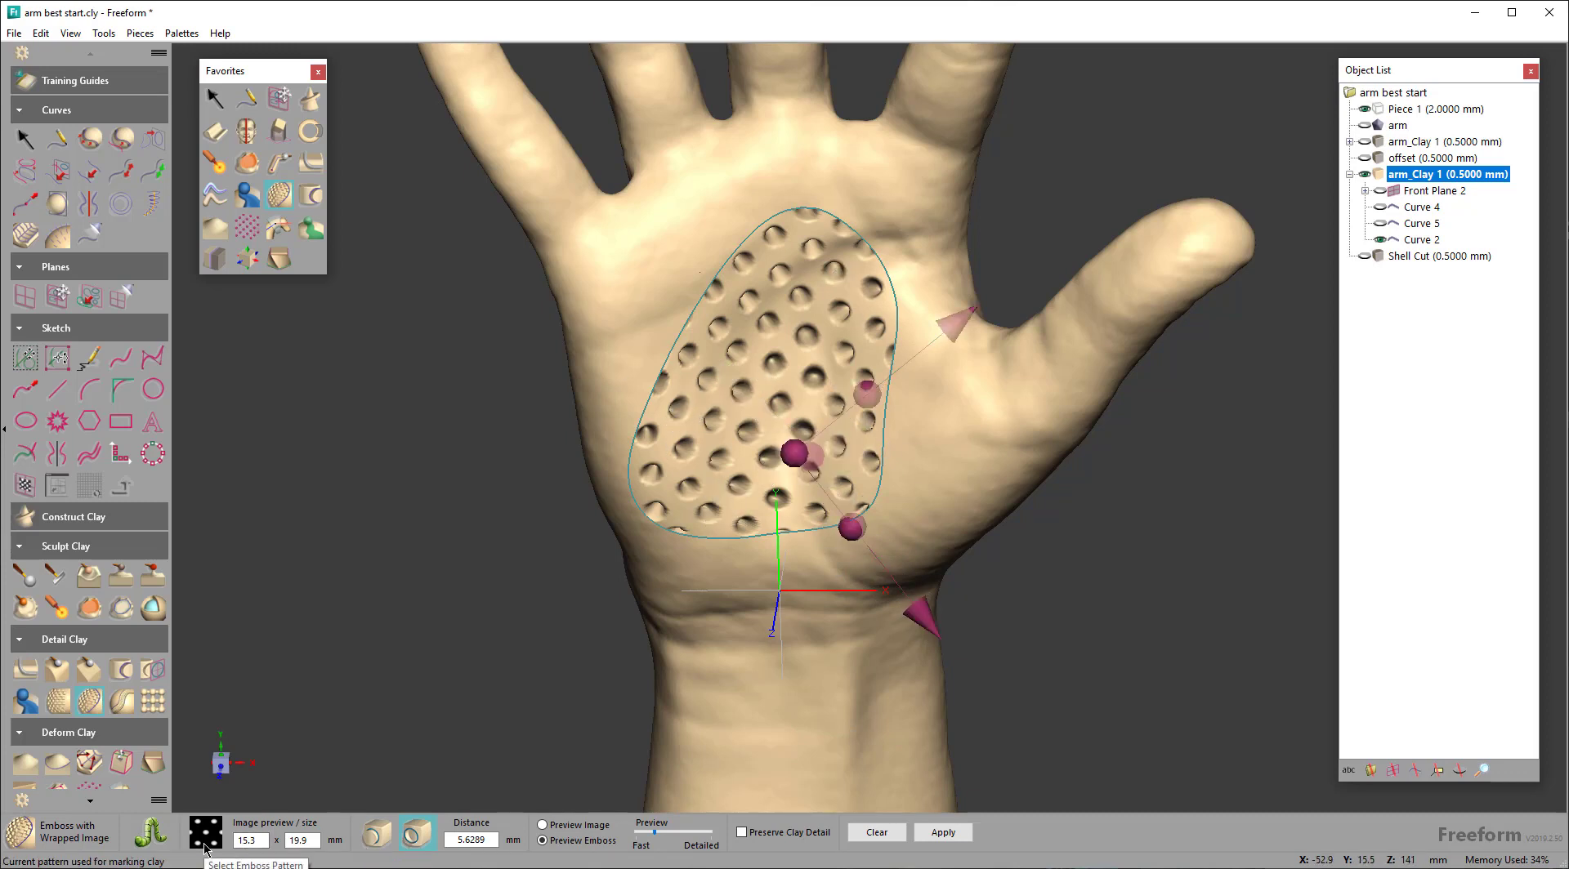
# Swap the palm emboss image to 00 white.png for a smooth, bump-free preview
pyautogui.click(205, 833)
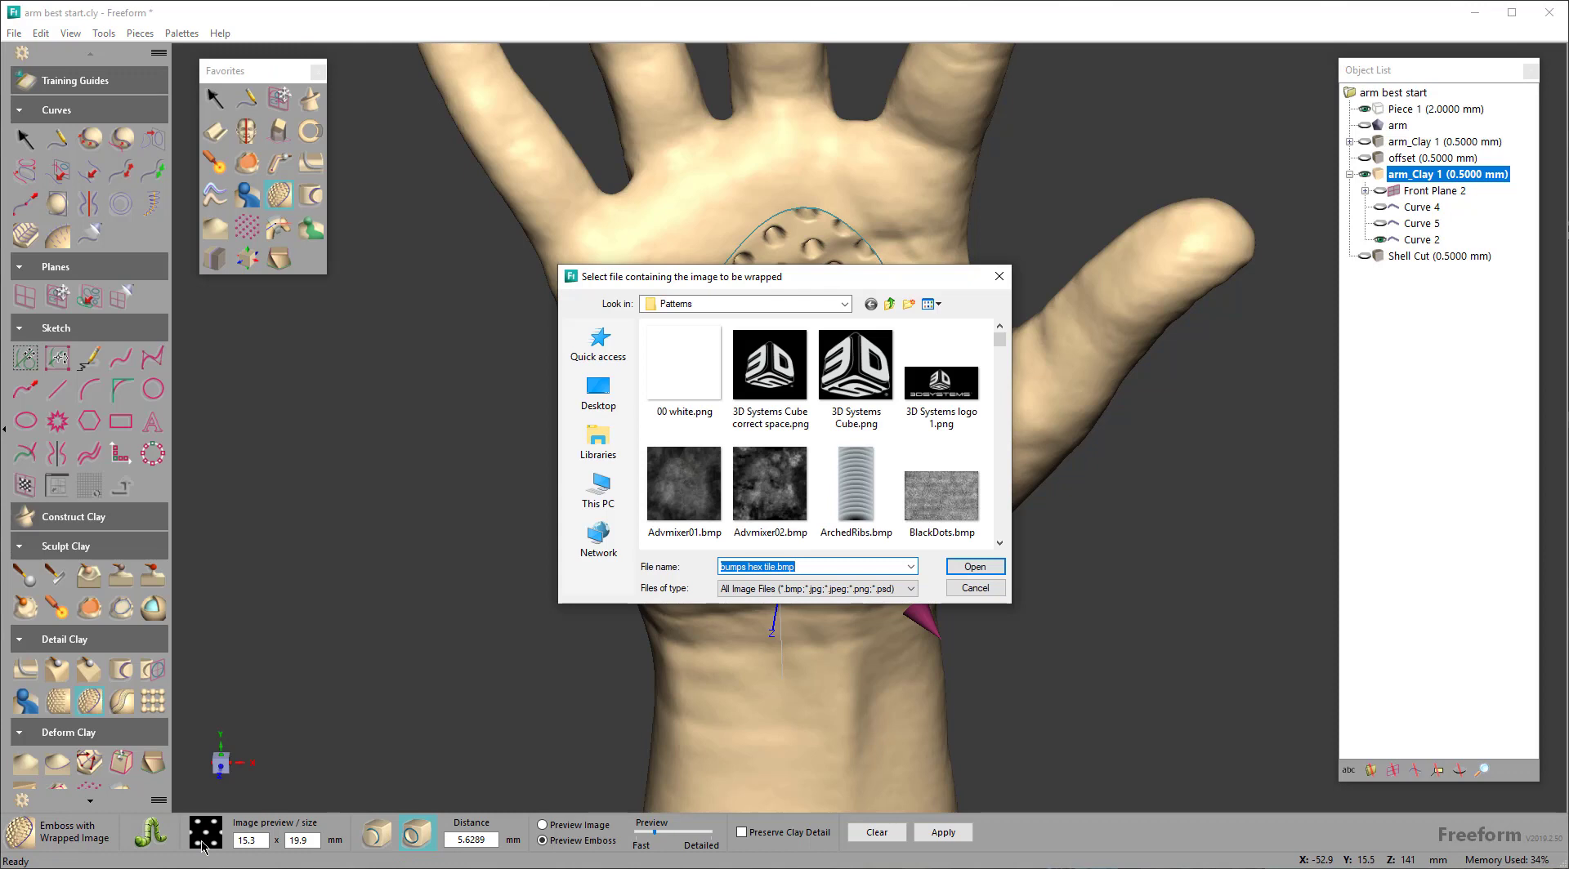
pyautogui.moveTo(682, 361)
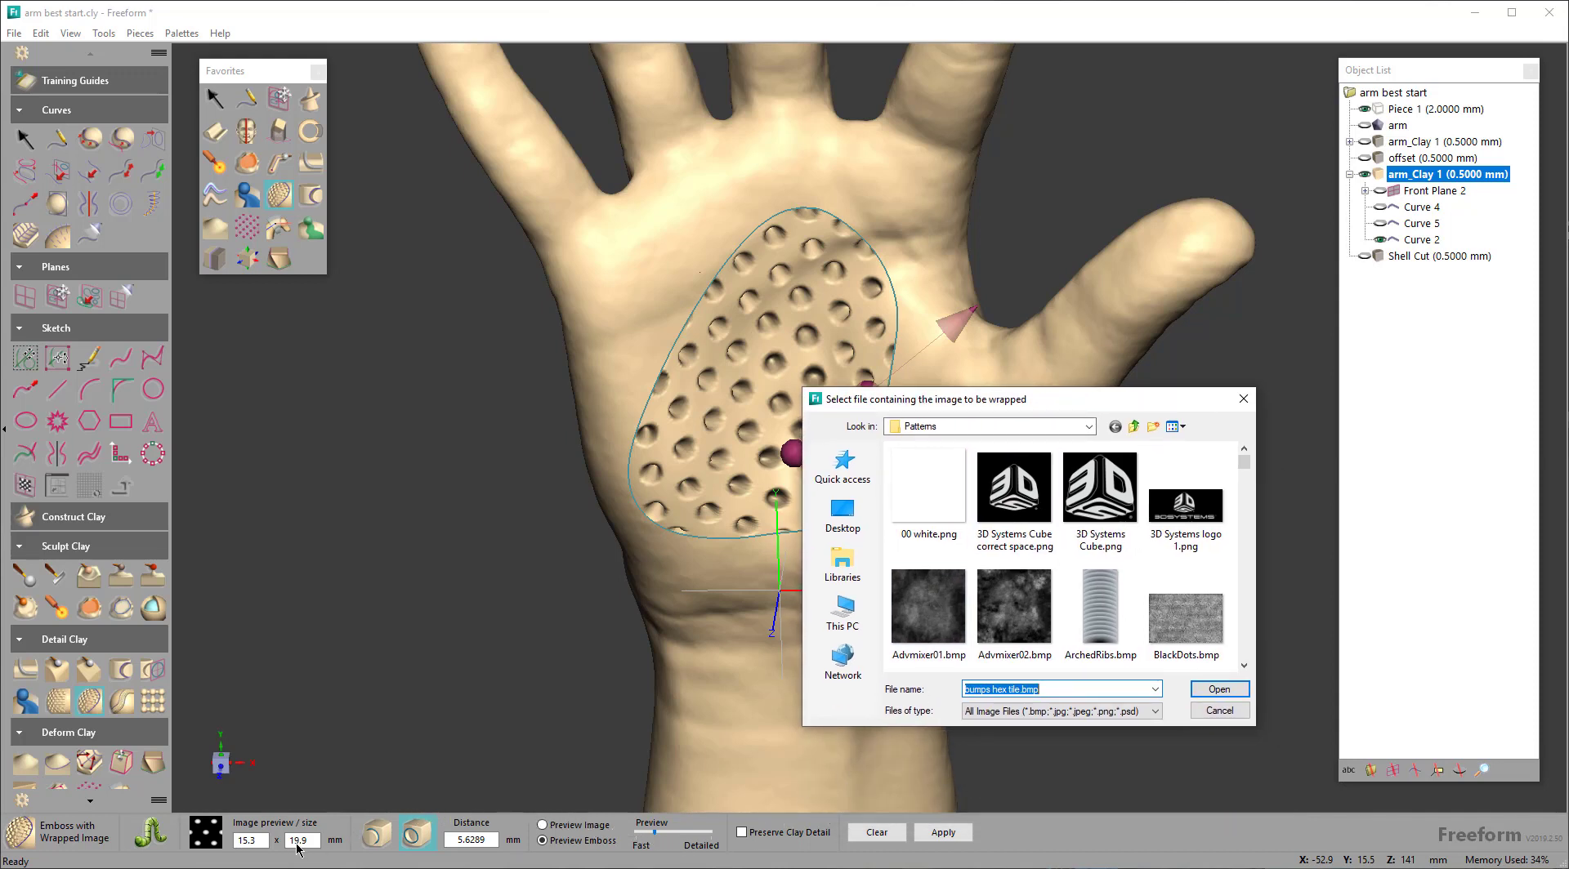
pyautogui.moveTo(464, 851)
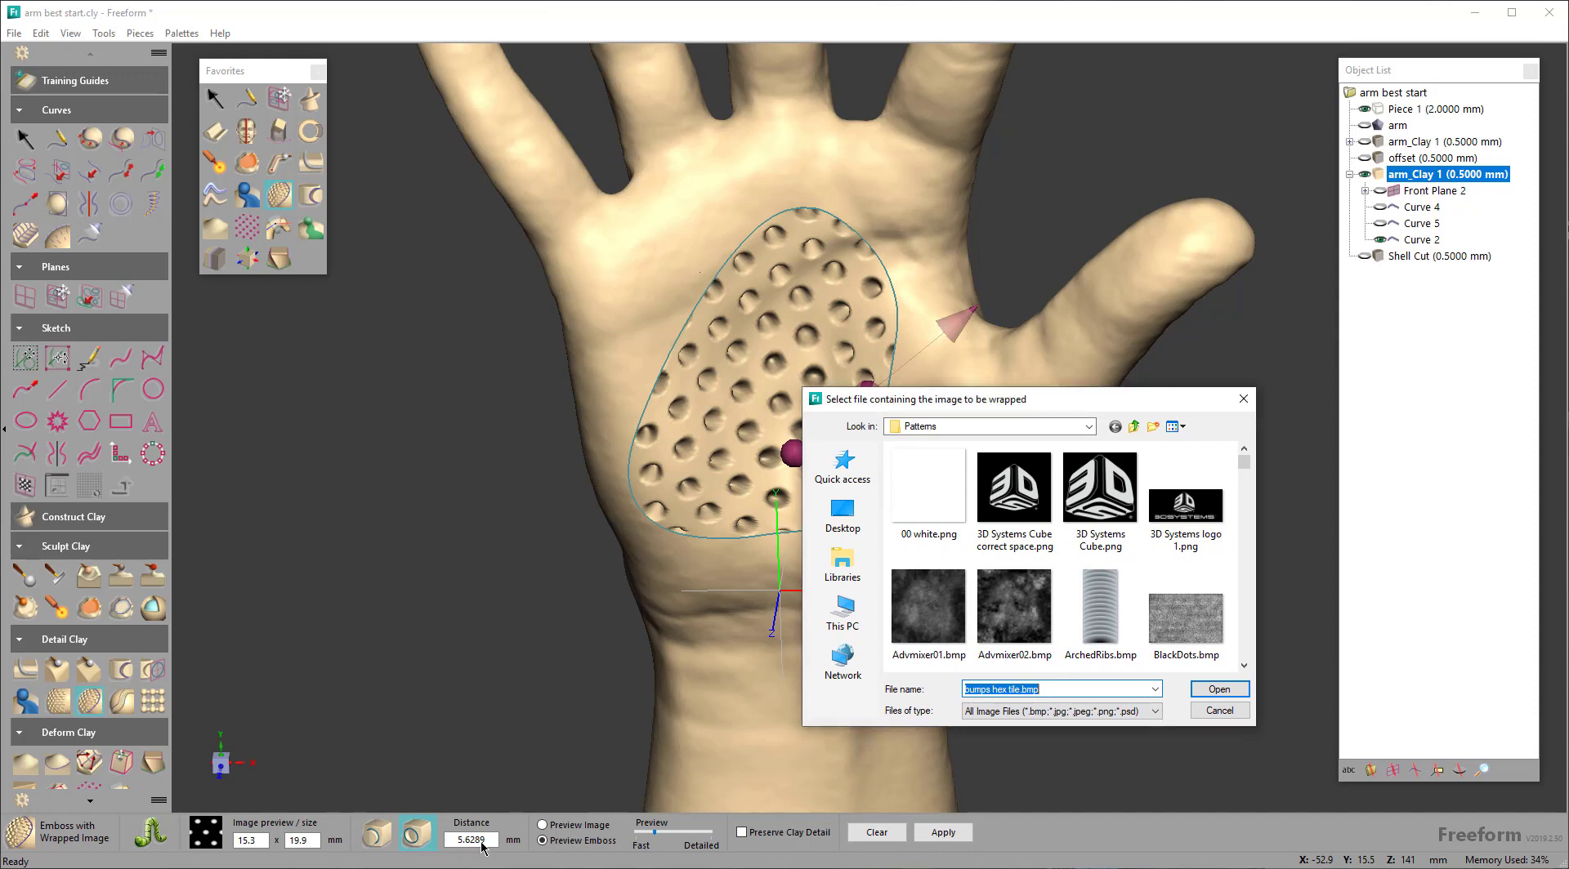
pyautogui.click(925, 492)
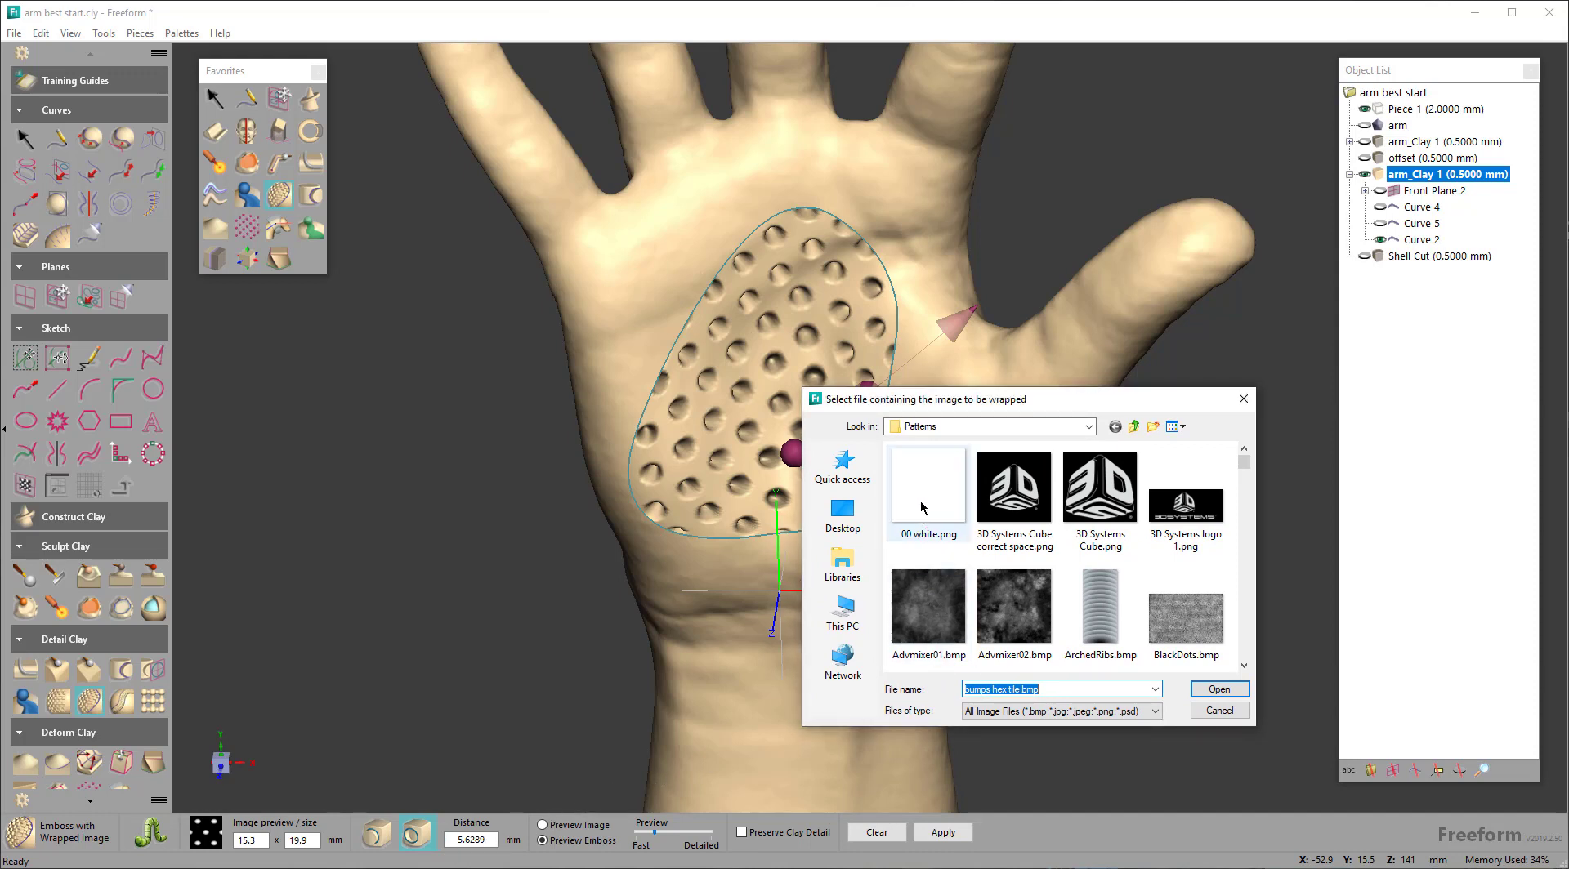
pyautogui.click(925, 485)
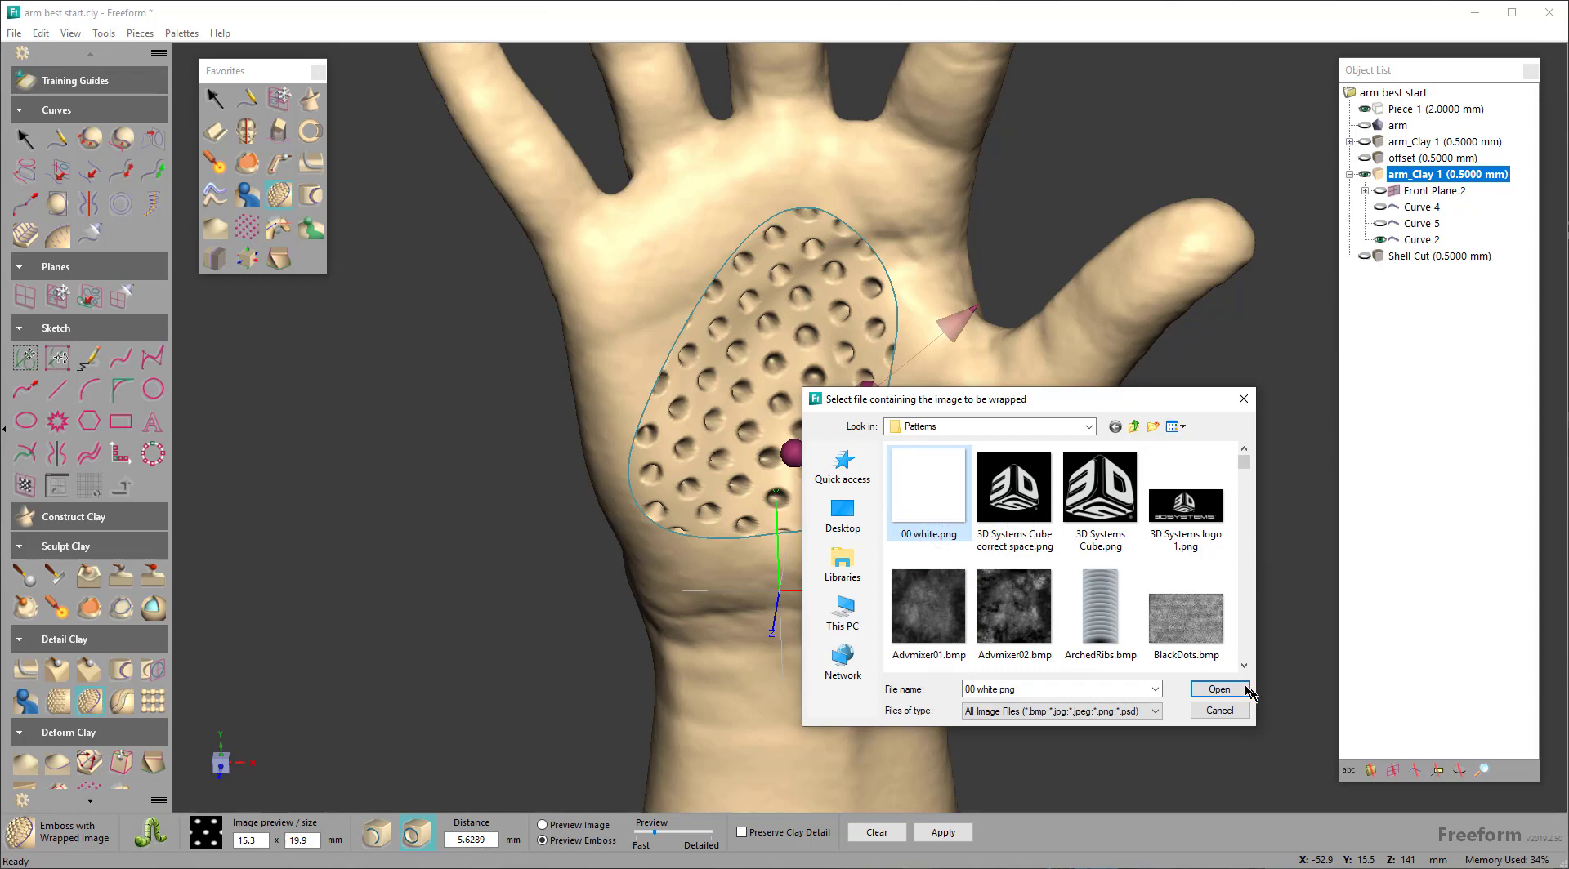
pyautogui.click(1217, 690)
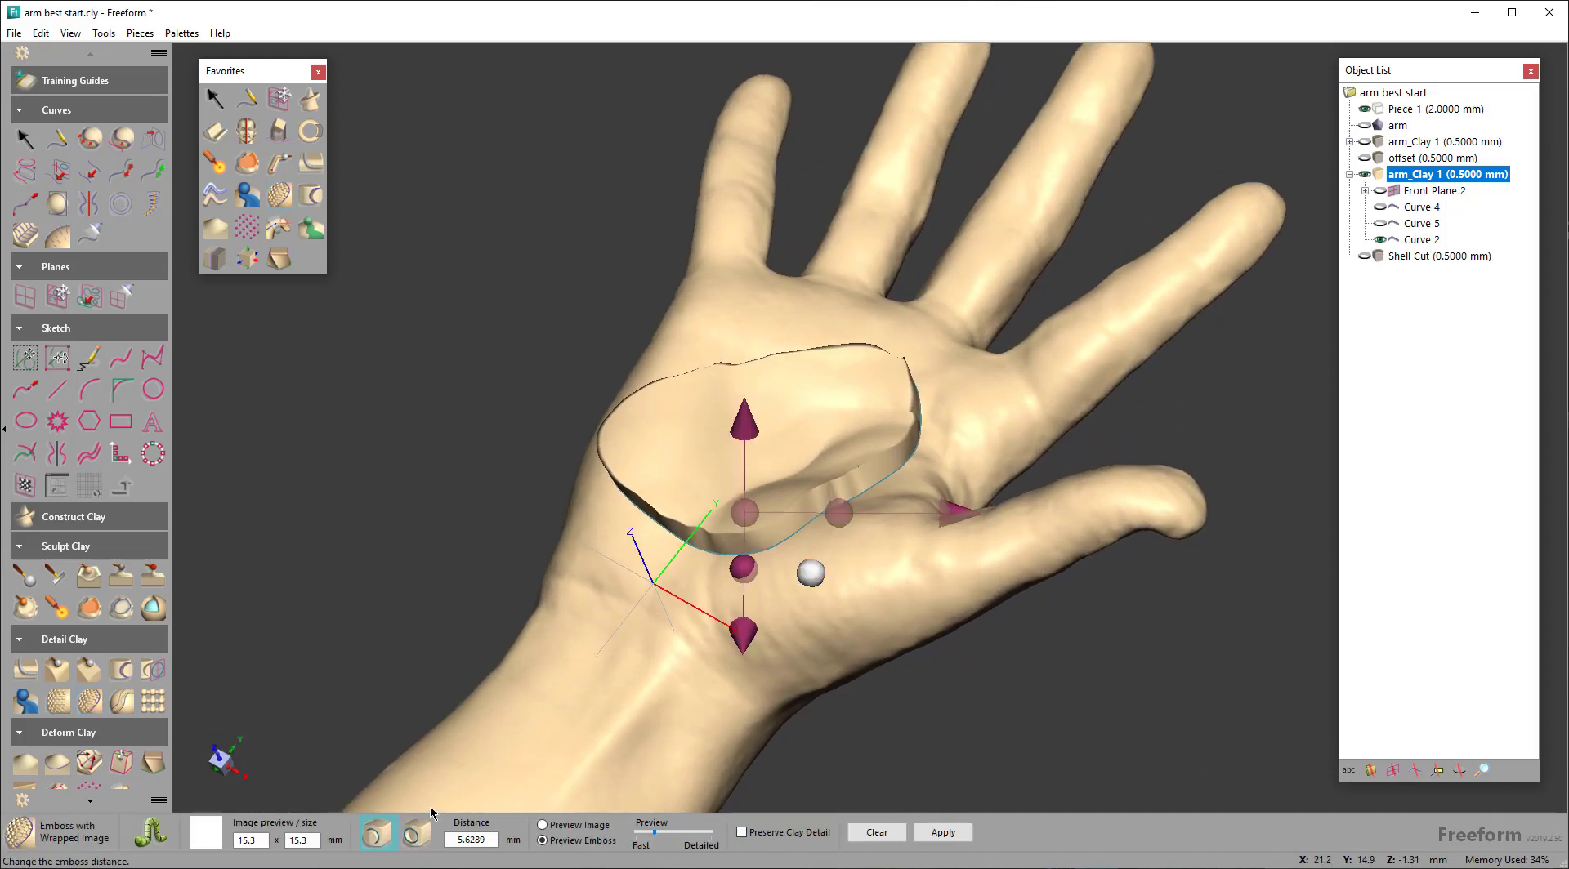
pyautogui.moveTo(810, 572); pyautogui.dragTo(293, 352)
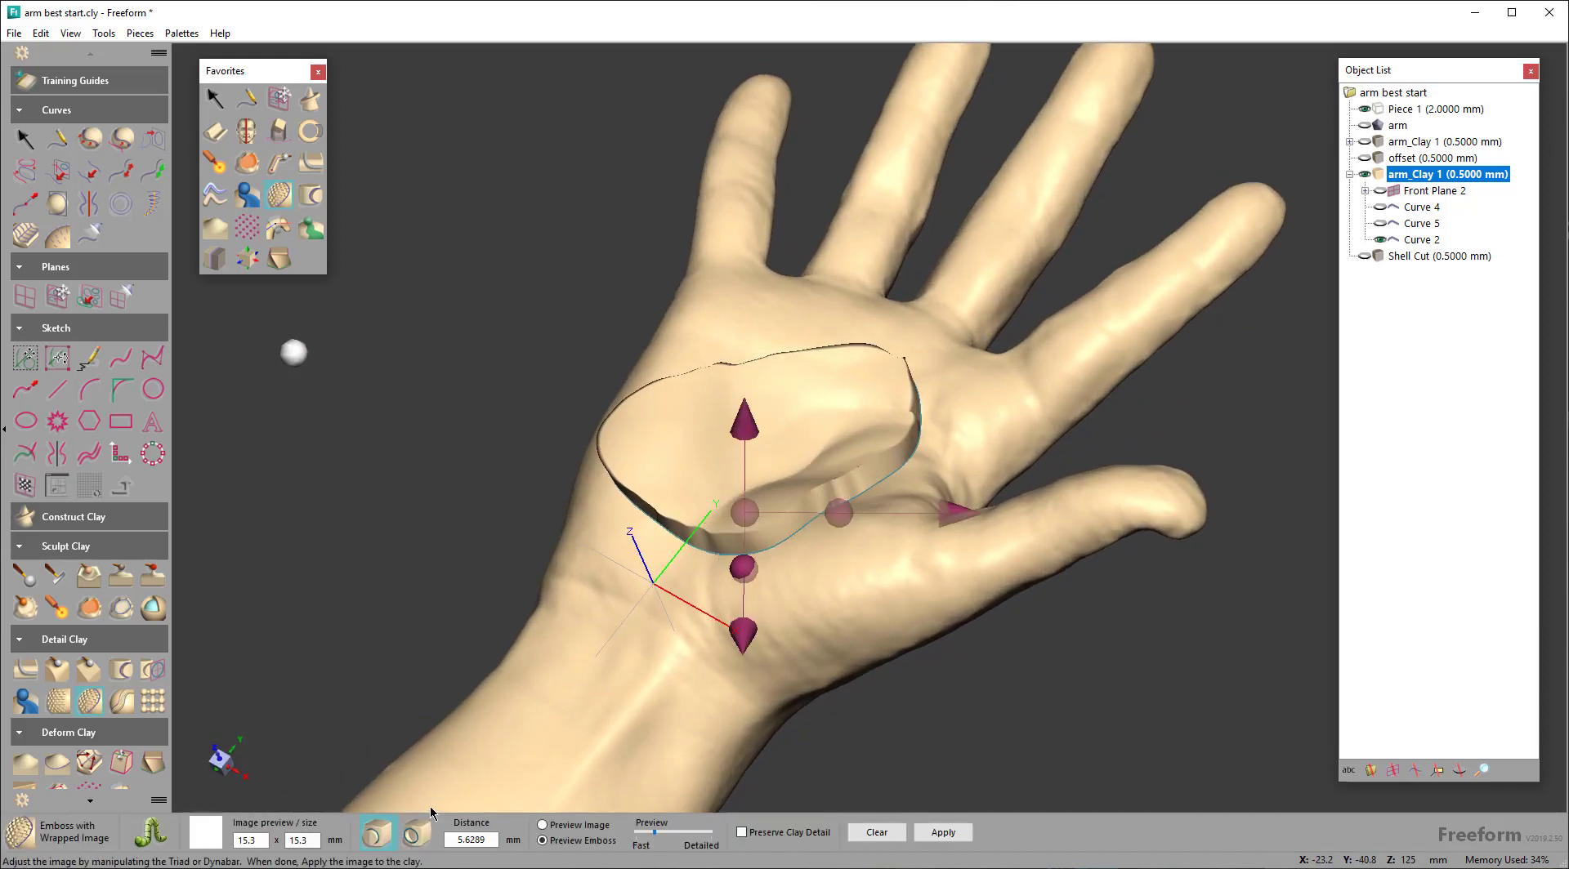
pyautogui.moveTo(246, 191)
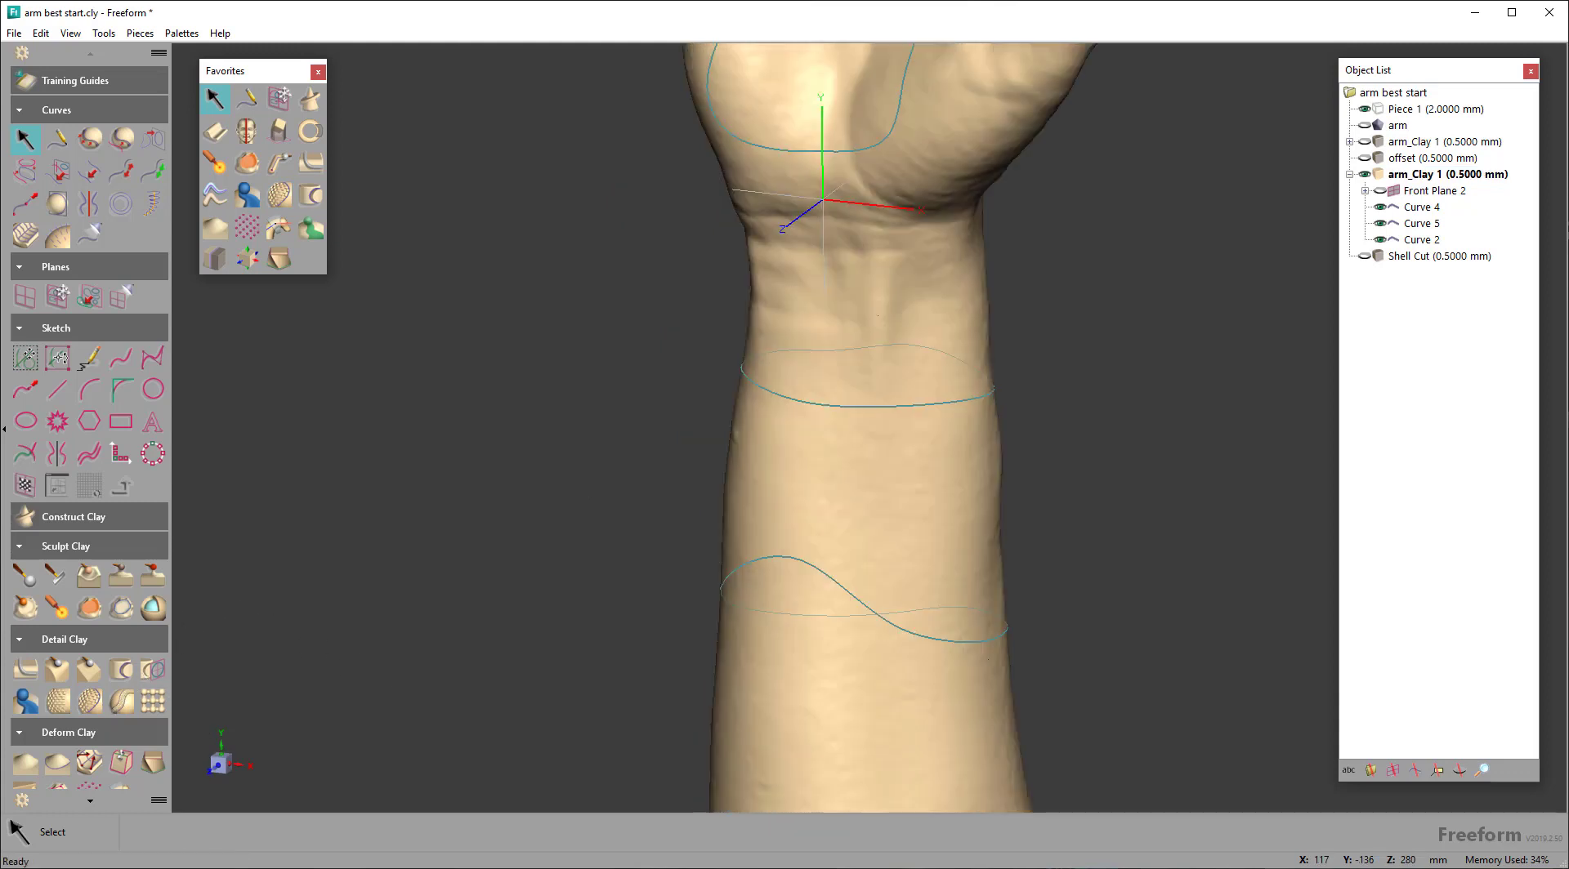
pyautogui.moveTo(121, 699)
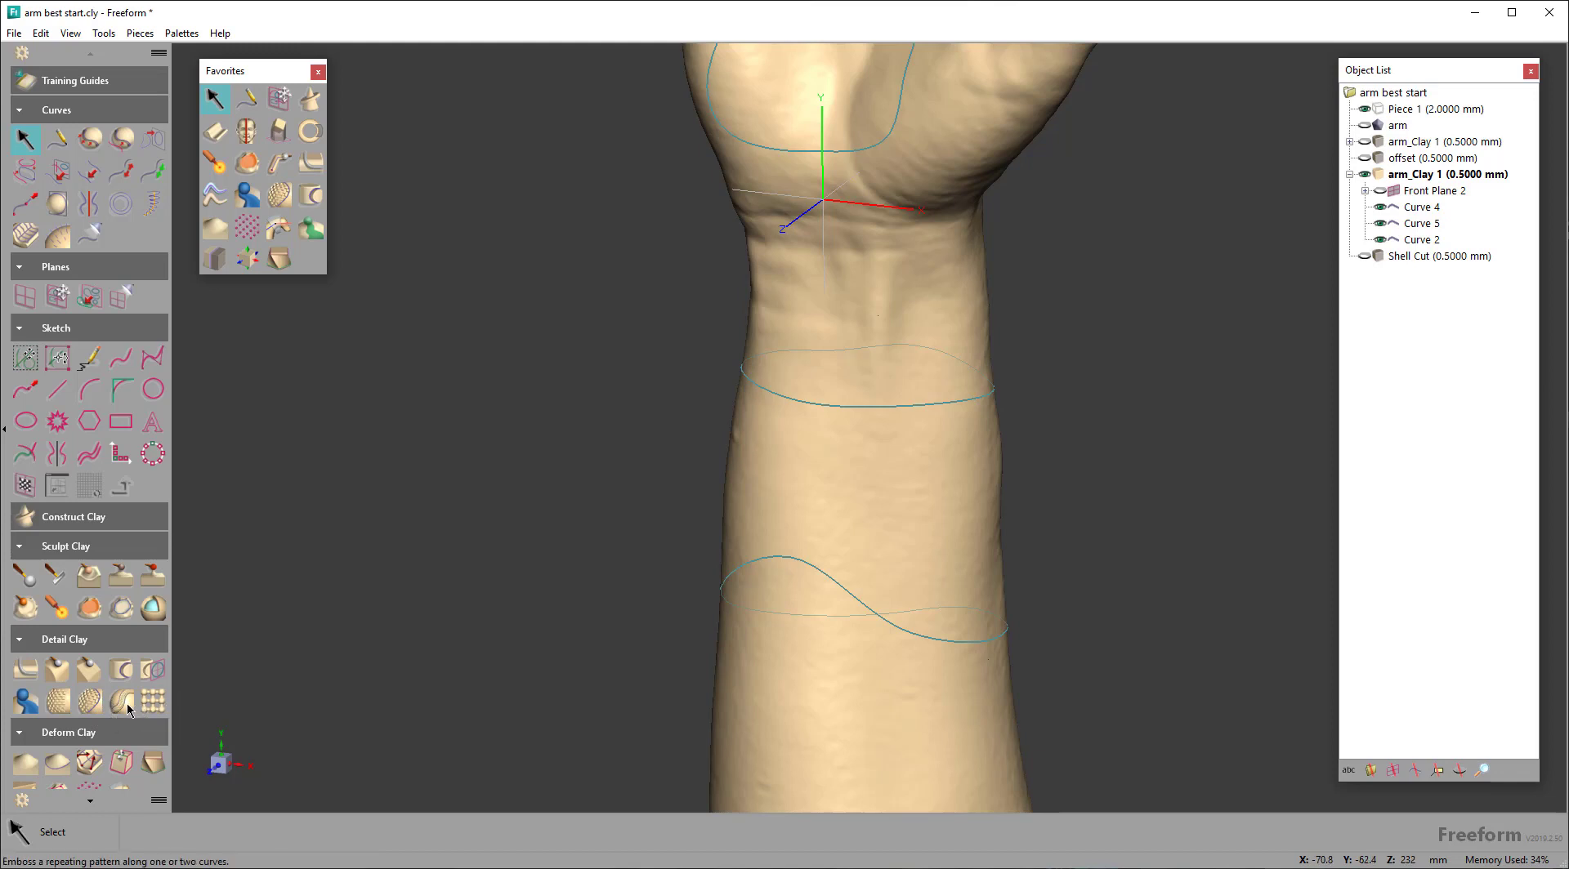
# Start Emboss Along Curve with 00 white.png, using wavy Curve 4 as one edge
pyautogui.click(153, 700)
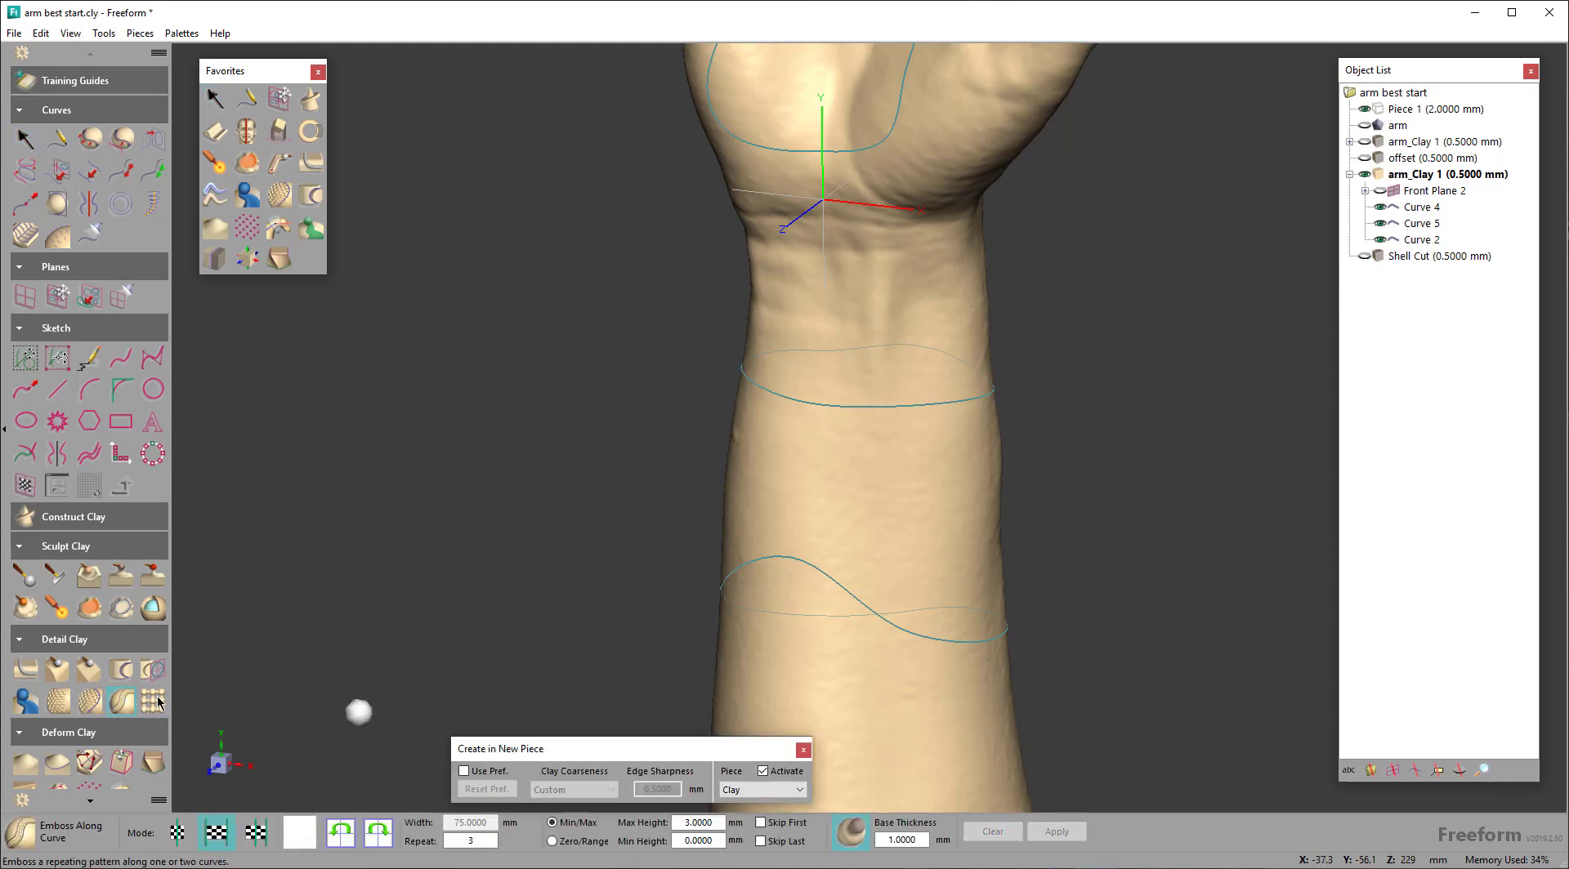
pyautogui.click(155, 701)
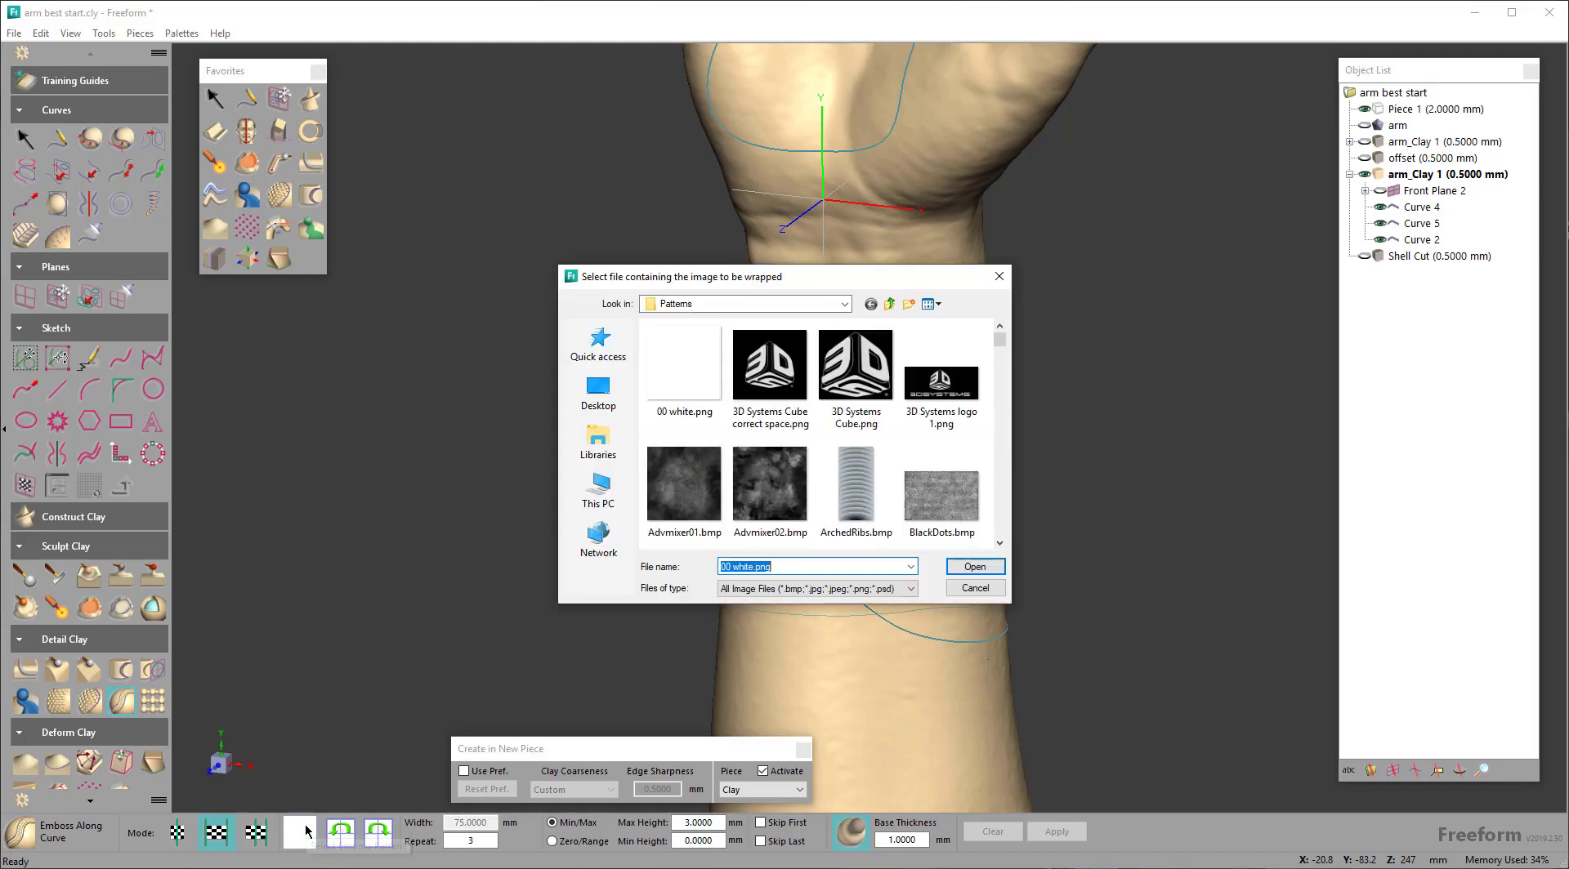
pyautogui.click(683, 363)
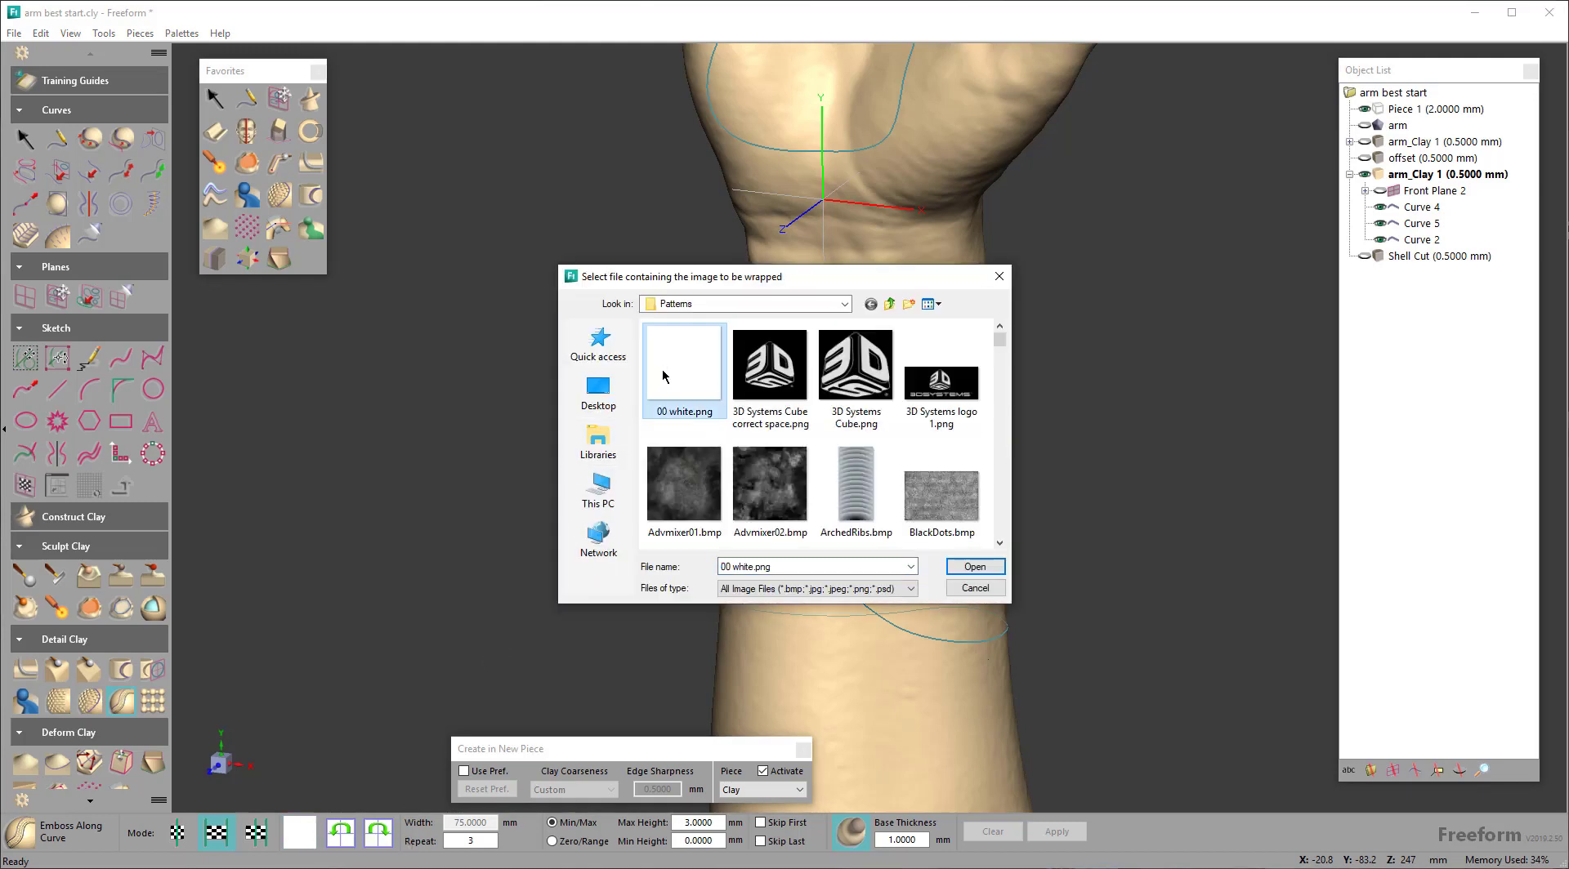
pyautogui.click(973, 566)
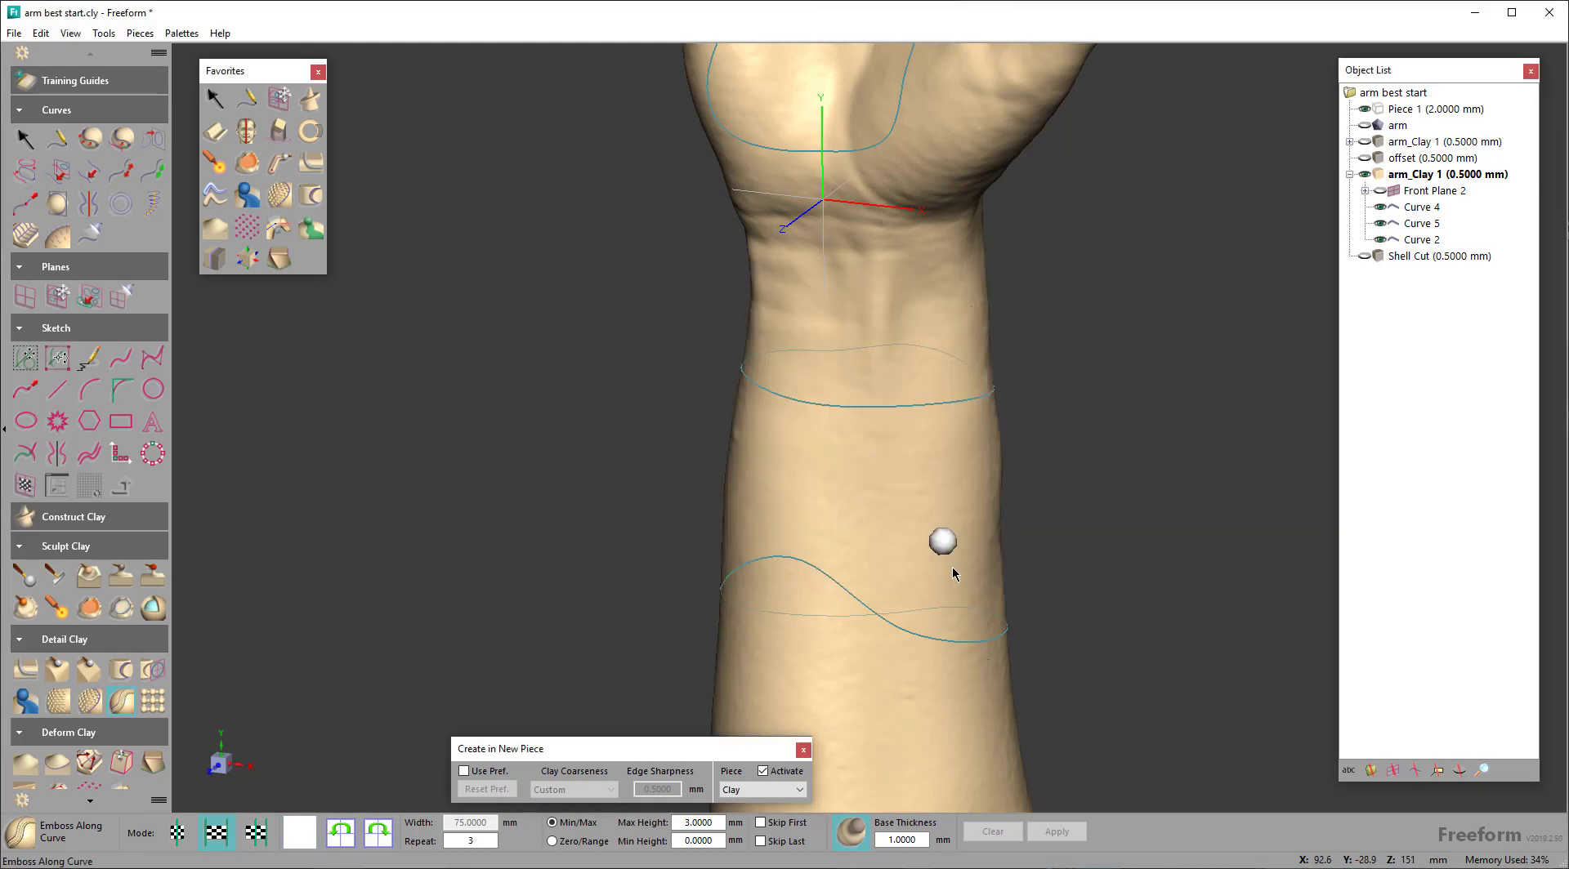
pyautogui.moveTo(215, 833)
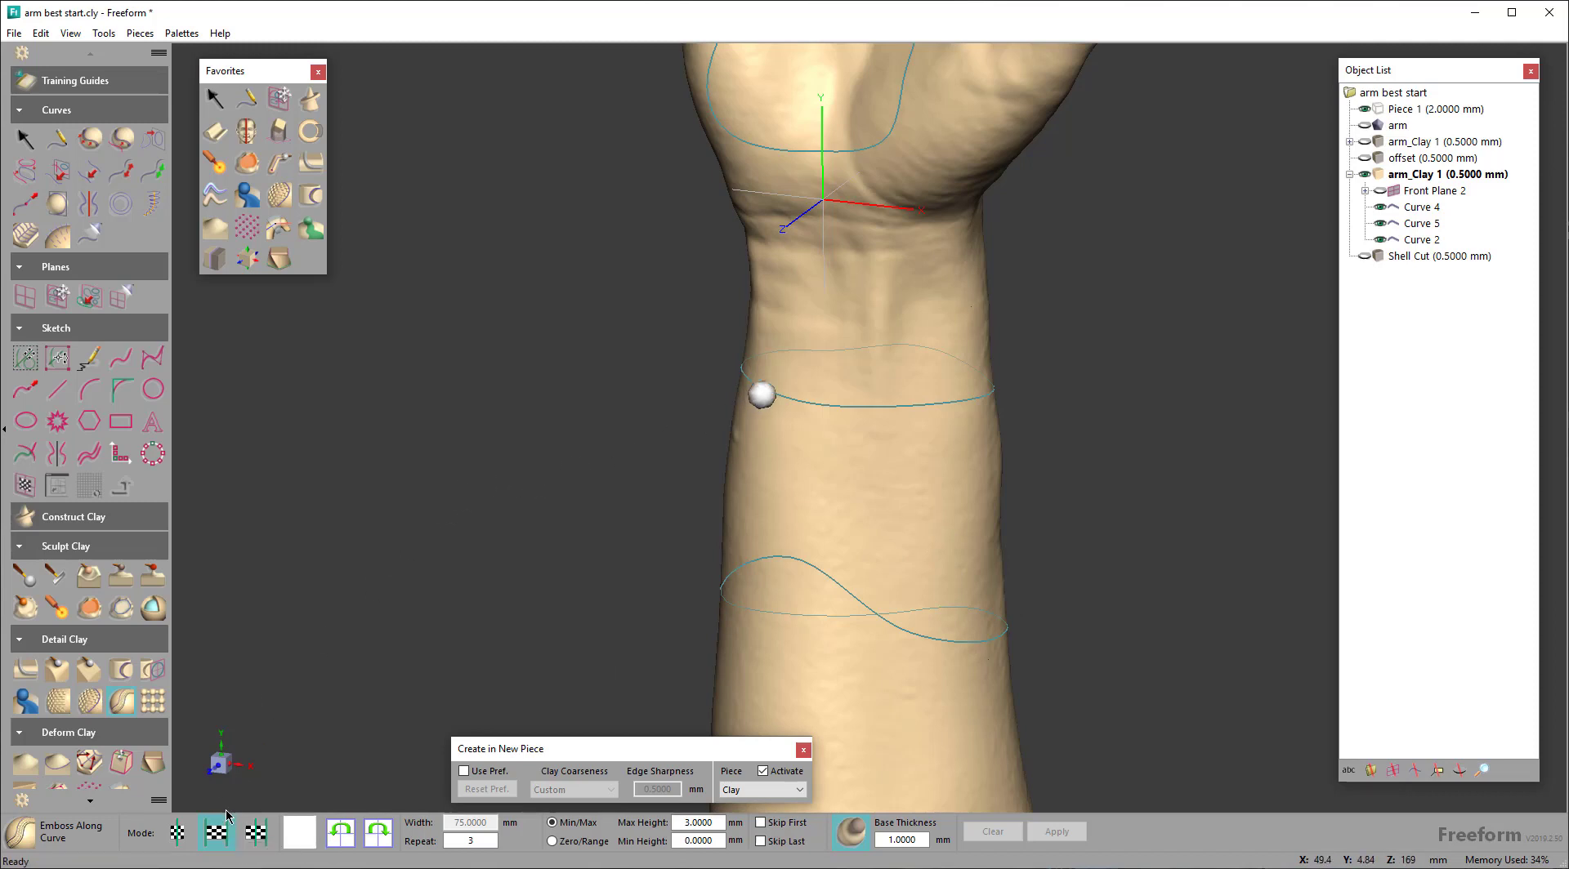
pyautogui.click(1420, 206)
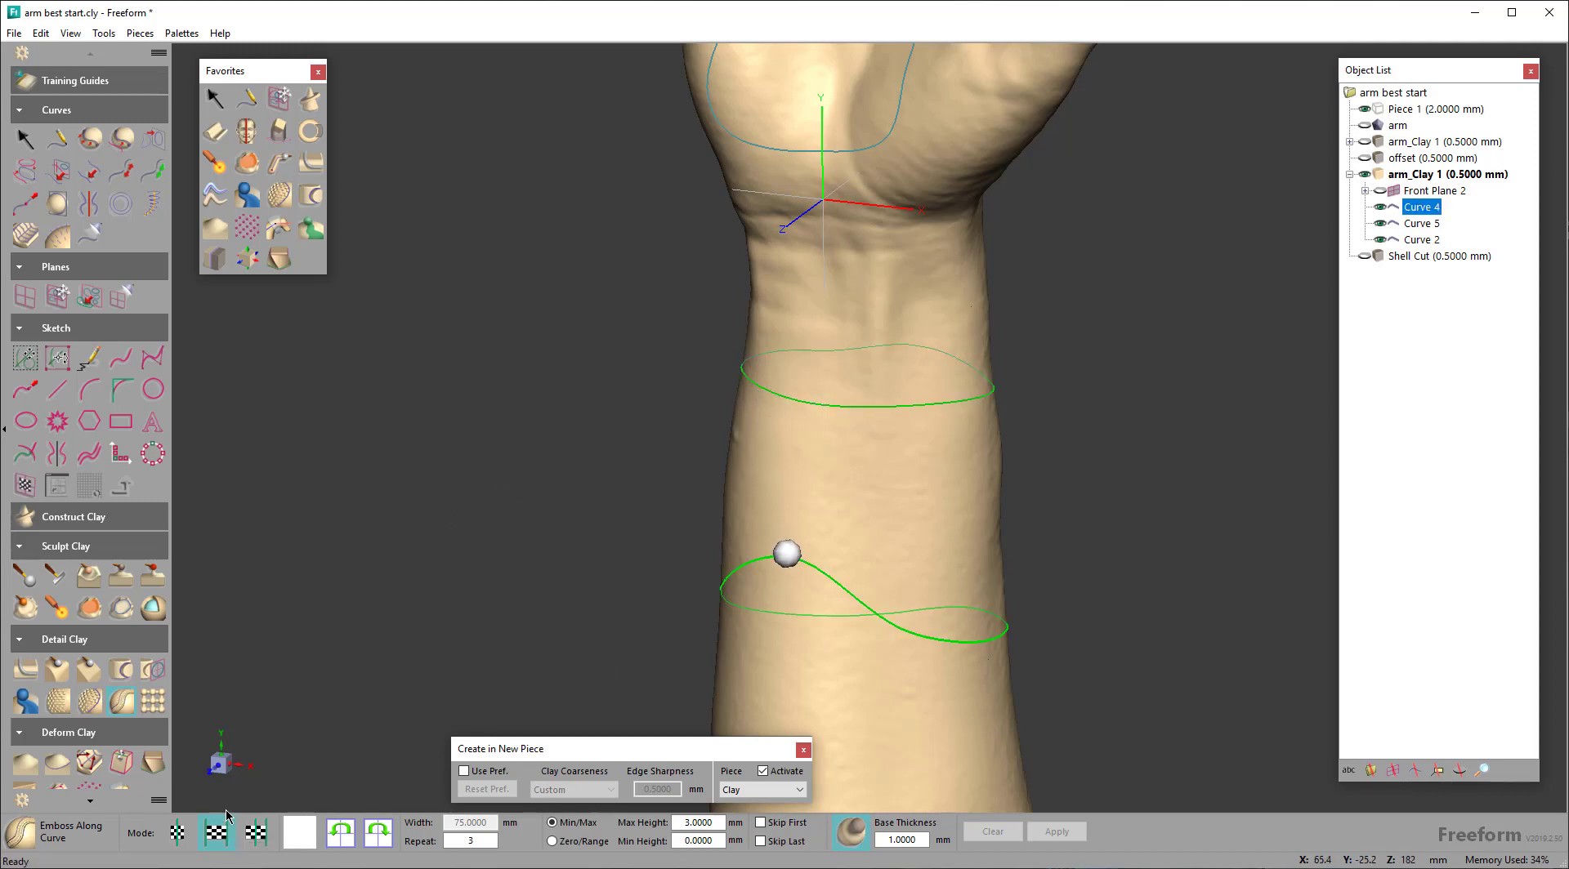
# Add upper Curve 5 as the second edge and inspect the previewed band
pyautogui.click(1058, 831)
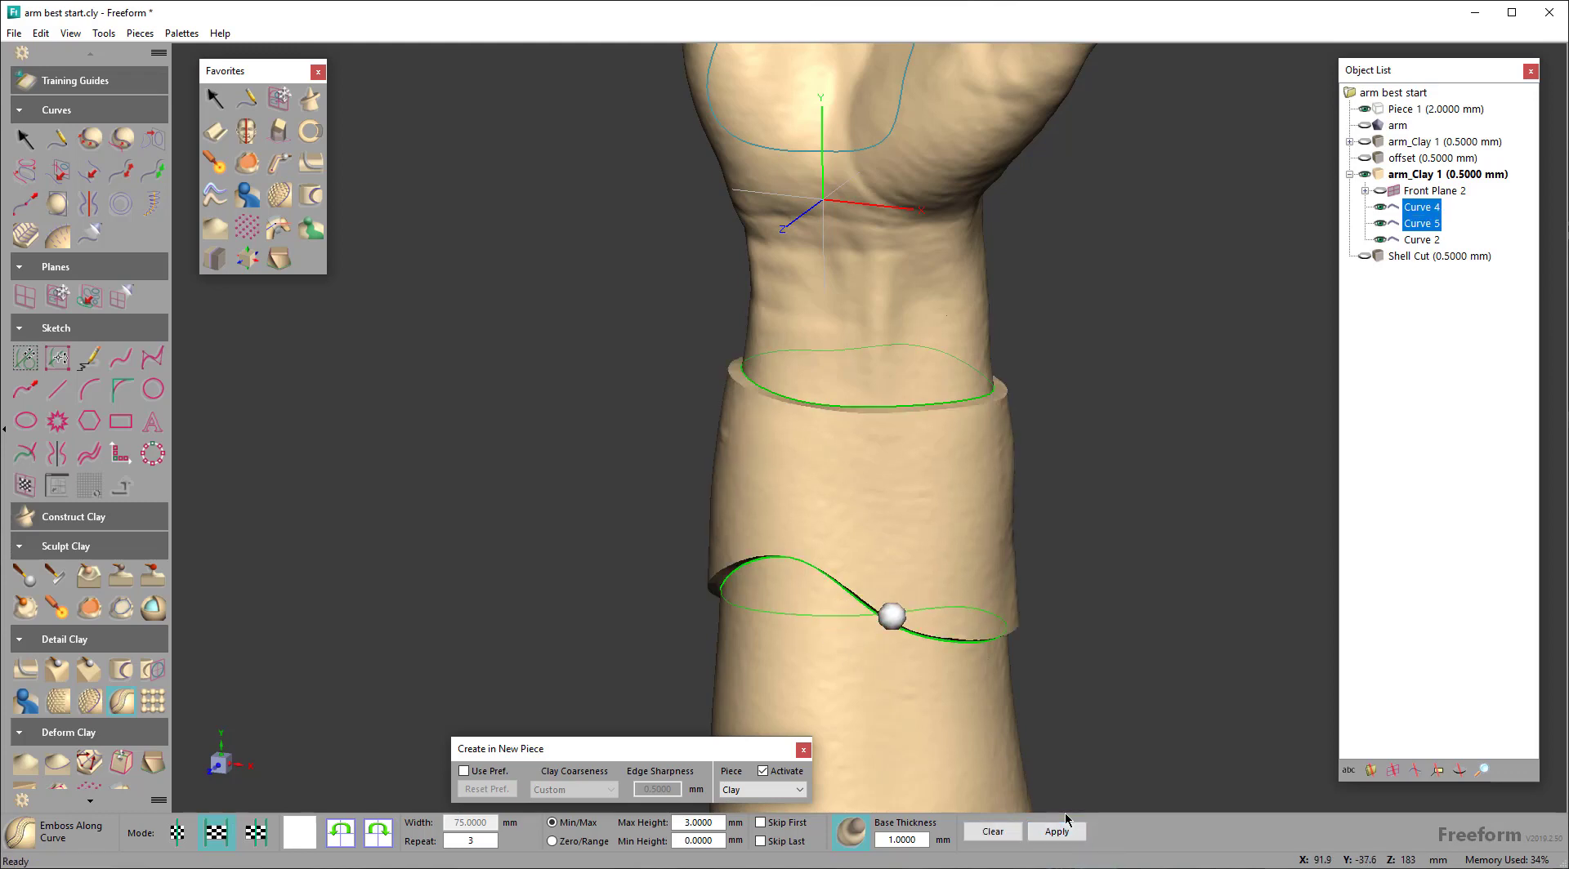
pyautogui.moveTo(891, 616); pyautogui.dragTo(868, 547)
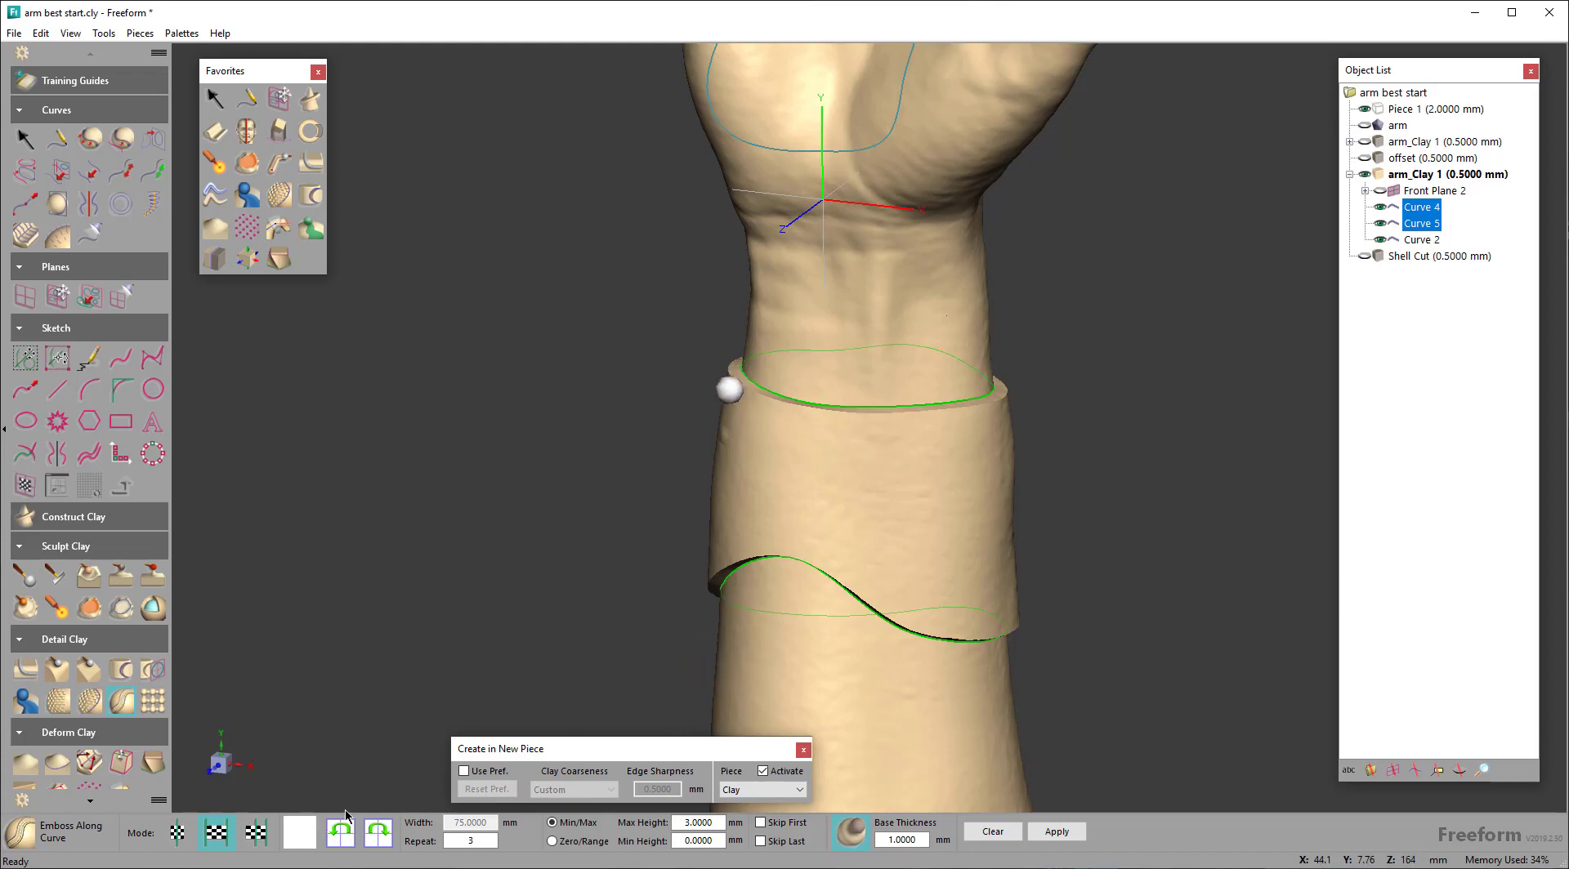
pyautogui.moveTo(731, 391); pyautogui.dragTo(556, 538)
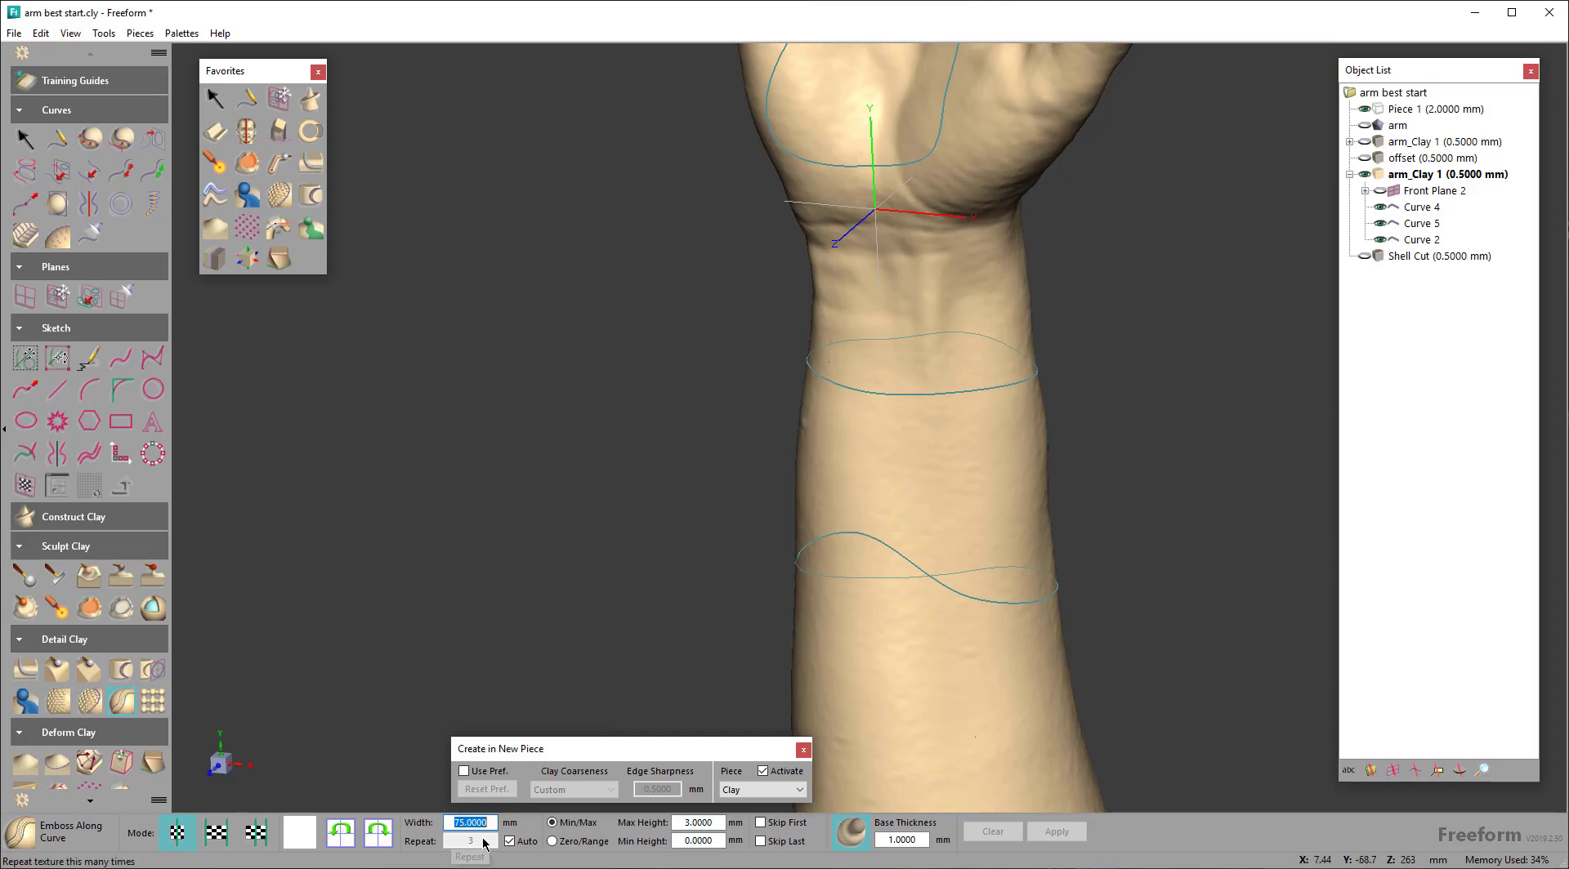
# Set the pattern width to 100 mm and reselect the upper curve to preview
pyautogui.write('100')
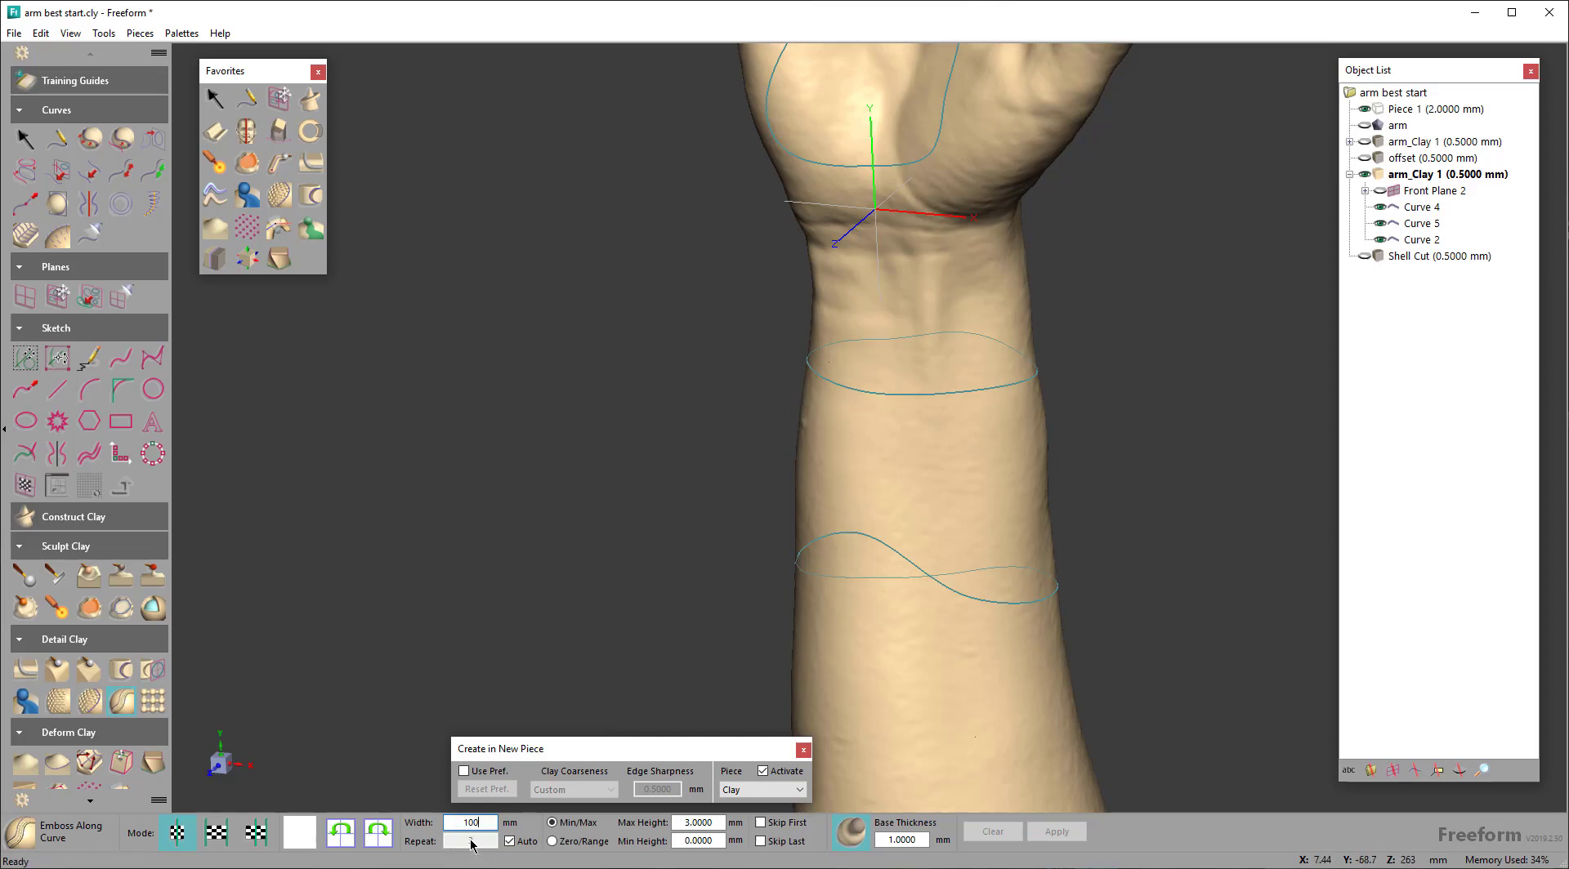
pyautogui.click(215, 831)
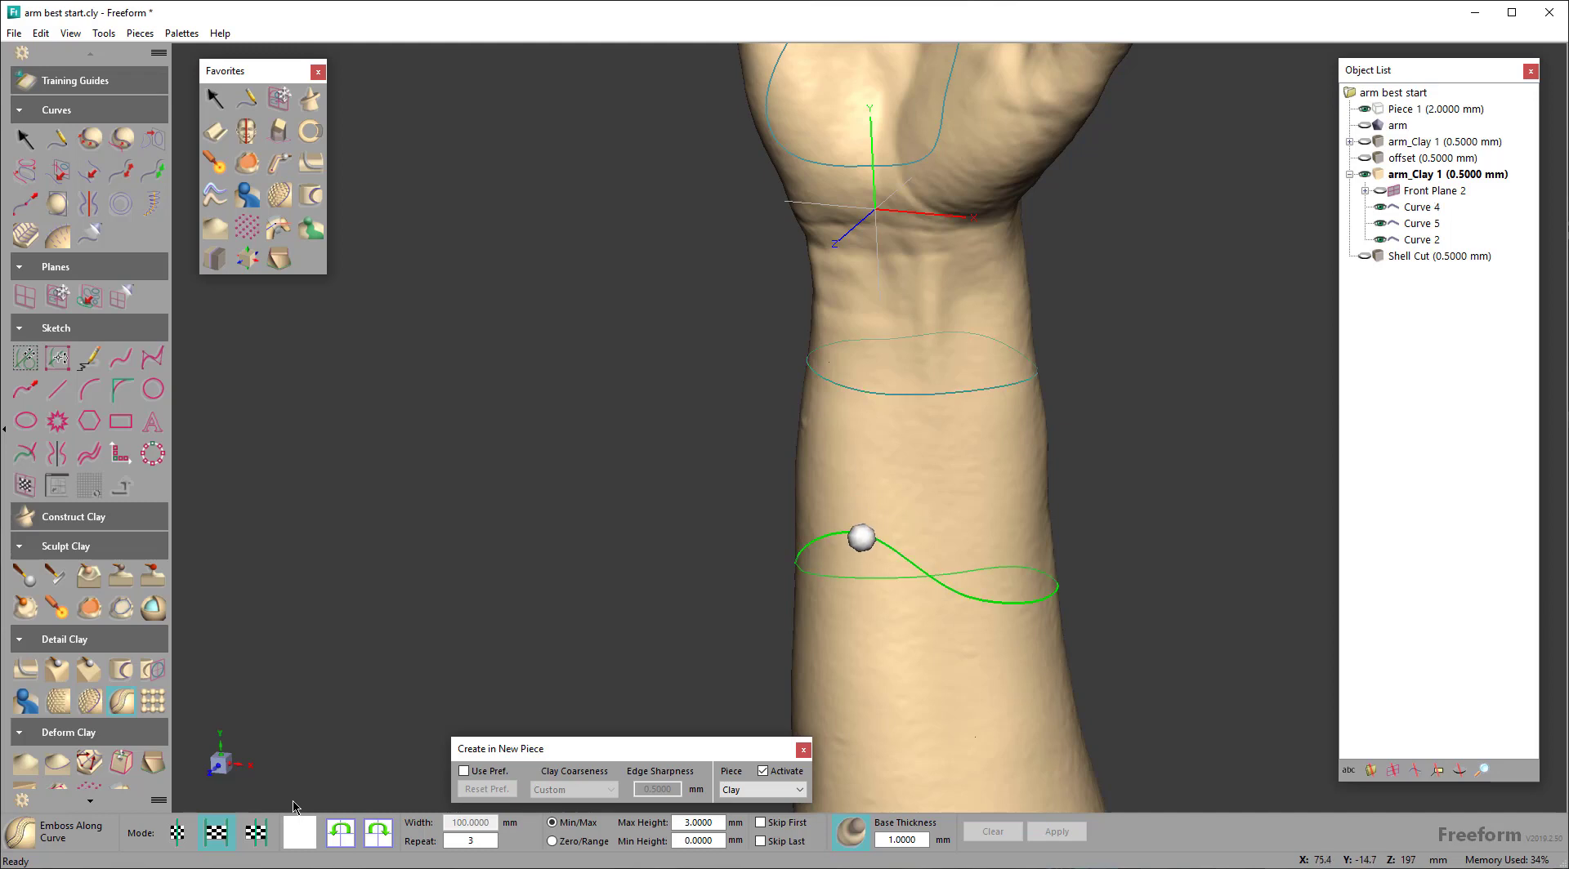
pyautogui.click(1421, 223)
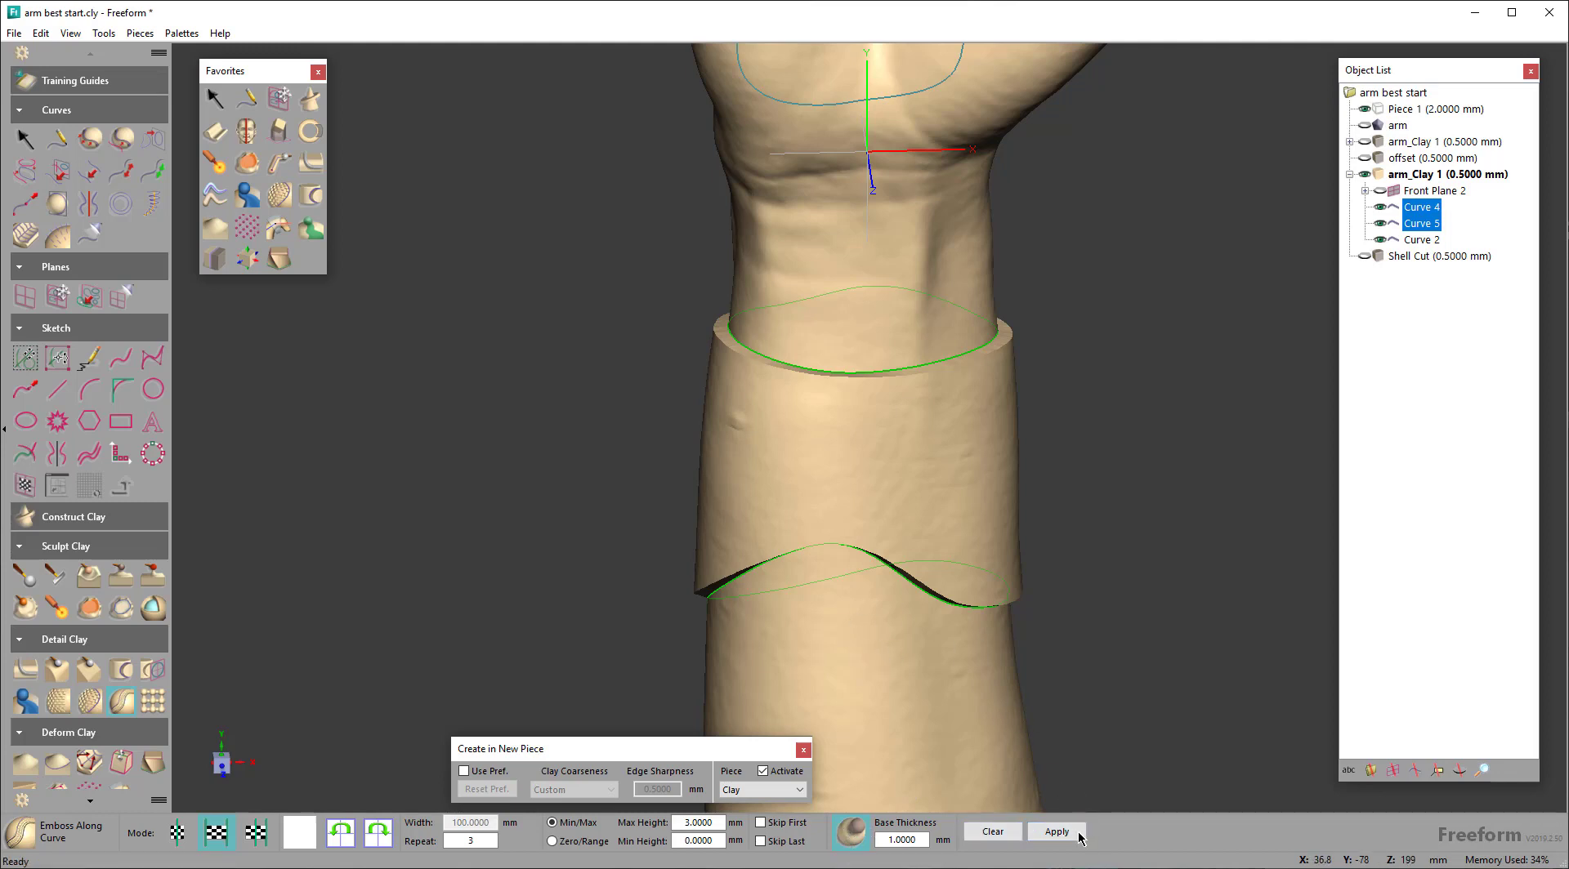
# Apply the 100 mm wavy-edged band as a new Emboss Clay piece
pyautogui.click(1055, 831)
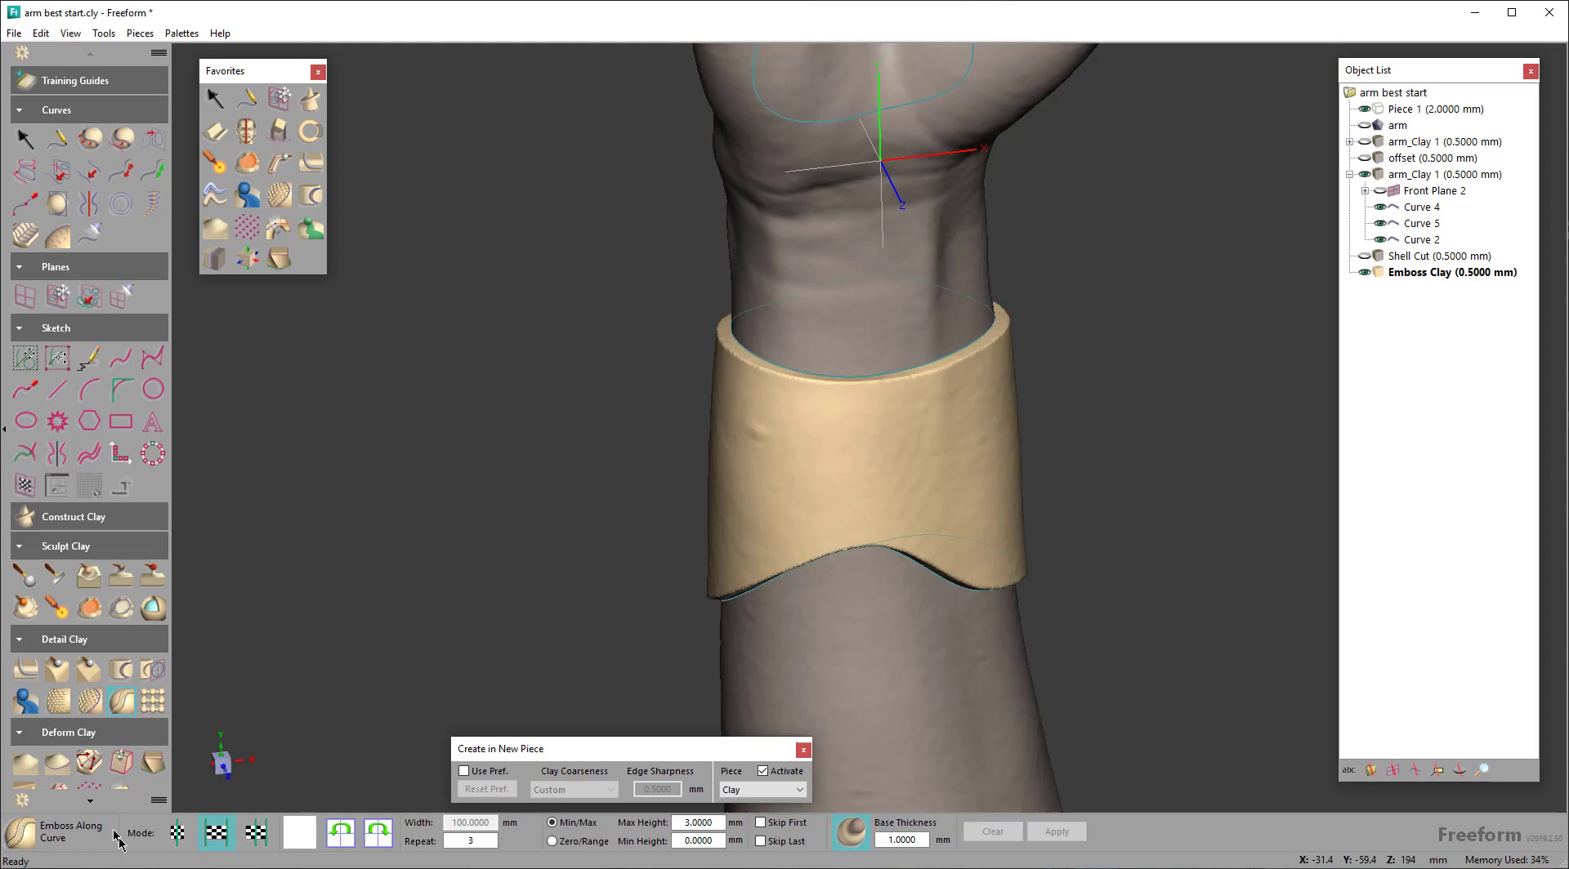
pyautogui.moveTo(736, 379)
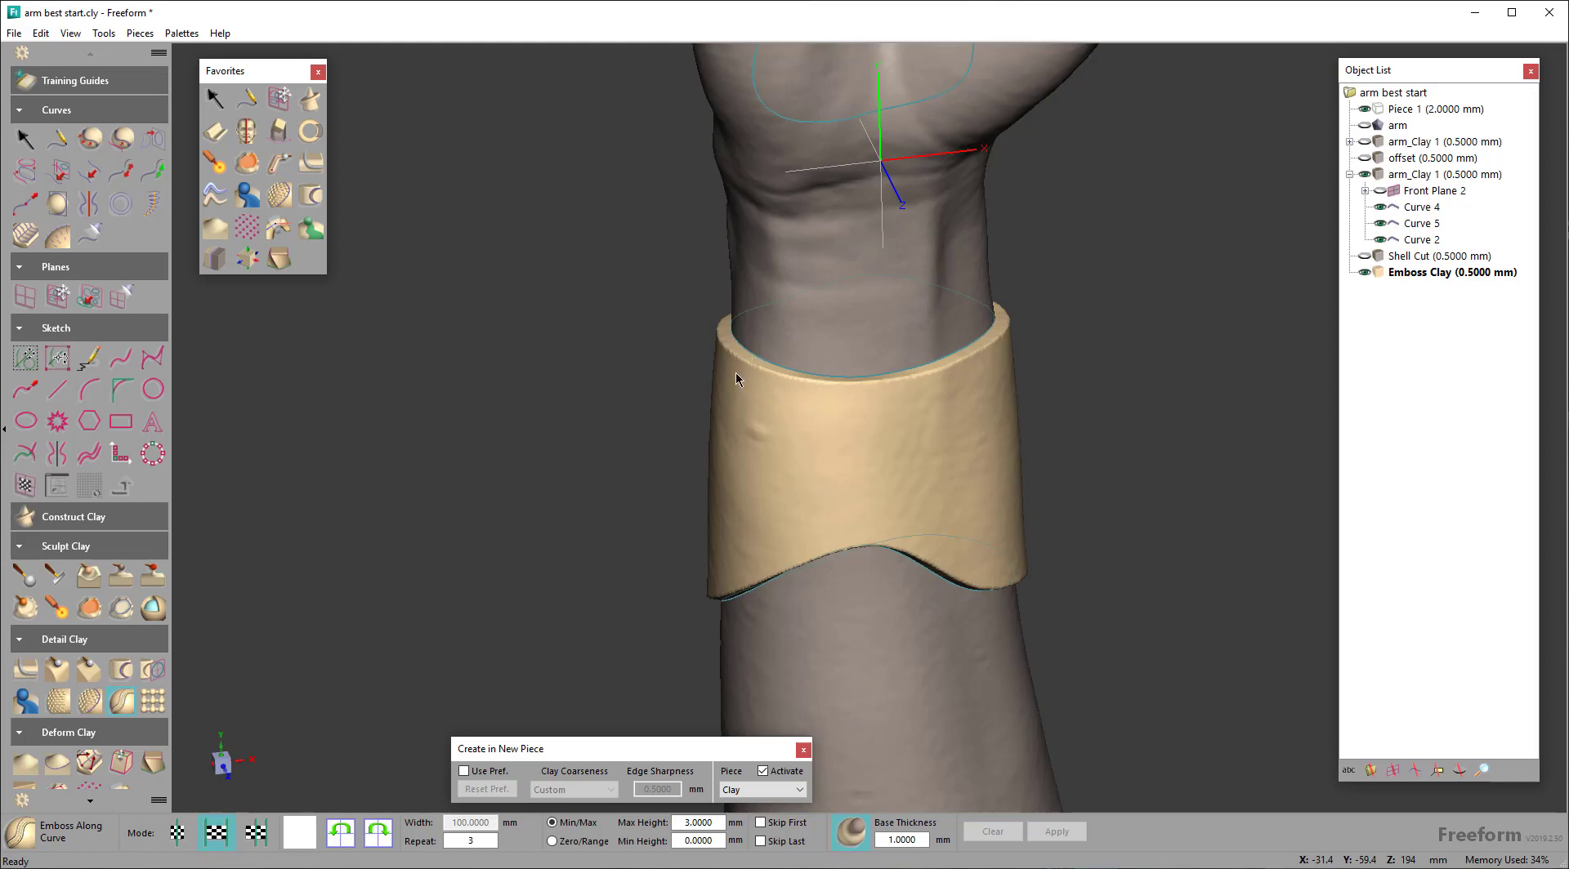
pyautogui.moveTo(740, 372)
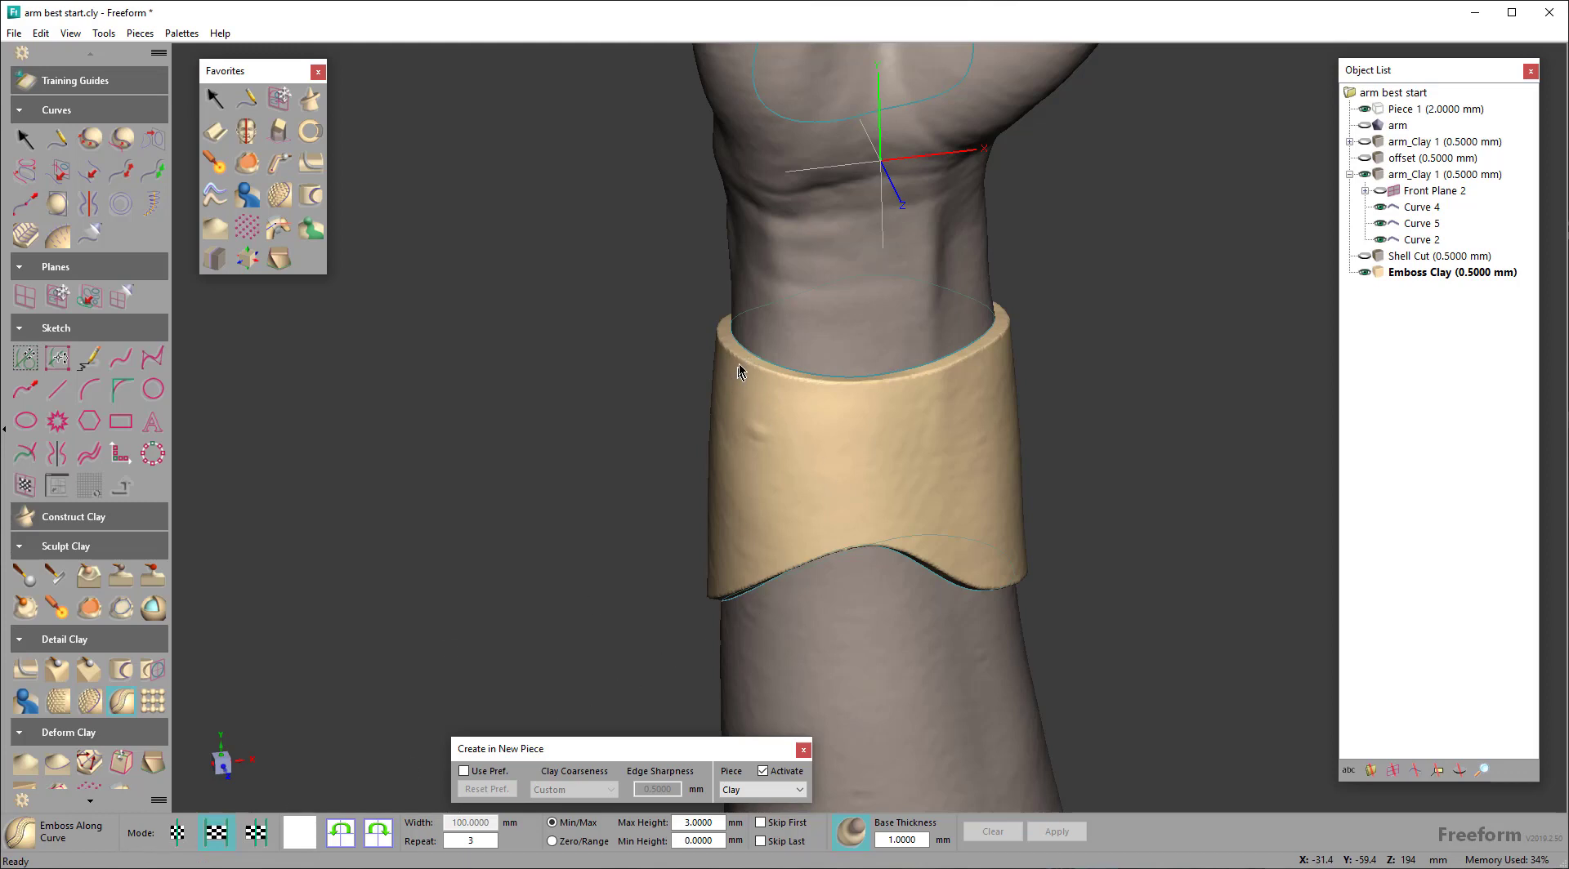
pyautogui.moveTo(740, 601)
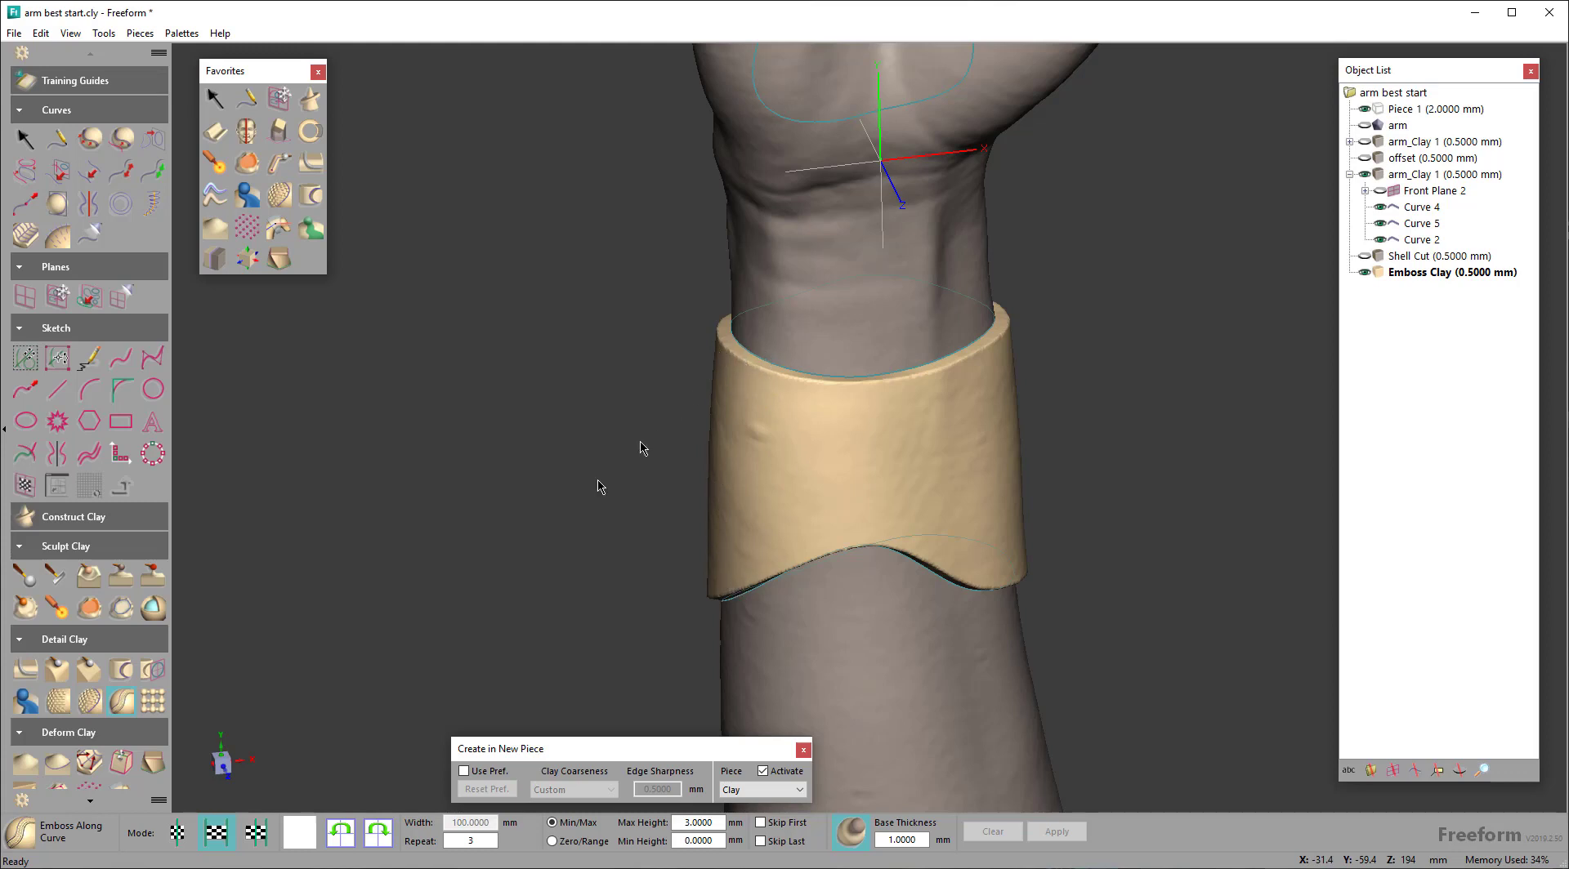
pyautogui.moveTo(180, 833)
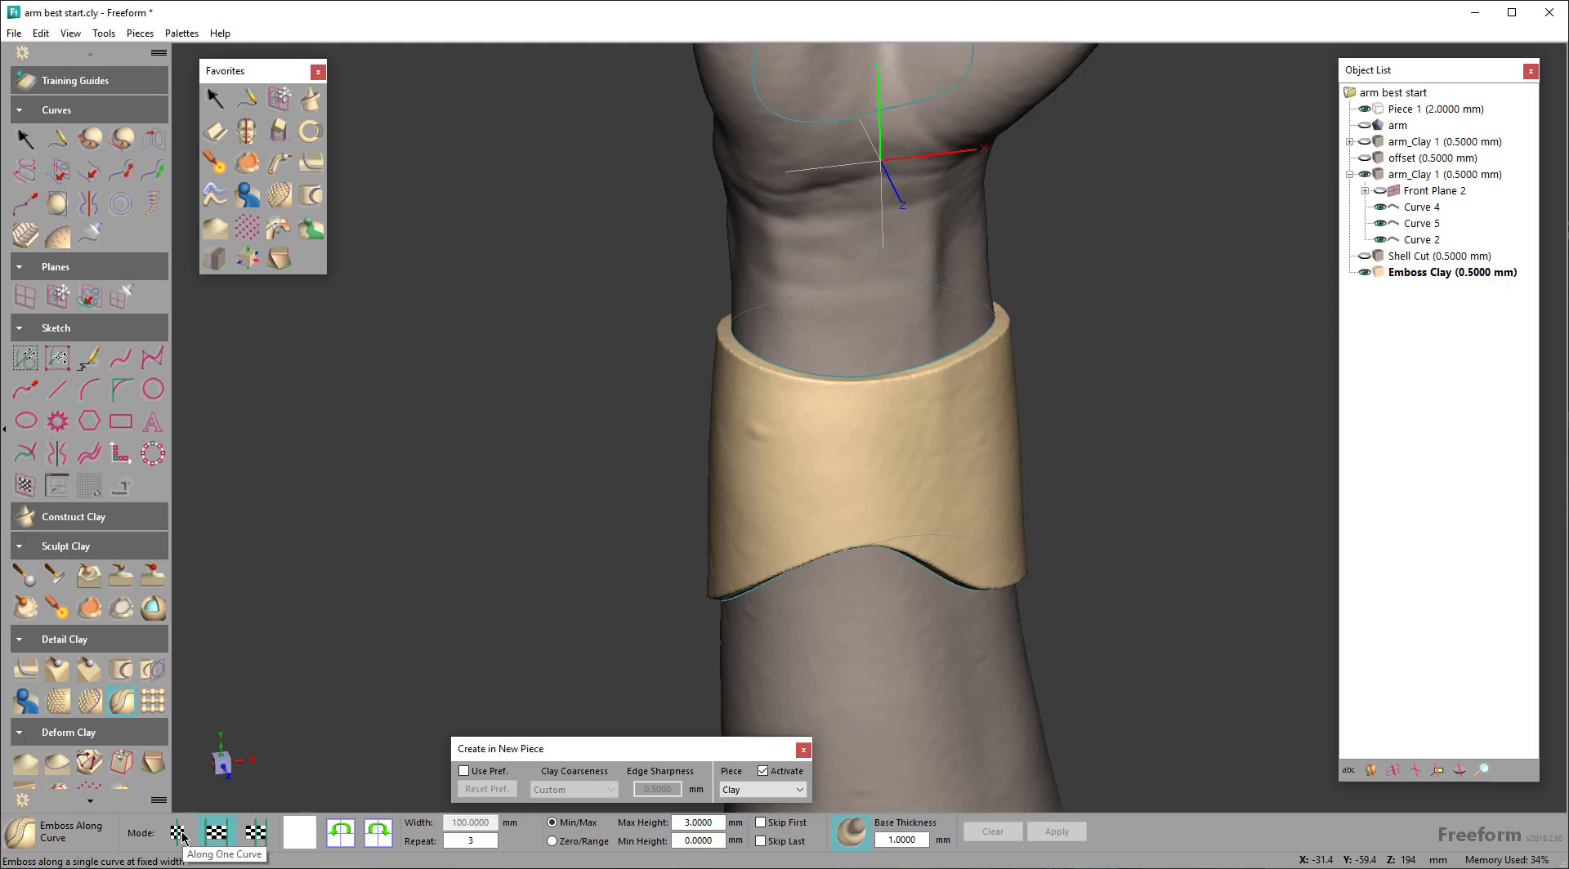
pyautogui.click(178, 834)
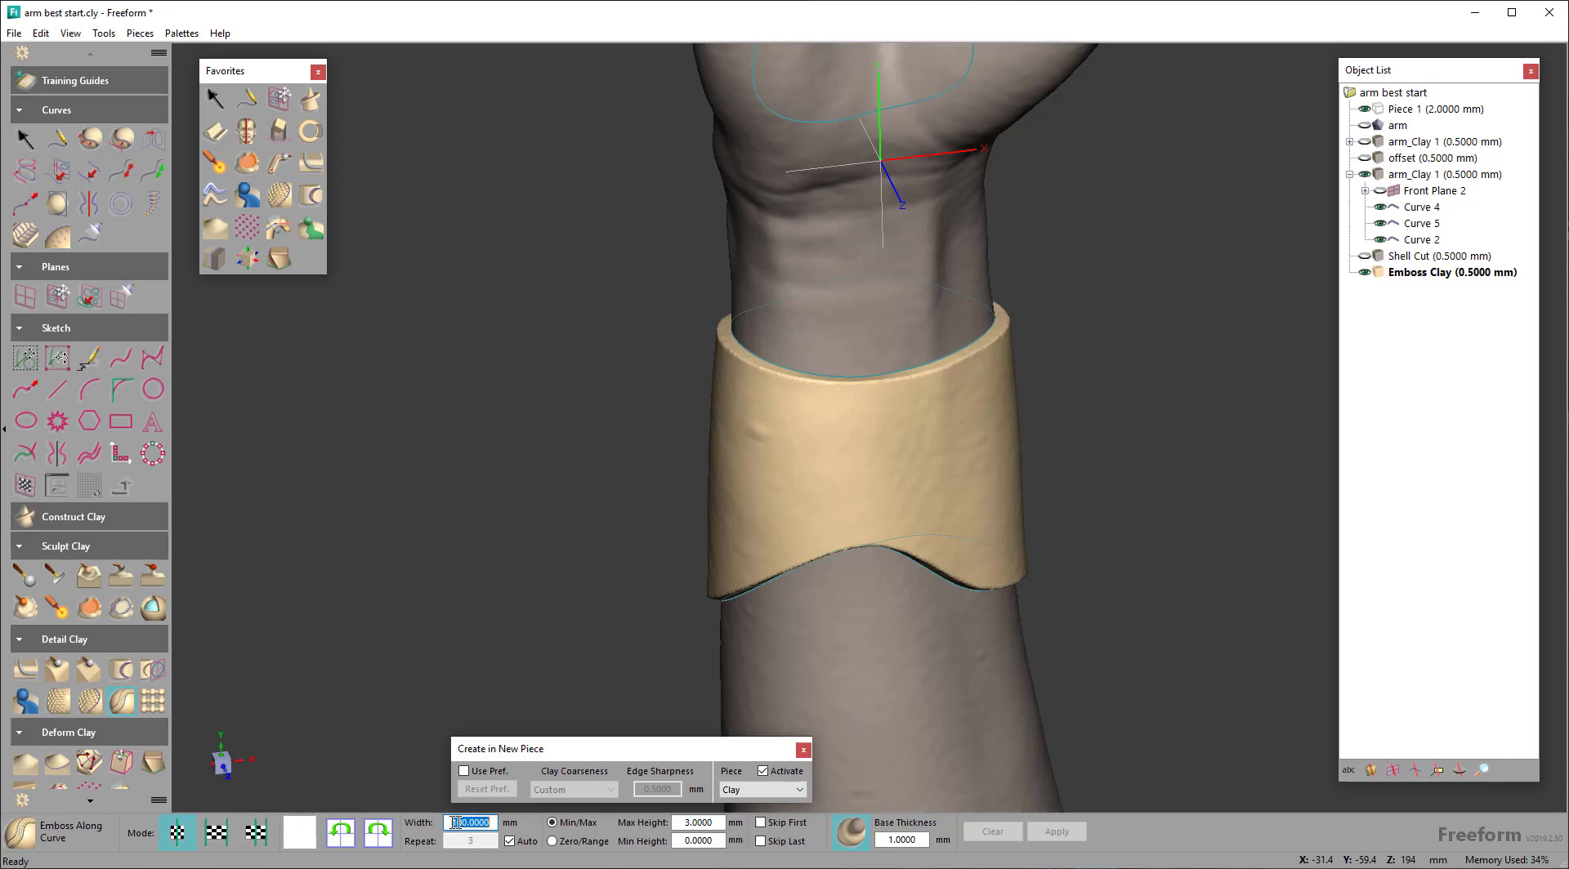
pyautogui.click(215, 833)
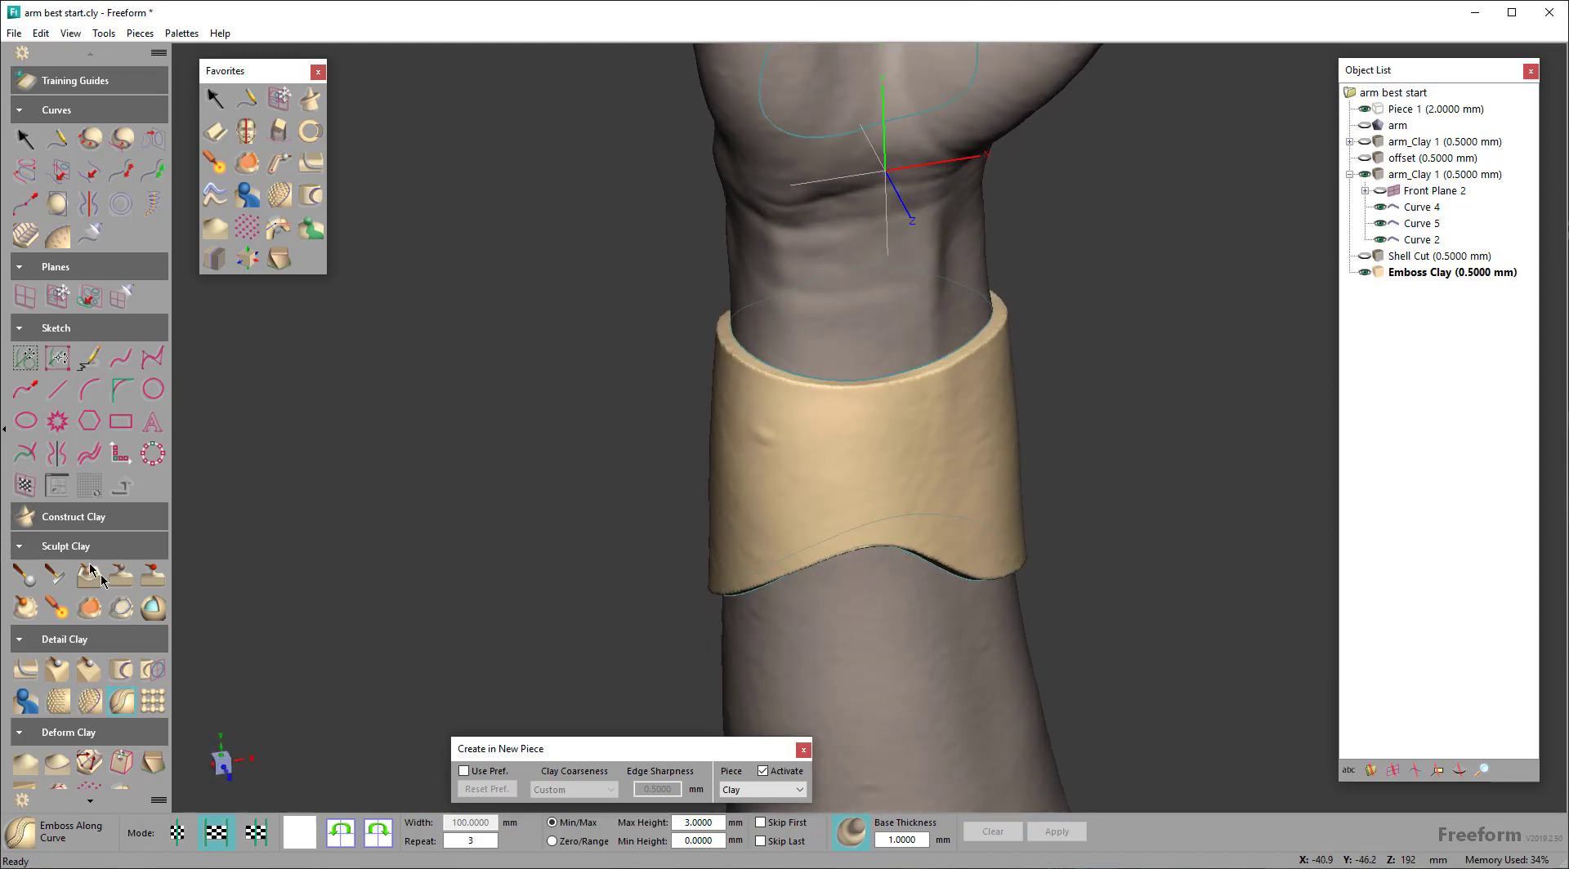
pyautogui.moveTo(128, 701)
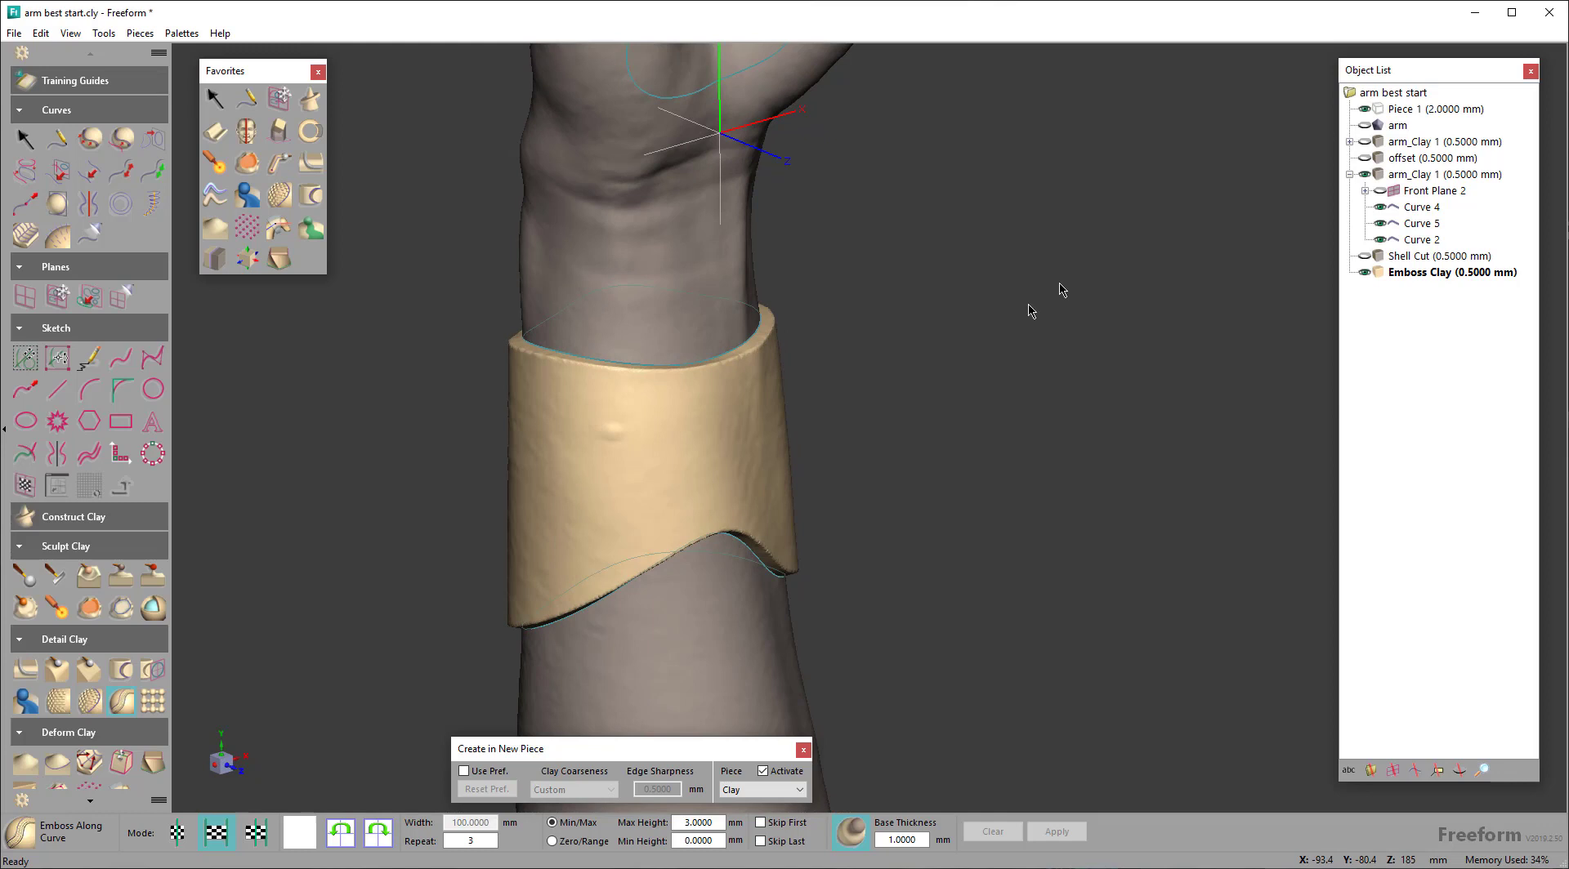
pyautogui.moveTo(1193, 592)
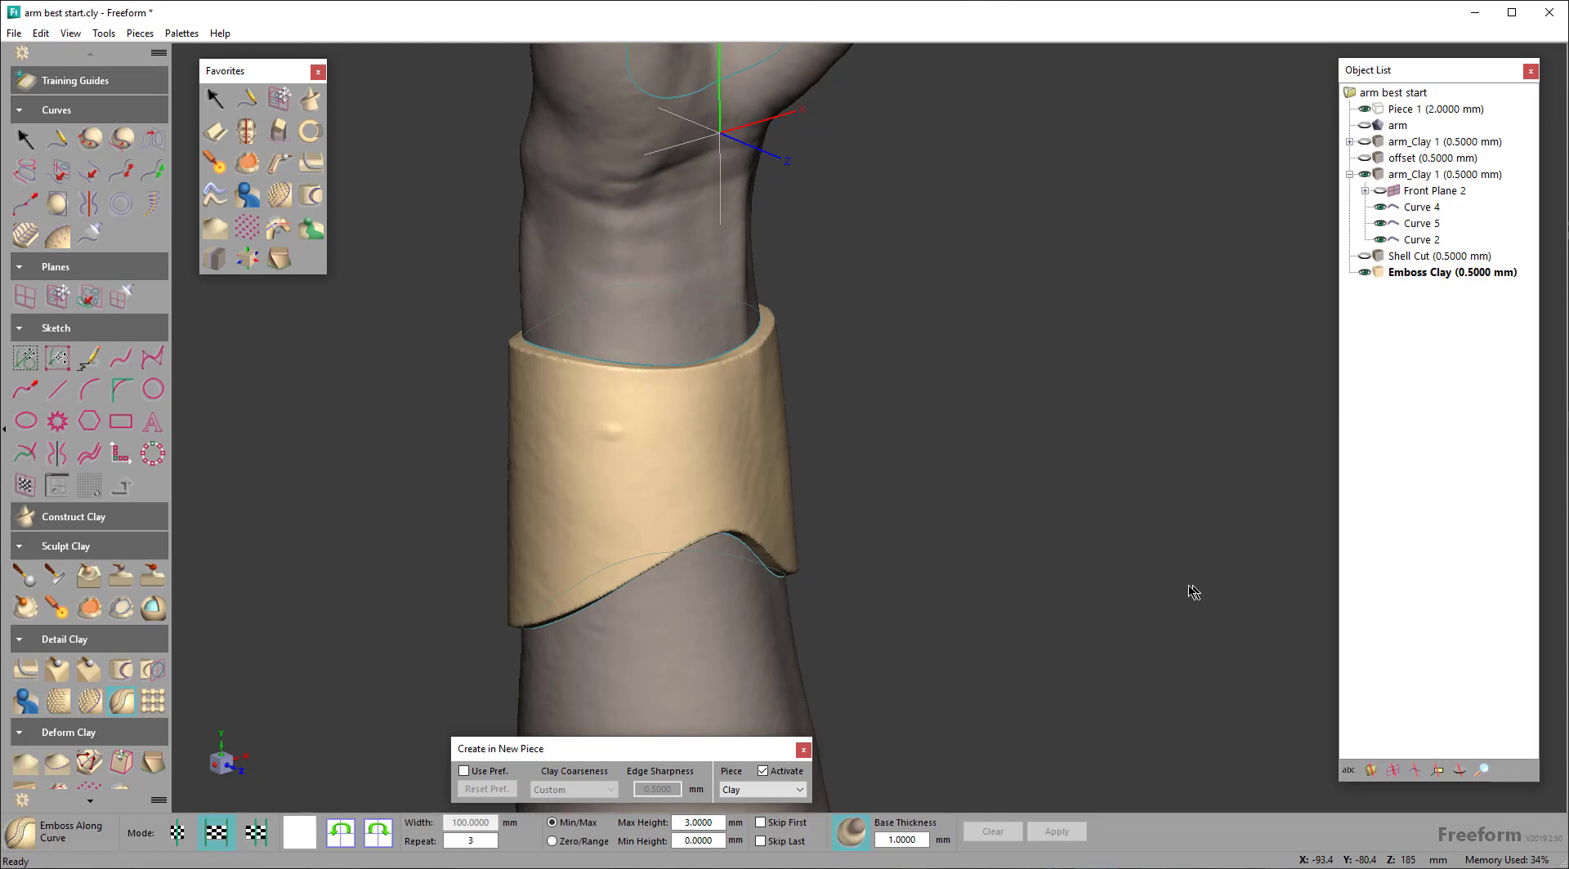
pyautogui.moveTo(1098, 570)
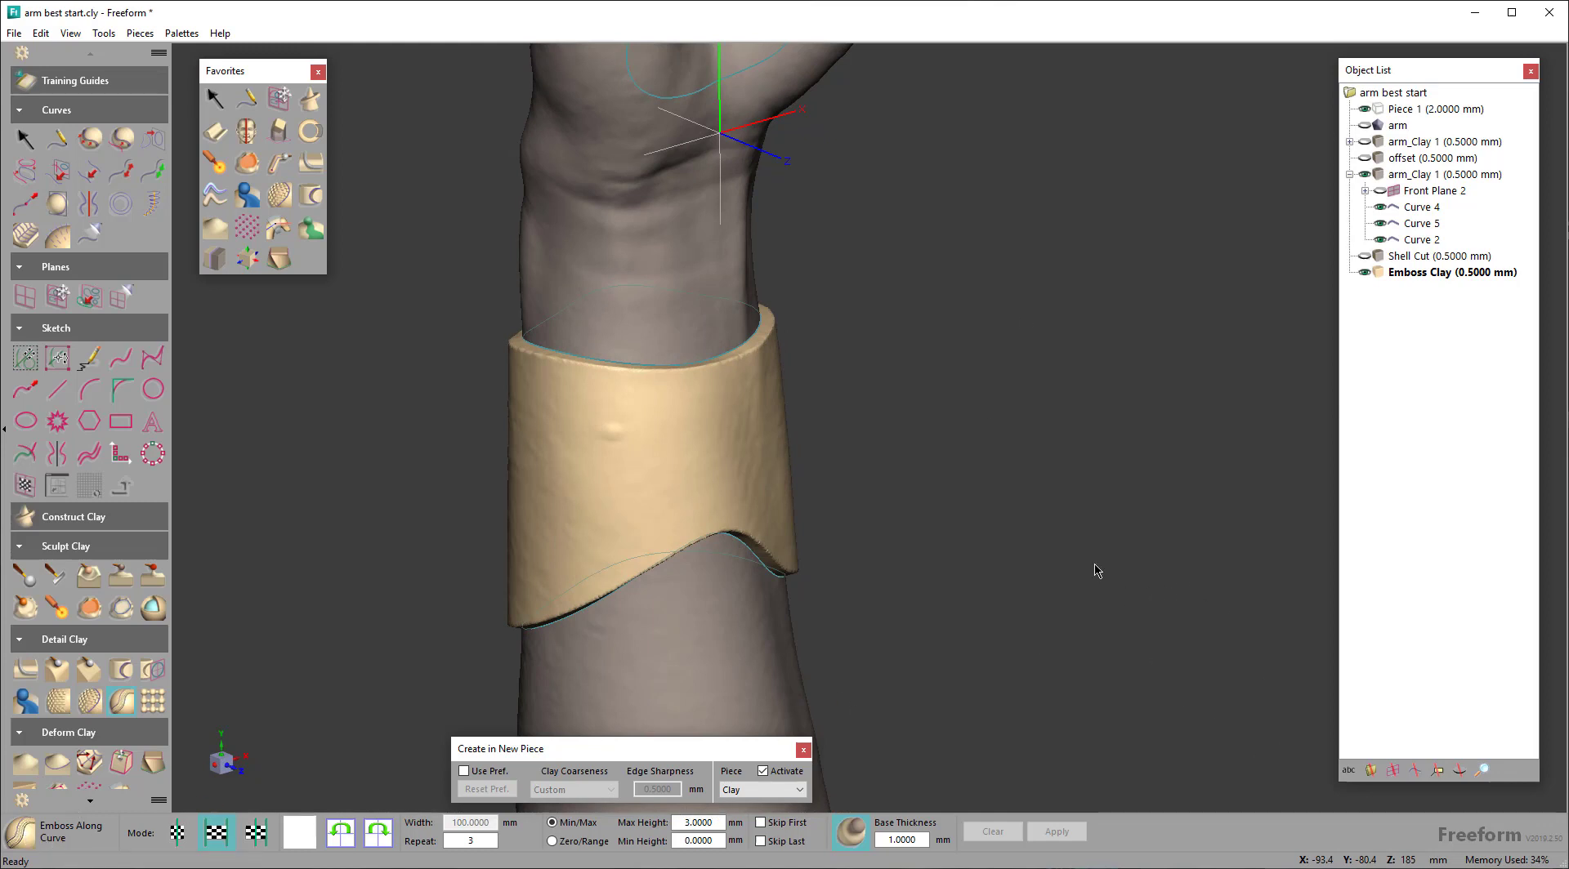